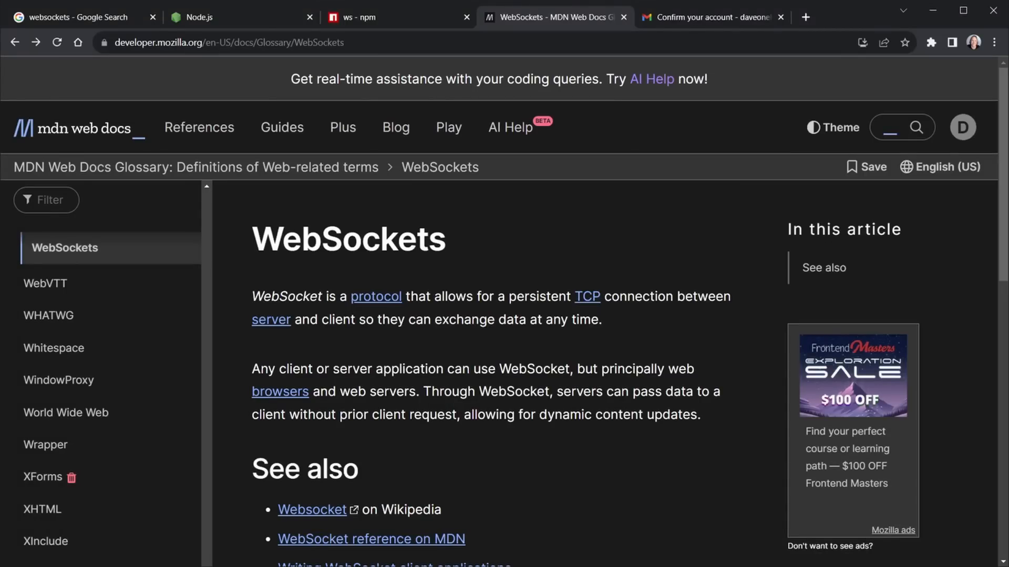
- Open a terminal in ws-1 and run node -v, showing v18.15.0
{"action": "left_click", "coordinate": [78, 16]}
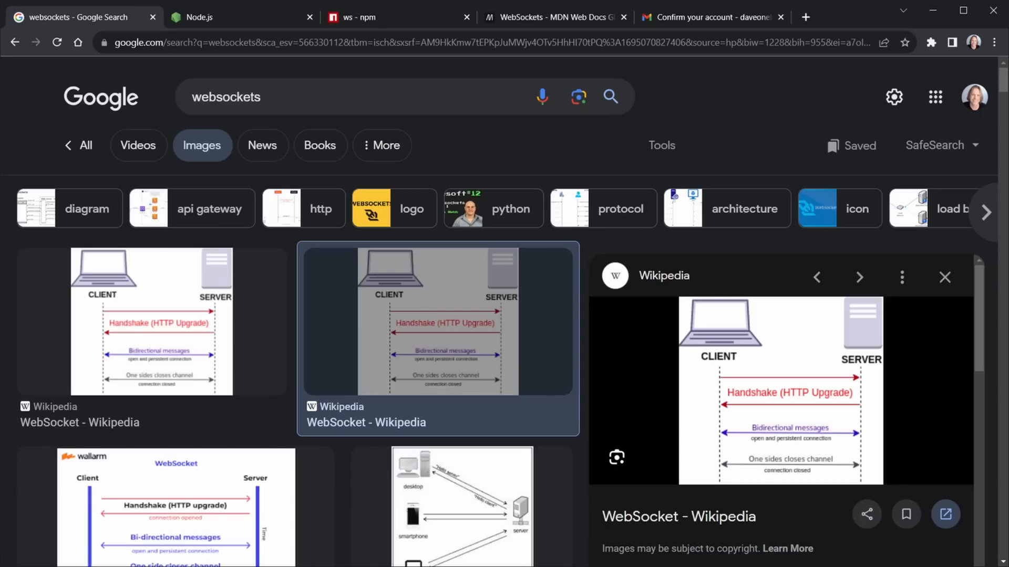
{"action": "mouse_move", "coordinate": [319, 338]}
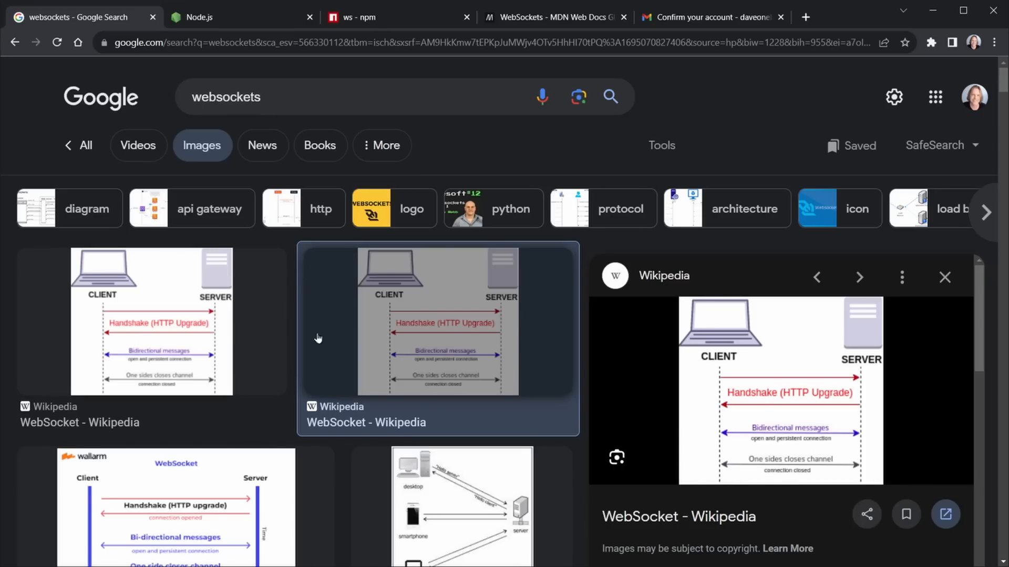
{"action": "mouse_move", "coordinate": [576, 467]}
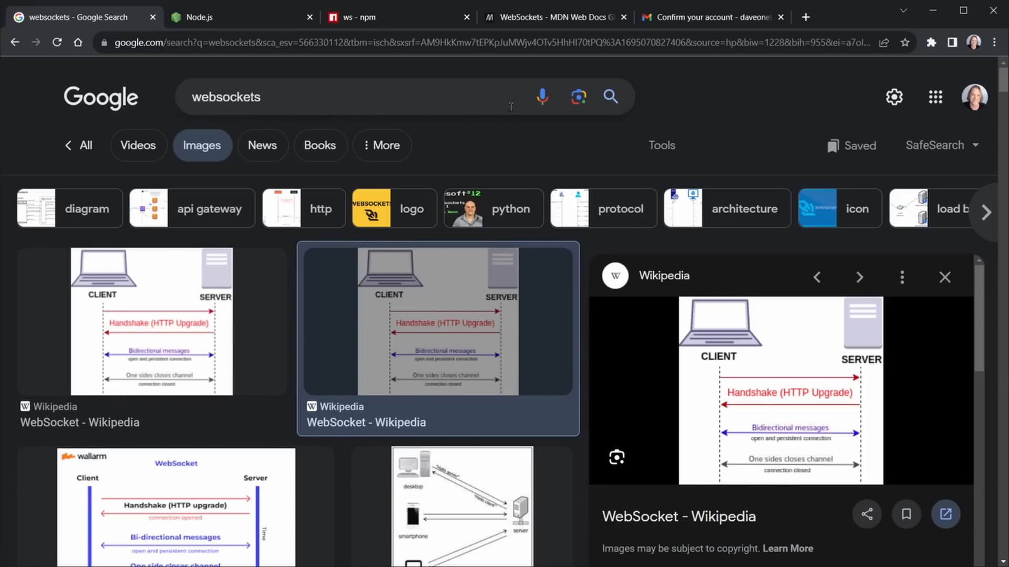
{"action": "mouse_move", "coordinate": [859, 406]}
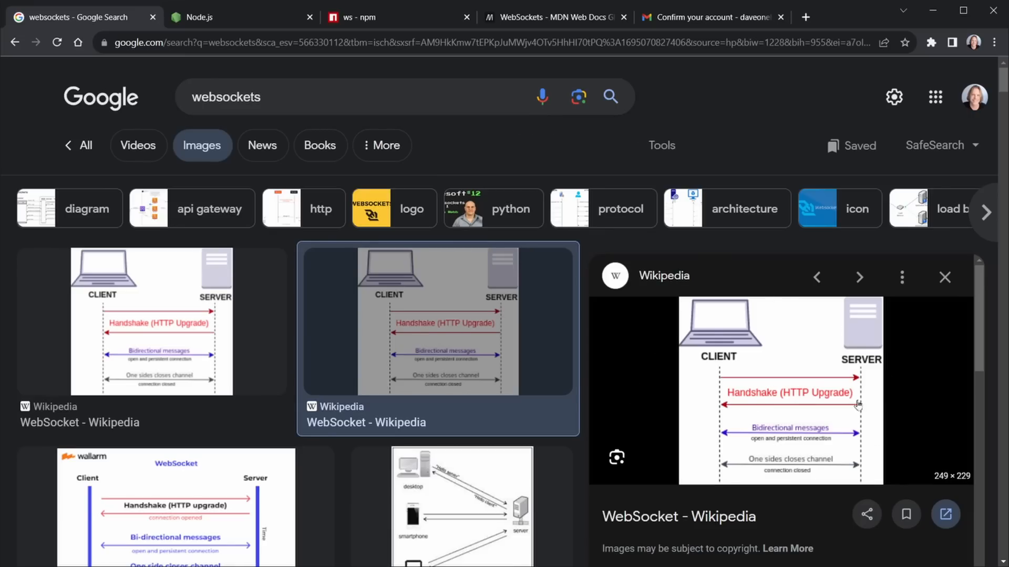
{"action": "mouse_move", "coordinate": [740, 390]}
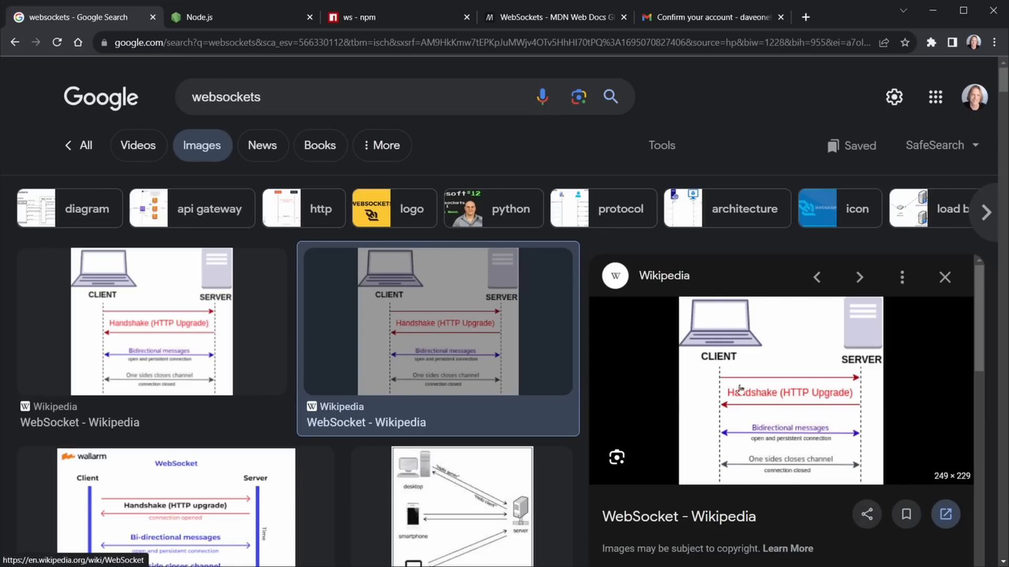
{"action": "mouse_move", "coordinate": [838, 386]}
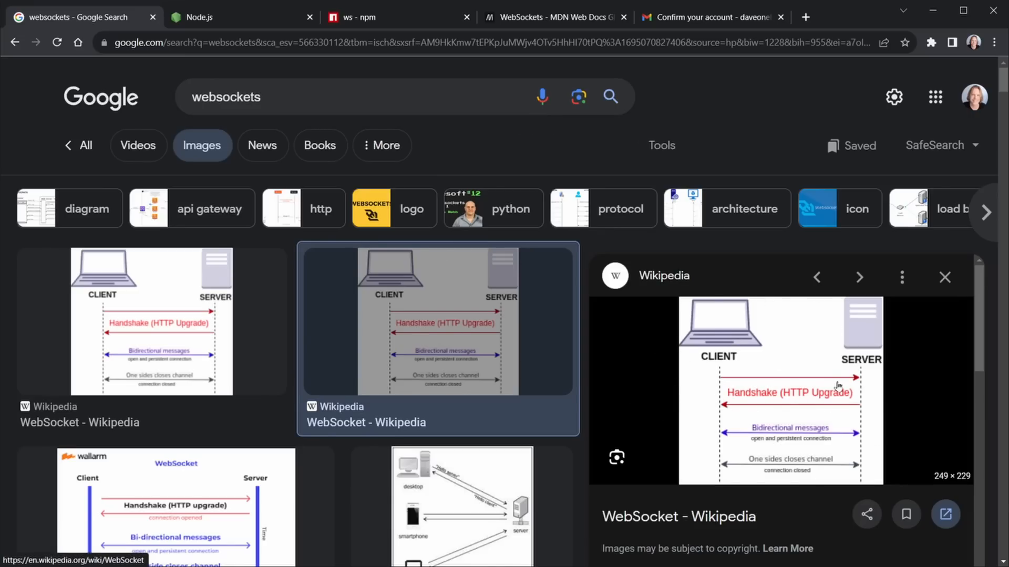
{"action": "mouse_move", "coordinate": [783, 438]}
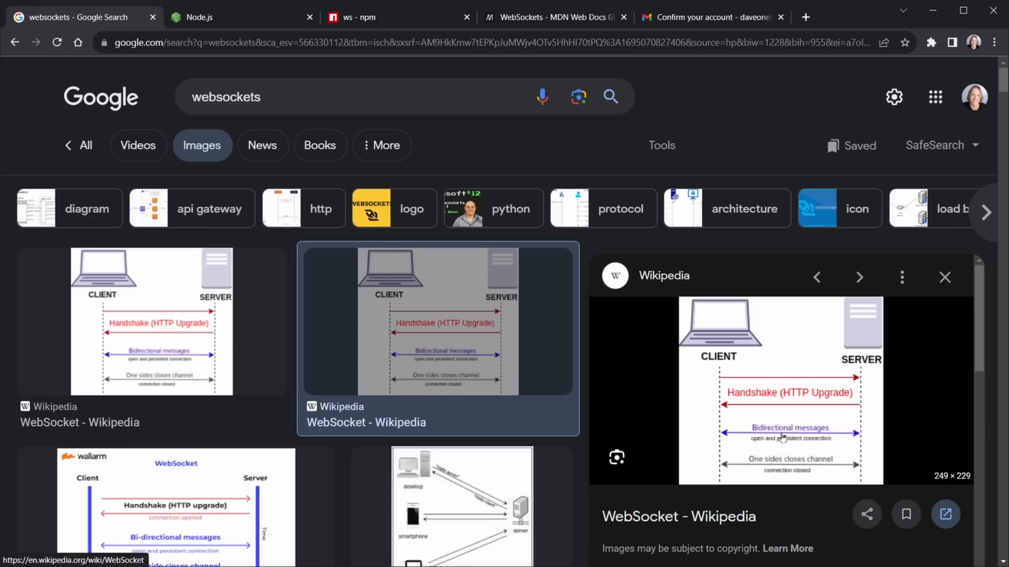
{"action": "mouse_move", "coordinate": [775, 447]}
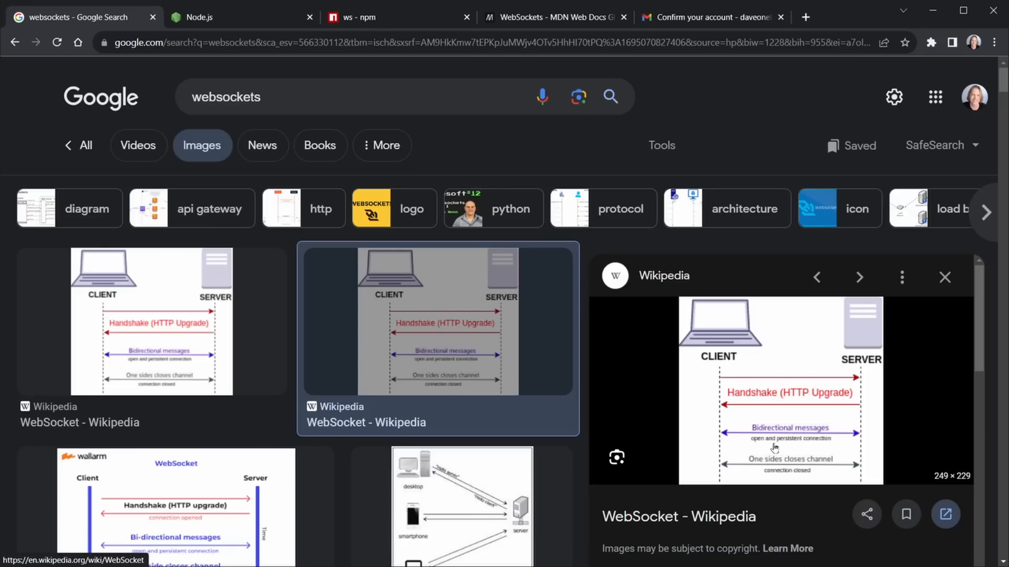
{"action": "mouse_move", "coordinate": [872, 426]}
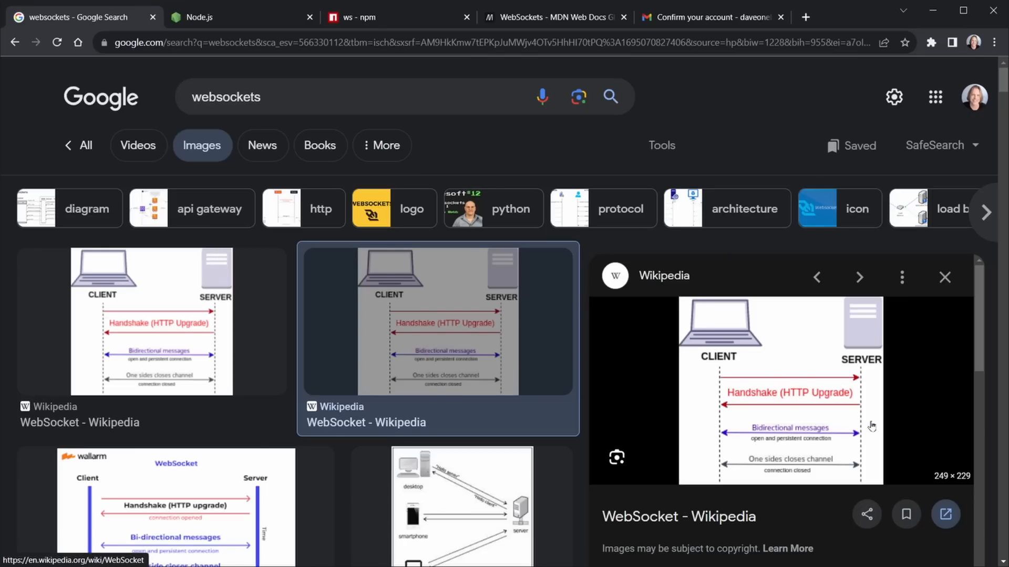
{"action": "mouse_move", "coordinate": [901, 421]}
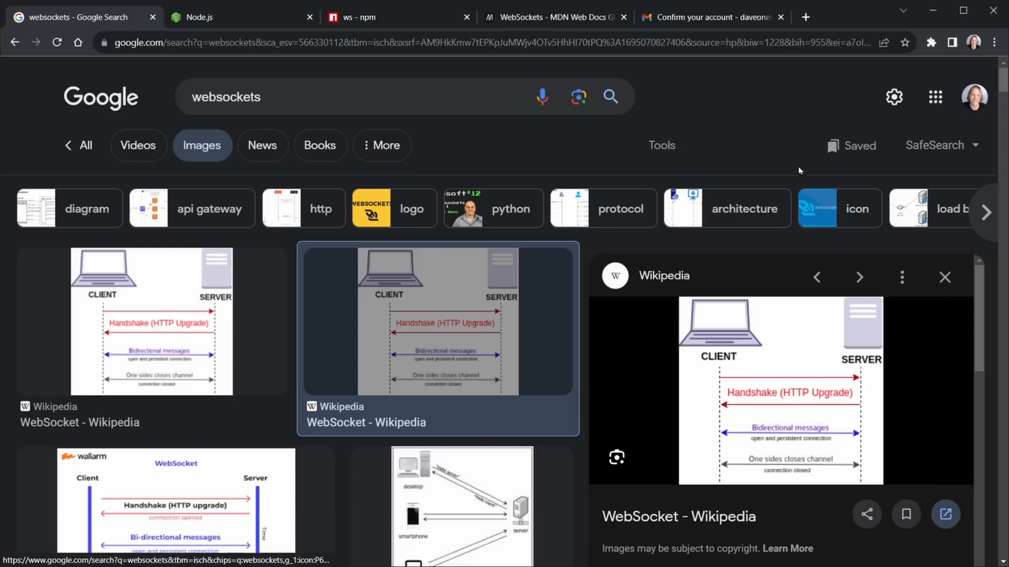
{"action": "mouse_move", "coordinate": [780, 106]}
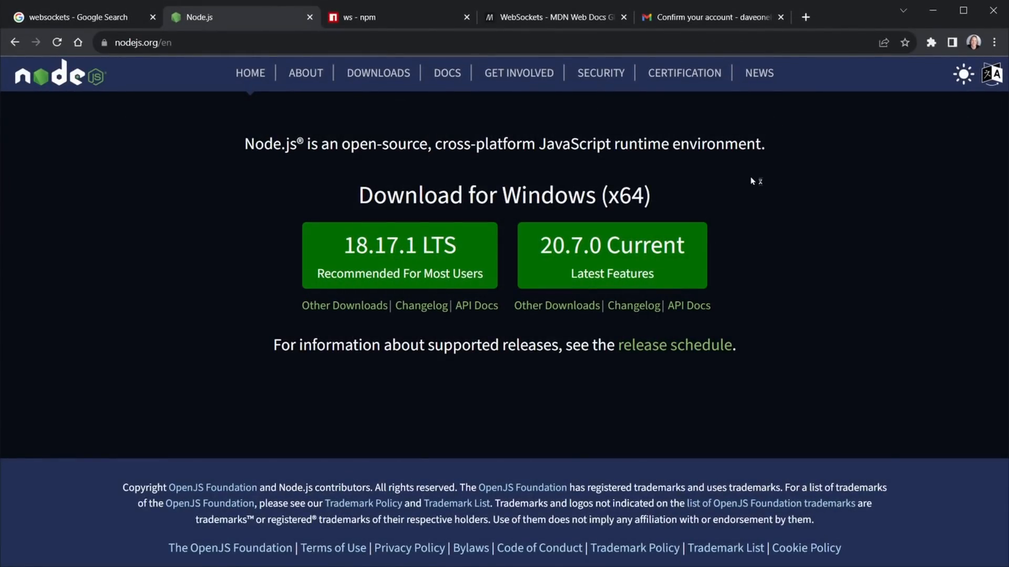
{"action": "mouse_move", "coordinate": [809, 188]}
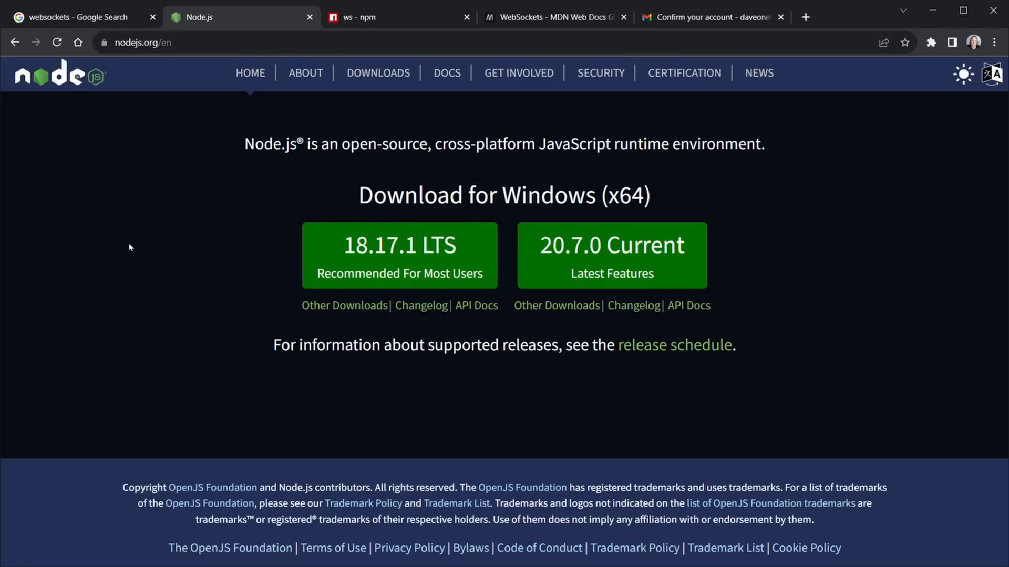
{"action": "mouse_move", "coordinate": [363, 395]}
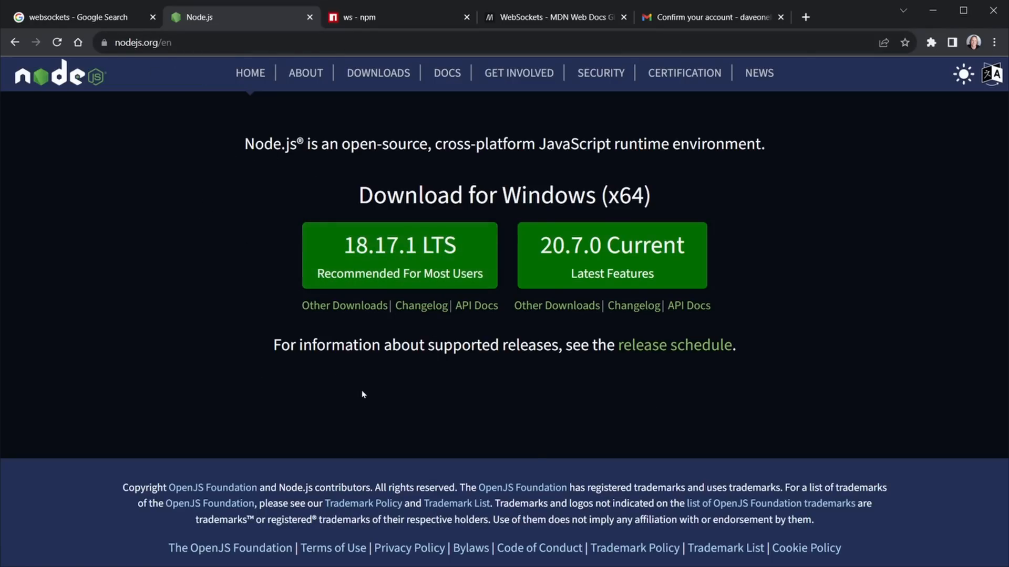
{"action": "mouse_move", "coordinate": [416, 280]}
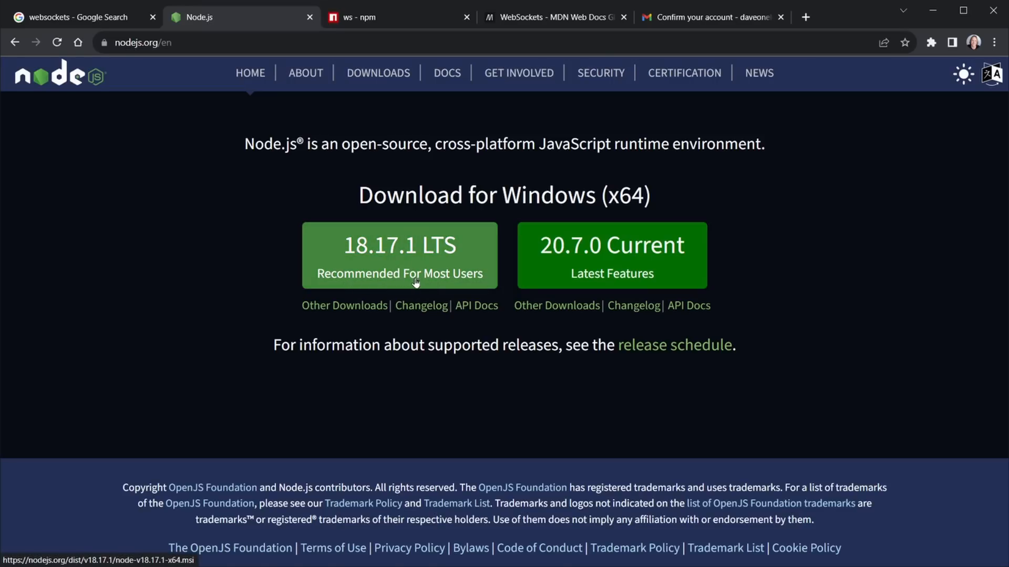
{"action": "mouse_move", "coordinate": [262, 422]}
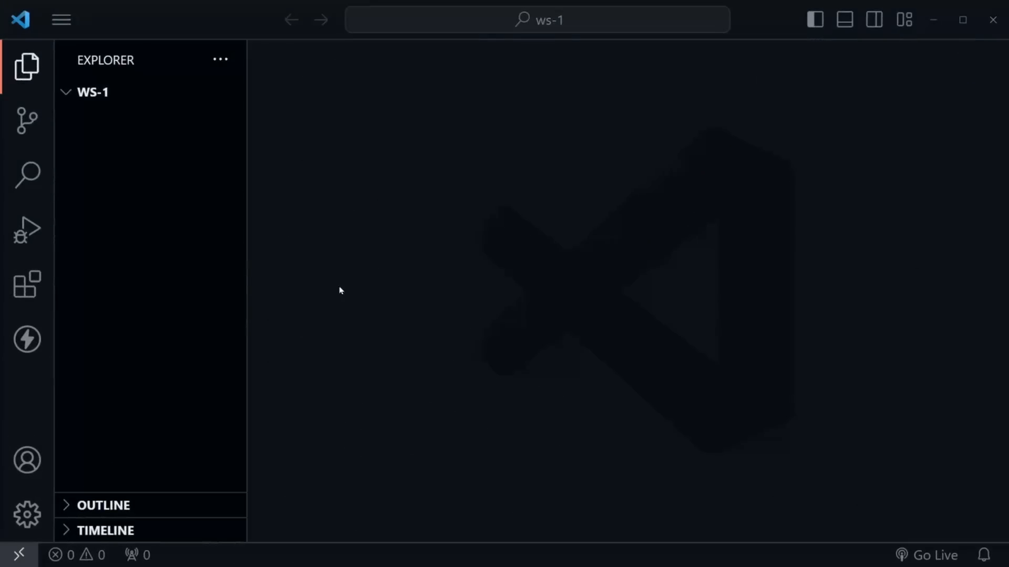
{"action": "mouse_move", "coordinate": [900, 308]}
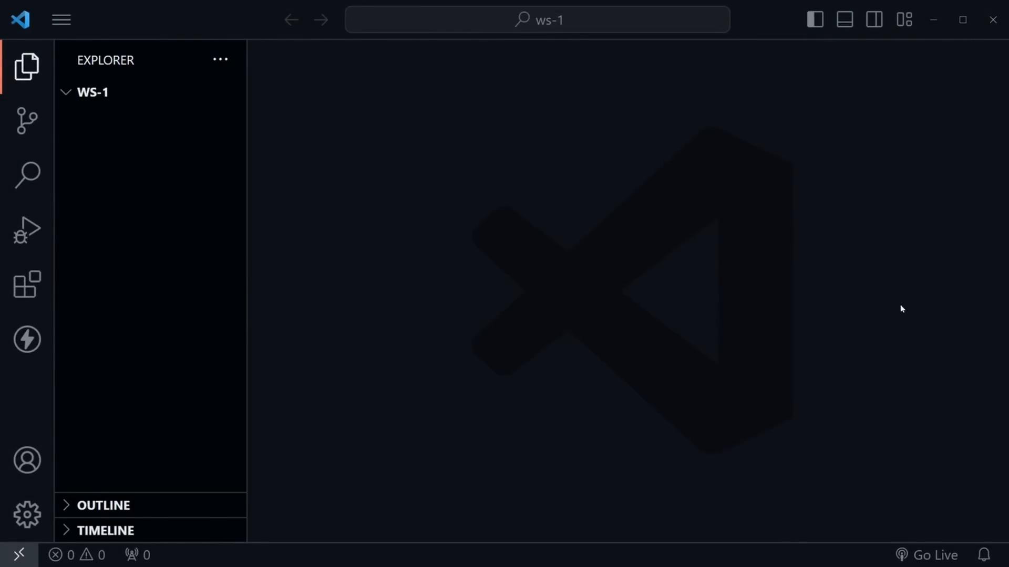
{"action": "mouse_move", "coordinate": [377, 262]}
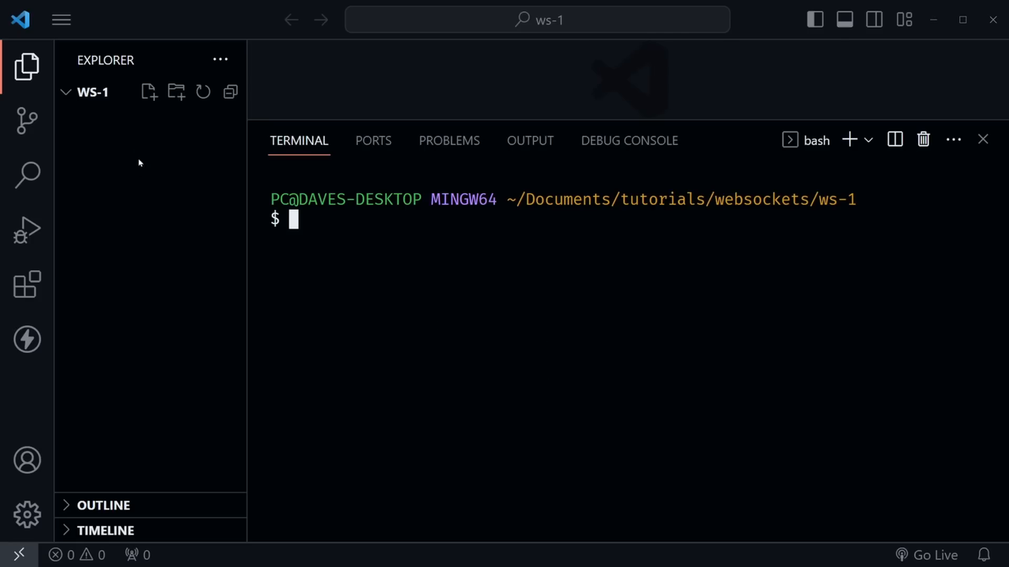
{"action": "mouse_move", "coordinate": [150, 145]}
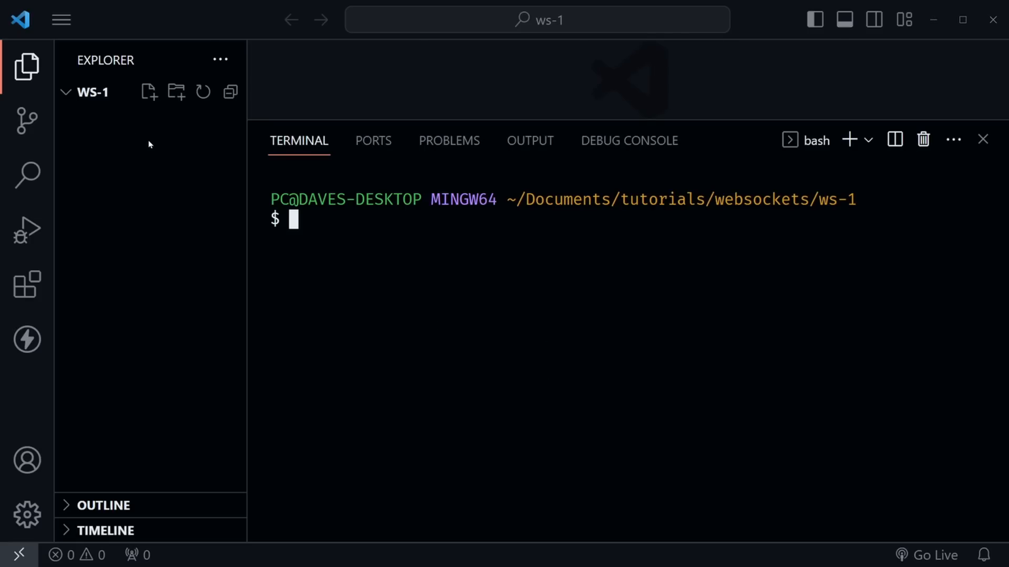
{"action": "mouse_move", "coordinate": [108, 111]}
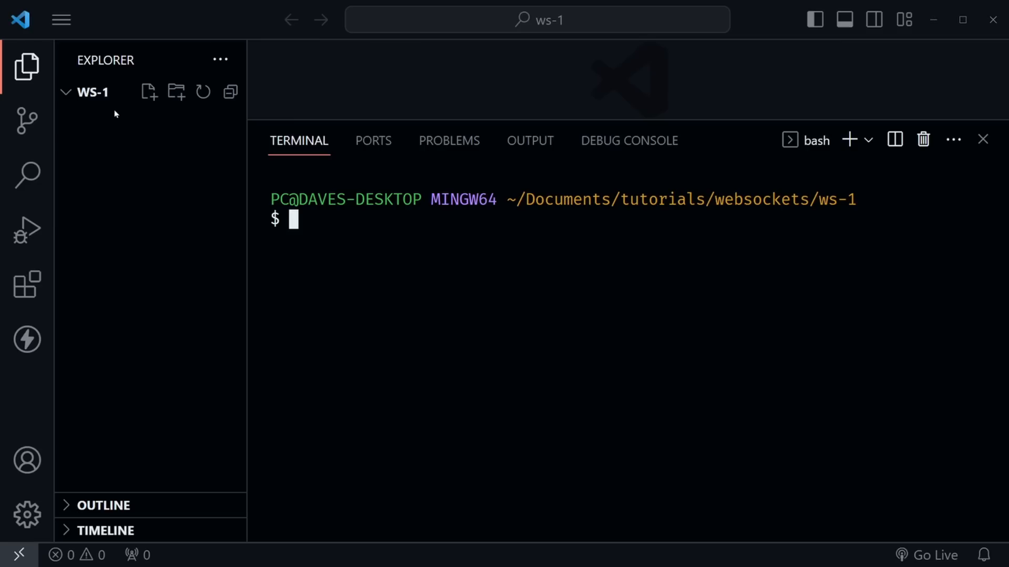
{"action": "mouse_move", "coordinate": [140, 129]}
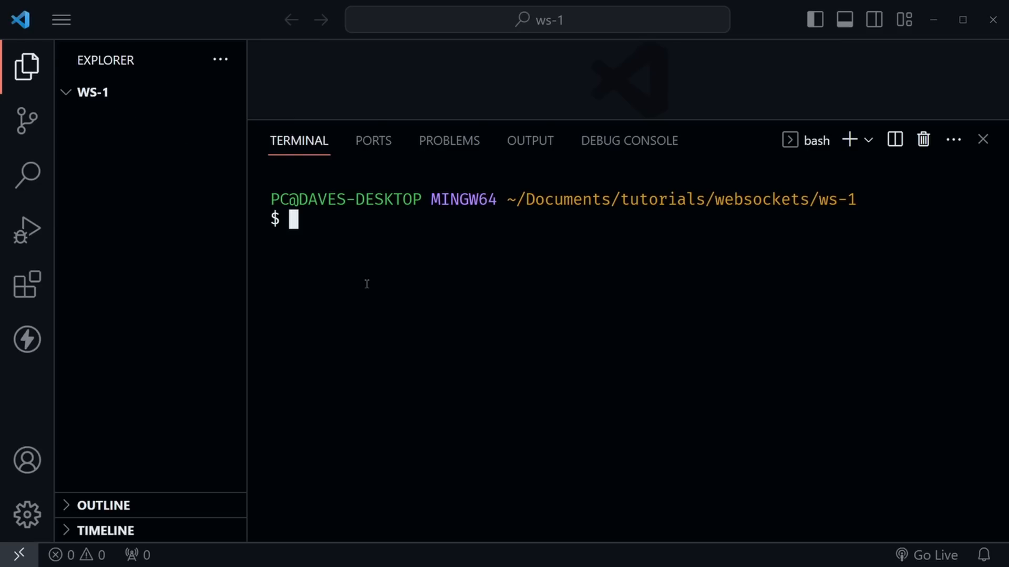
{"action": "mouse_move", "coordinate": [384, 241]}
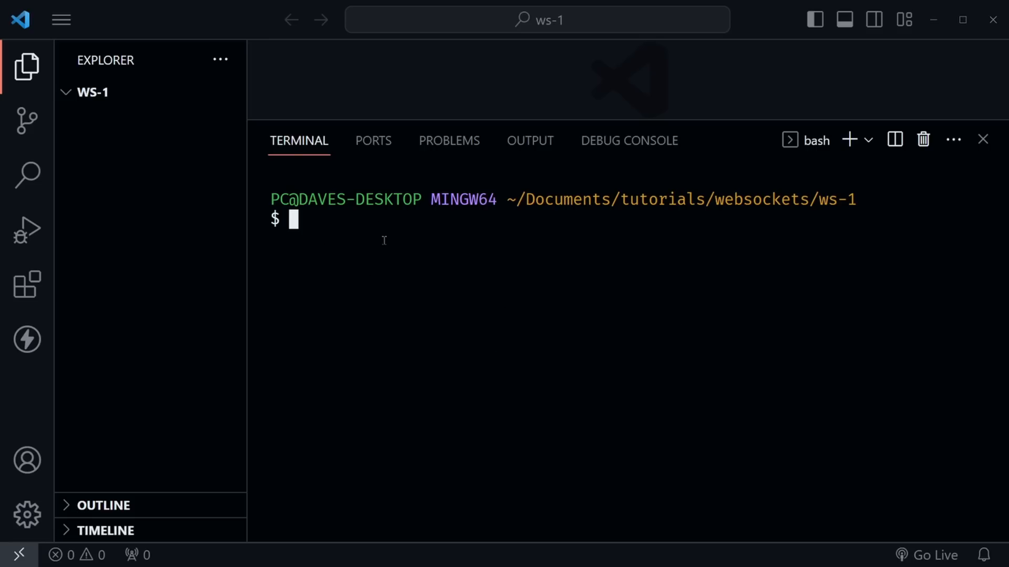
{"action": "mouse_move", "coordinate": [560, 343]}
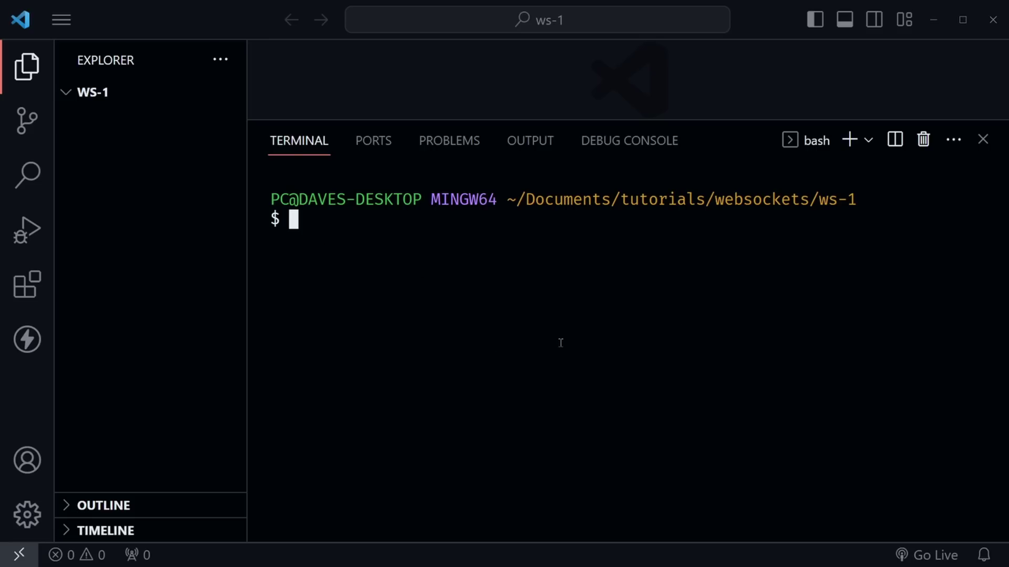
{"action": "type", "text": "n"}
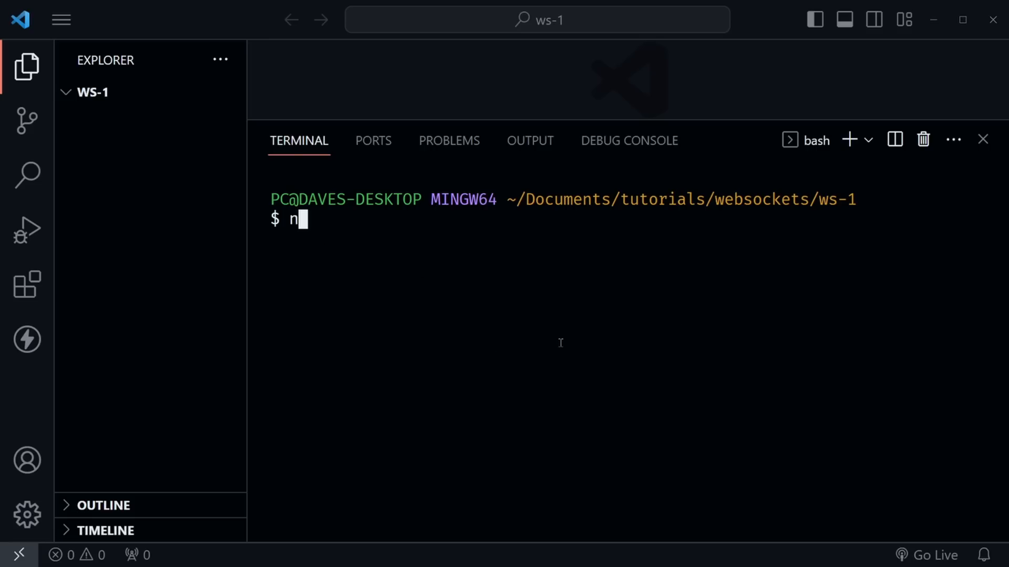
{"action": "type", "text": "ode -v"}
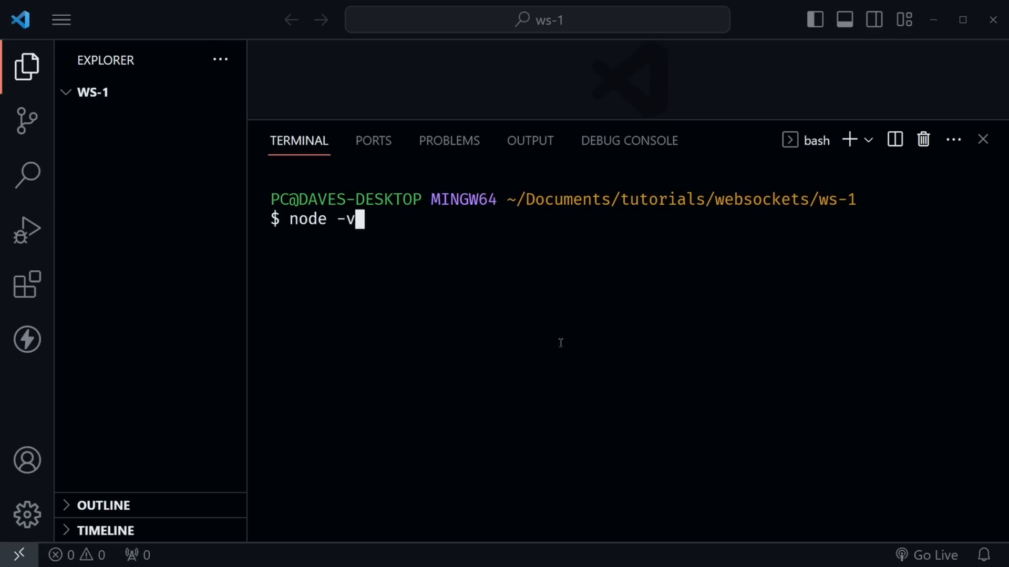
{"action": "key", "text": "Enter"}
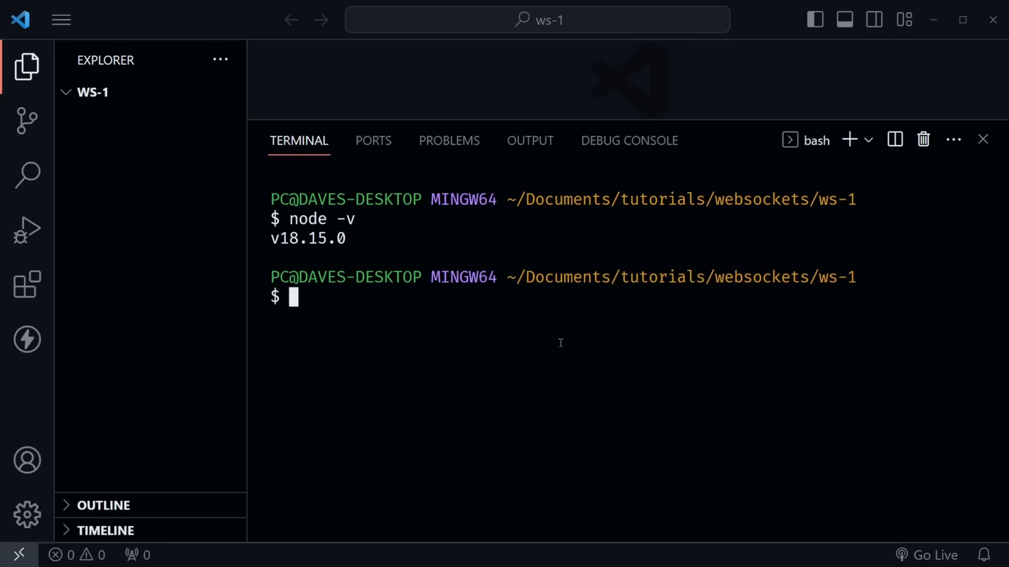
{"action": "mouse_move", "coordinate": [537, 356]}
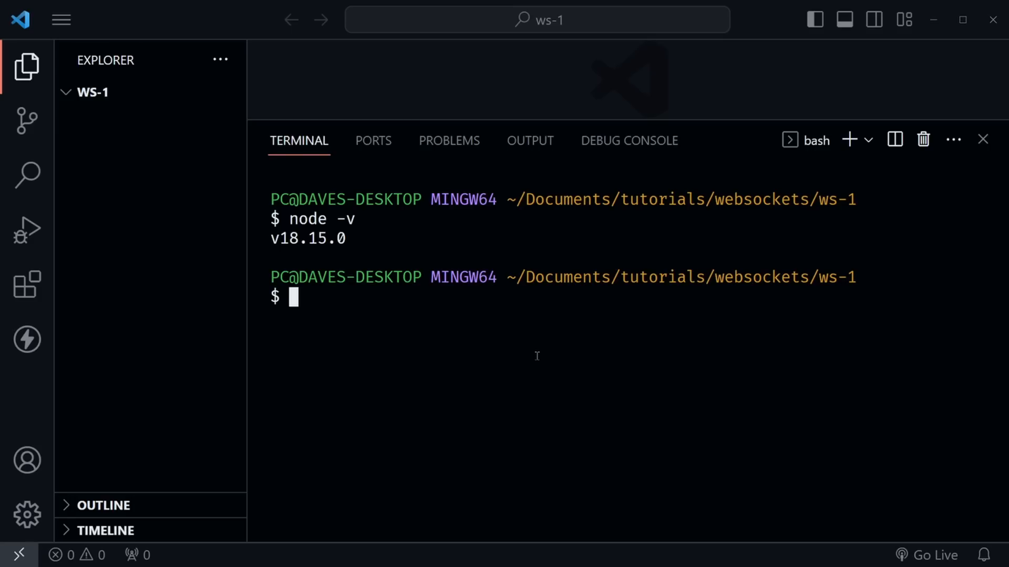
{"action": "mouse_move", "coordinate": [342, 368]}
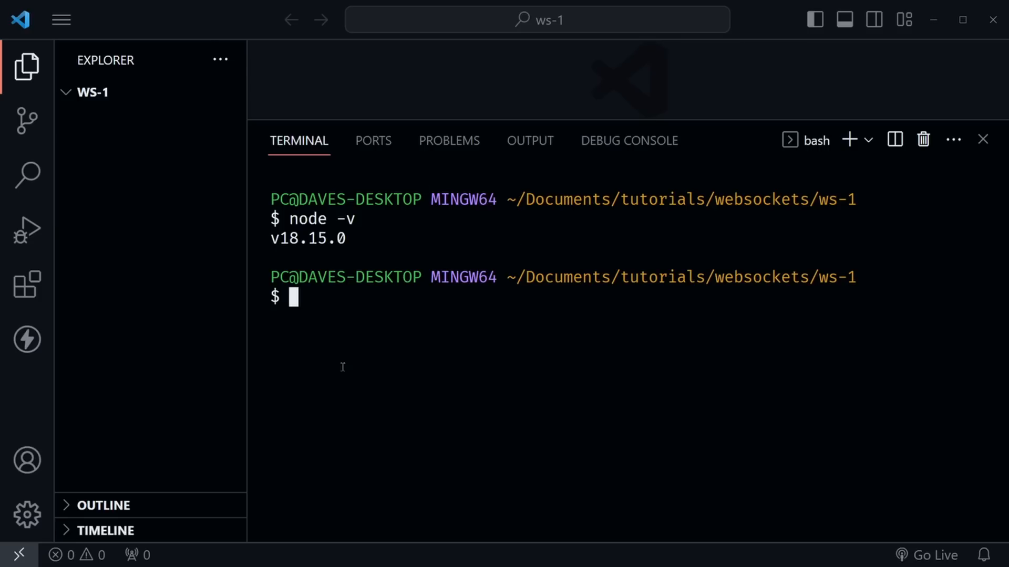
{"action": "mouse_move", "coordinate": [496, 355]}
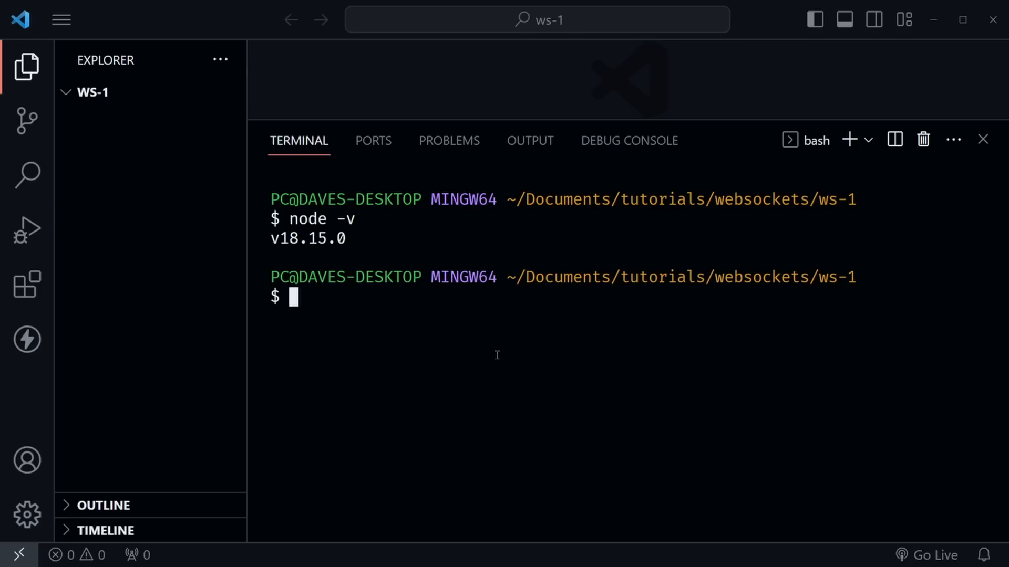
{"action": "mouse_move", "coordinate": [336, 321]}
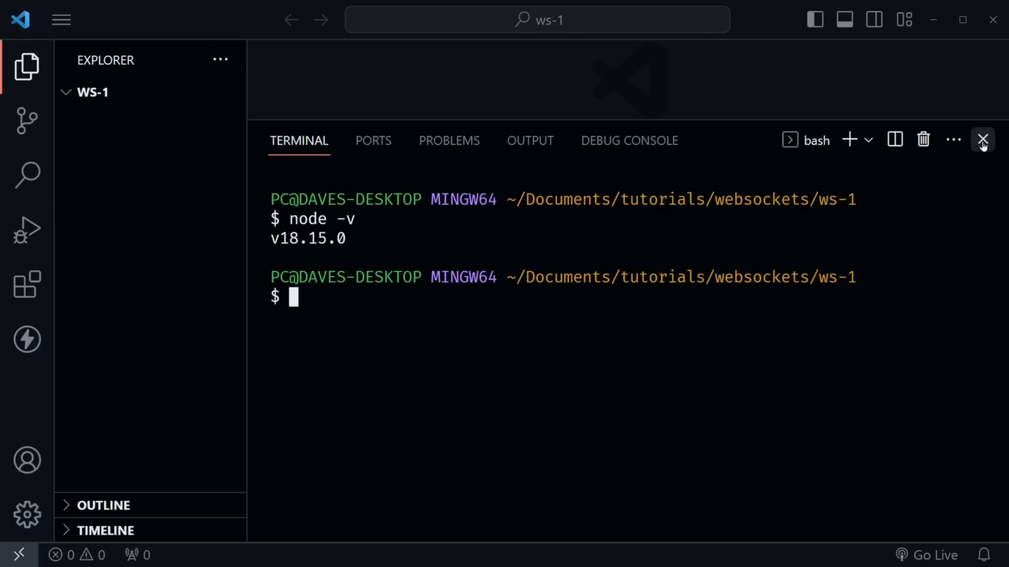
- Close the terminal and create the 'server' and 'app' folders in ws-1
{"action": "left_click", "coordinate": [981, 140]}
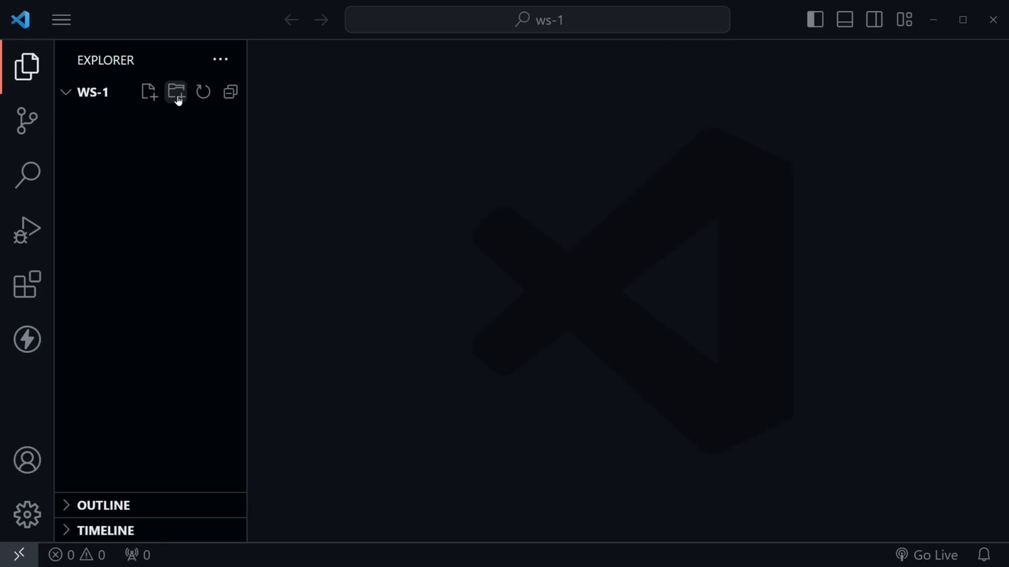
{"action": "left_click", "coordinate": [175, 93]}
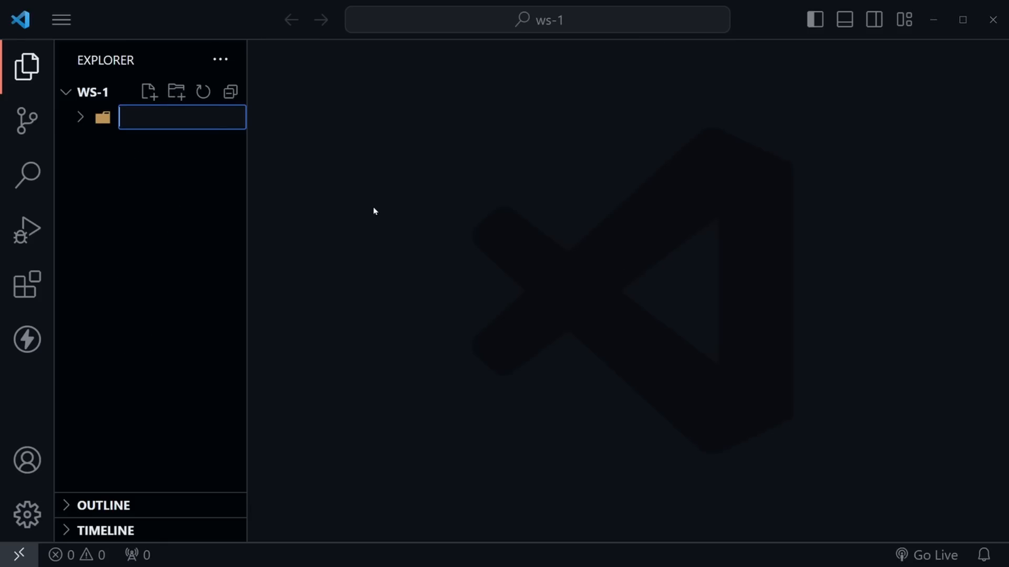
{"action": "type", "text": "server"}
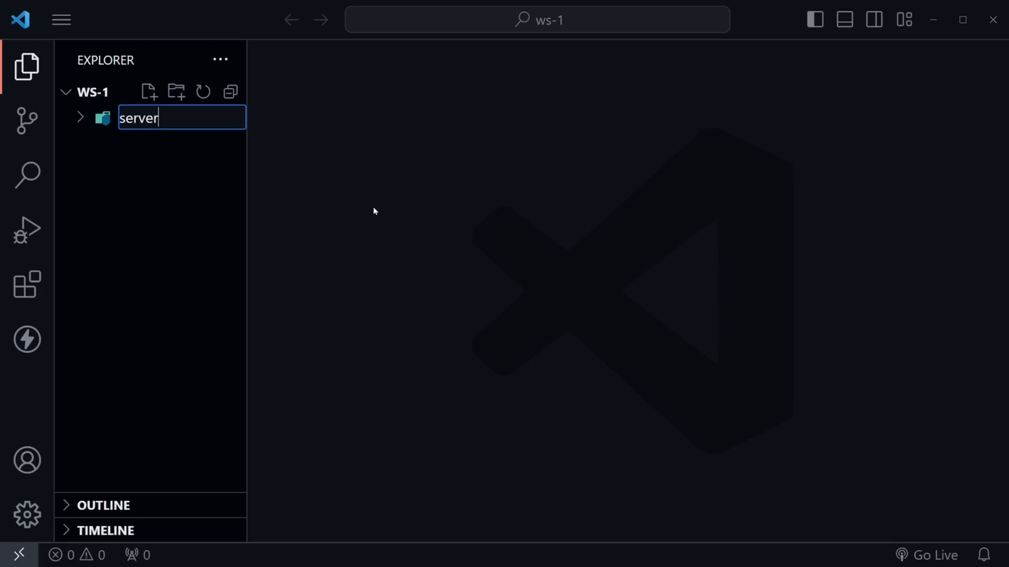
{"action": "key", "text": "Enter"}
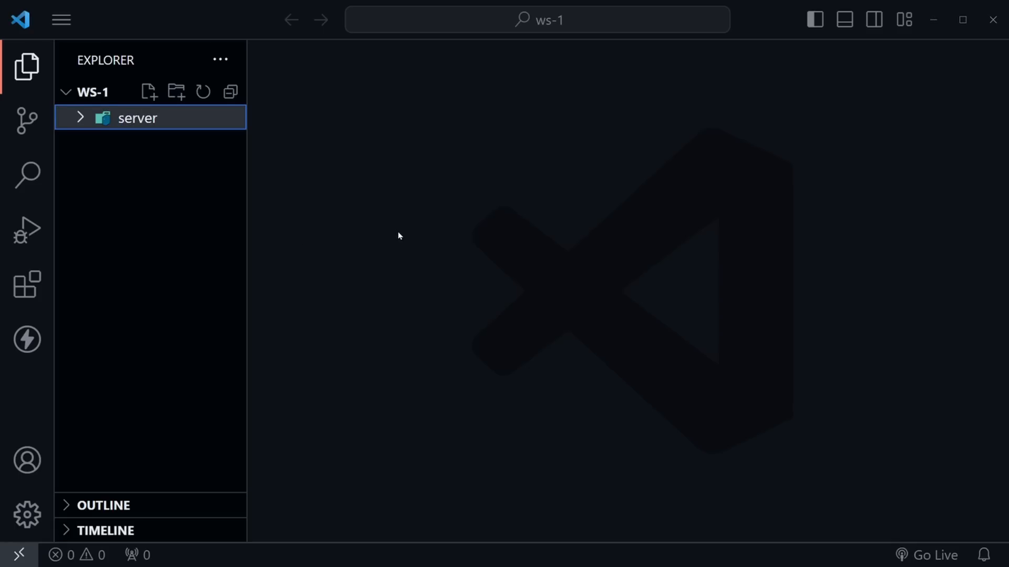
{"action": "mouse_move", "coordinate": [204, 254]}
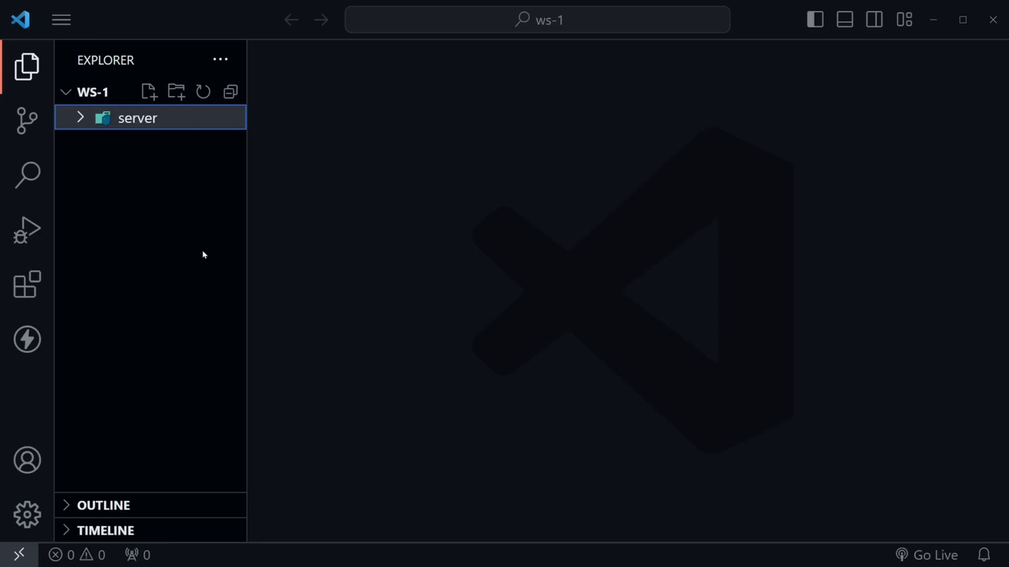
{"action": "mouse_move", "coordinate": [137, 185]}
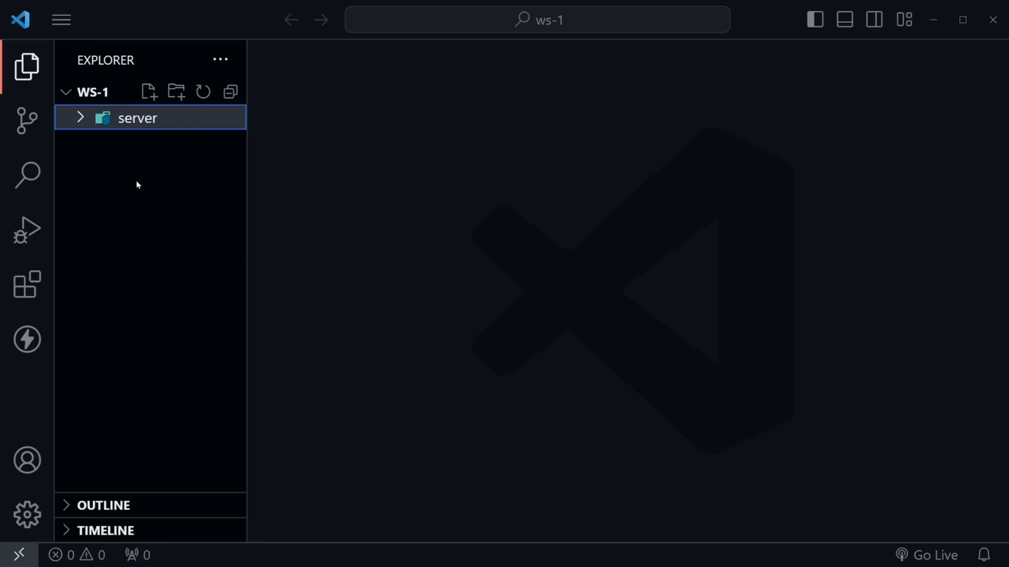
{"action": "left_click", "coordinate": [177, 91]}
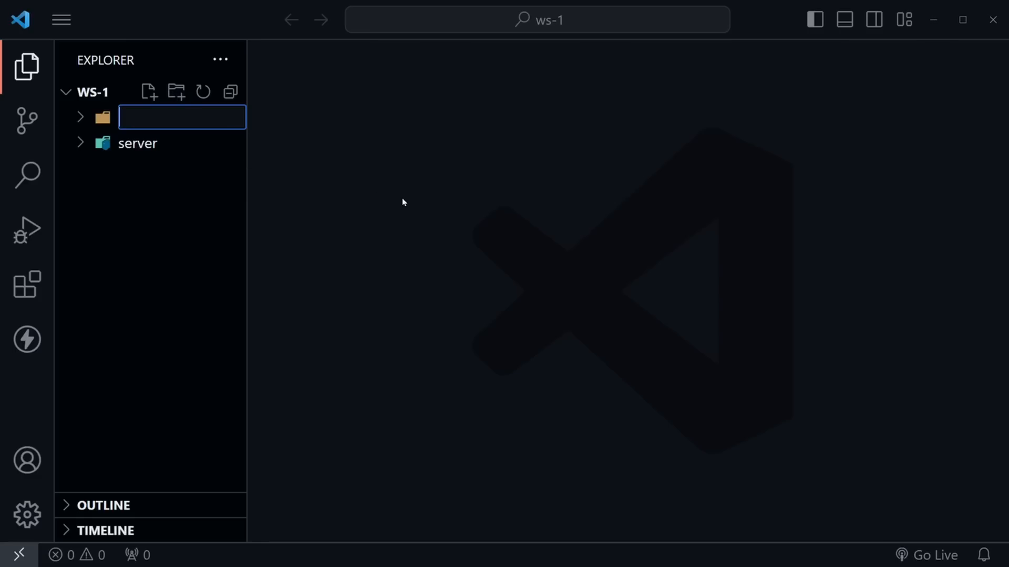
{"action": "type", "text": "app"}
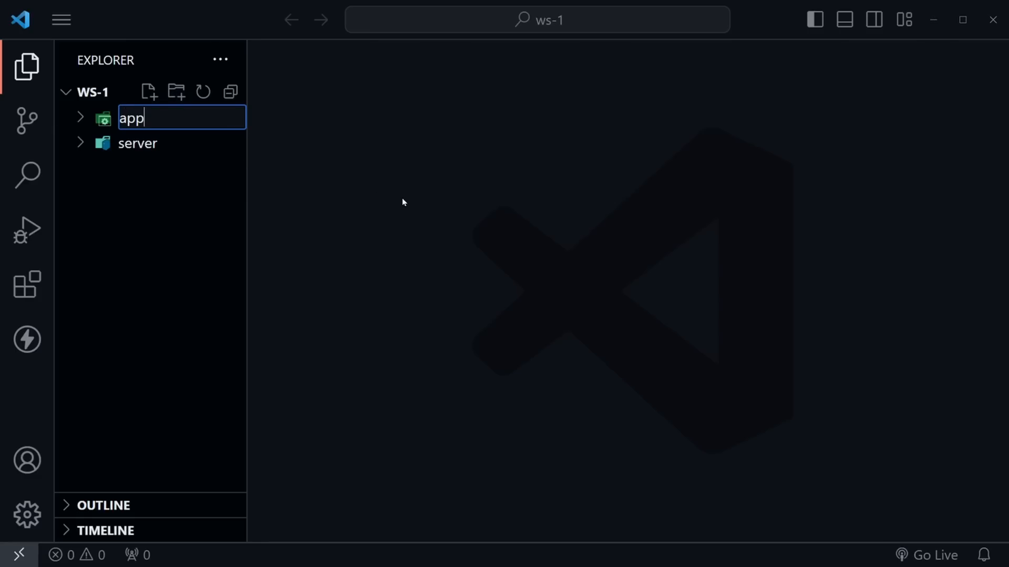
{"action": "key", "text": "Enter"}
{"action": "type", "text": "node -v"}
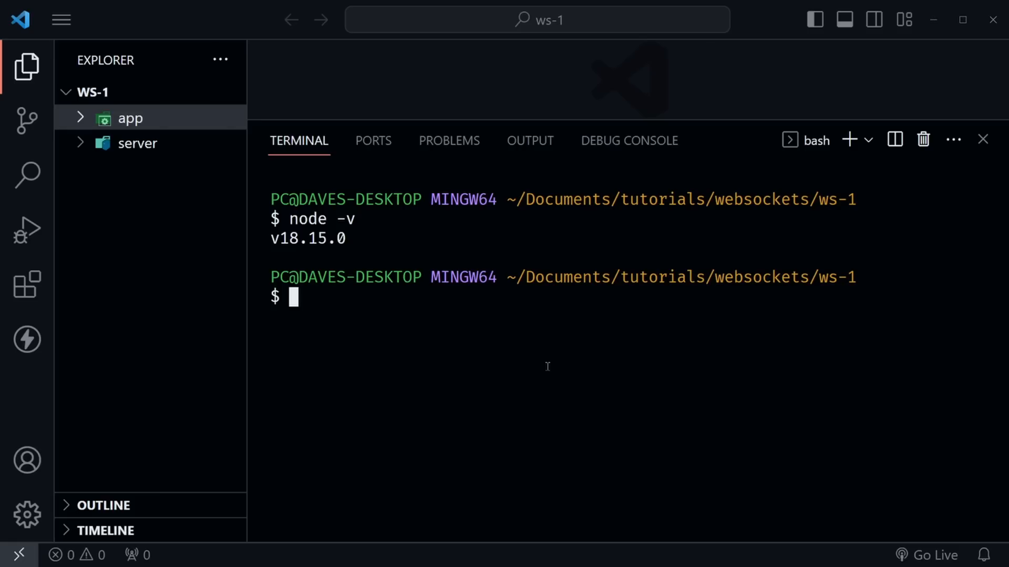
- Change into the server folder and run npm init -y to create a default package.json
{"action": "type", "text": "cd ./"}
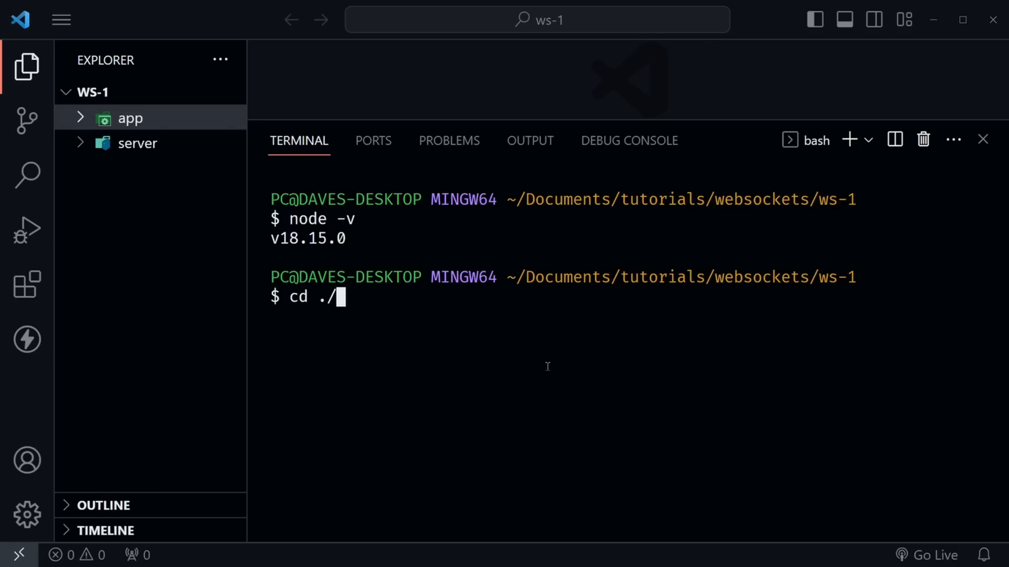
{"action": "type", "text": "server"}
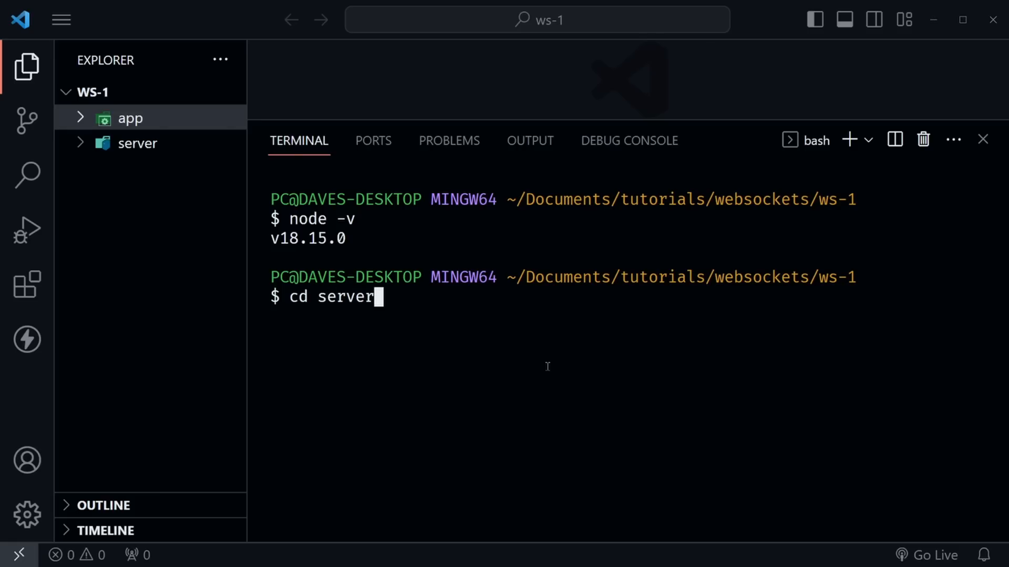
{"action": "key", "text": "Enter"}
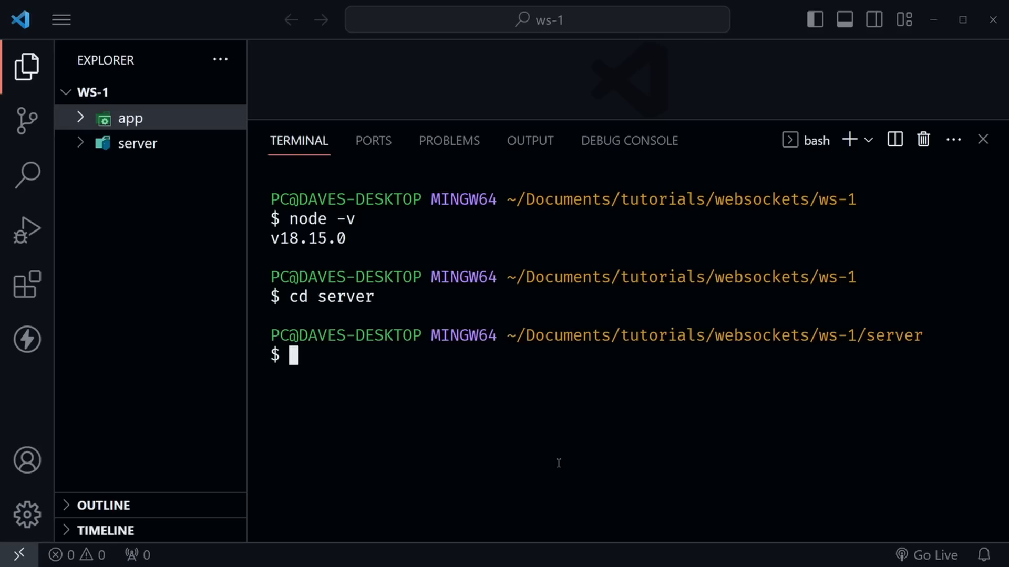
{"action": "type", "text": "npm"}
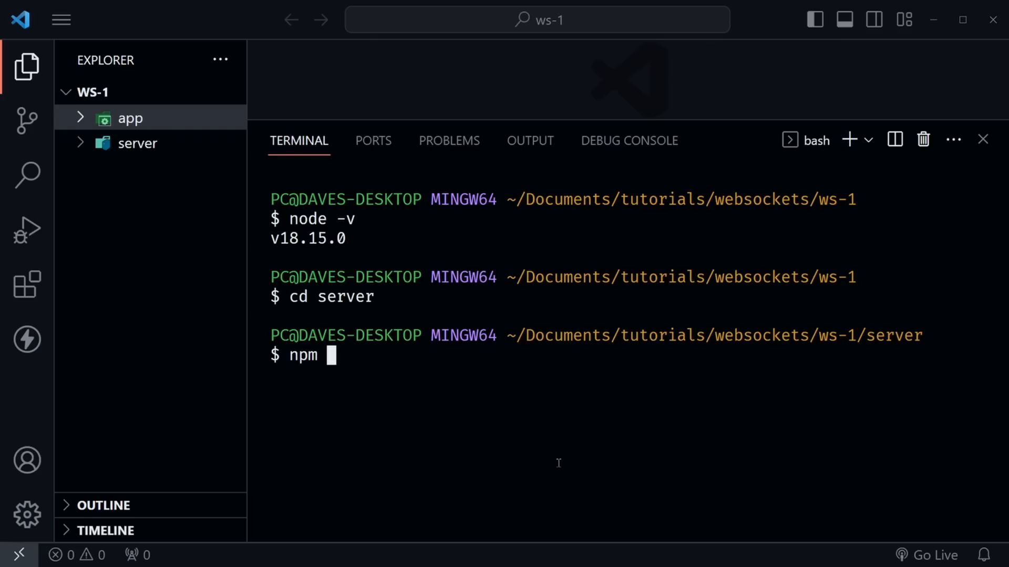
{"action": "type", "text": "init -"}
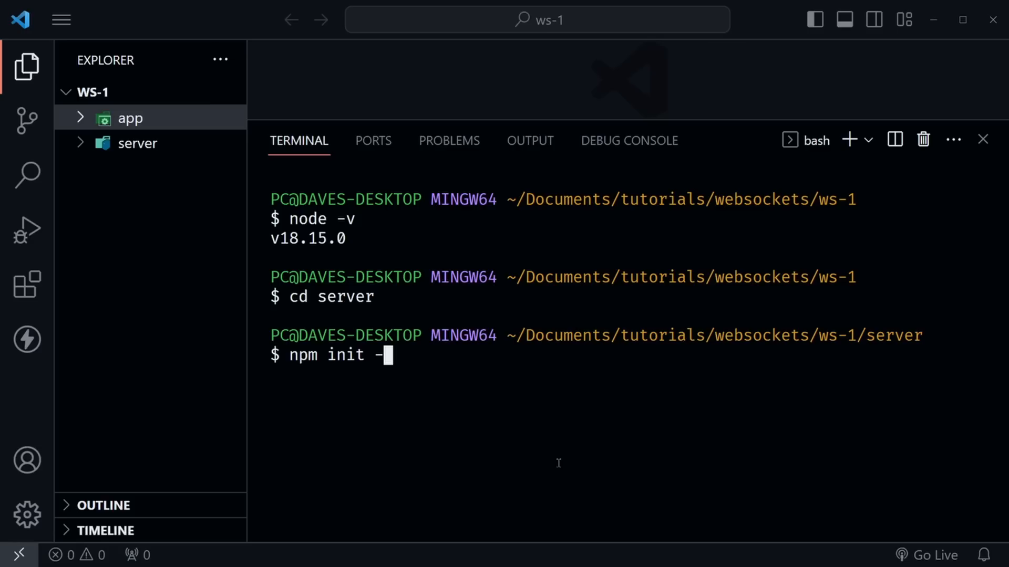
{"action": "type", "text": "y"}
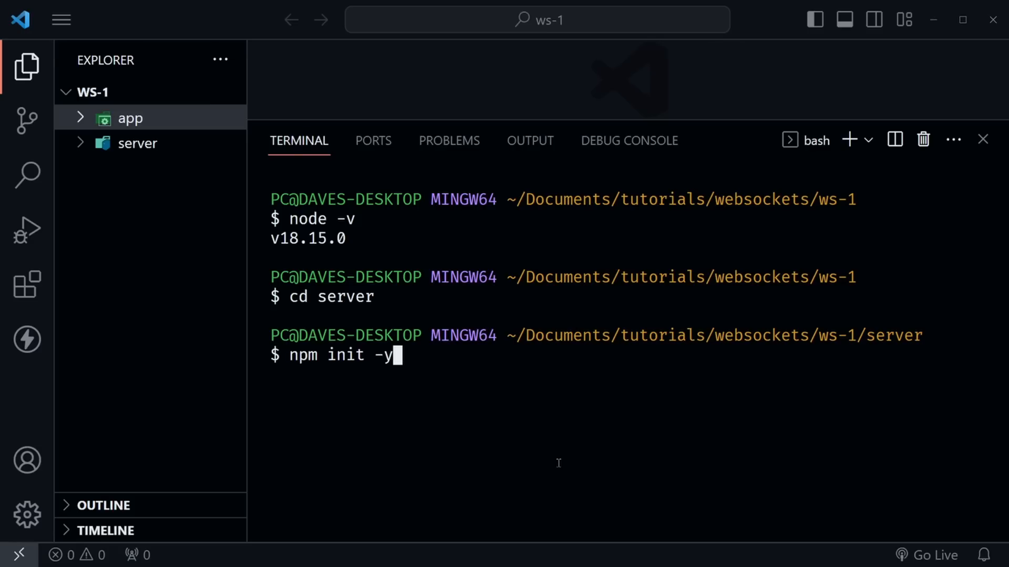
{"action": "key", "text": "Enter"}
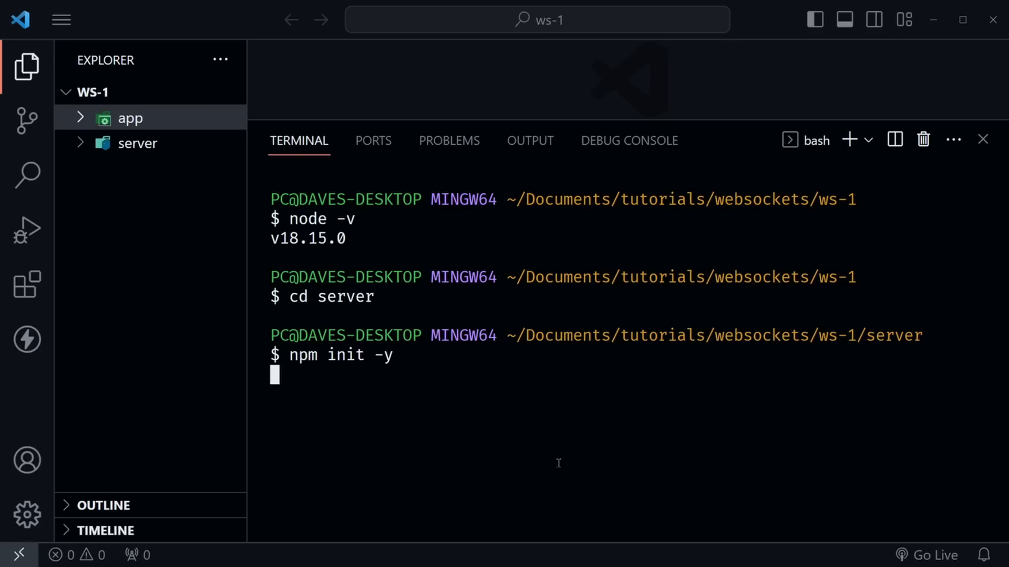
{"action": "key", "text": "Enter"}
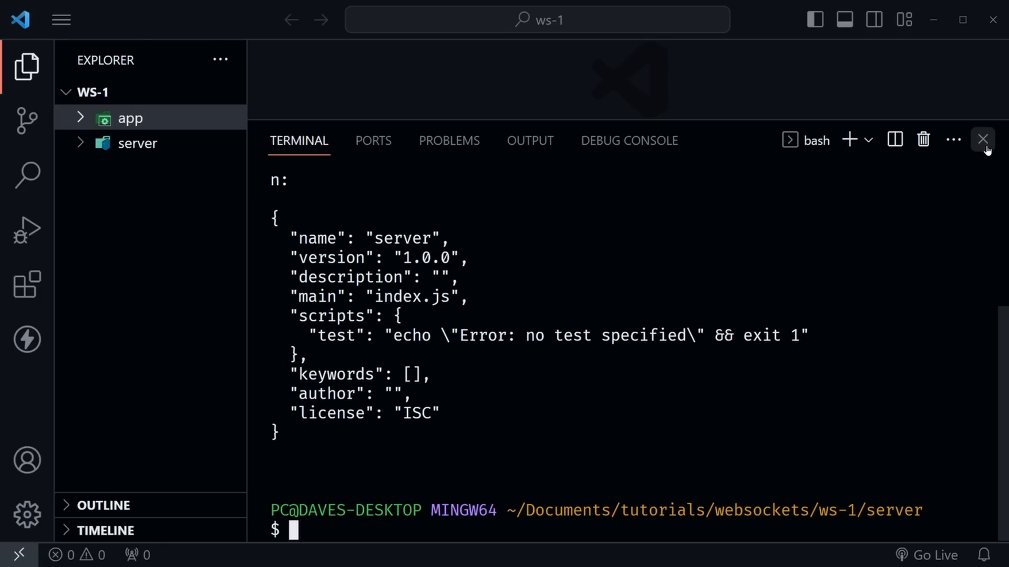
- Hide the terminal and open server/package.json in the editor
{"action": "left_click", "coordinate": [982, 140]}
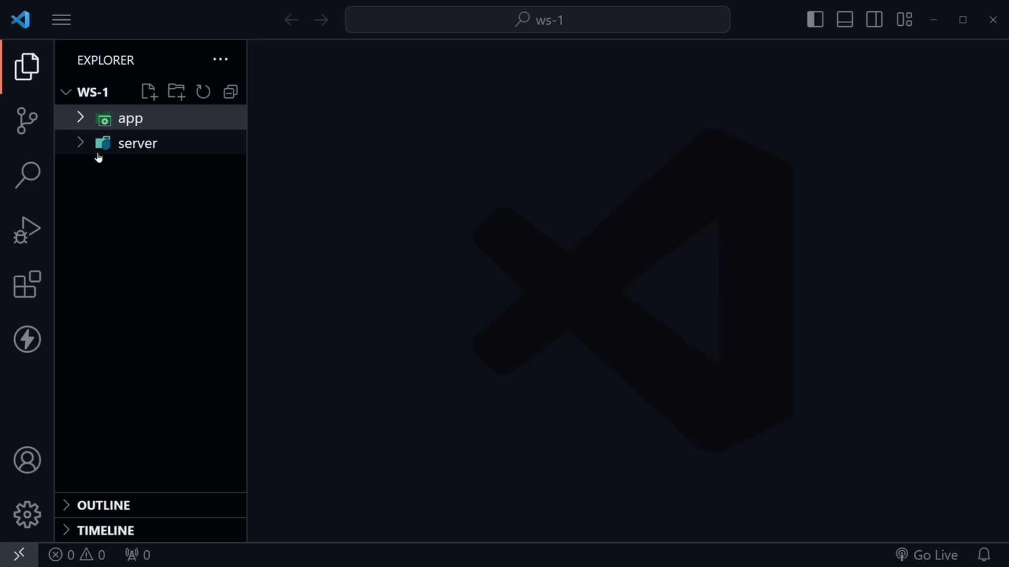
{"action": "left_click", "coordinate": [136, 143]}
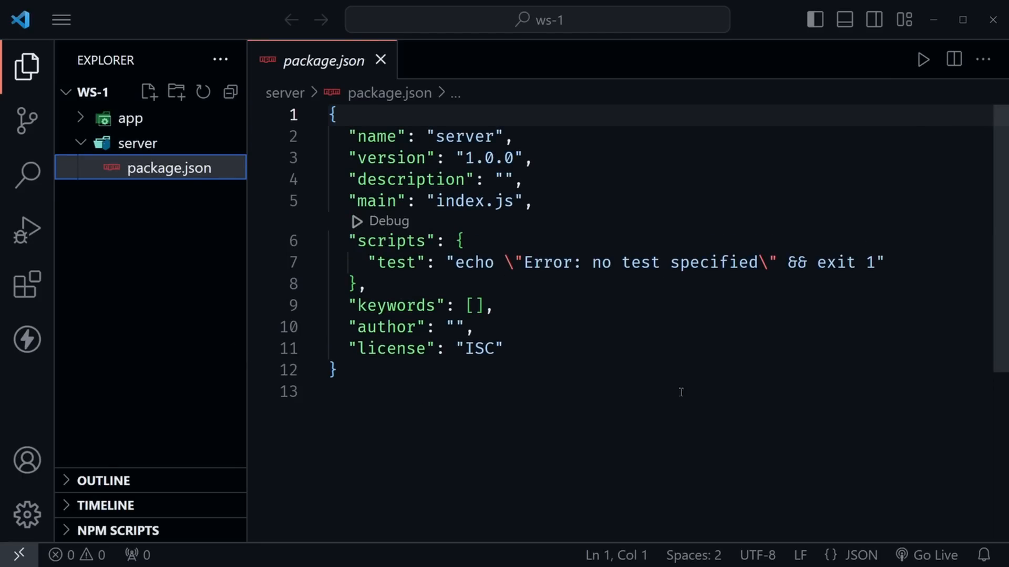
{"action": "mouse_move", "coordinate": [606, 333]}
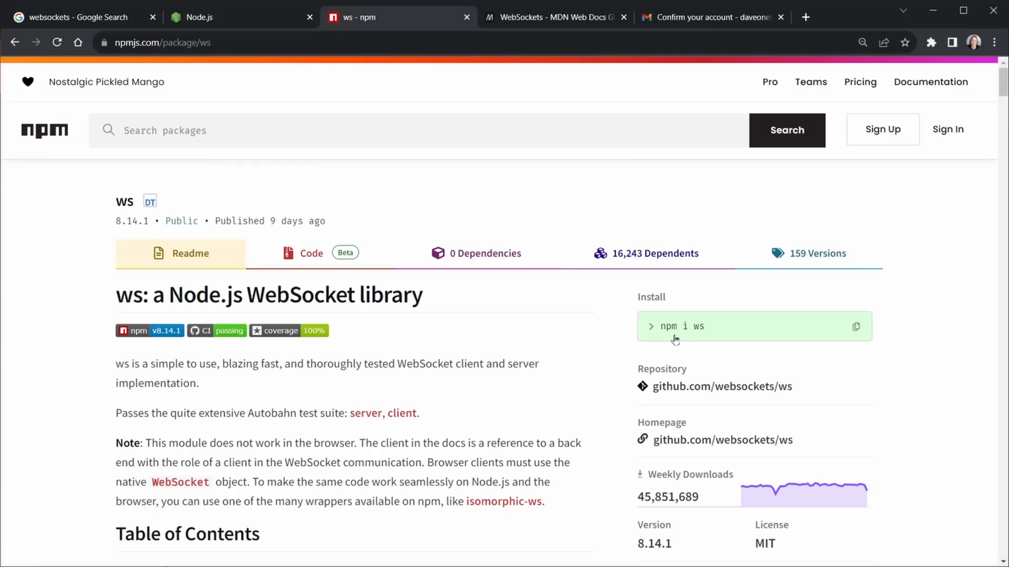
{"action": "mouse_move", "coordinate": [703, 338]}
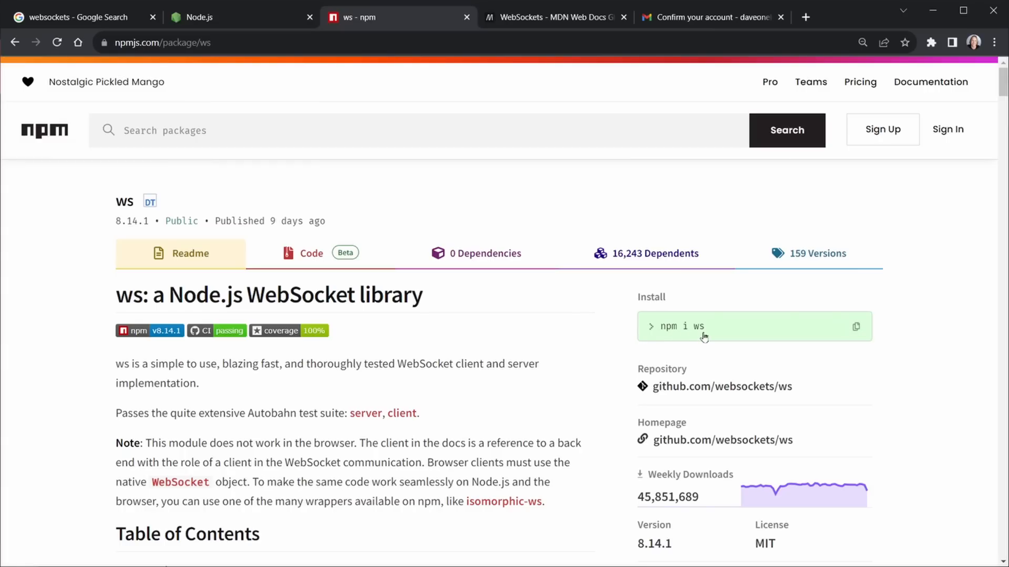
{"action": "mouse_move", "coordinate": [592, 352]}
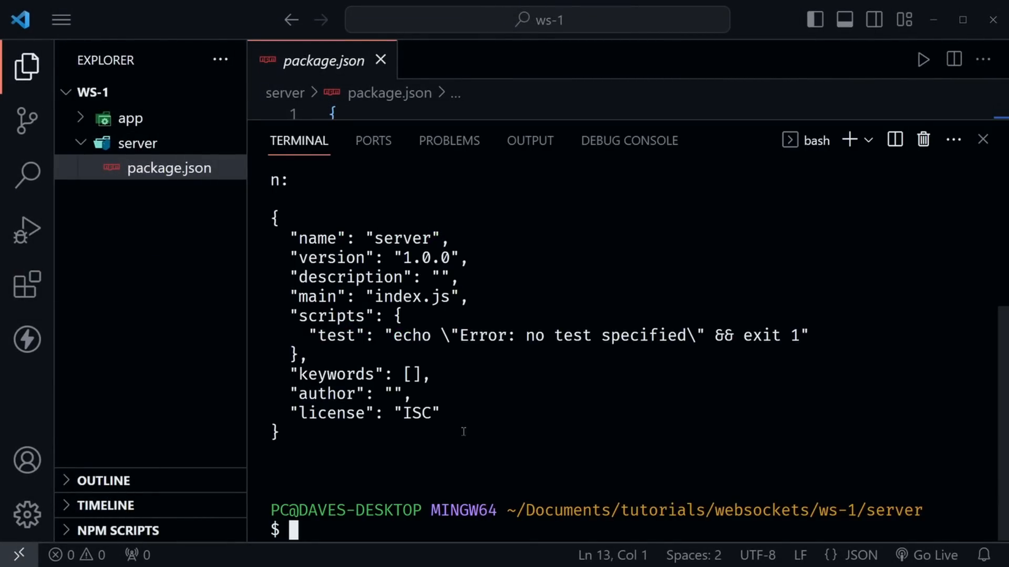
- Run npm i ws in the server folder's terminal
{"action": "type", "text": "npm i ws"}
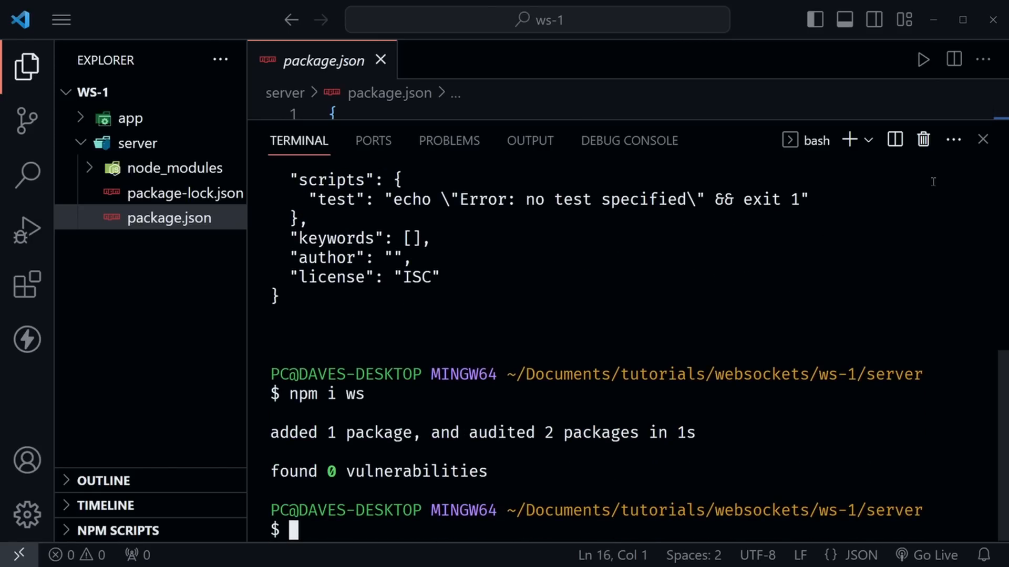
- Change the package name in package.json from 'server' to 'ws-1'
{"action": "left_click", "coordinate": [983, 139]}
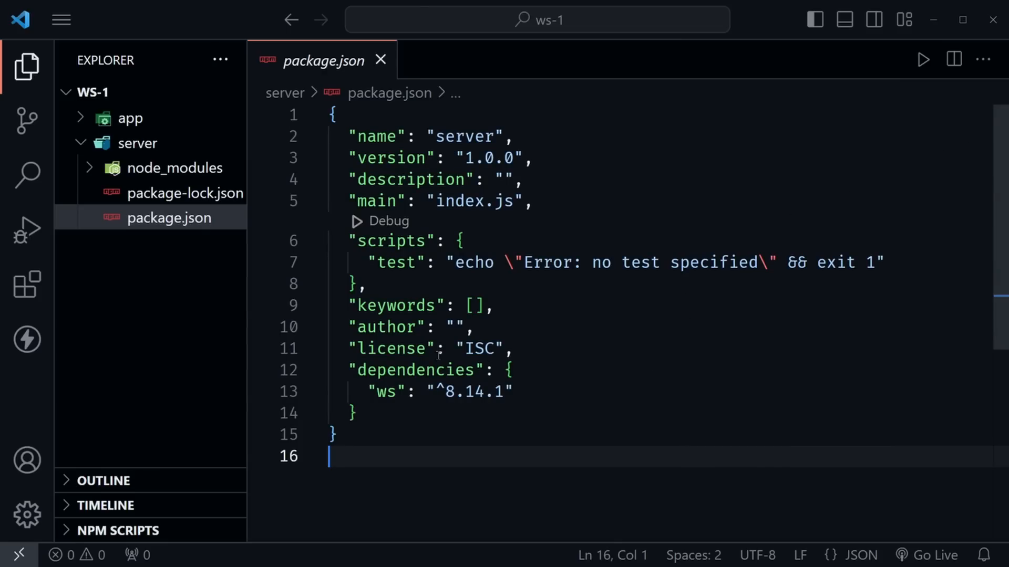
{"action": "left_click_drag", "start_coordinate": [349, 369], "coordinate": [356, 413]}
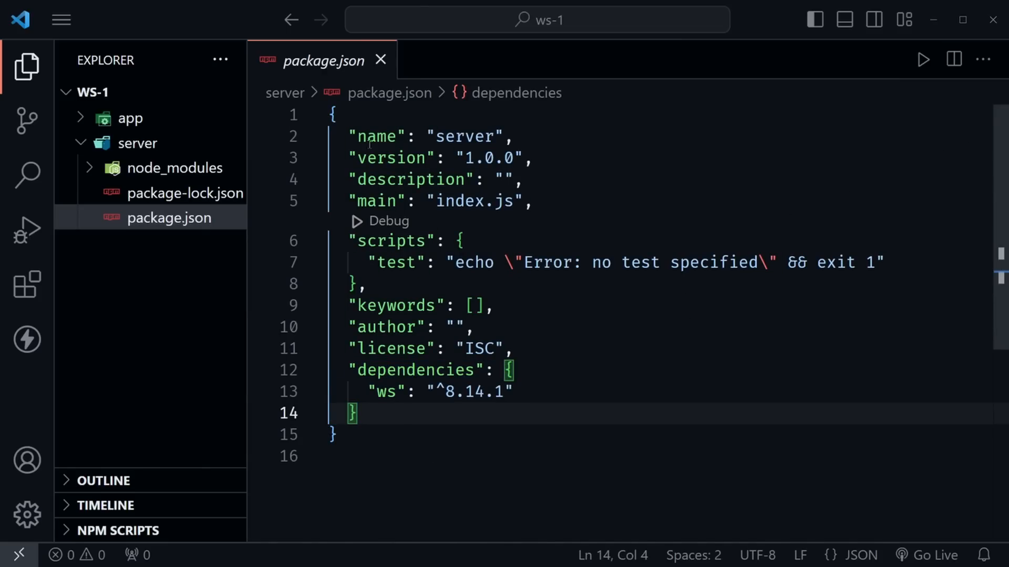
{"action": "double_click", "coordinate": [464, 137]}
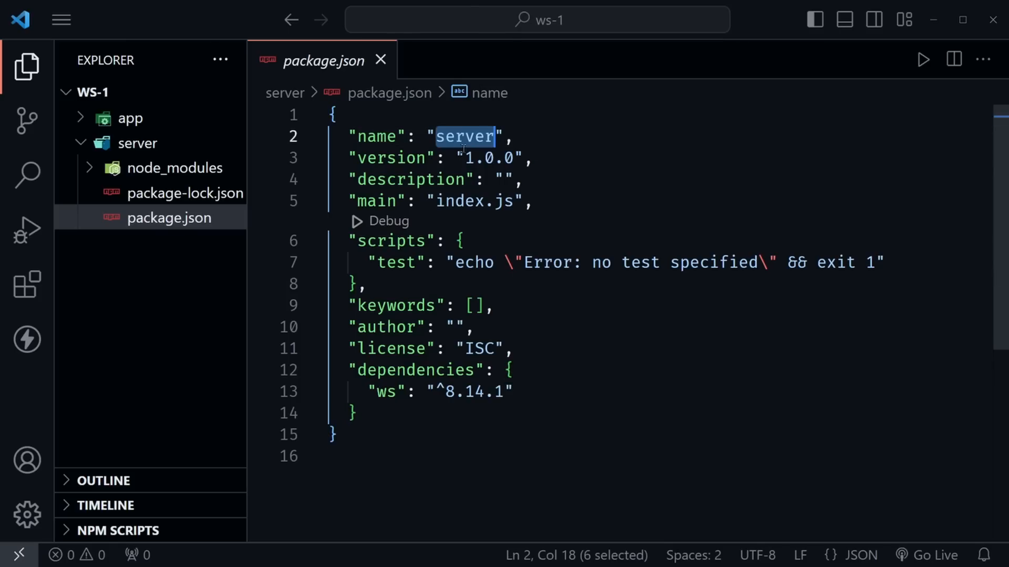
{"action": "type", "text": "ws-1"}
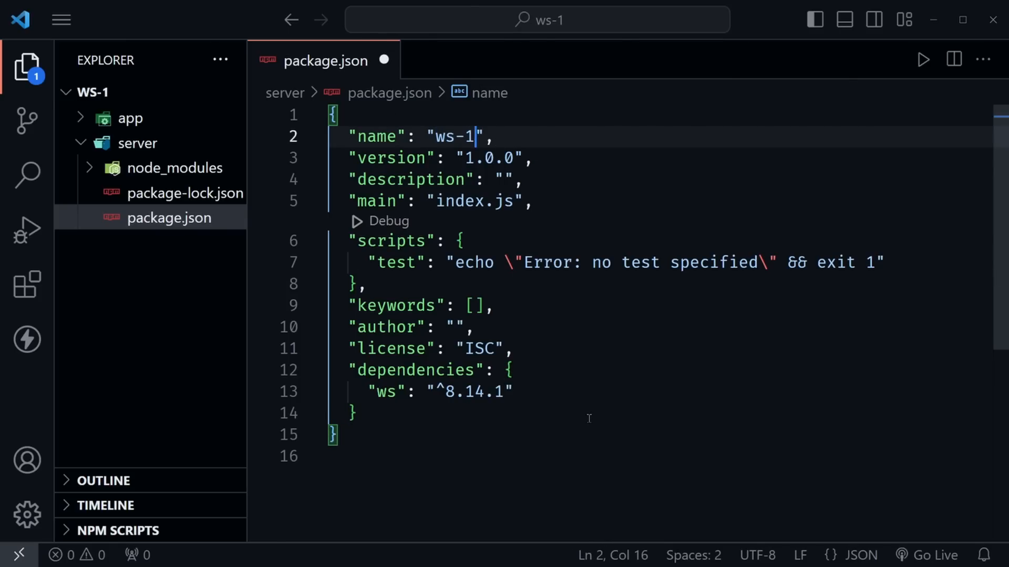
- Rename the test script to 'start' with the command 'node .'
{"action": "double_click", "coordinate": [396, 262]}
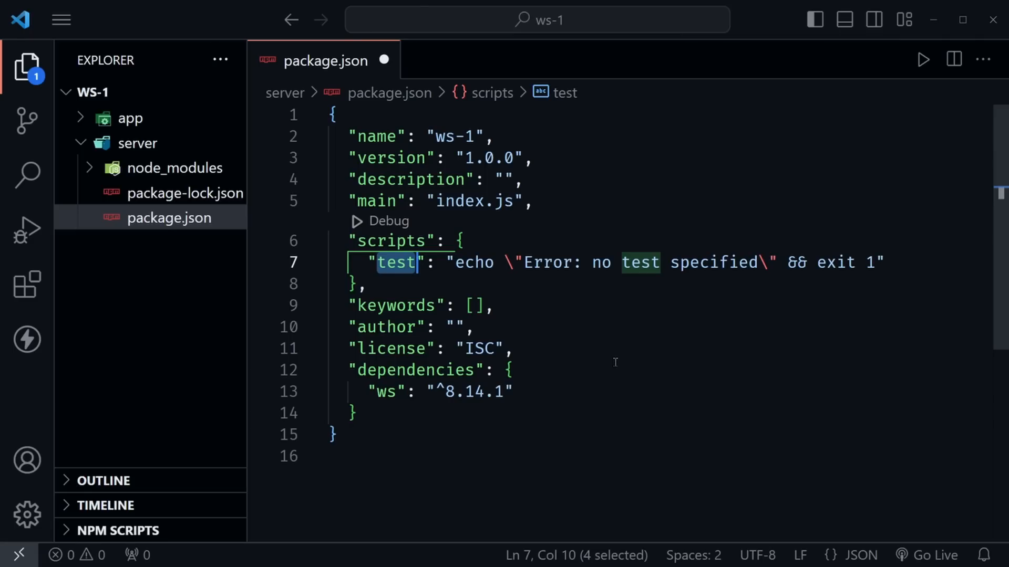
{"action": "type", "text": "star"}
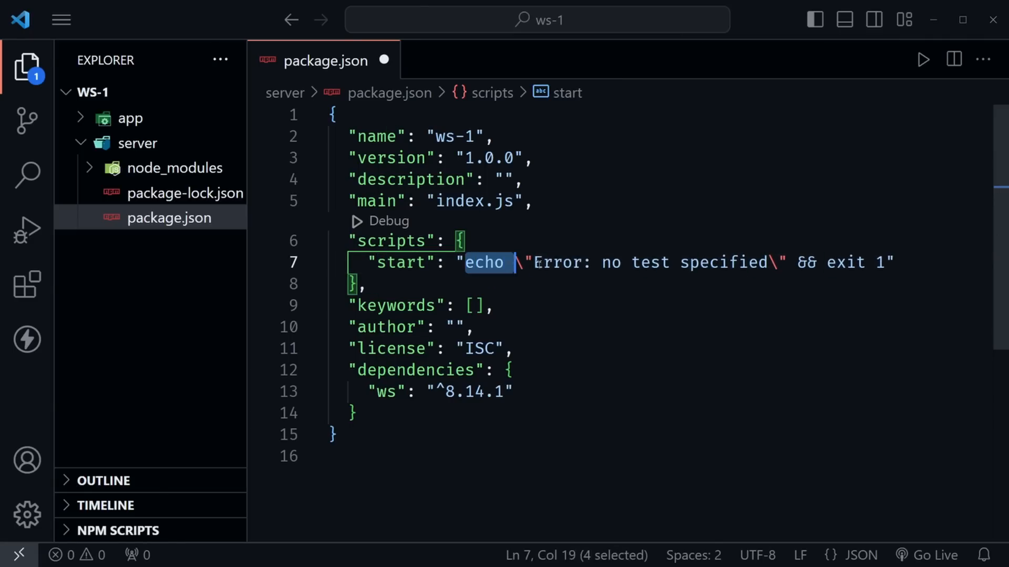
{"action": "left_click_drag", "start_coordinate": [470, 262], "coordinate": [885, 262]}
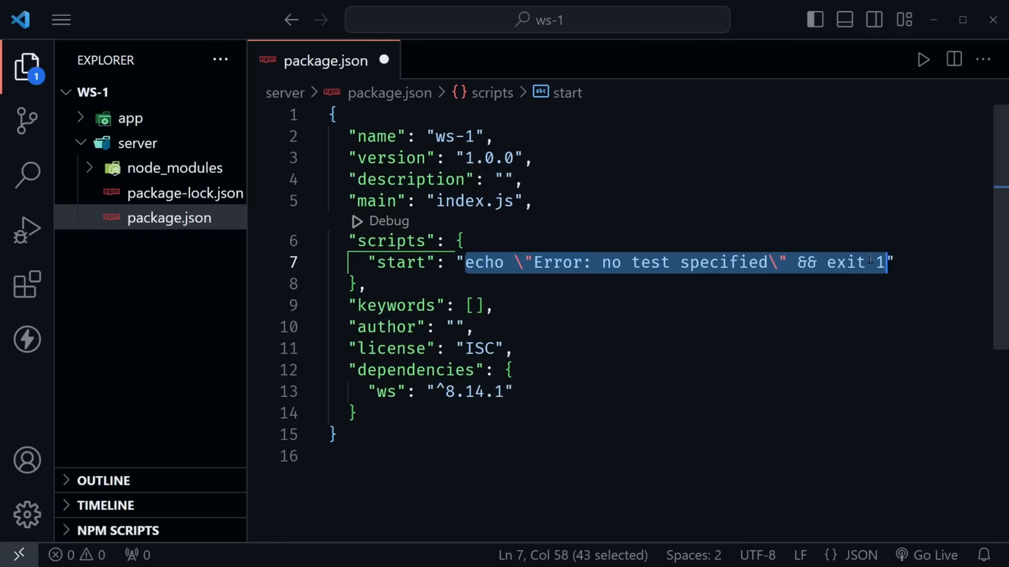
{"action": "type", "text": "node .\""}
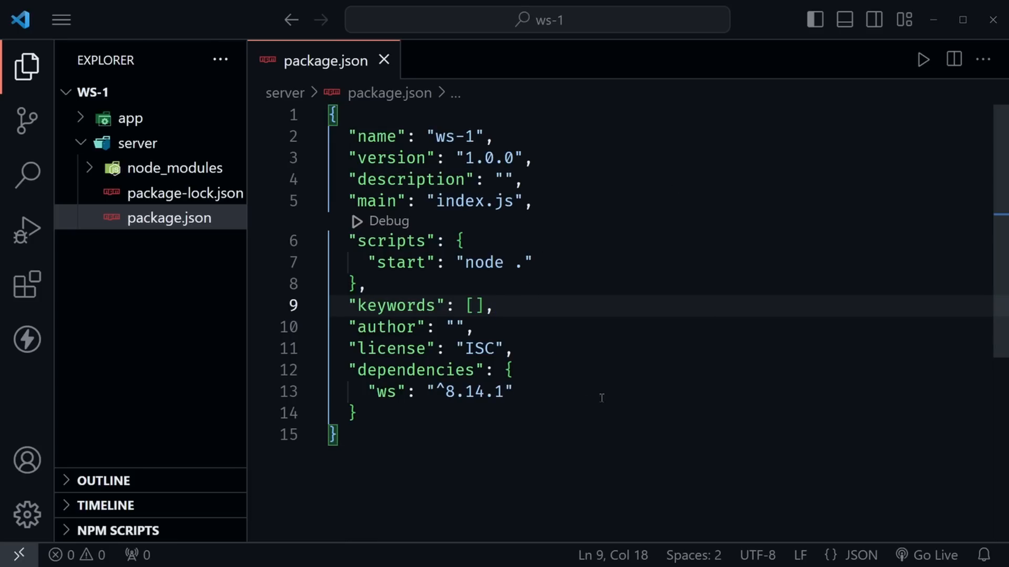
{"action": "left_click", "coordinate": [174, 271]}
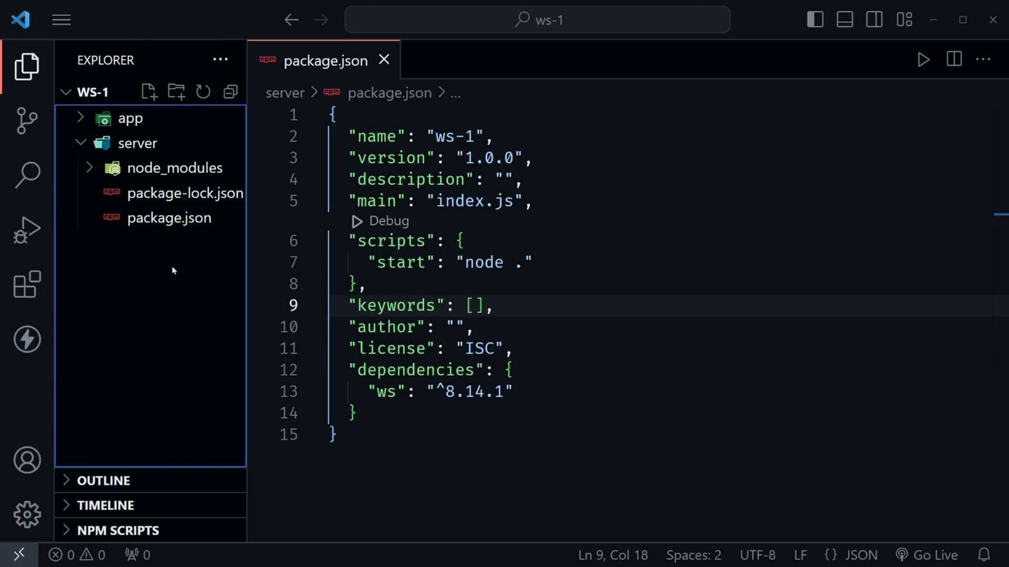
- Create a new file named index.js at the ws-1 root
{"action": "left_click", "coordinate": [149, 92]}
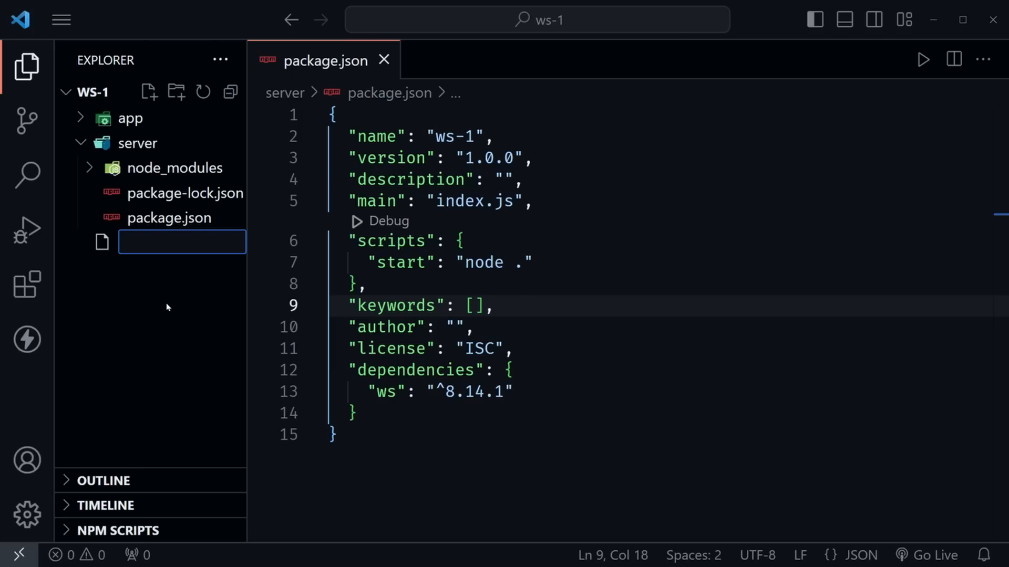
{"action": "type", "text": "index.js"}
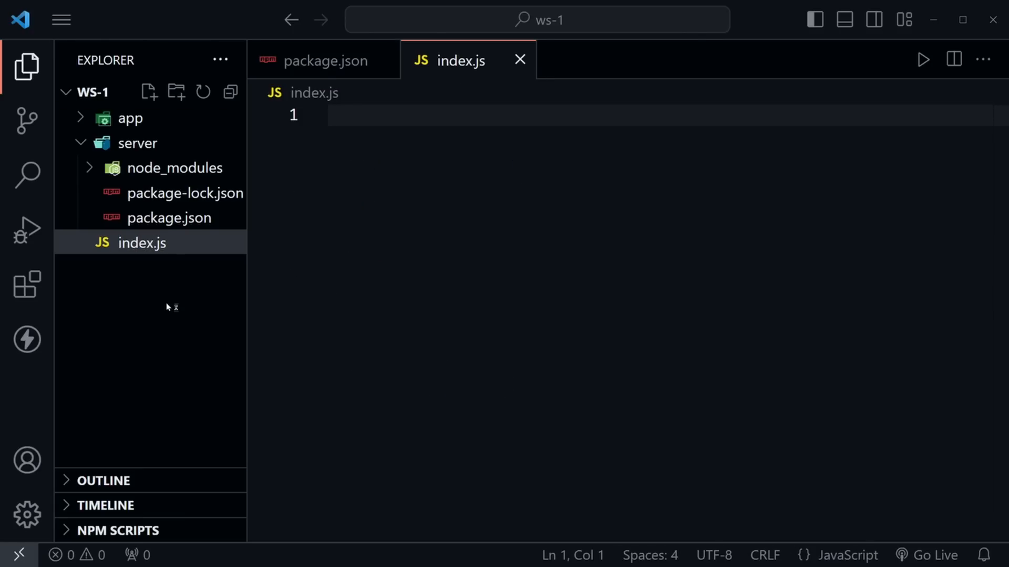
- Write const ws = require('ws') as the first line of index.js
{"action": "type", "text": "const ws"}
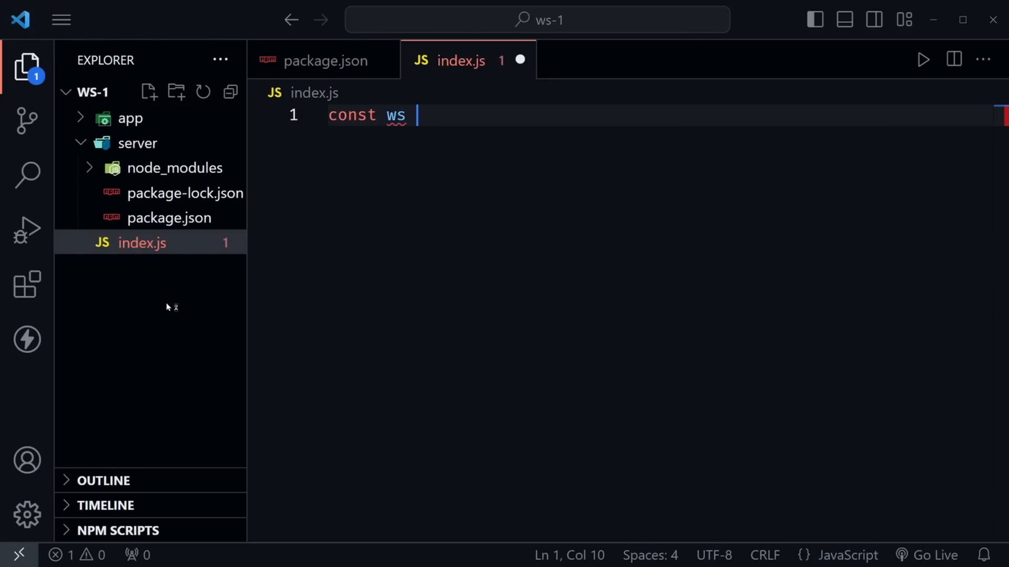
{"action": "type", "text": "= require"}
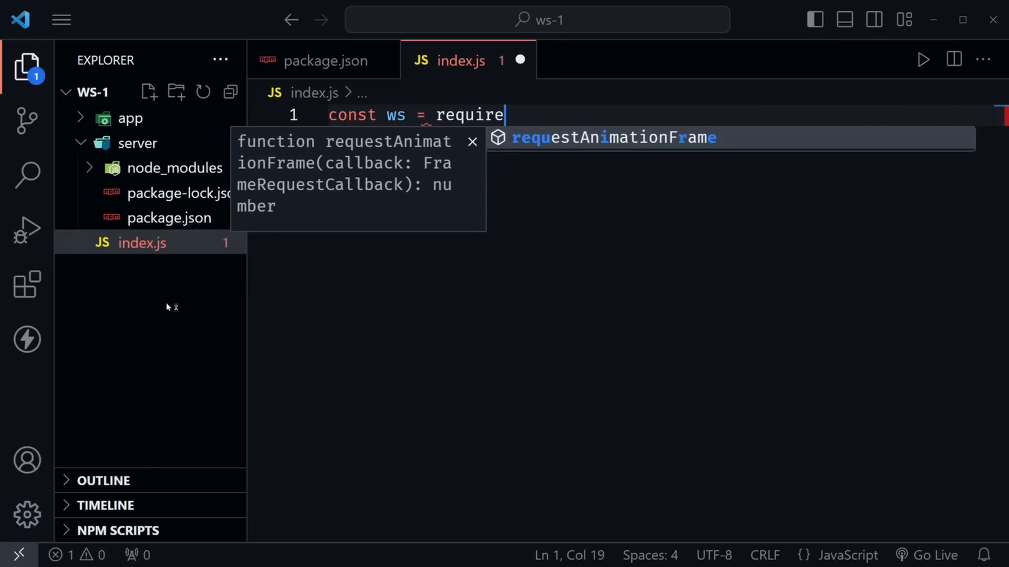
{"action": "type", "text": "('ws')"}
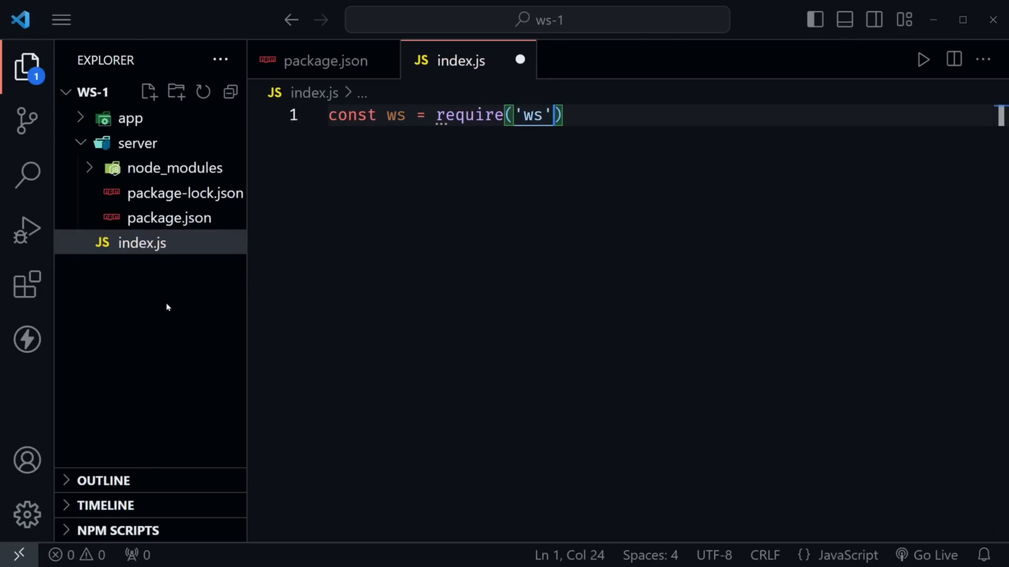
{"action": "key", "text": "Enter"}
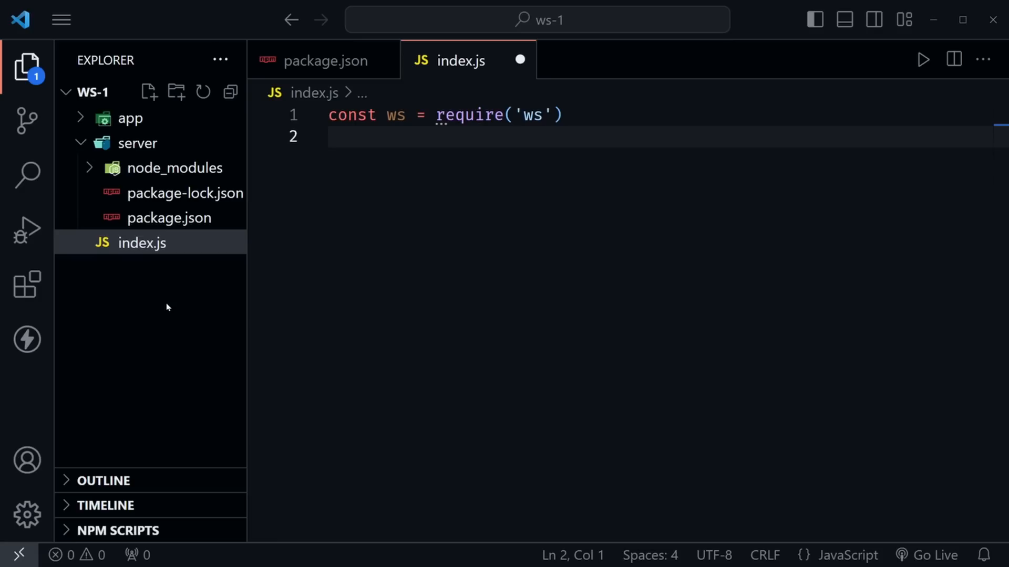
- Add const server = new ws.Server({ port: '3000' }) below the import
{"action": "type", "text": "const server"}
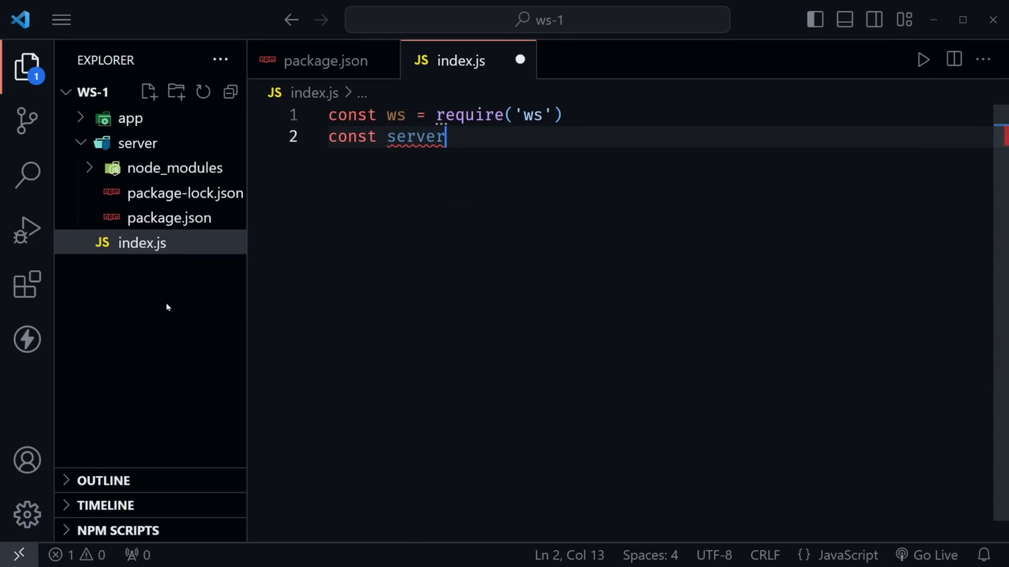
{"action": "type", "text": "= new"}
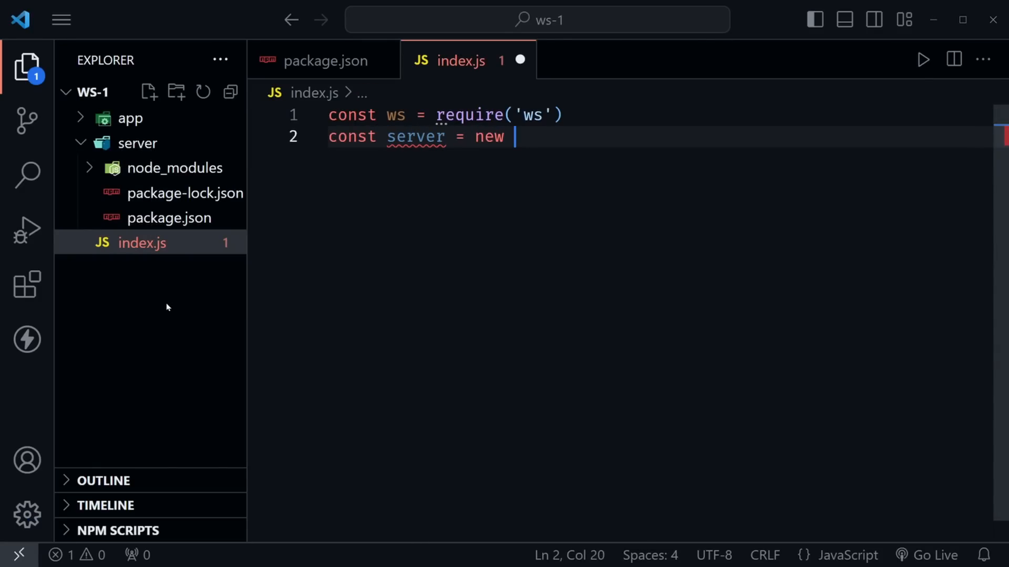
{"action": "type", "text": "ws.Ser"}
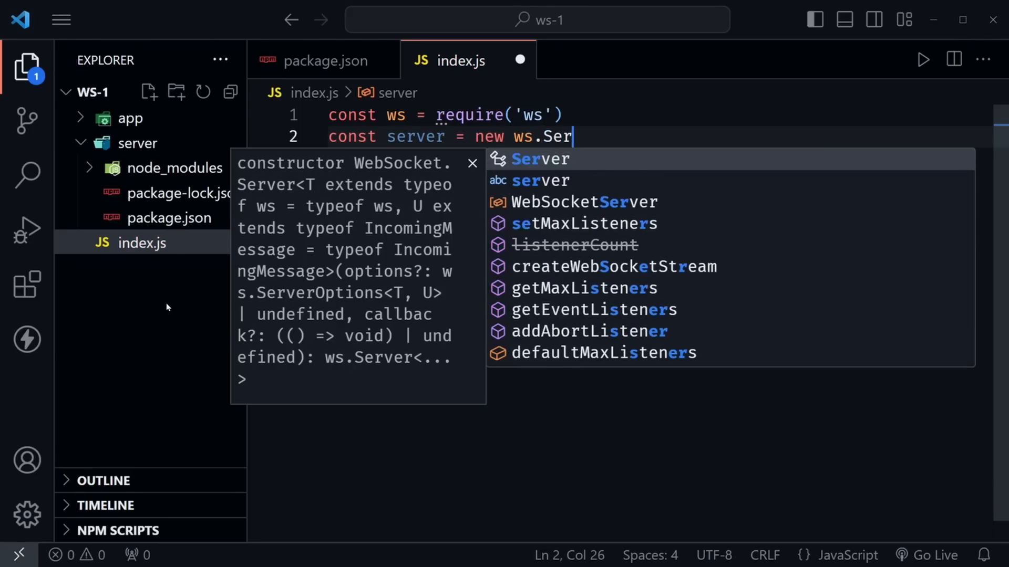
{"action": "key", "text": "Tab"}
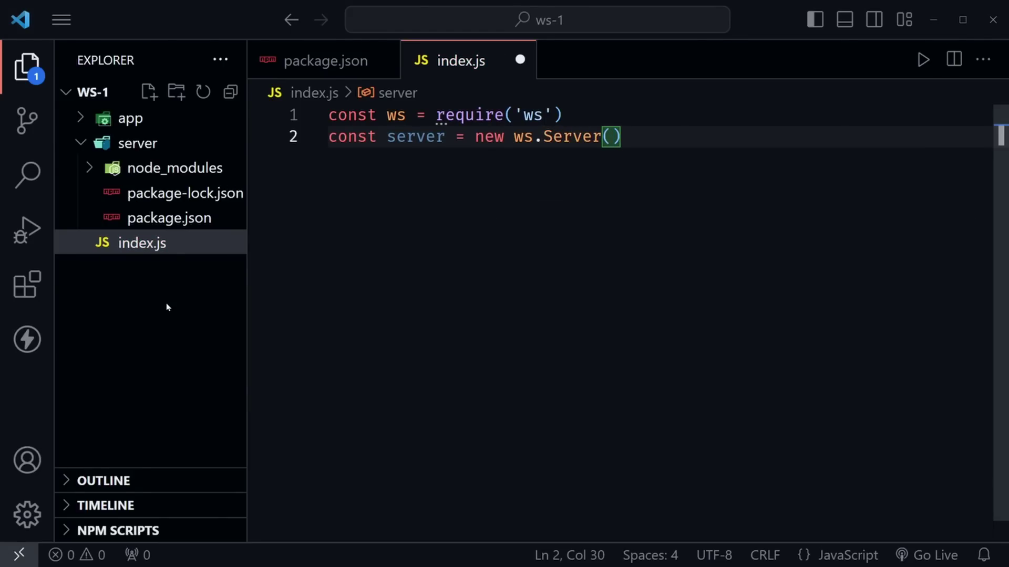
{"action": "type", "text": "{}"}
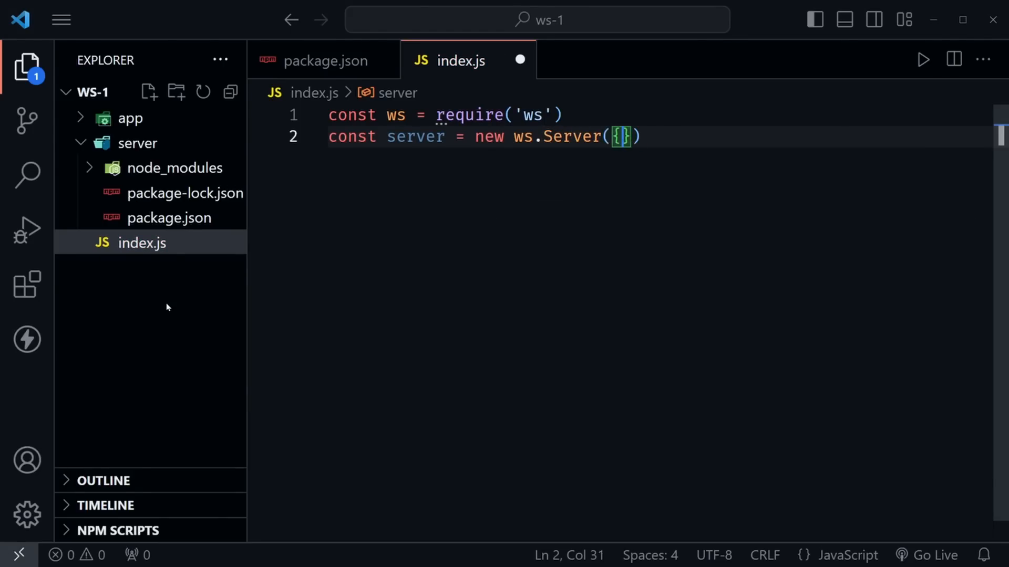
{"action": "type", "text": "port: '3000"}
{"action": "type", "text": "s"}
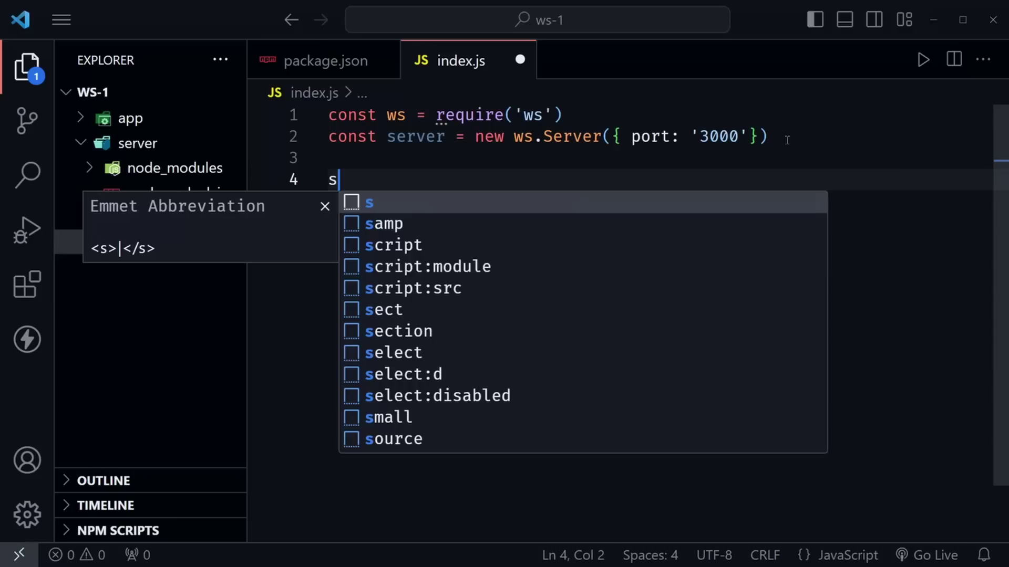
- Add a server.on('connection', socket => { ... }) handler below the server line
{"action": "type", "text": "erver.on('connection',"}
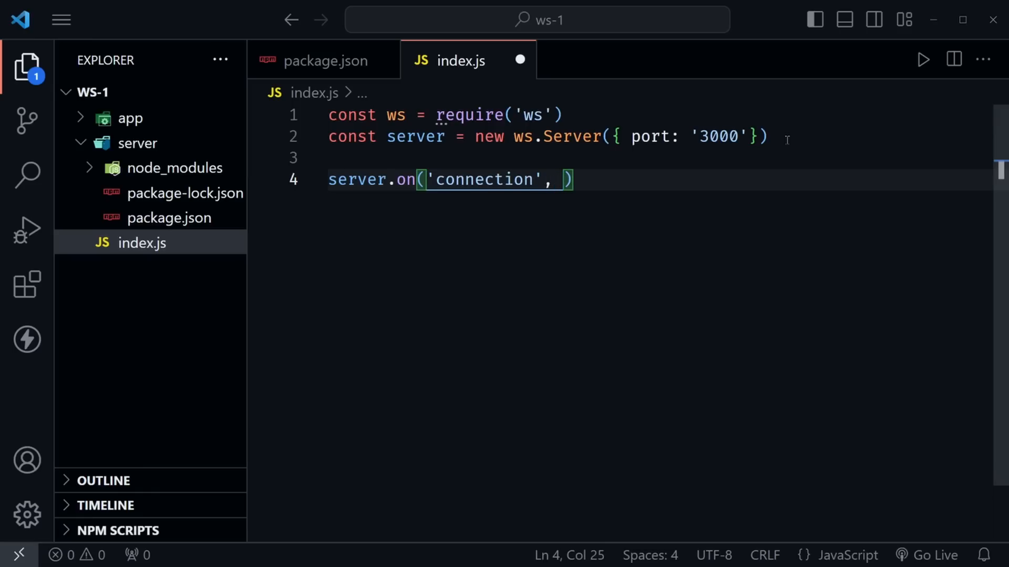
{"action": "type", "text": "socket => {"}
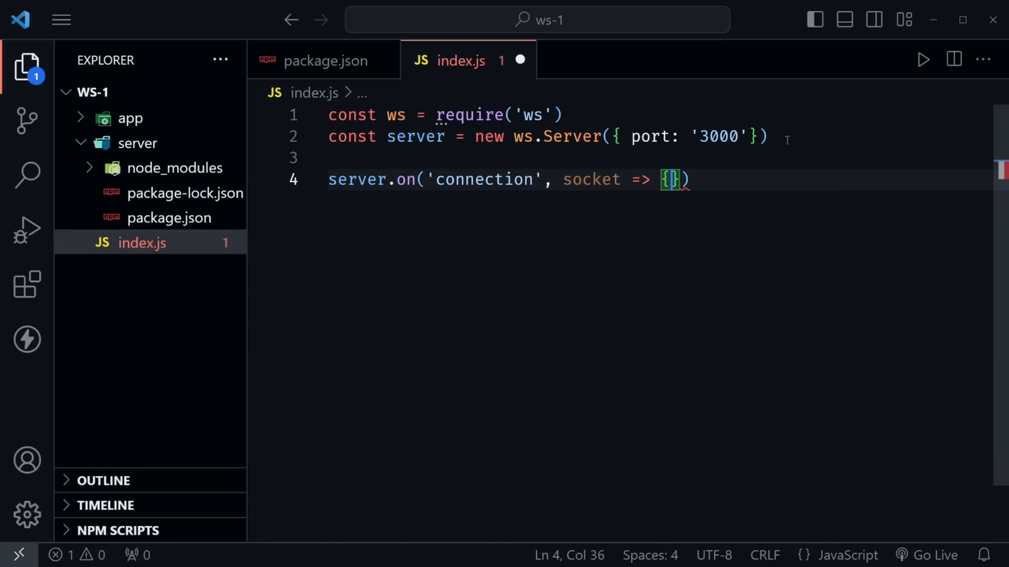
{"action": "key", "text": "Enter"}
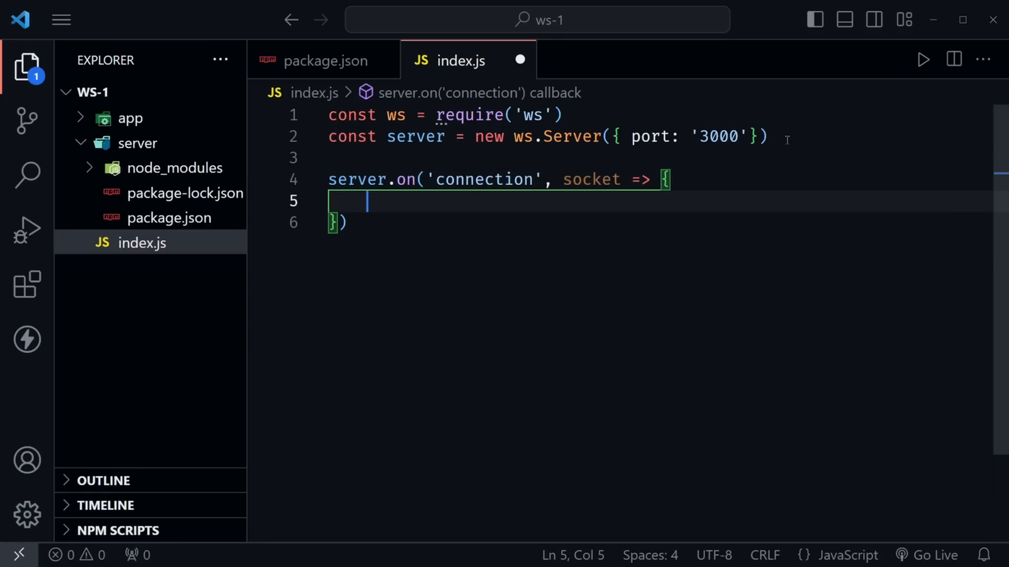
{"action": "type", "text": "s"}
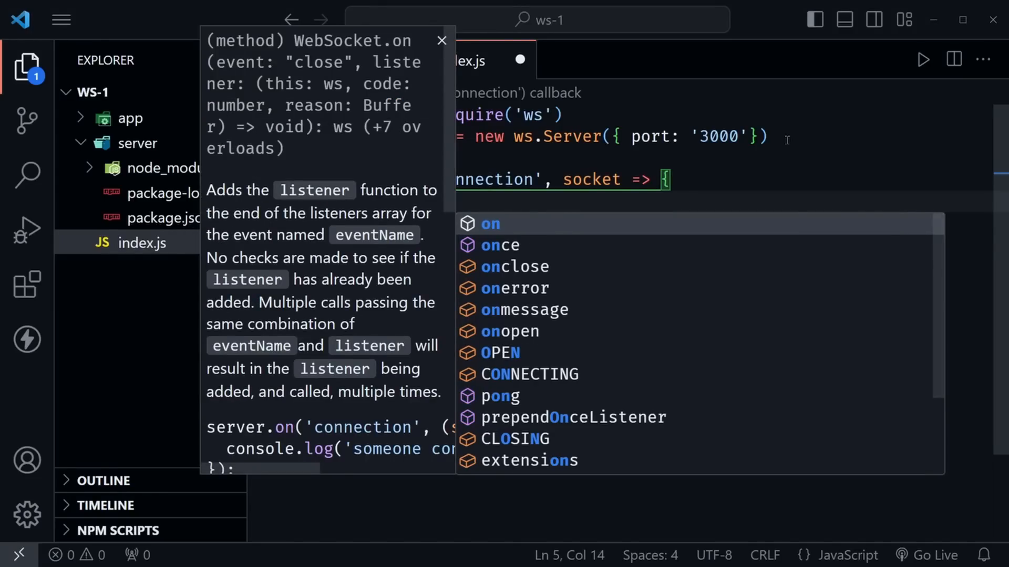
- Inside it, handle 'message' events with socket.send(`${message}`) to echo back
{"action": "type", "text": "socket.on('message',"}
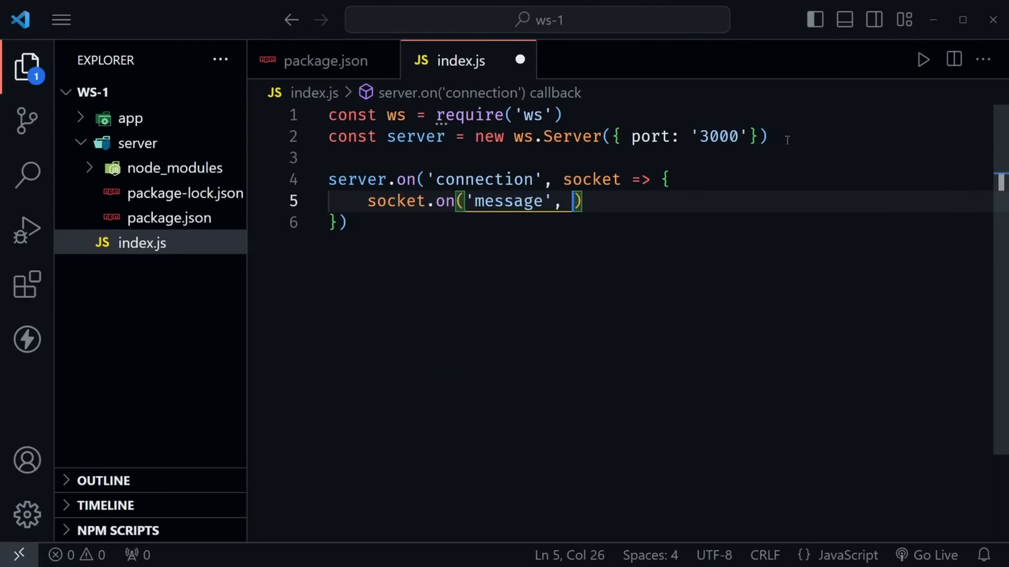
{"action": "type", "text": "message ="}
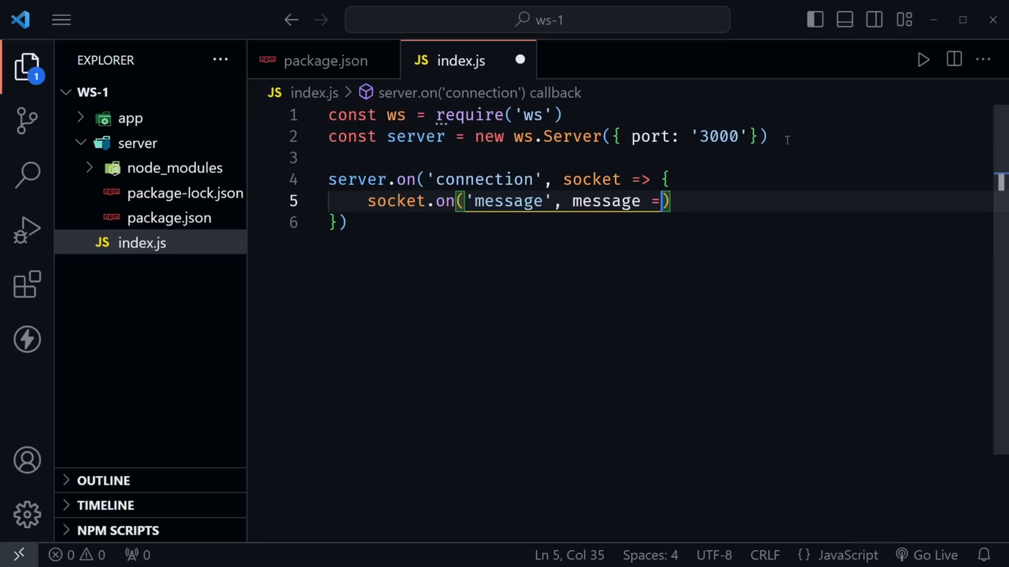
{"action": "type", "text": "{"}
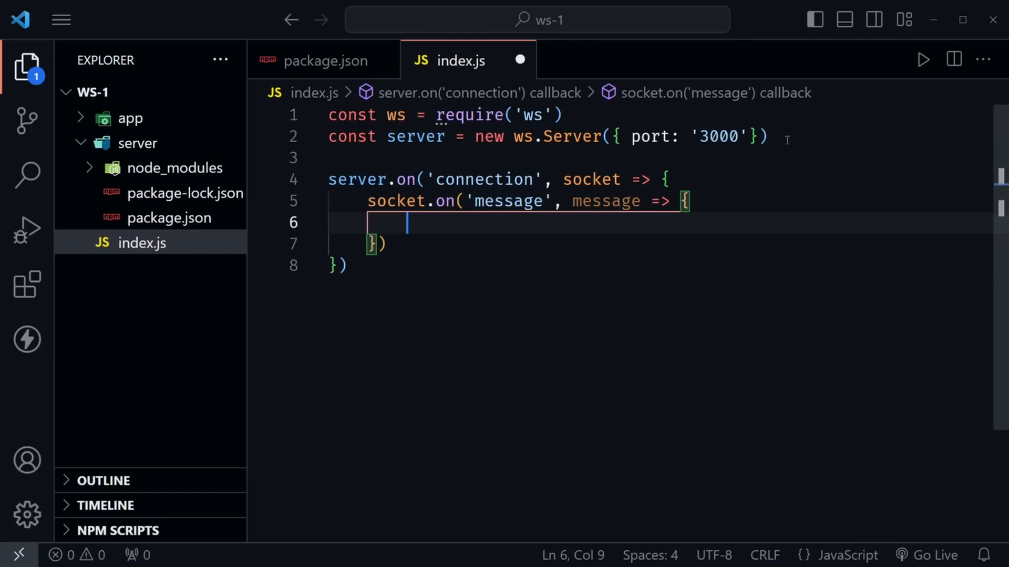
{"action": "type", "text": "s"}
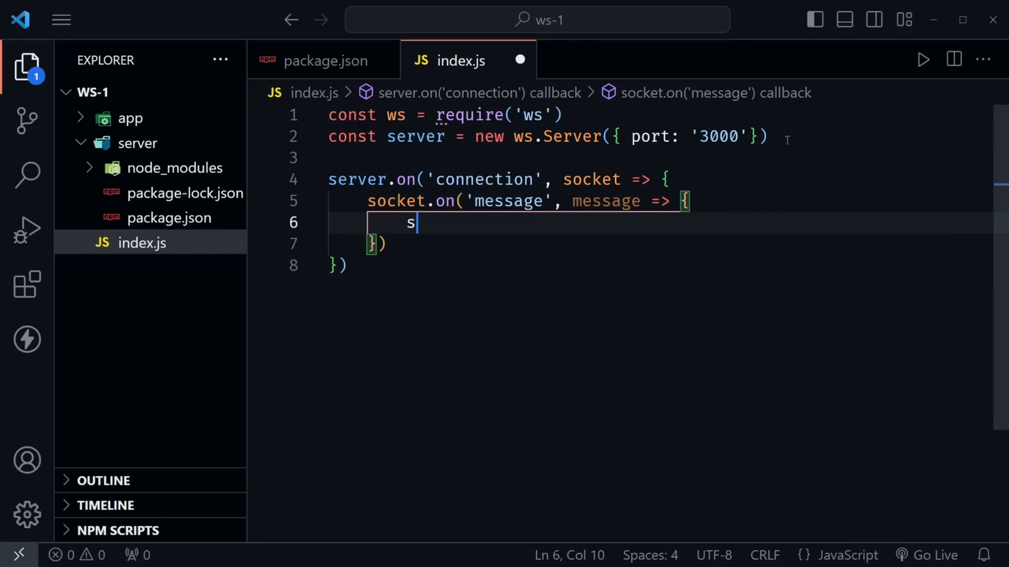
{"action": "type", "text": "ocket.send"}
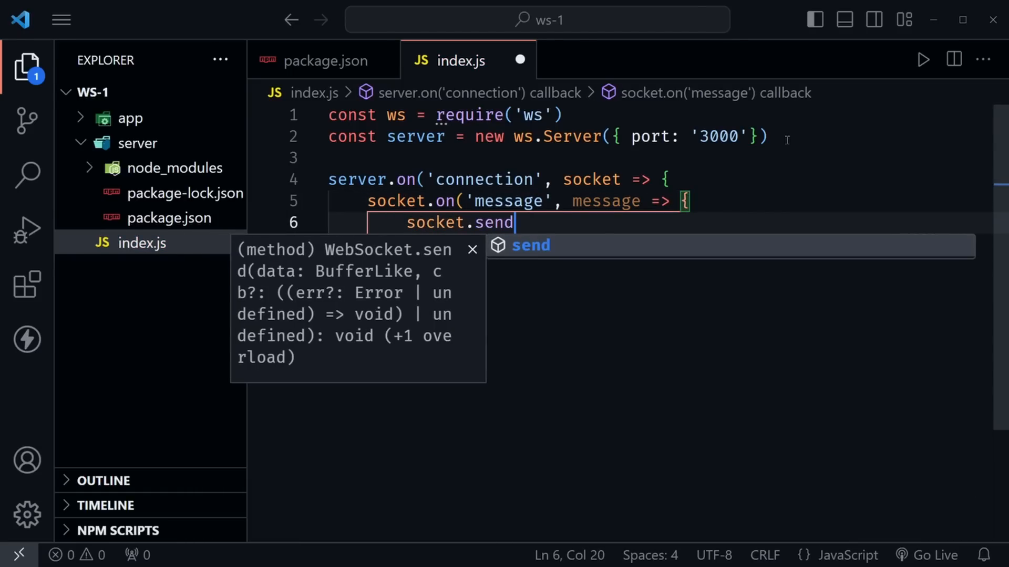
{"action": "type", "text": "("}
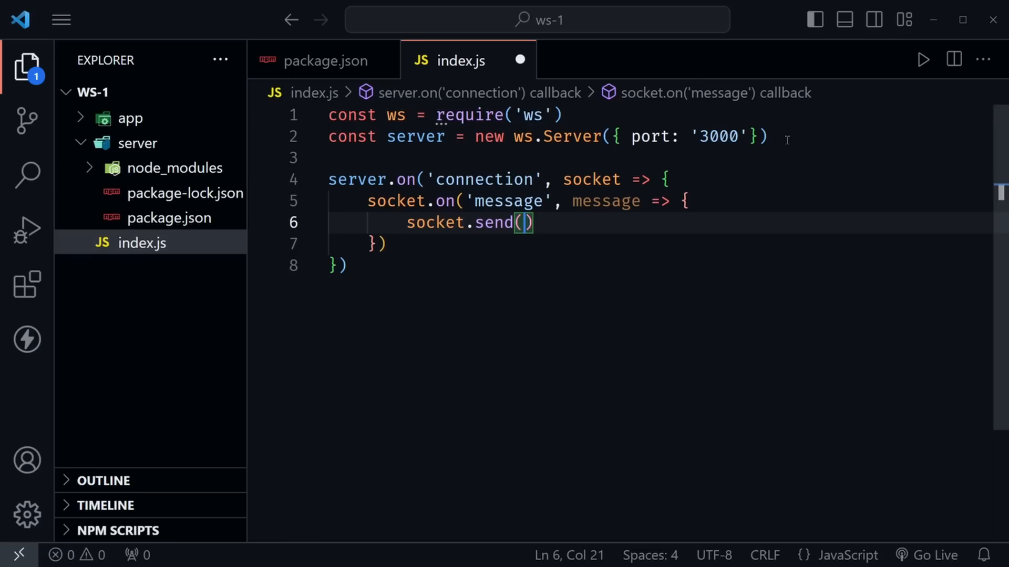
{"action": "type", "text": "`${message"}
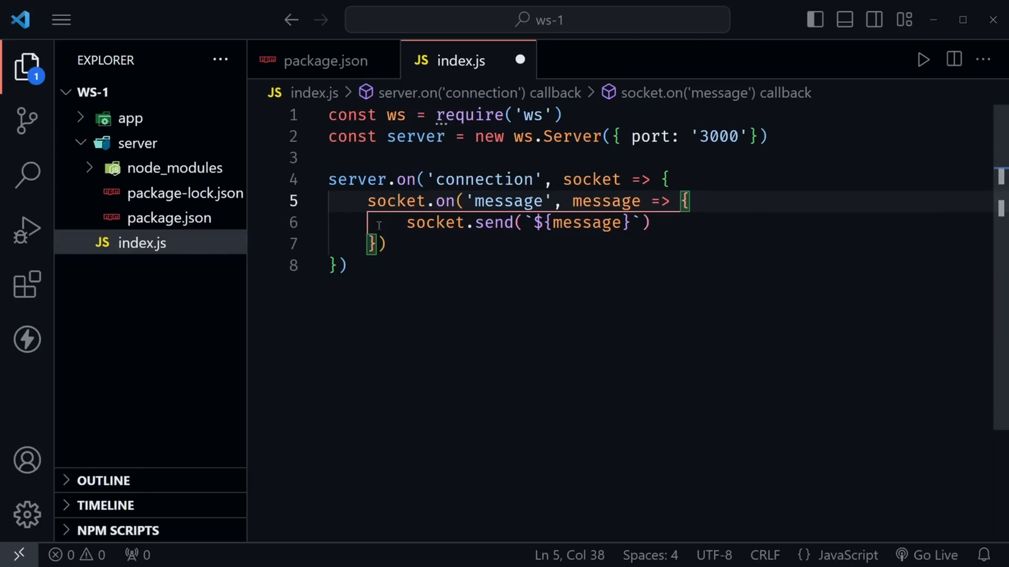
{"action": "mouse_move", "coordinate": [513, 272]}
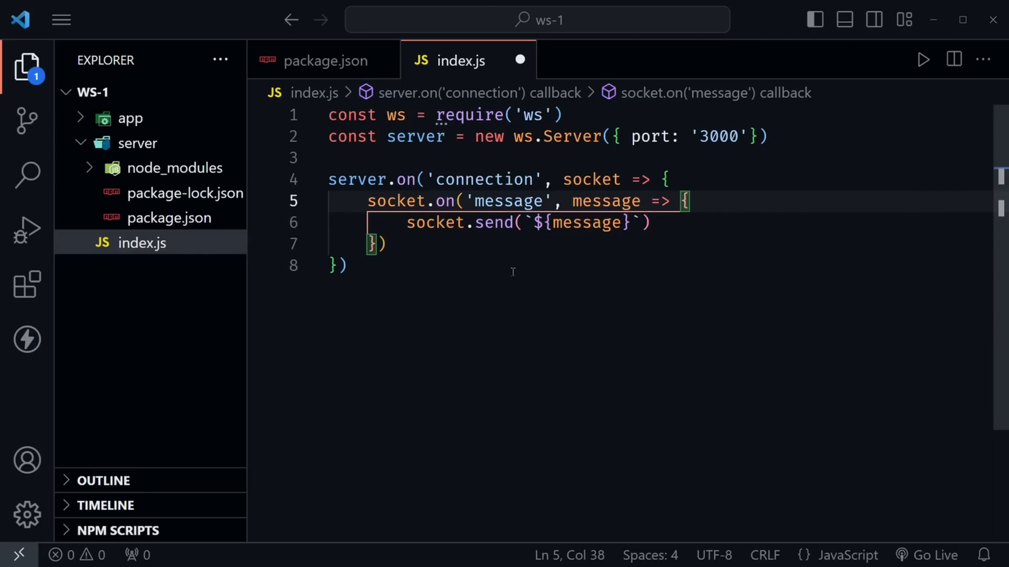
{"action": "left_click", "coordinate": [386, 244]}
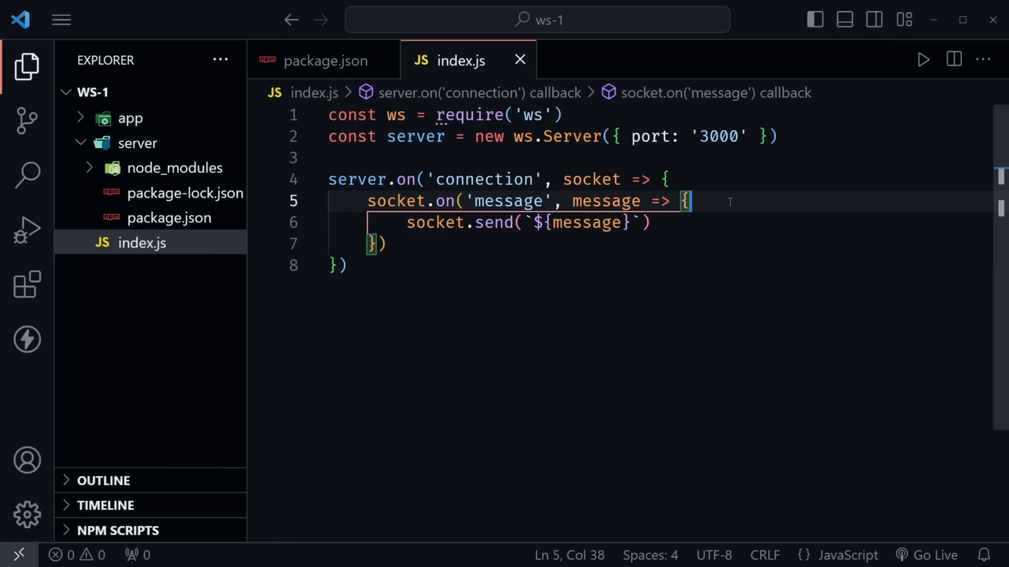
- Insert console.log(message) above socket.send in the message handler
{"action": "type", "text": "console.log(m"}
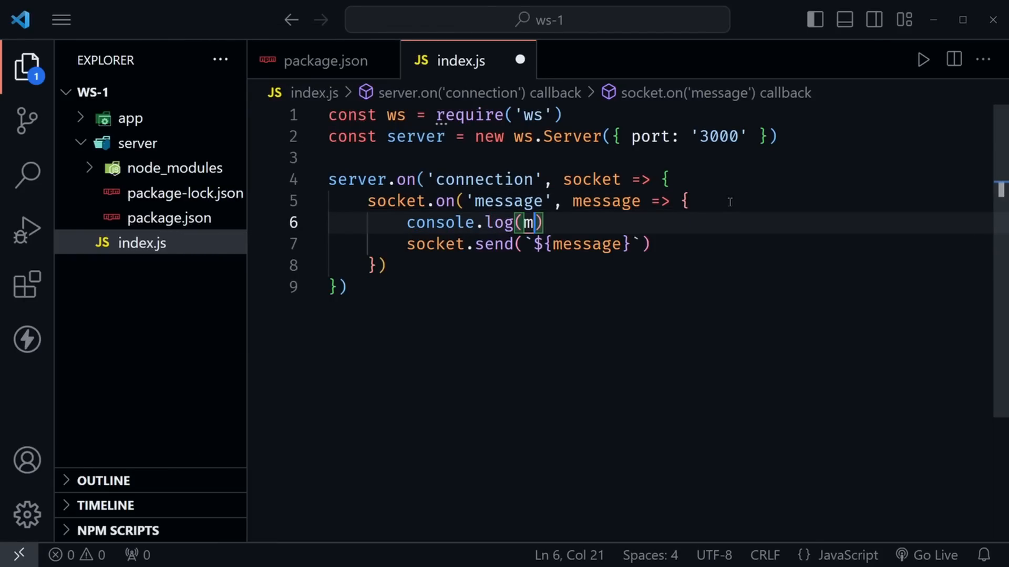
{"action": "type", "text": "essage"}
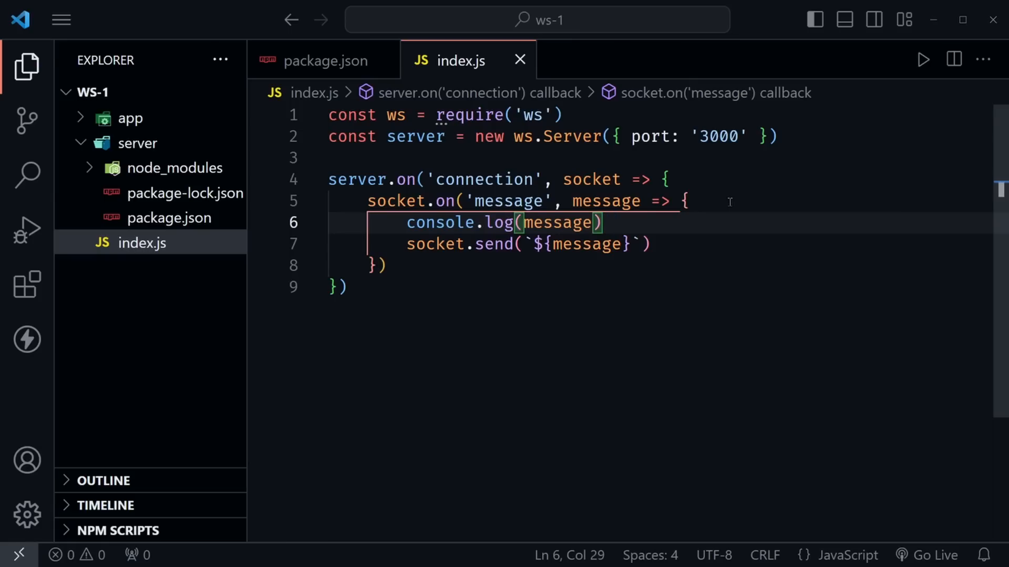
{"action": "mouse_move", "coordinate": [483, 305]}
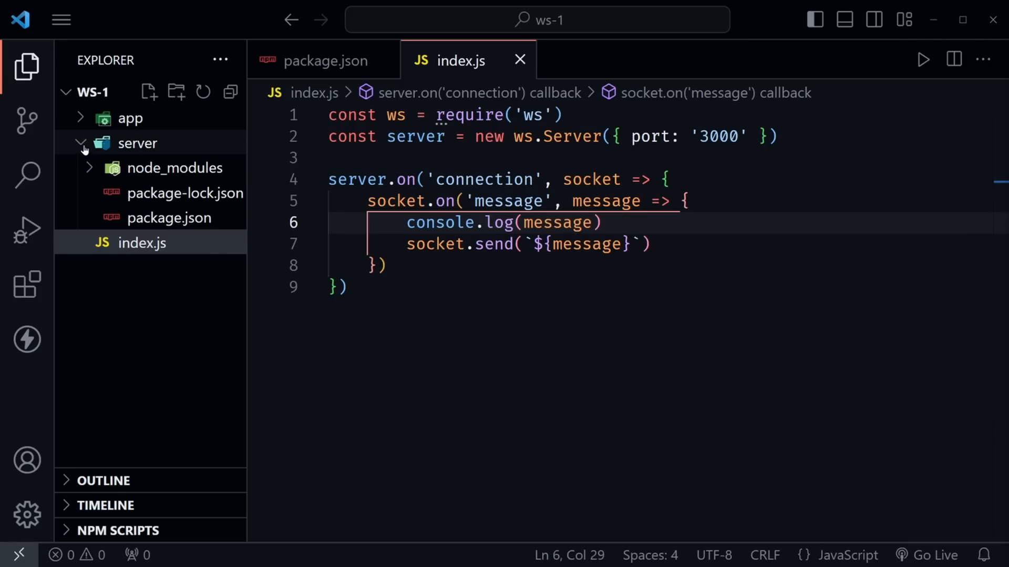
- Collapse the server folder, drop index.js into it, and expand the app folder
{"action": "left_click", "coordinate": [136, 143]}
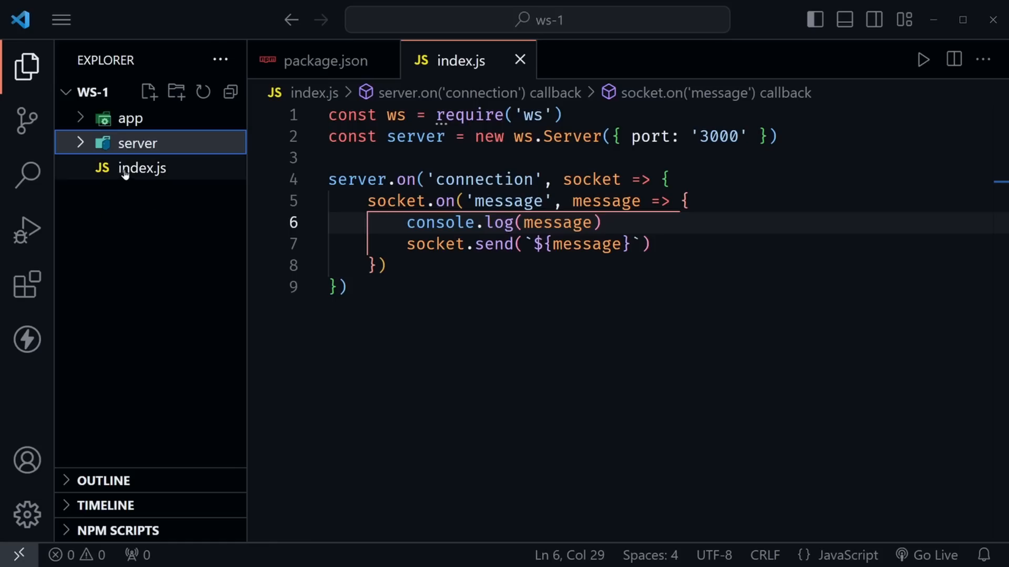
{"action": "left_click", "coordinate": [137, 143]}
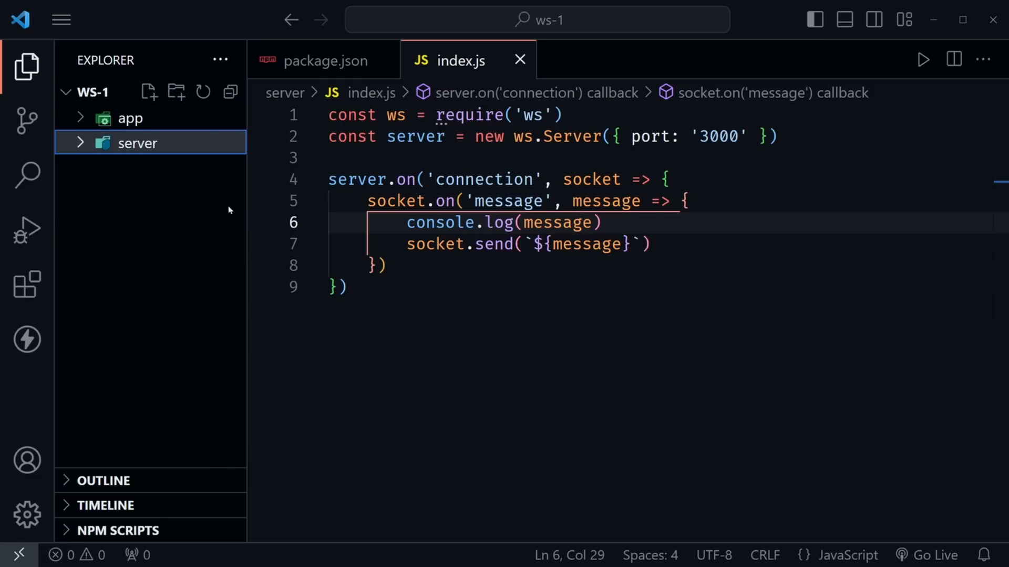
{"action": "left_click", "coordinate": [130, 118]}
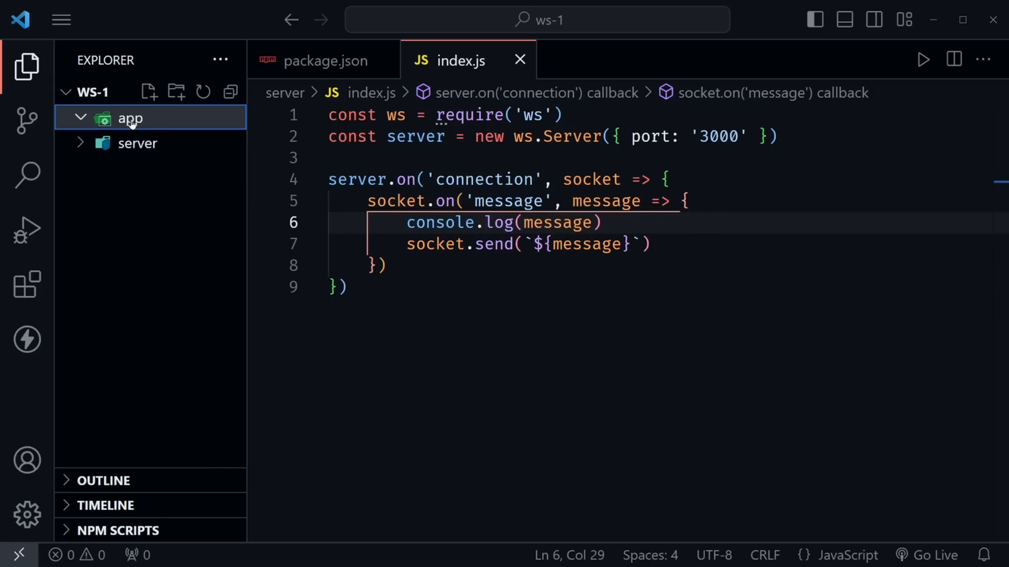
{"action": "mouse_move", "coordinate": [148, 93]}
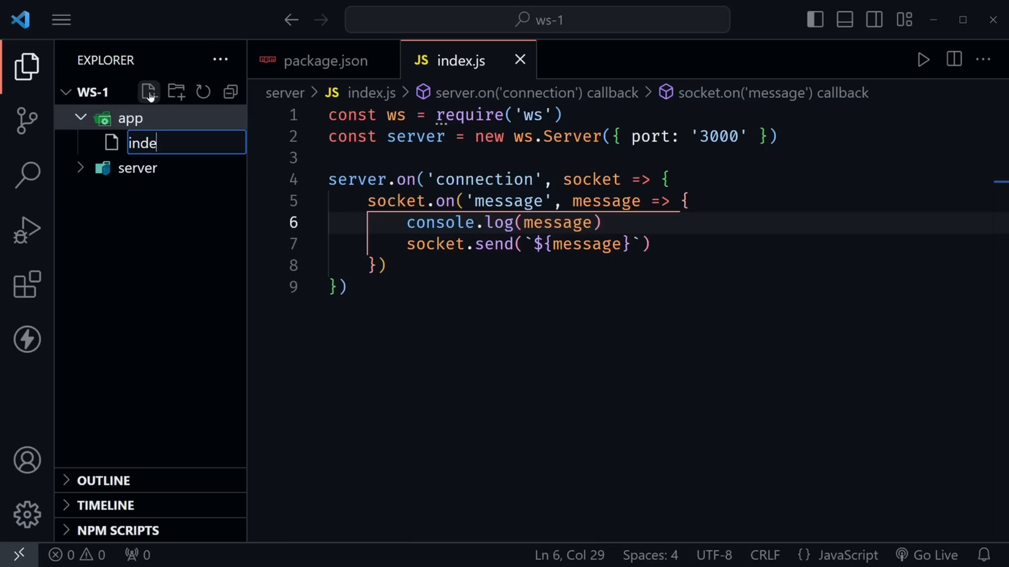
- Create index.html in the app folder and enter the Emmet ! abbreviation for boilerplate
{"action": "type", "text": "index.html"}
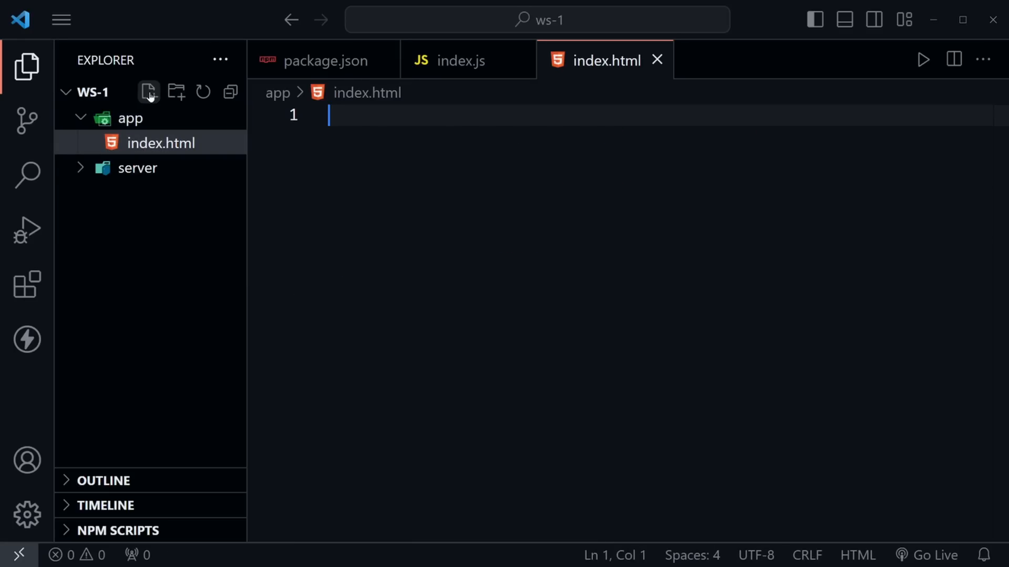
{"action": "type", "text": "!"}
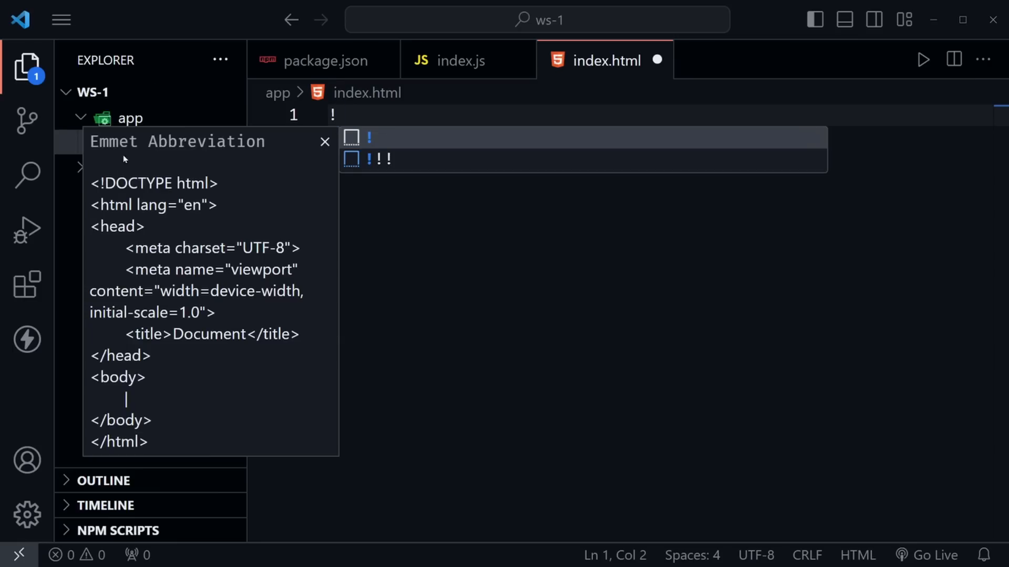
{"action": "mouse_move", "coordinate": [397, 251]}
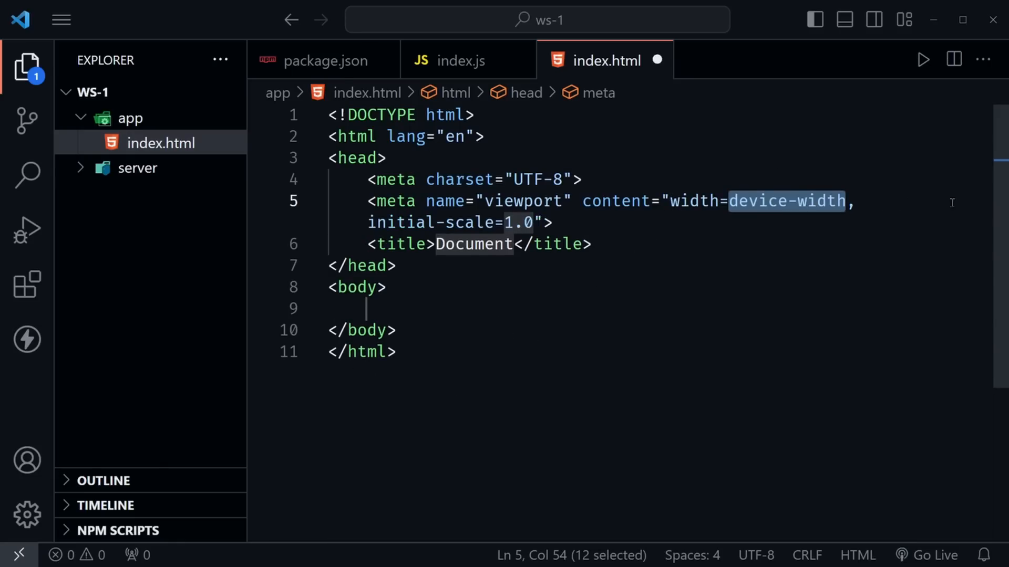
{"action": "mouse_move", "coordinate": [508, 287]}
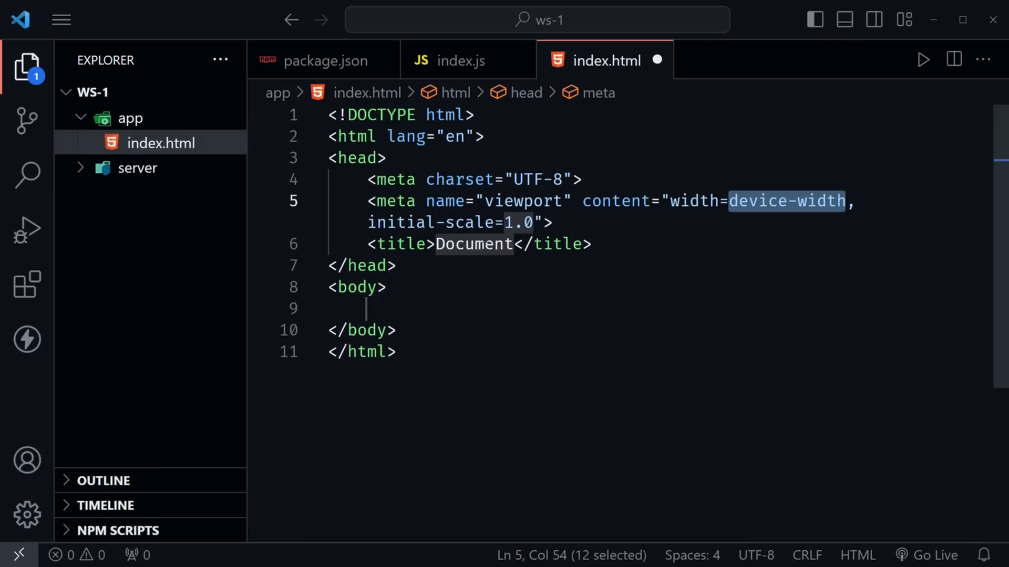
- Retitle the page Websockets and add a style.css stylesheet link below the title
{"action": "type", "text": "Websockets"}
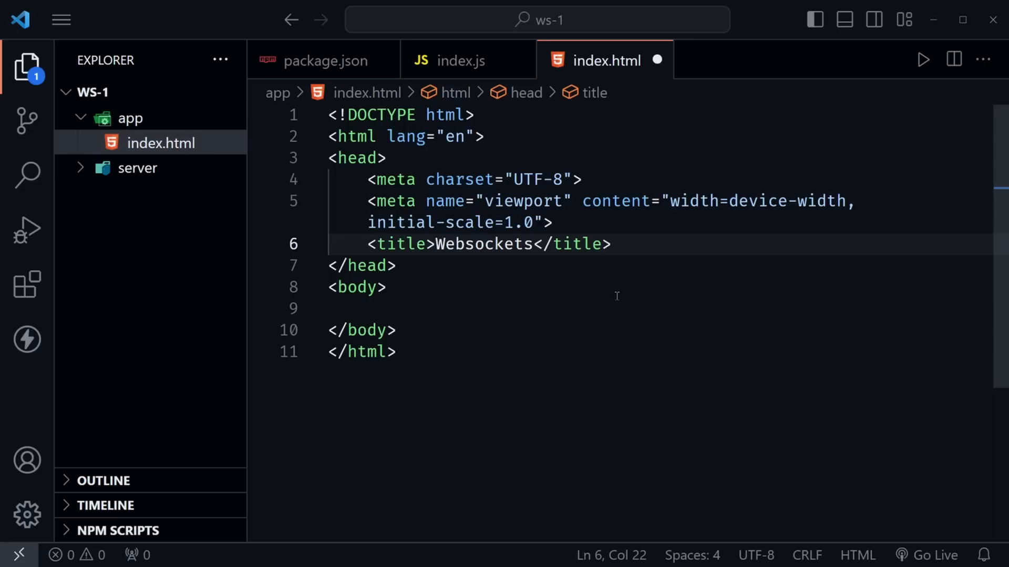
{"action": "left_click", "coordinate": [613, 244]}
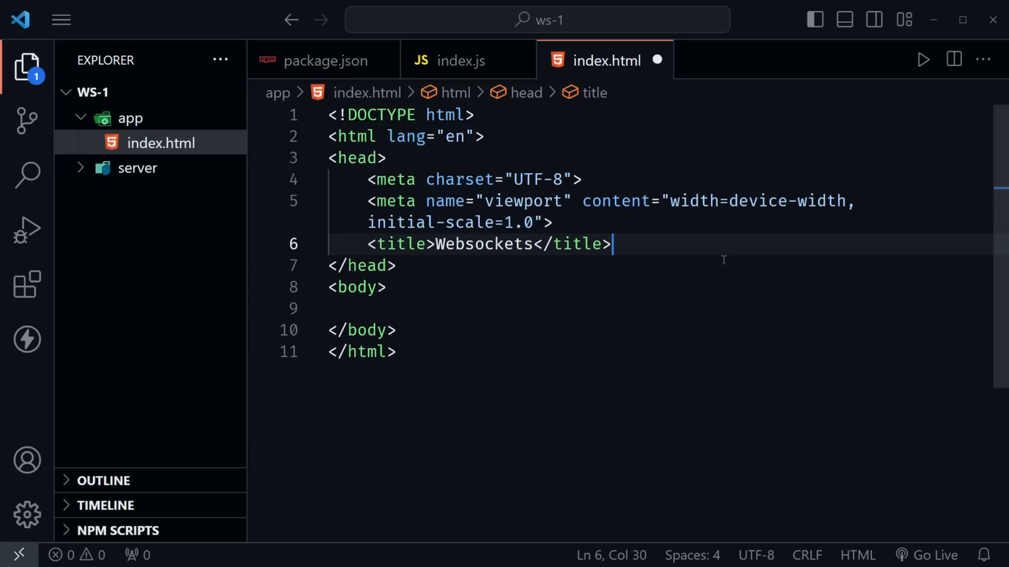
{"action": "key", "text": "Enter"}
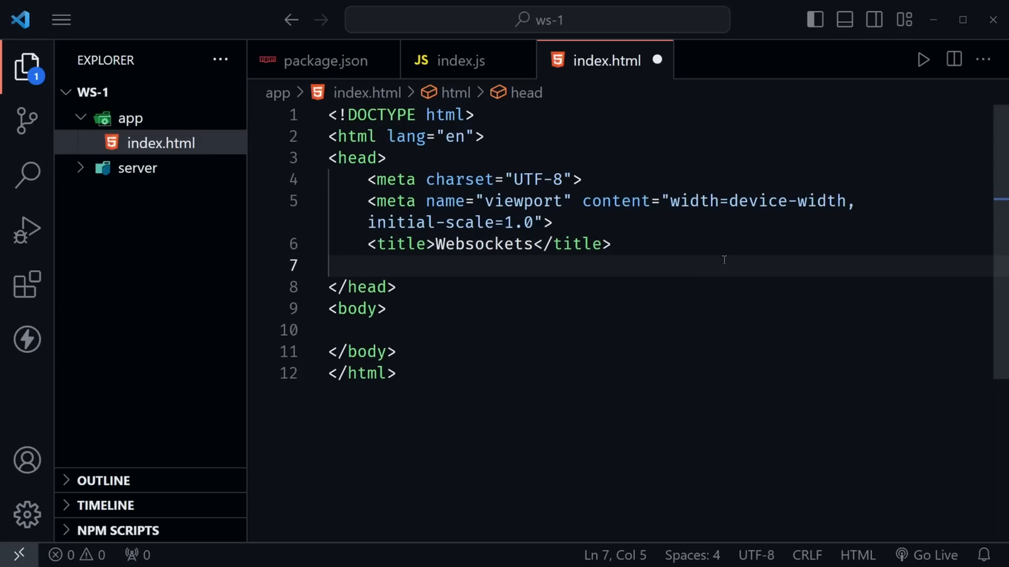
{"action": "type", "text": "<link"}
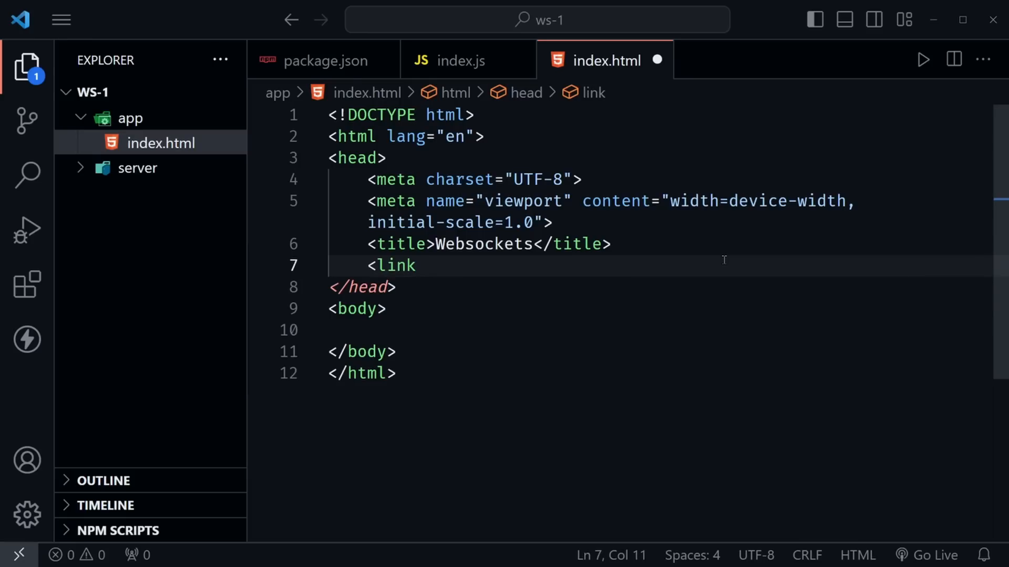
{"action": "type", "text": "href=\"\""}
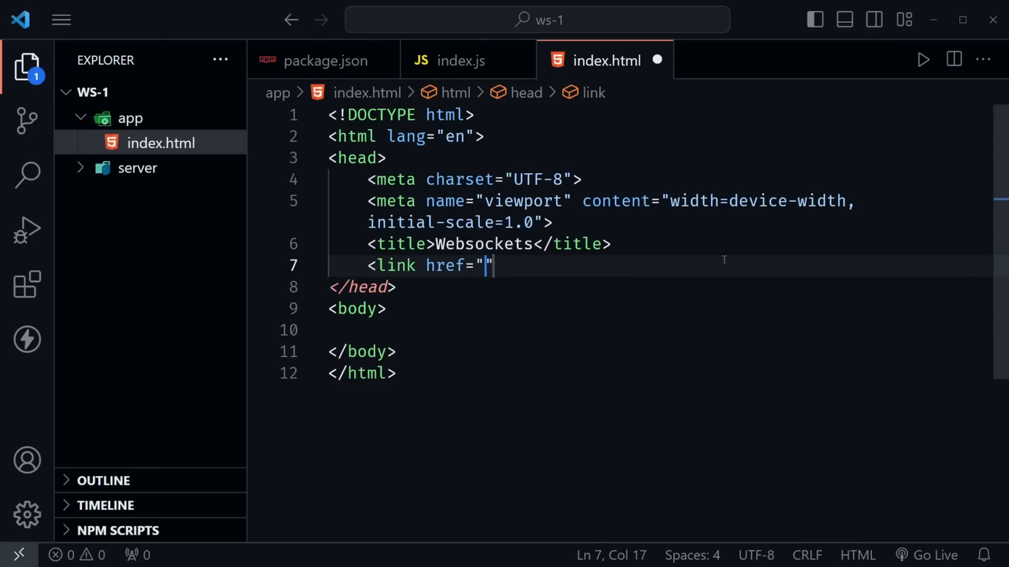
{"action": "type", "text": "style"}
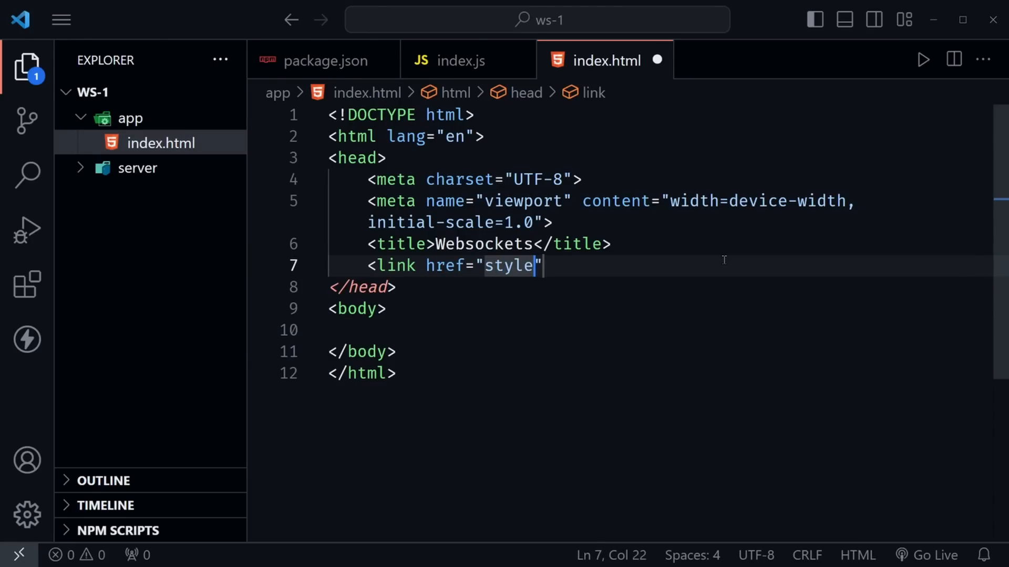
{"action": "type", "text": ".css"}
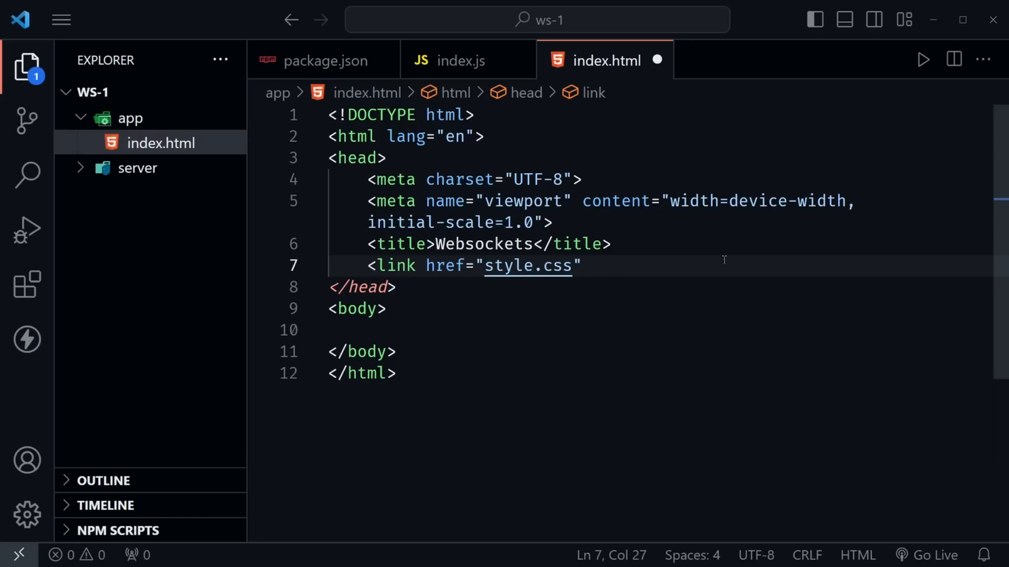
{"action": "type", "text": "rel-"}
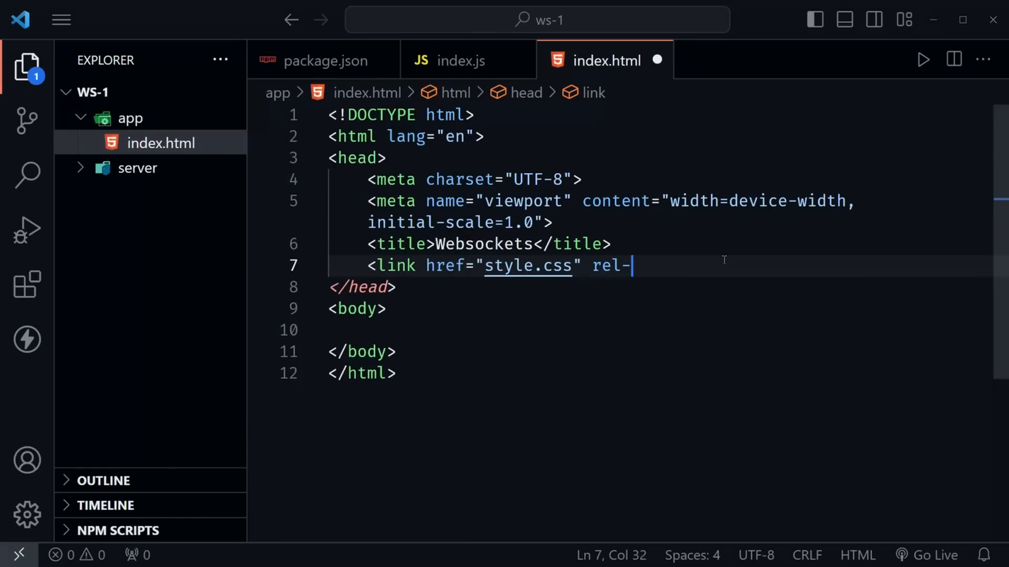
{"action": "type", "text": "=\"stylesheet\">"}
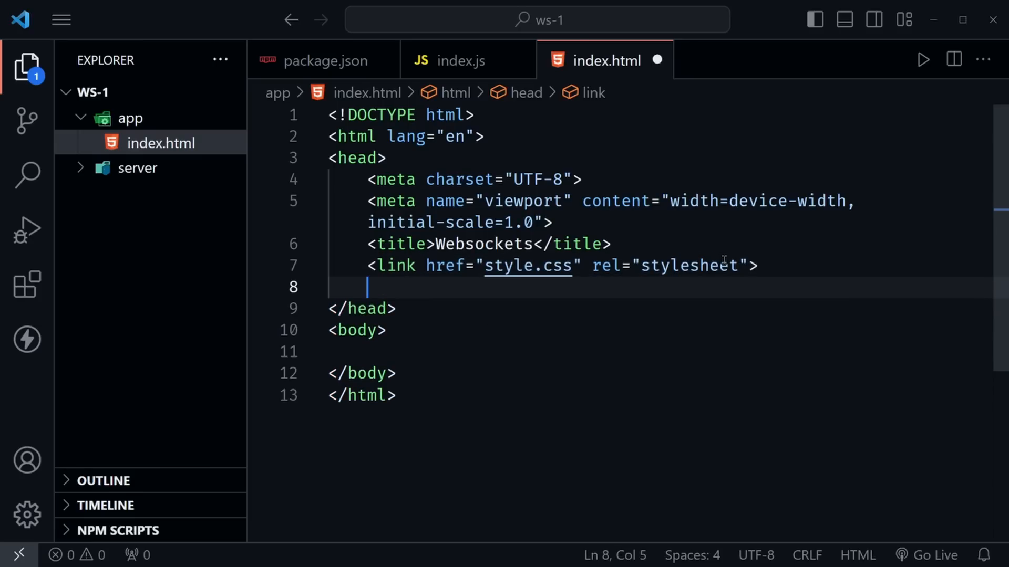
- Add a script tag loading app.js with the defer attribute
{"action": "type", "text": "script></script>"}
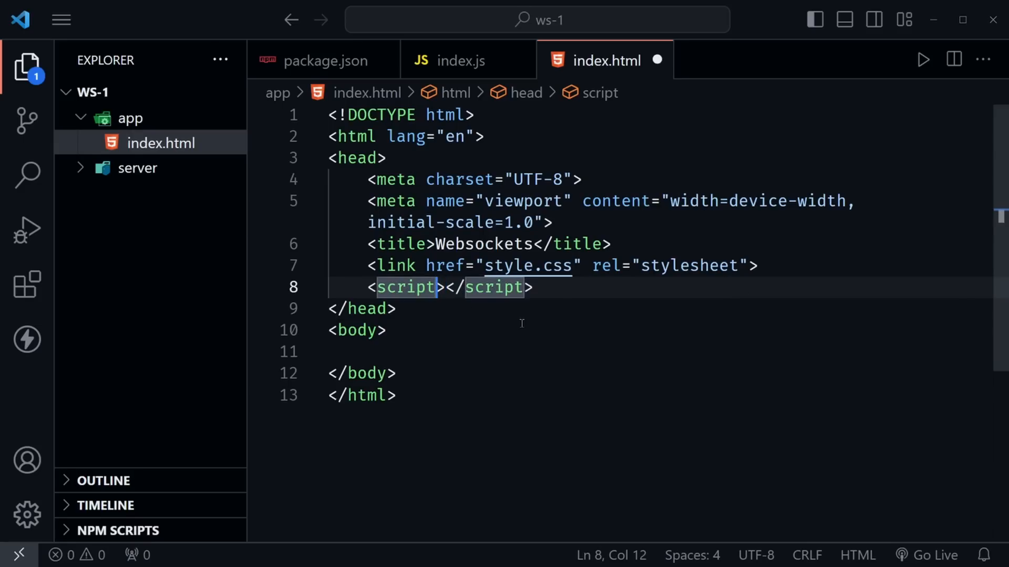
{"action": "type", "text": "src=\"ap\""}
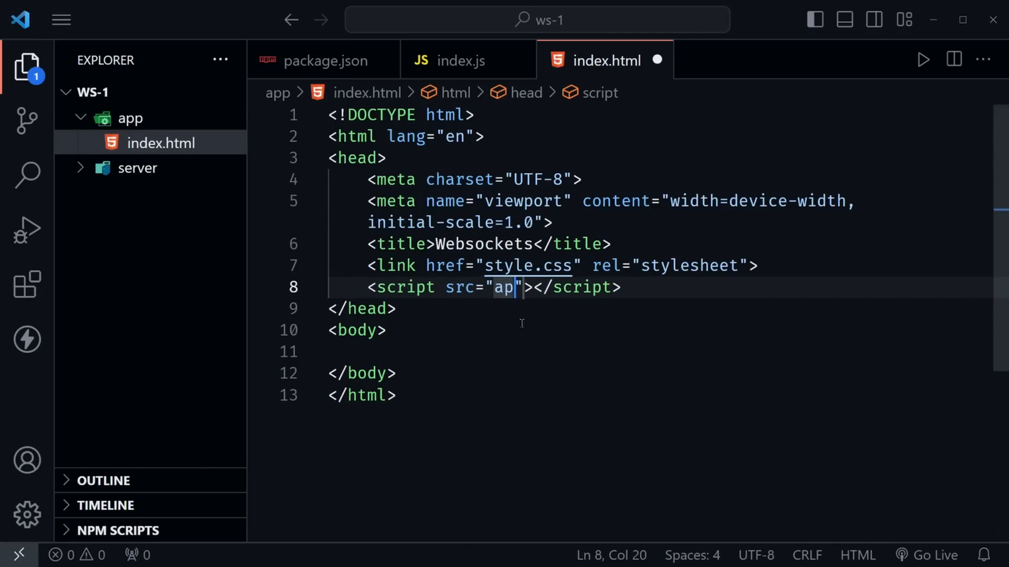
{"action": "type", "text": "p.js"}
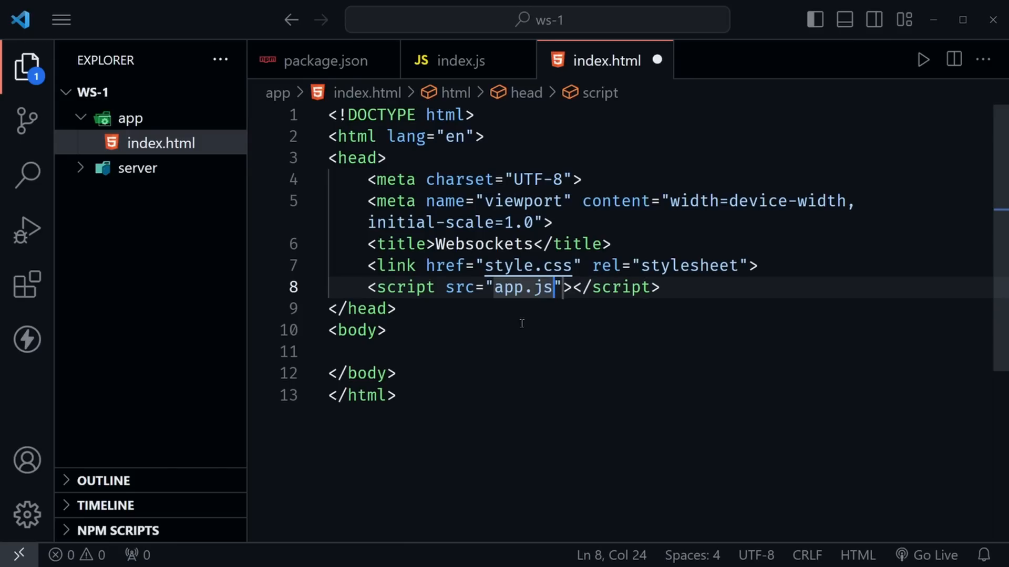
{"action": "left_click", "coordinate": [444, 288]}
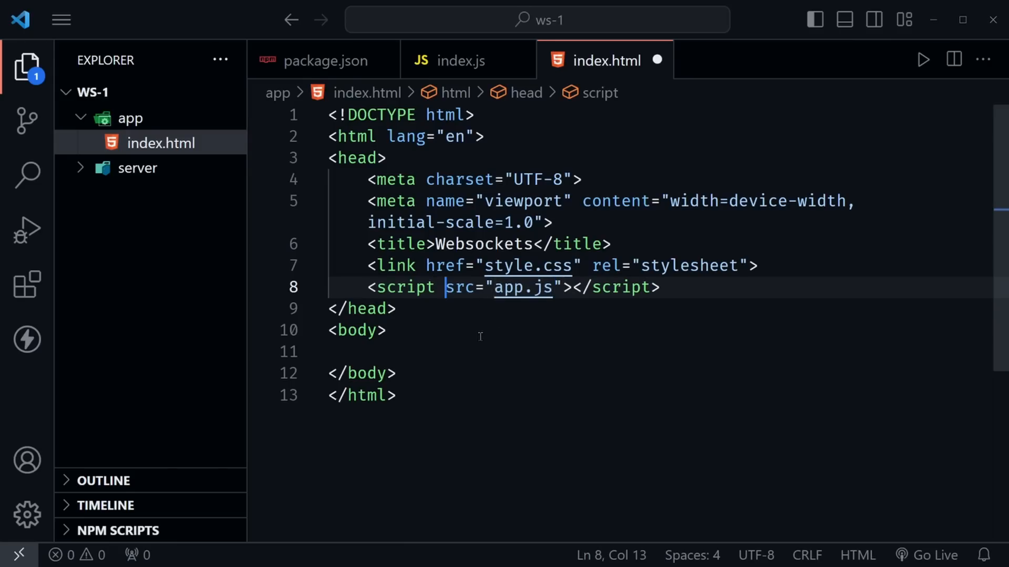
{"action": "type", "text": "defer"}
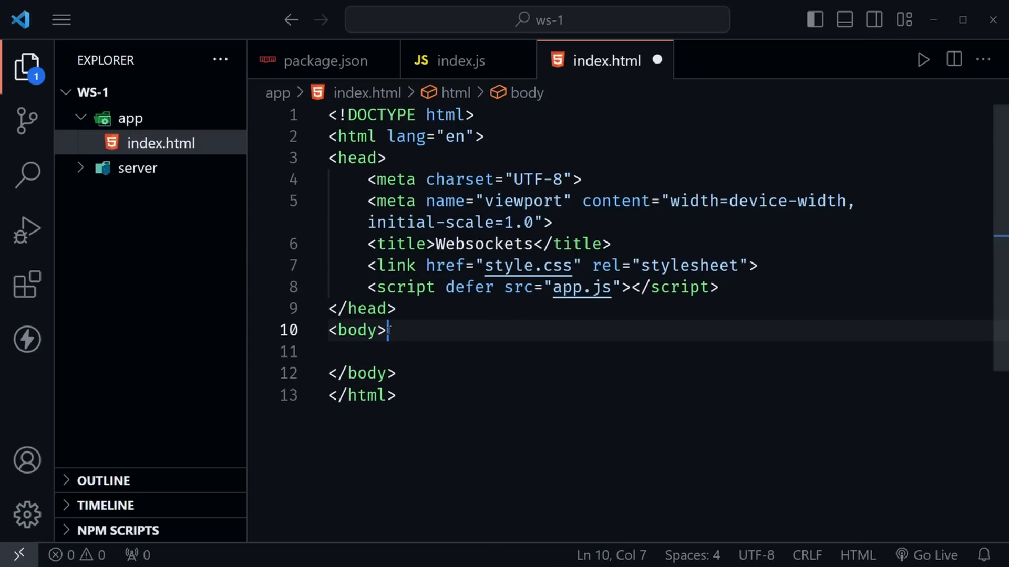
- Add a form containing a text input with placeholder 'Your message'
{"action": "key", "text": "Enter"}
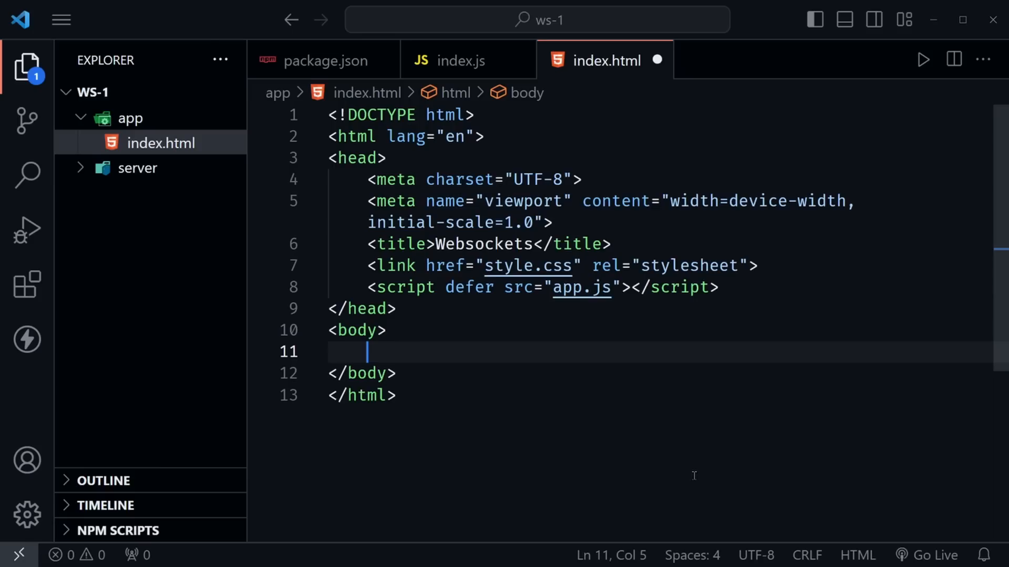
{"action": "type", "text": "form"}
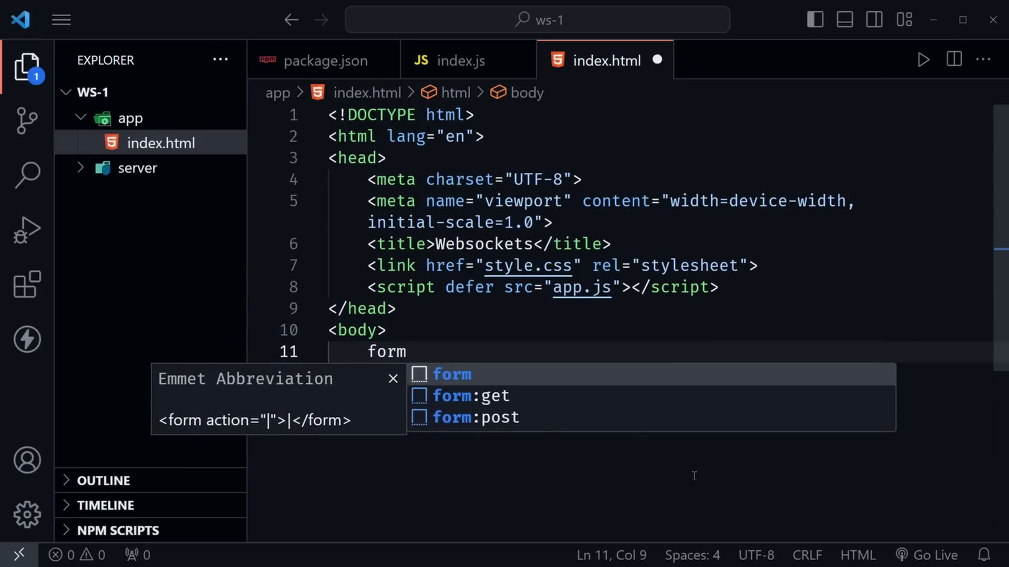
{"action": "key", "text": "Tab"}
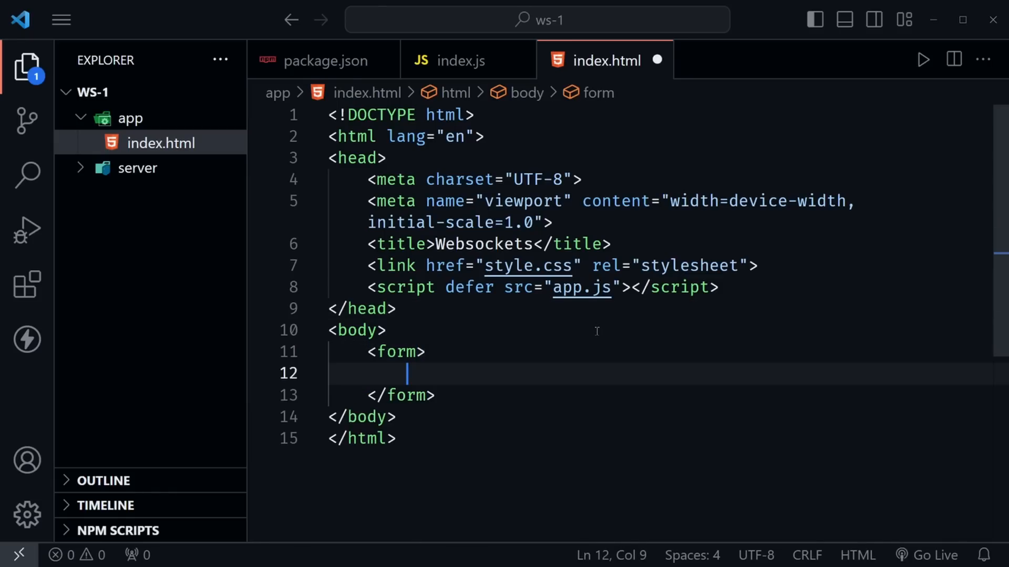
{"action": "type", "text": "input"}
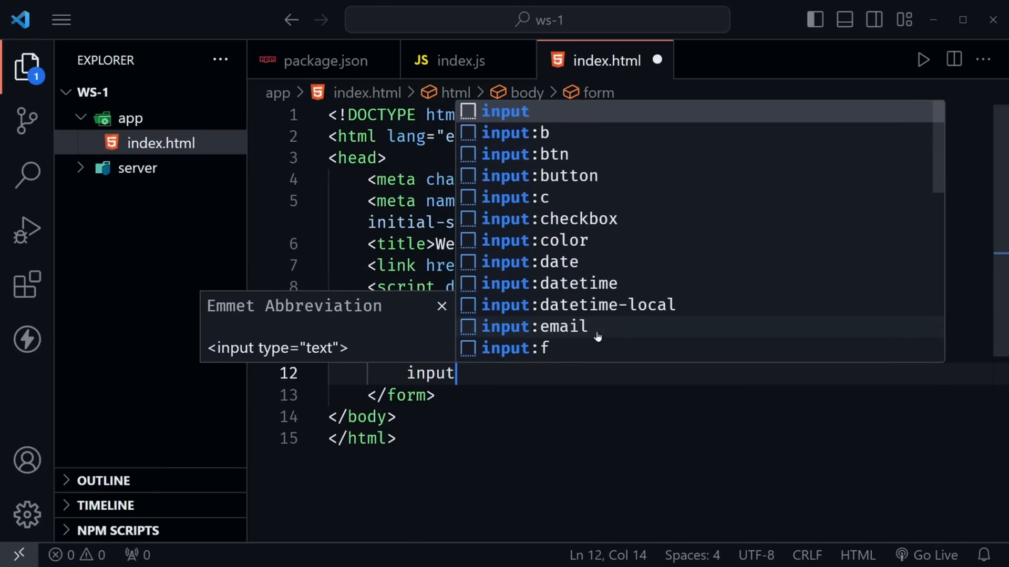
{"action": "key", "text": "Tab"}
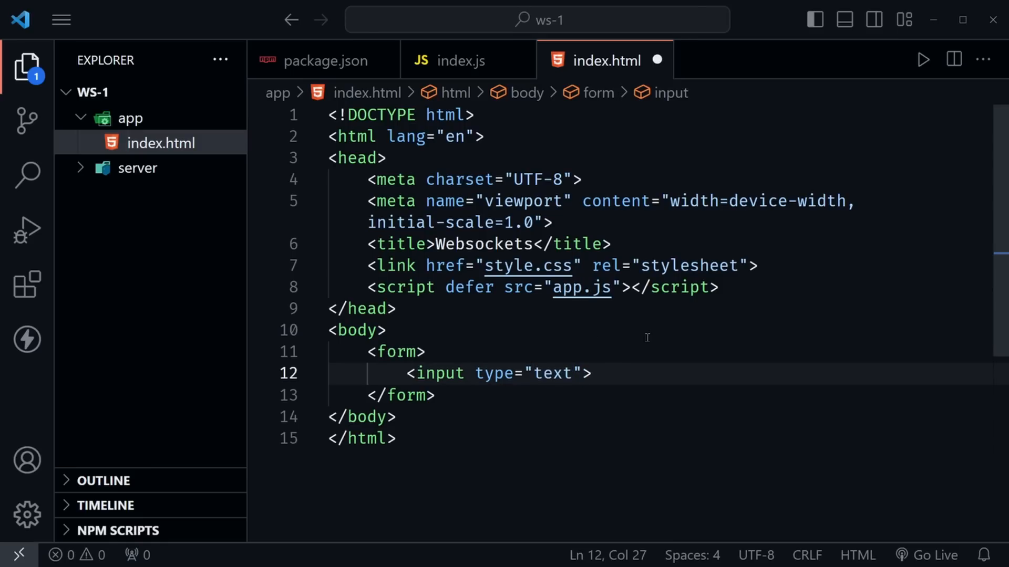
{"action": "type", "text": "placehold"}
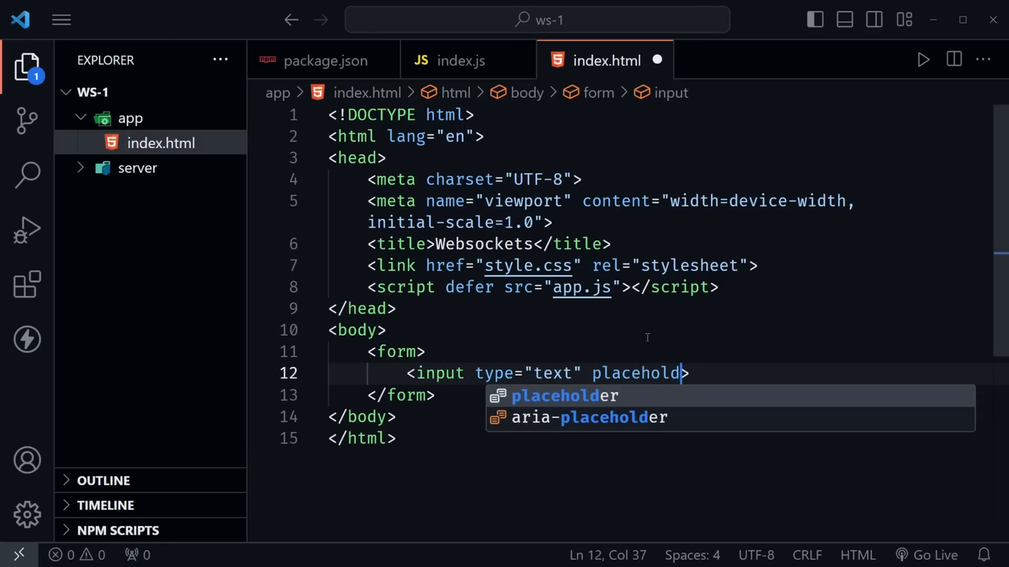
{"action": "key", "text": "Tab"}
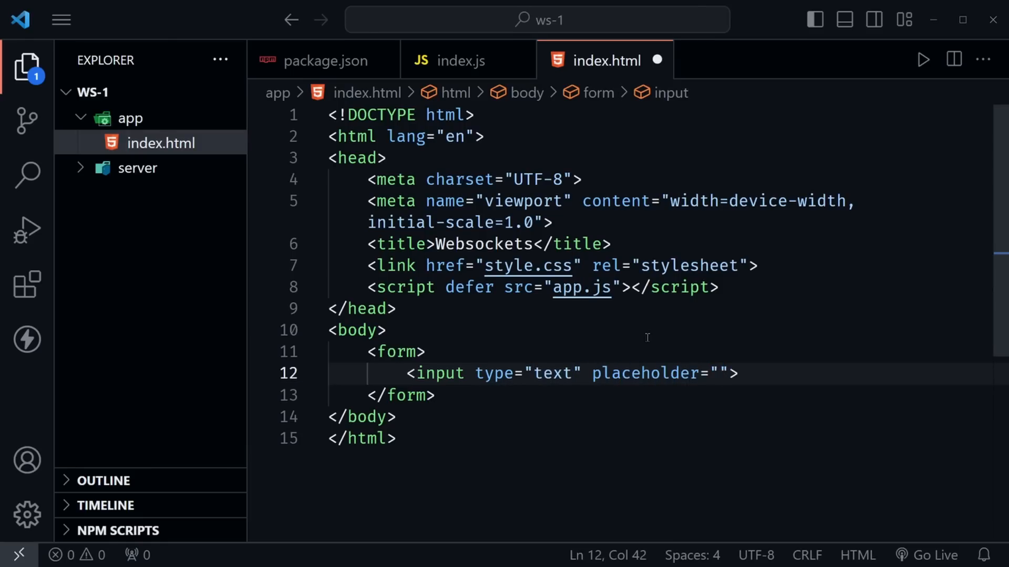
{"action": "type", "text": "Your me"}
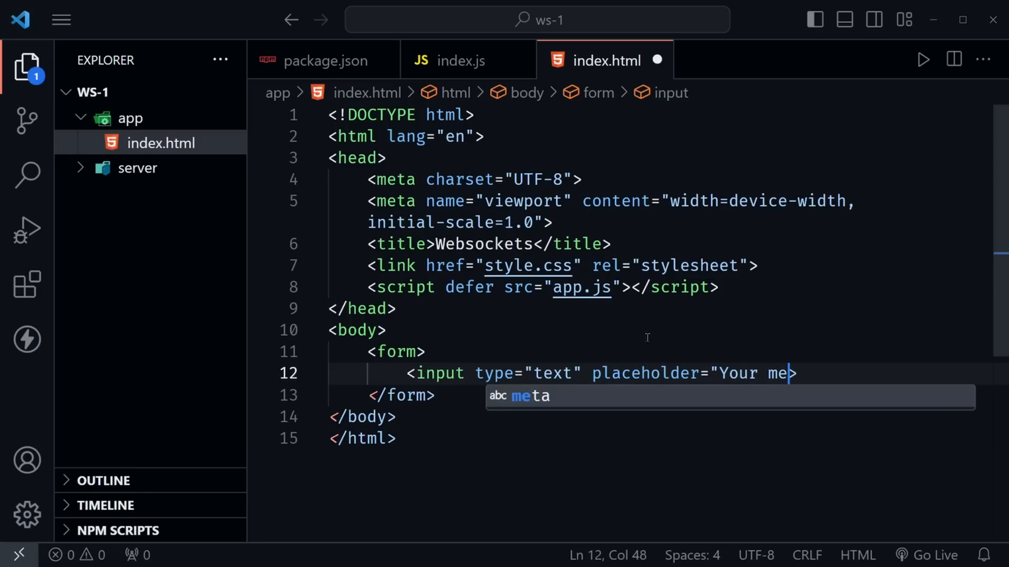
{"action": "type", "text": "ssage\""}
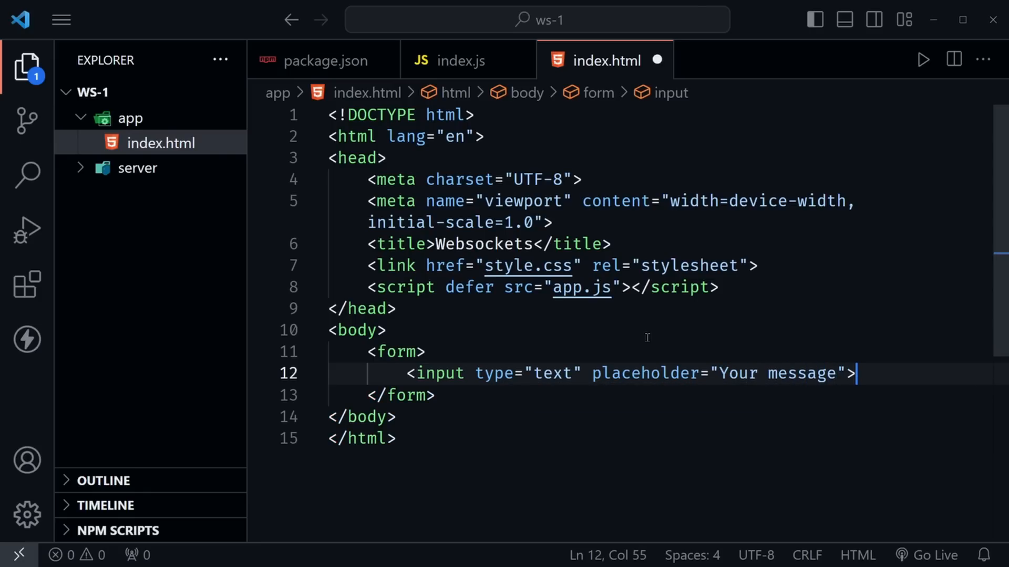
{"action": "key", "text": "Enter"}
{"action": "type", "text": "<button>Send</button>"}
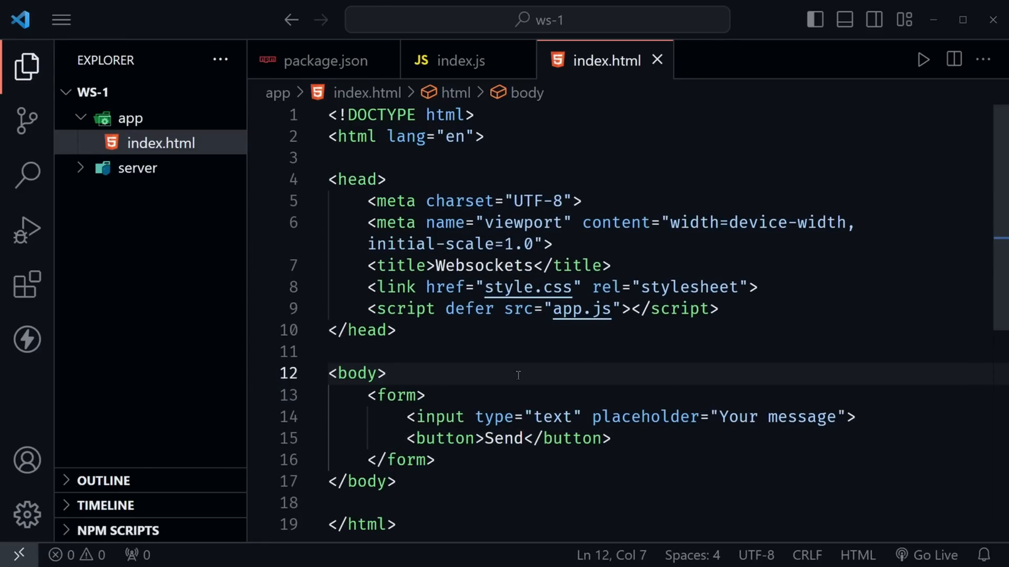
- Add an empty unordered list below the form
{"action": "scroll", "scroll_direction": "down", "scroll_amount": 3}
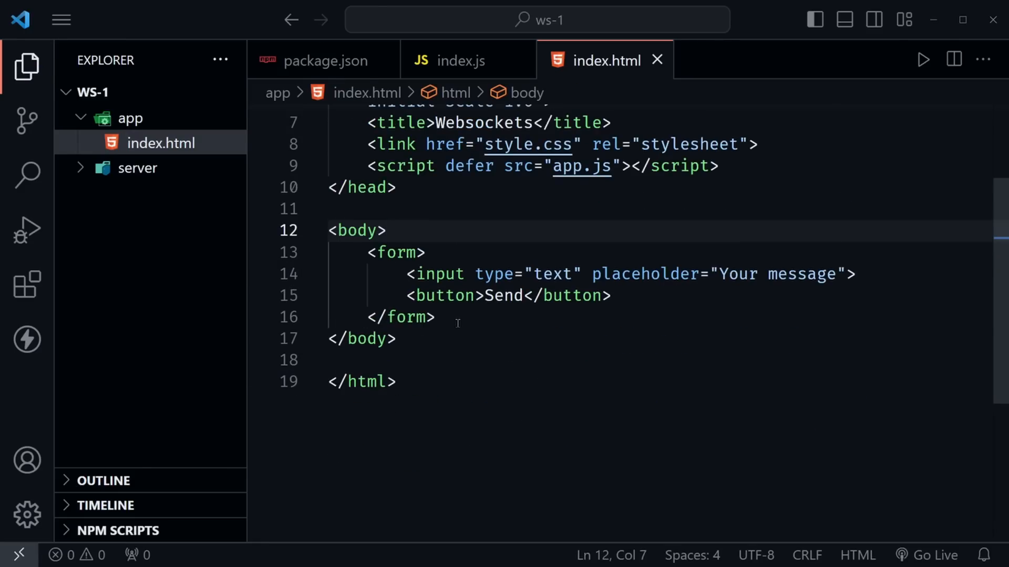
{"action": "left_click", "coordinate": [455, 317]}
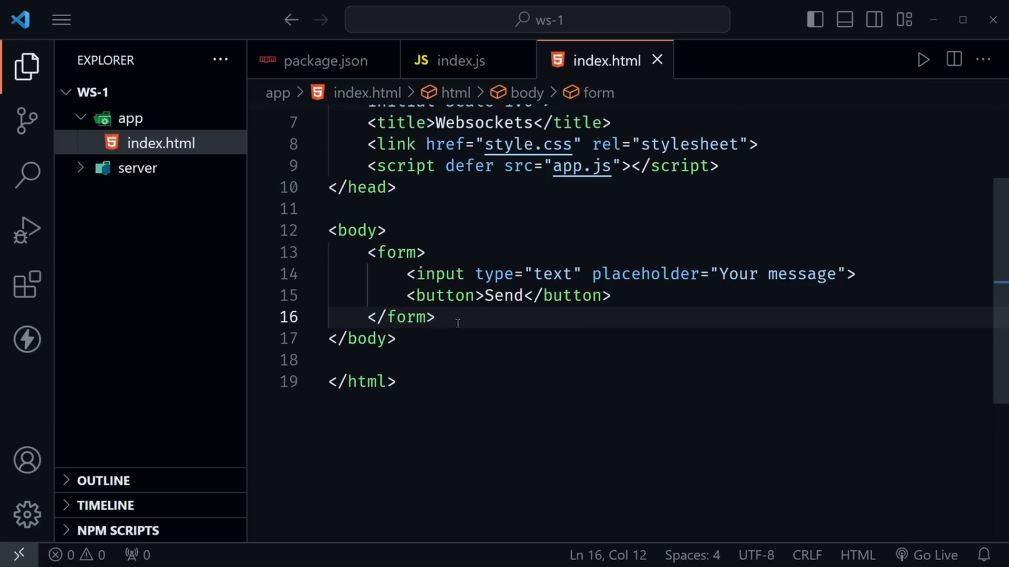
{"action": "type", "text": "u"}
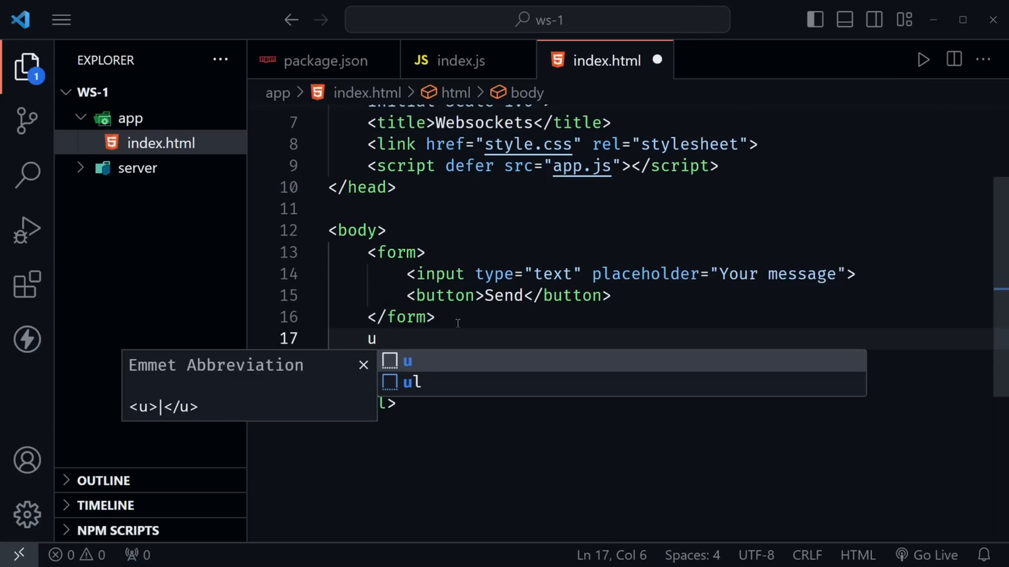
{"action": "key", "text": "Tab"}
{"action": "type", "text": "styl"}
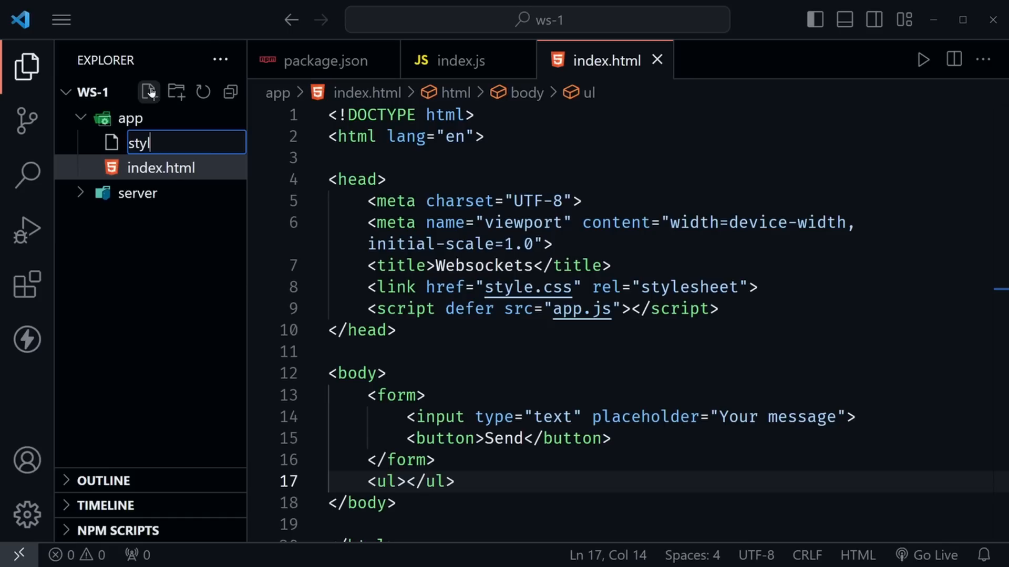
- Create style.css, review its dark-theme styling, and start a new file in app
{"action": "key", "text": "Enter"}
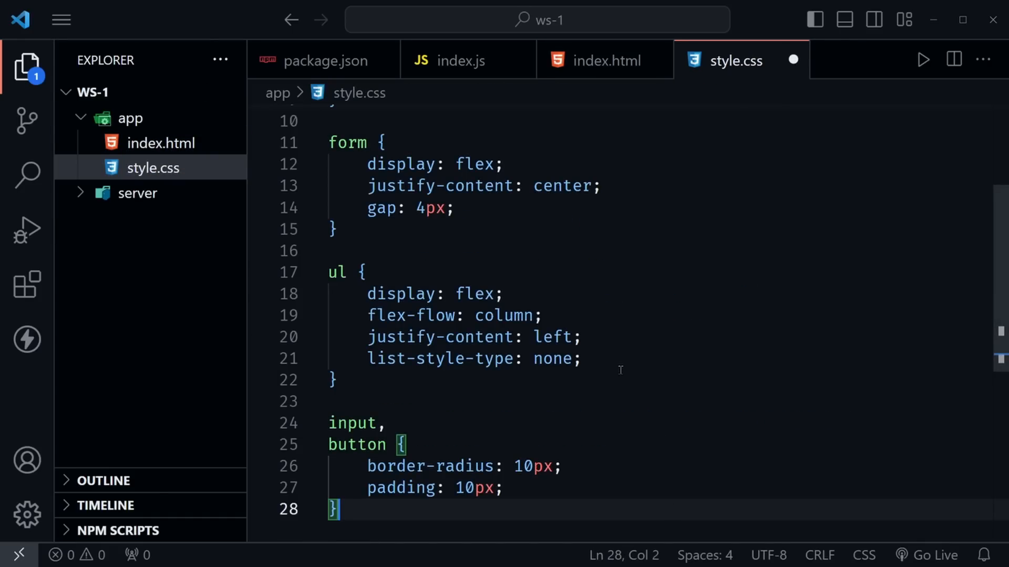
{"action": "scroll", "scroll_direction": "up", "scroll_amount": 3}
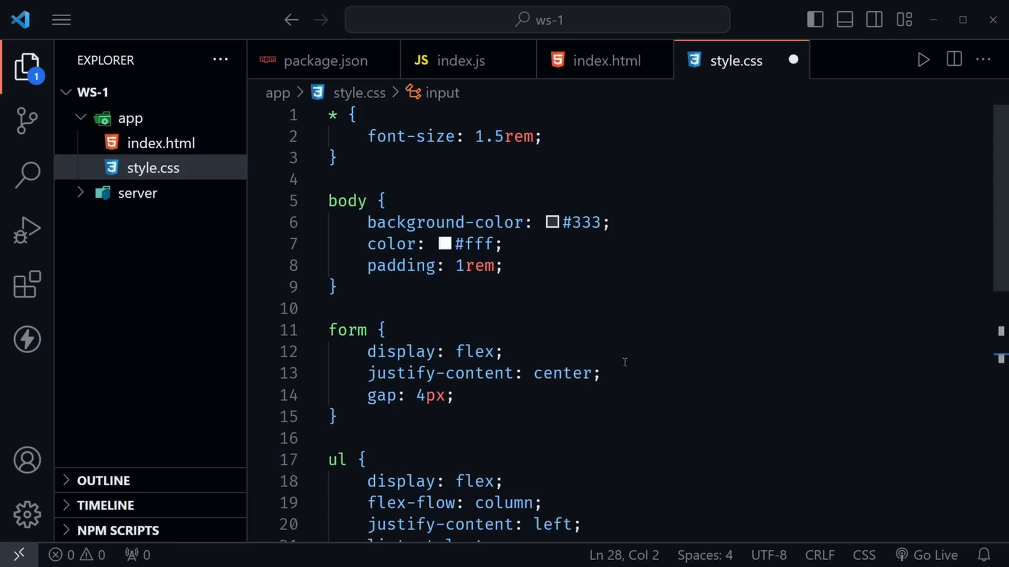
{"action": "mouse_move", "coordinate": [632, 344]}
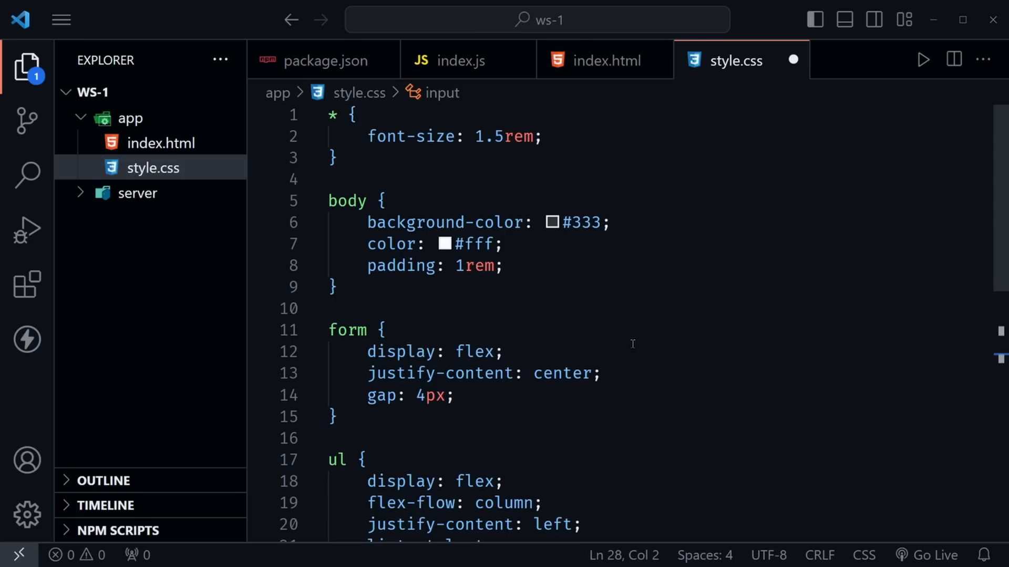
{"action": "mouse_move", "coordinate": [361, 137]}
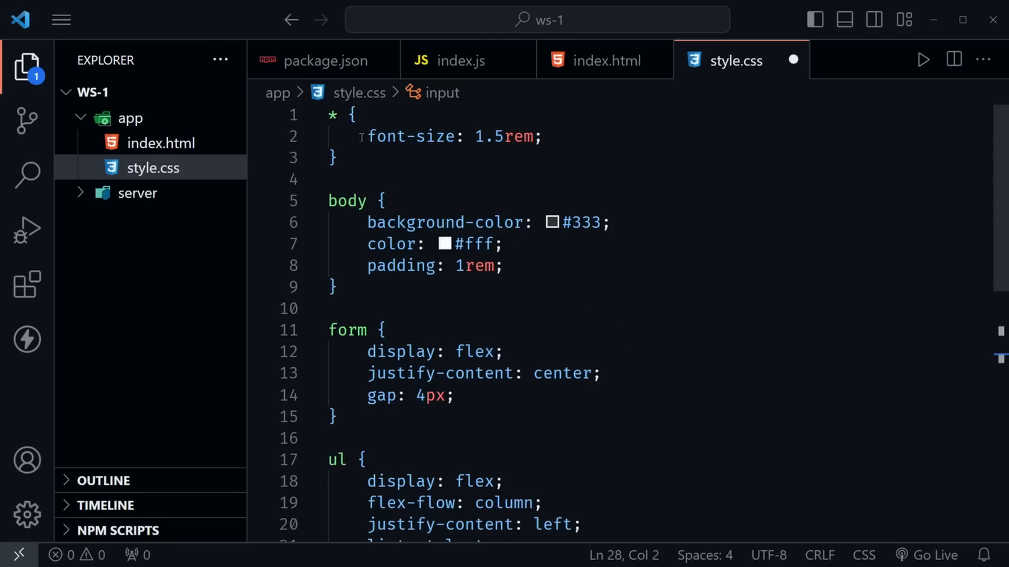
{"action": "left_click_drag", "start_coordinate": [361, 137], "coordinate": [339, 157]}
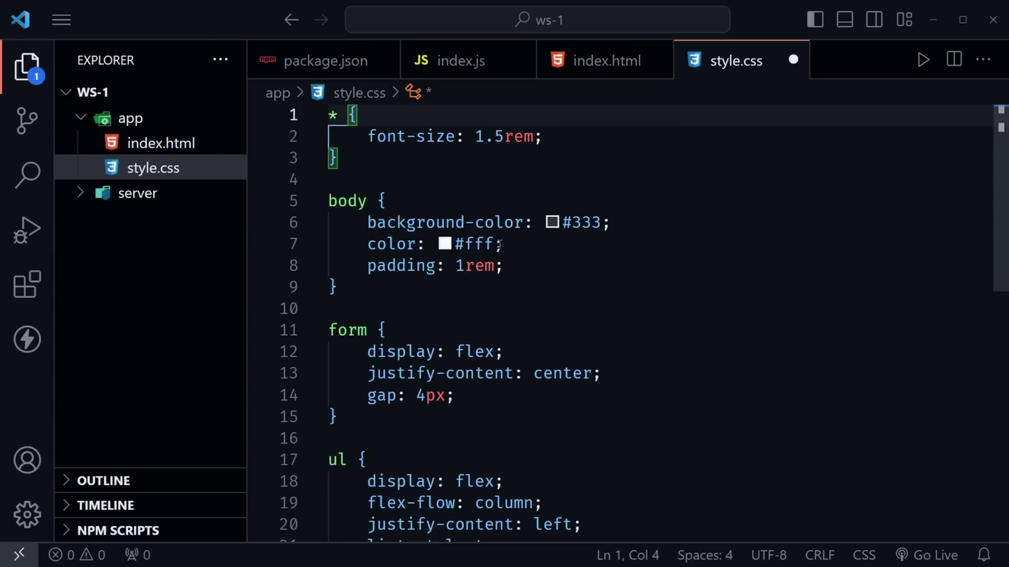
{"action": "scroll", "scroll_direction": "down", "scroll_amount": 3}
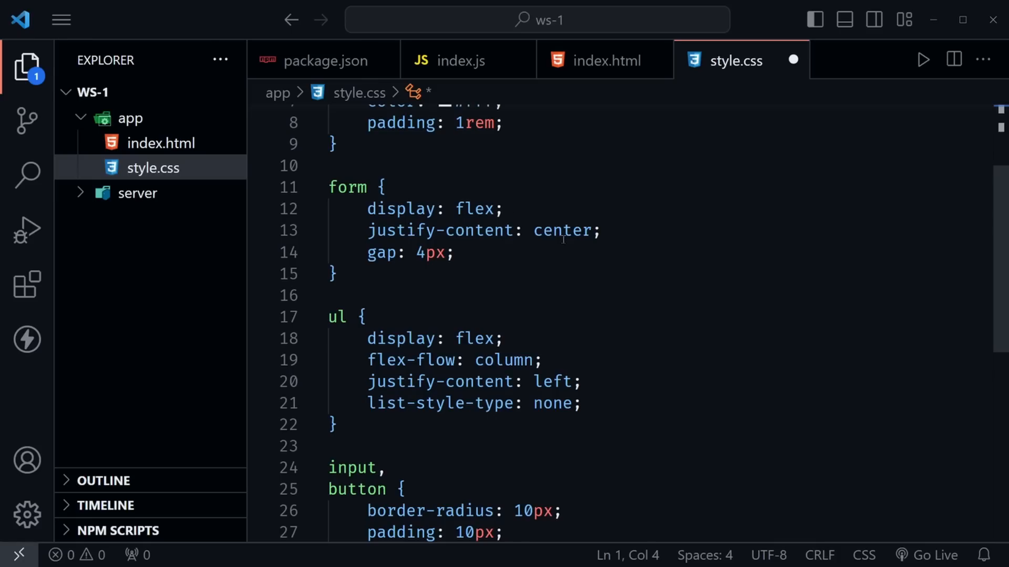
{"action": "mouse_move", "coordinate": [511, 290]}
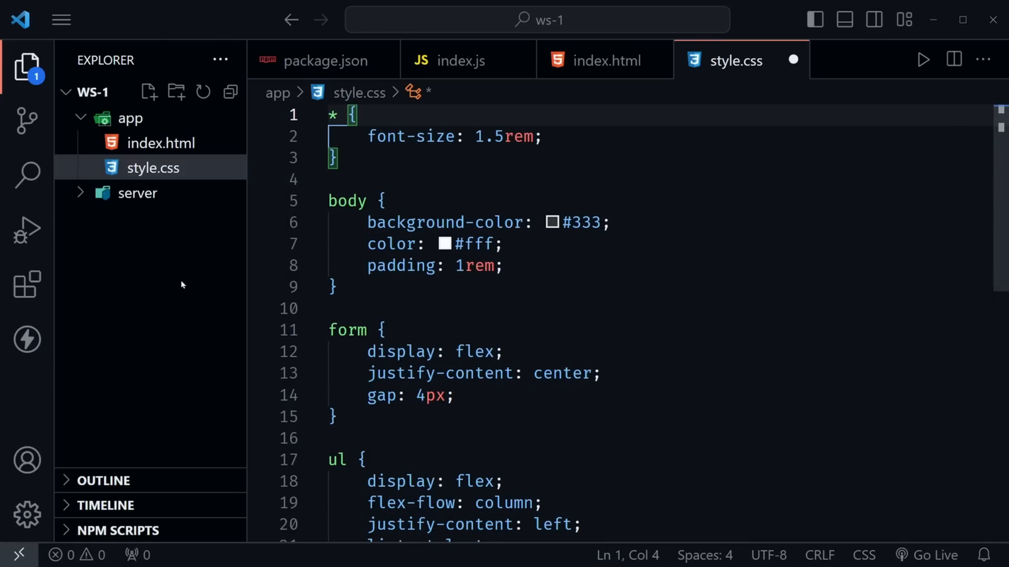
{"action": "left_click", "coordinate": [149, 93]}
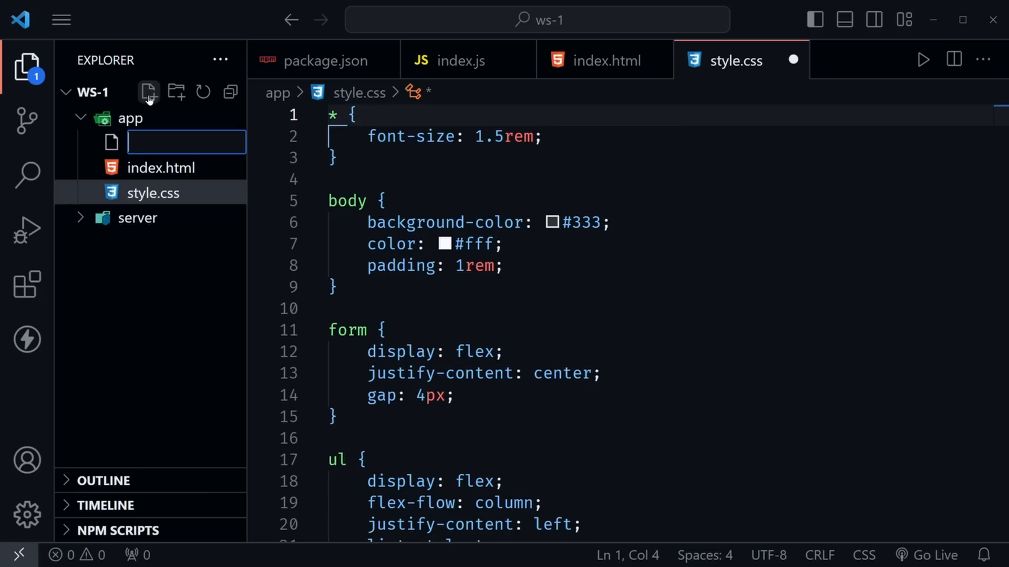
- Name the file app.js and declare const socket = new WebSocket('ws://localhost:3000')
{"action": "type", "text": "app.js"}
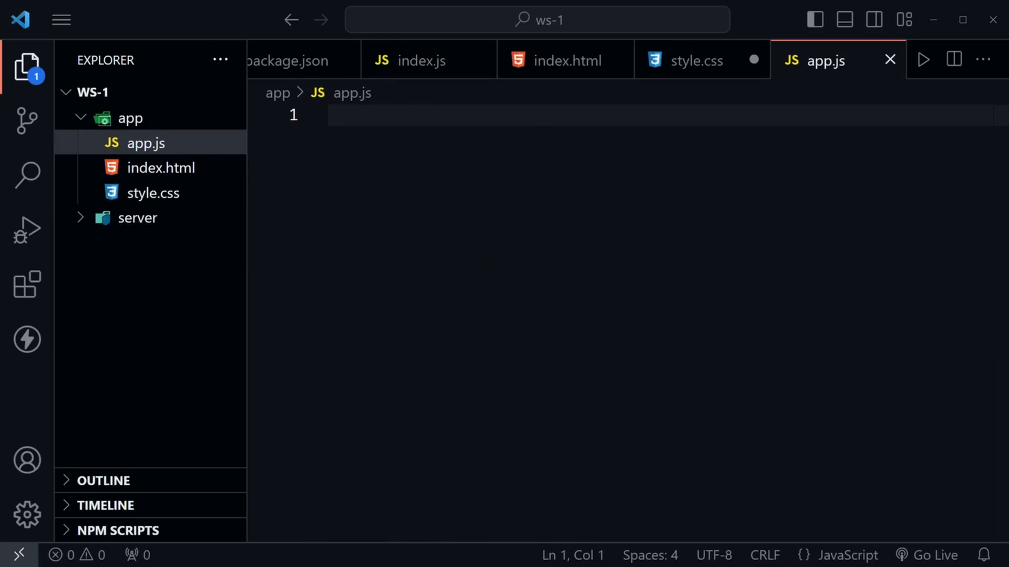
{"action": "type", "text": "const socket = new WebSoc"}
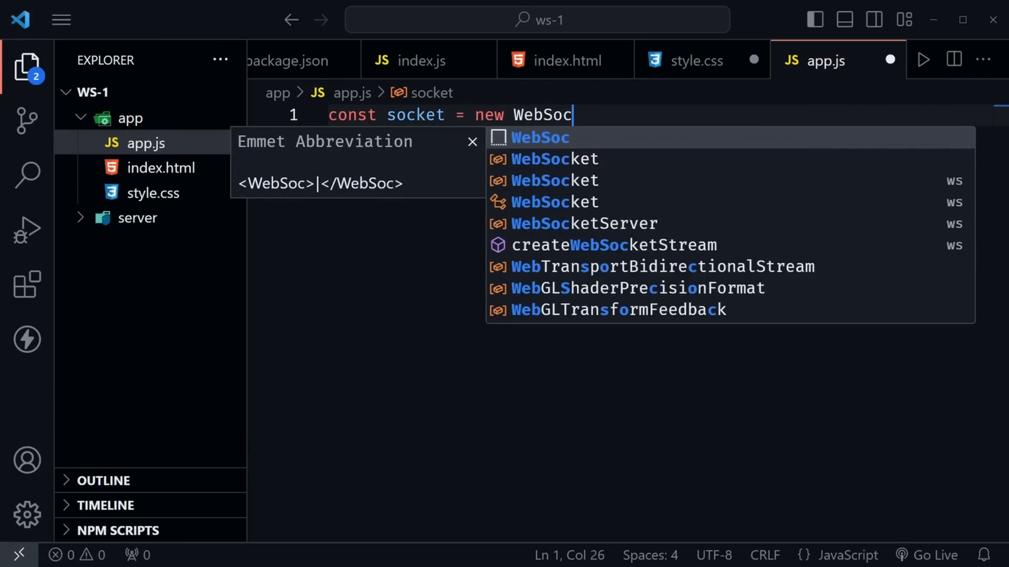
{"action": "type", "text": "ket("}
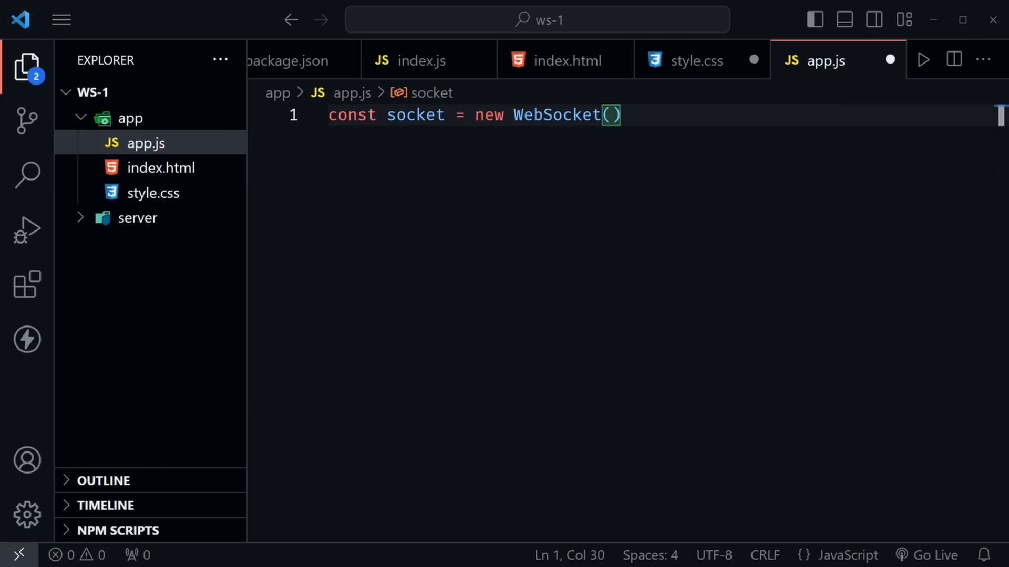
{"action": "type", "text": "''"}
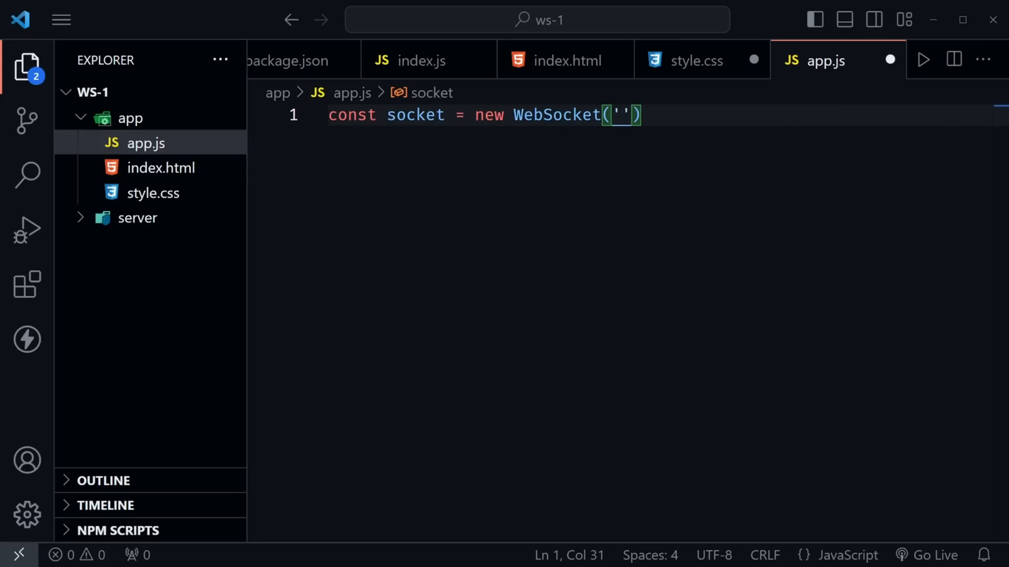
{"action": "type", "text": "ws"}
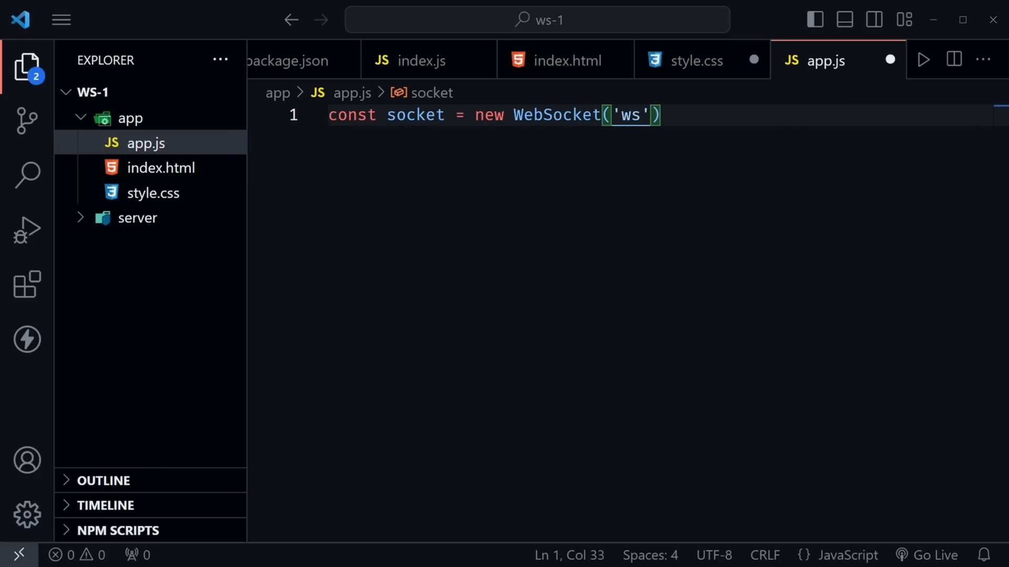
{"action": "type", "text": "://loc"}
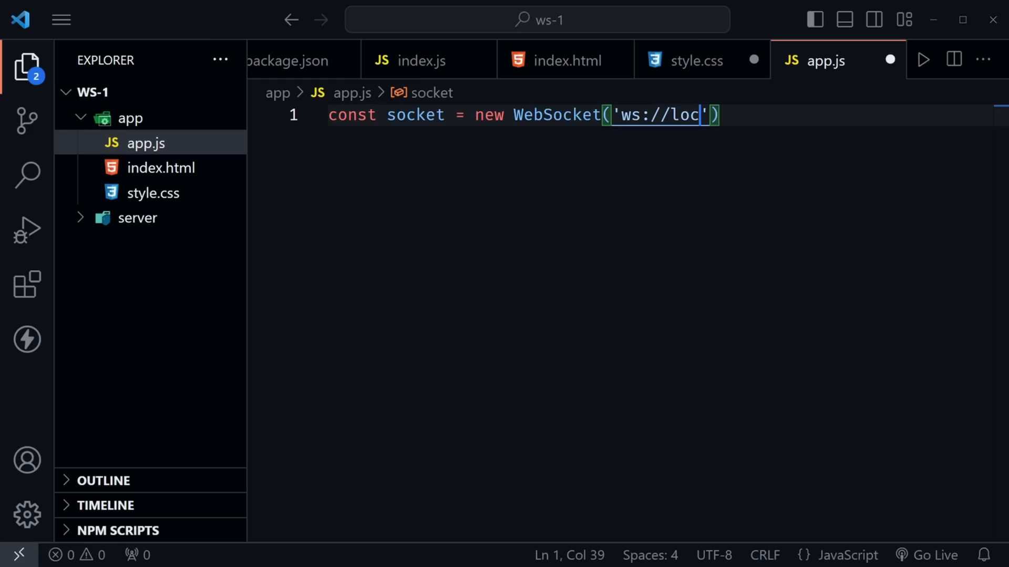
{"action": "type", "text": "alhost"}
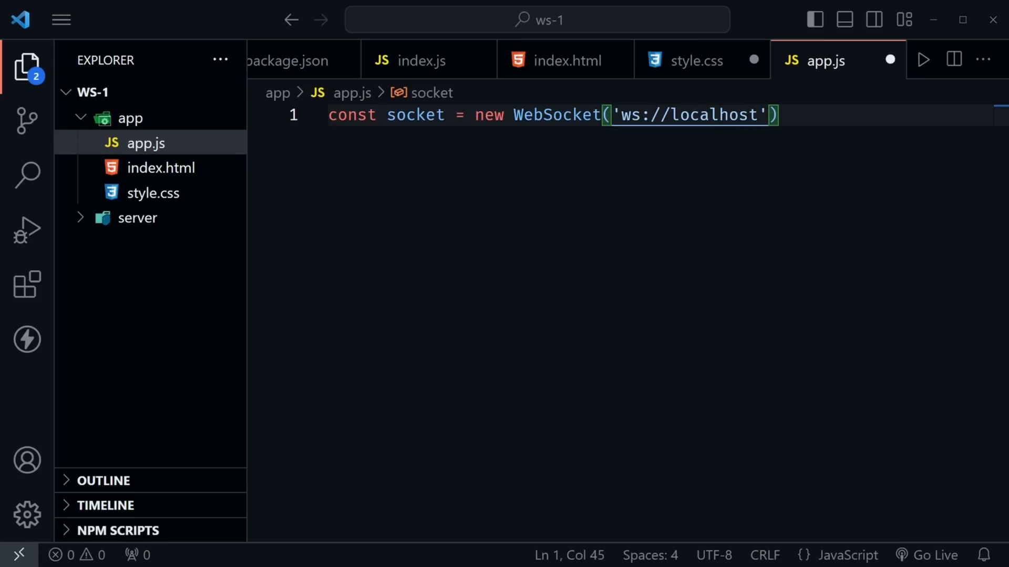
{"action": "type", "text": ":3000"}
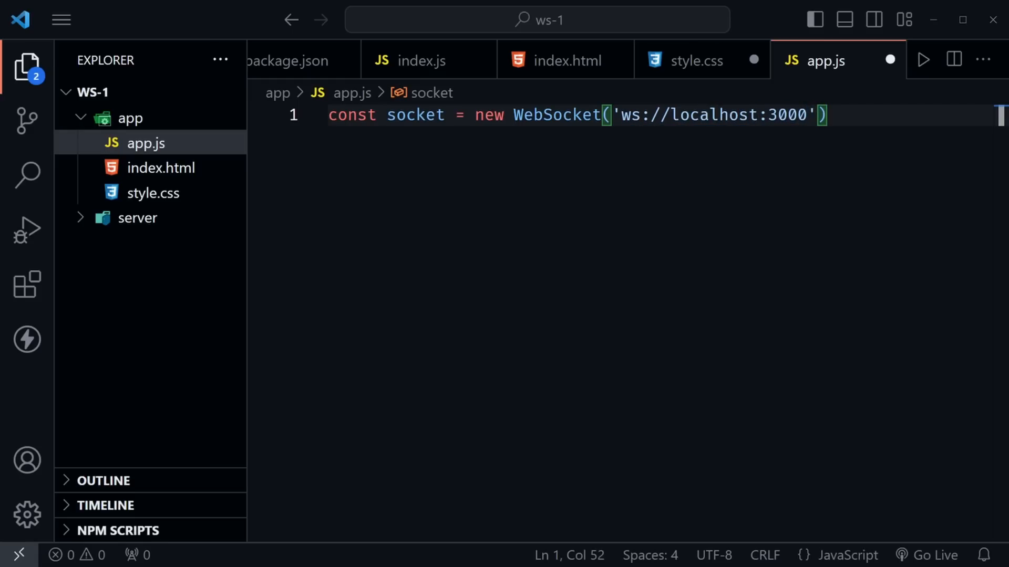
{"action": "key", "text": "Enter"}
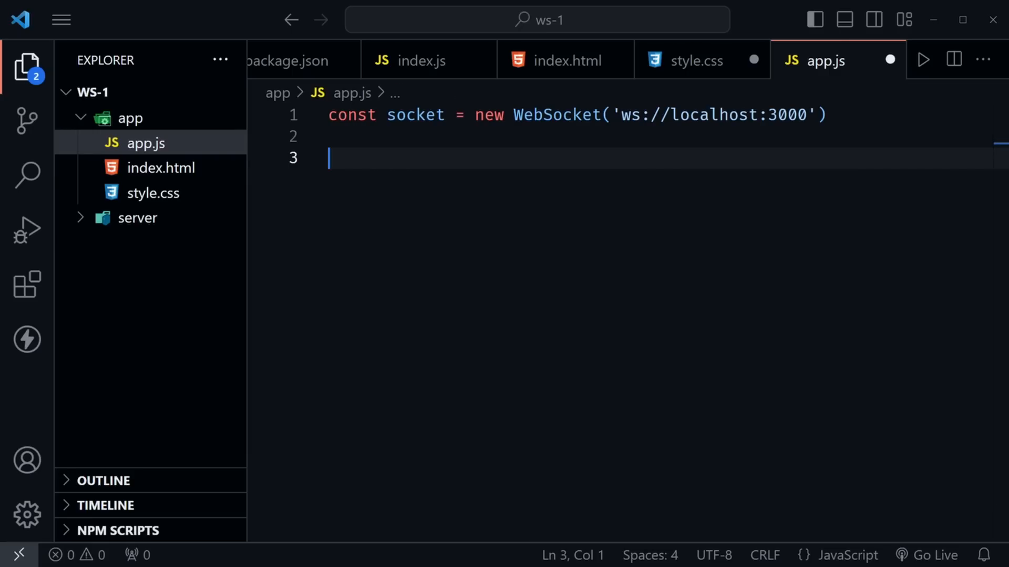
- Declare sendMessage(e) calling e.preventDefault() and selecting the 'input' element
{"action": "type", "text": "function s"}
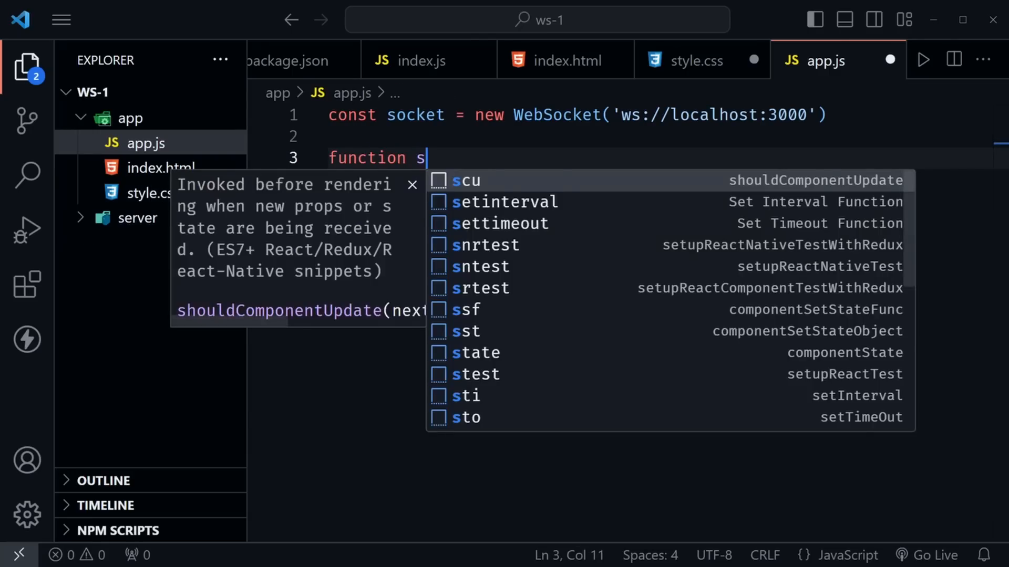
{"action": "type", "text": "endMessage"}
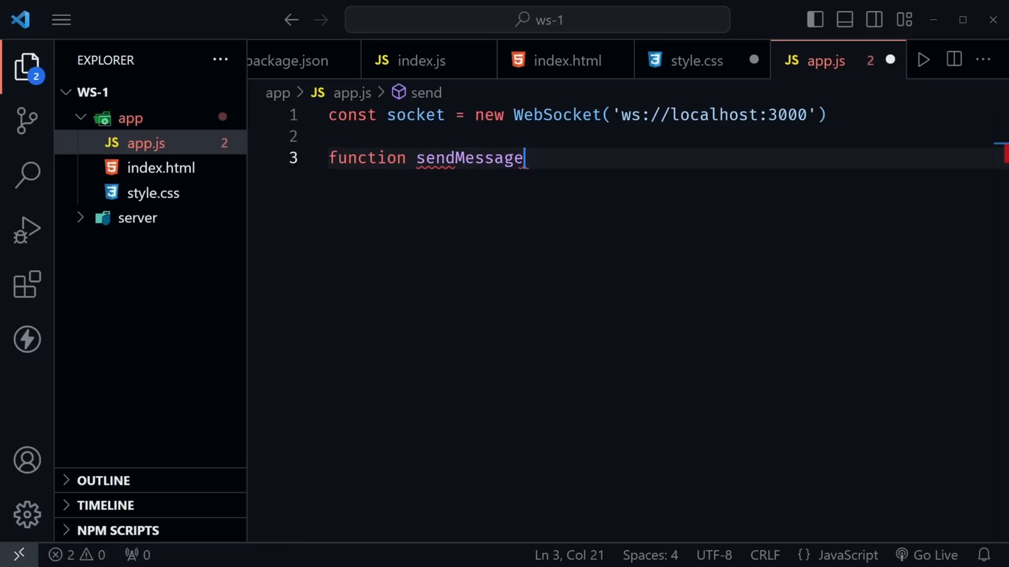
{"action": "type", "text": "(e)"}
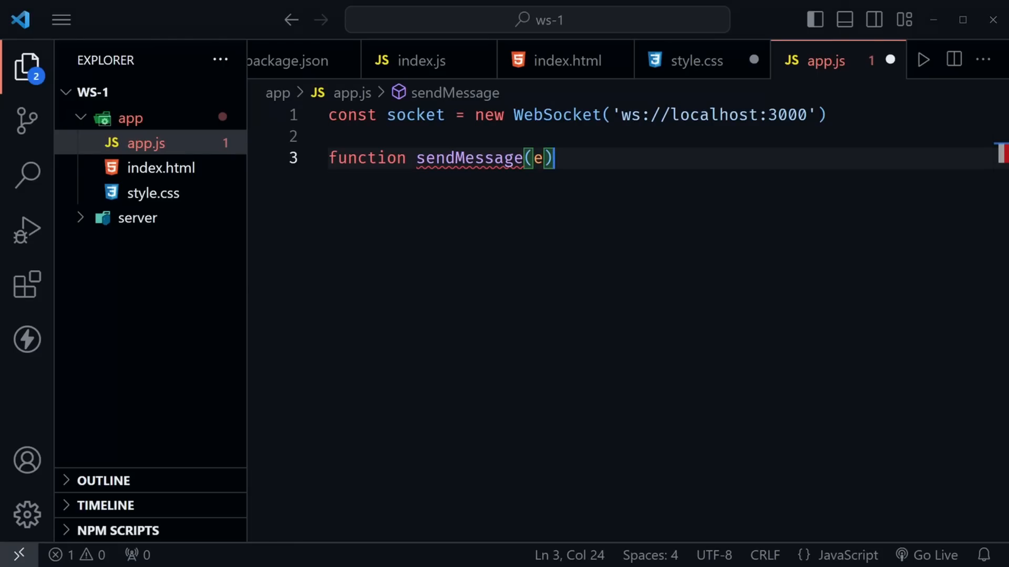
{"action": "type", "text": "{}"}
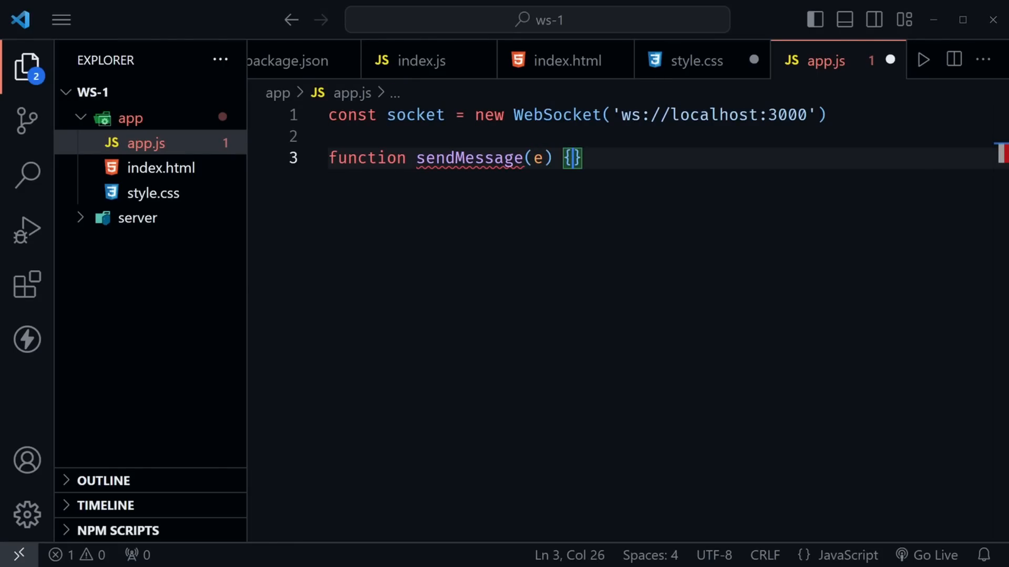
{"action": "key", "text": "Enter"}
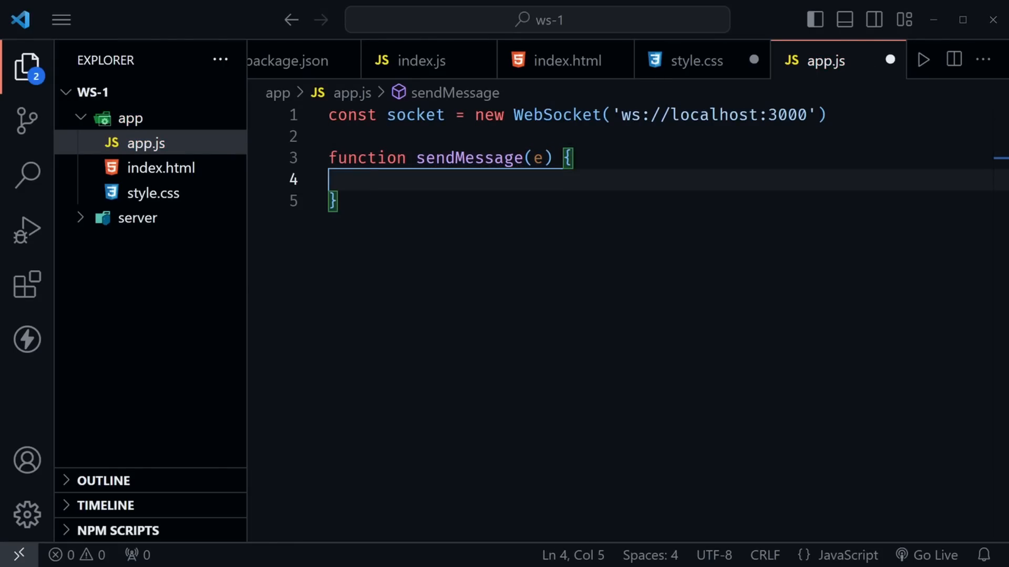
{"action": "type", "text": "e.preventDefault("}
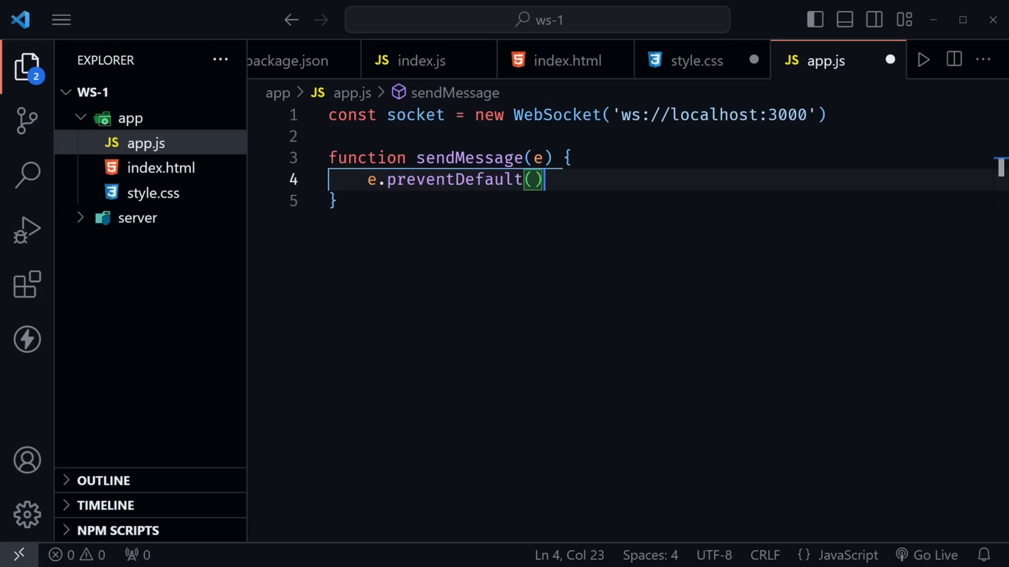
{"action": "key", "text": "Enter"}
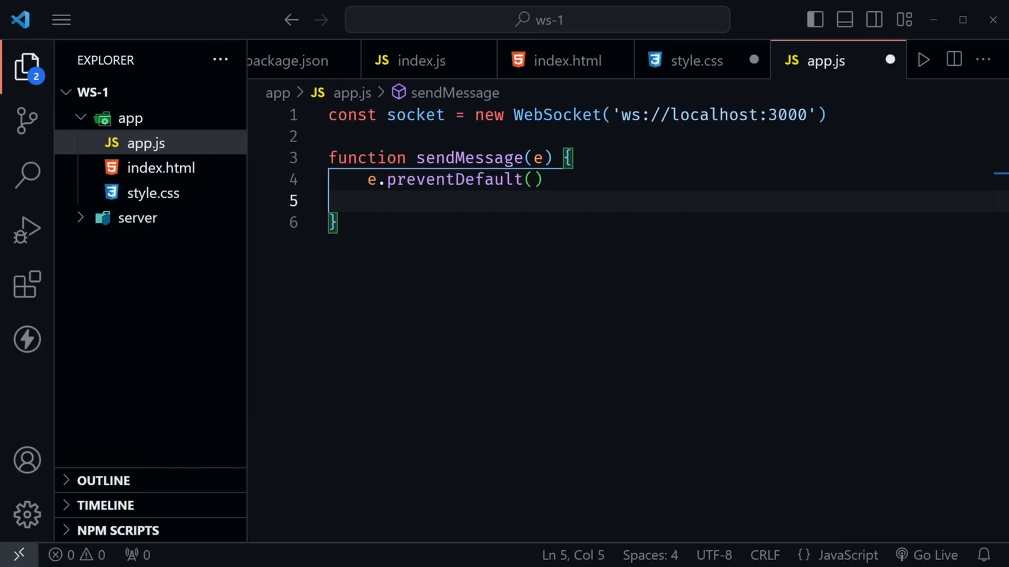
{"action": "type", "text": "c"}
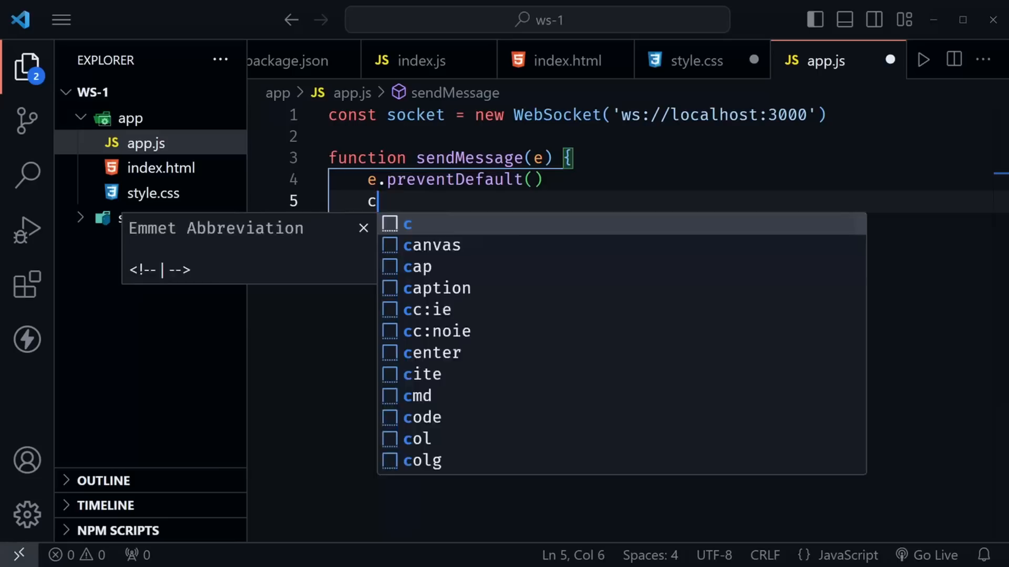
{"action": "type", "text": "onst input = document.querySelector"}
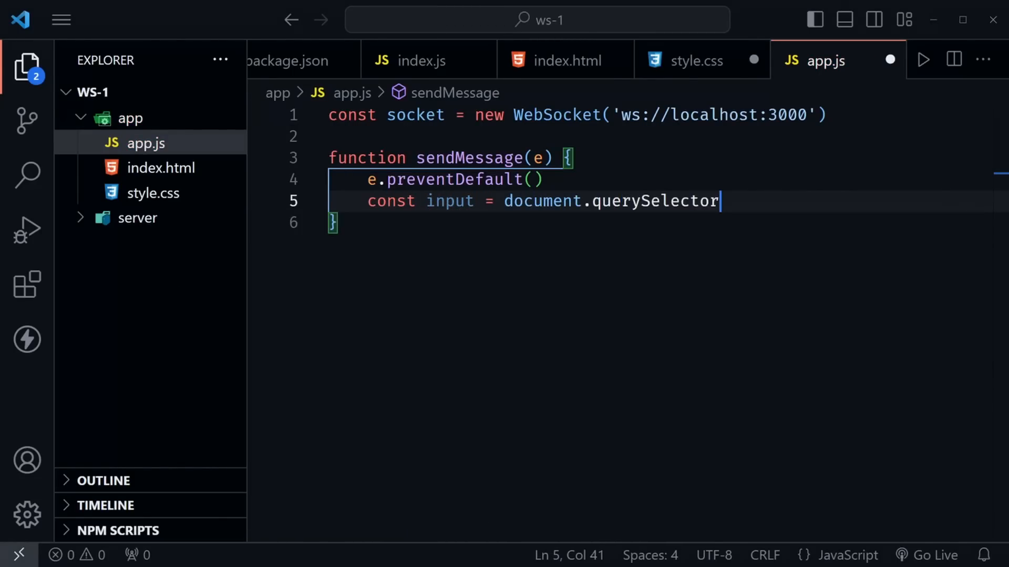
{"action": "type", "text": "('input')"}
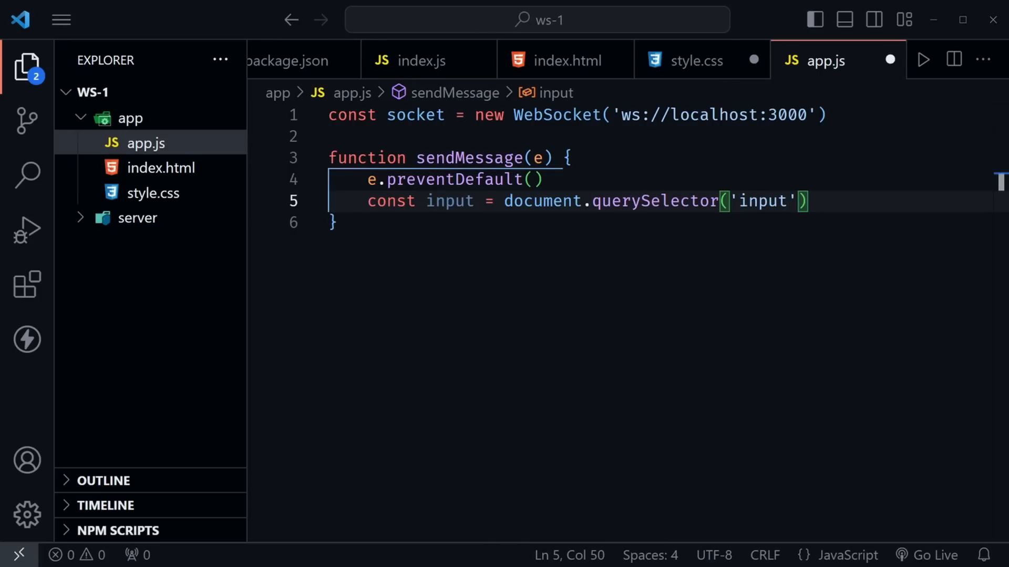
- Add an if block sending input.value over the socket, clearing it, then input.focus()
{"action": "type", "text": "if ("}
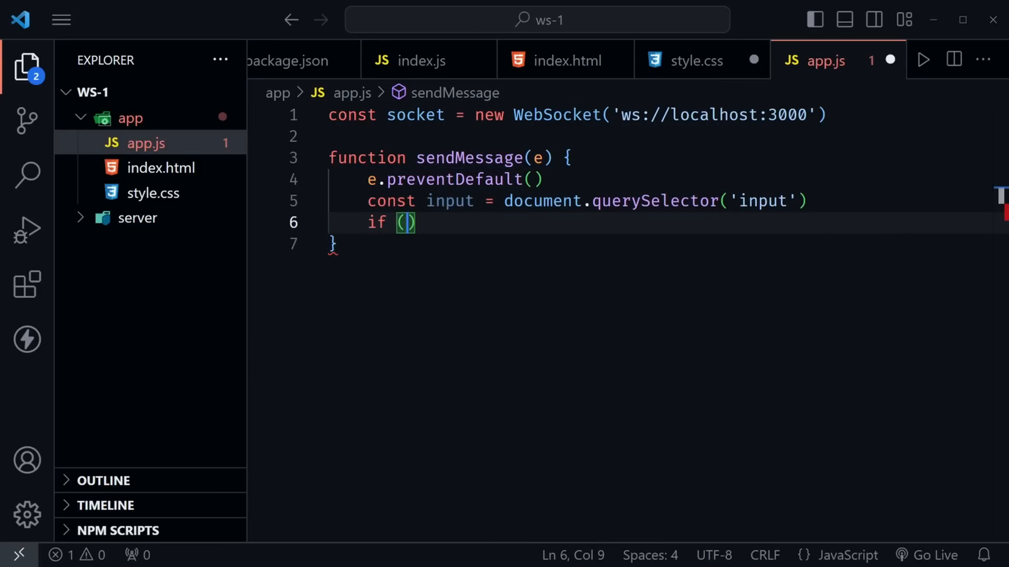
{"action": "type", "text": "input.value"}
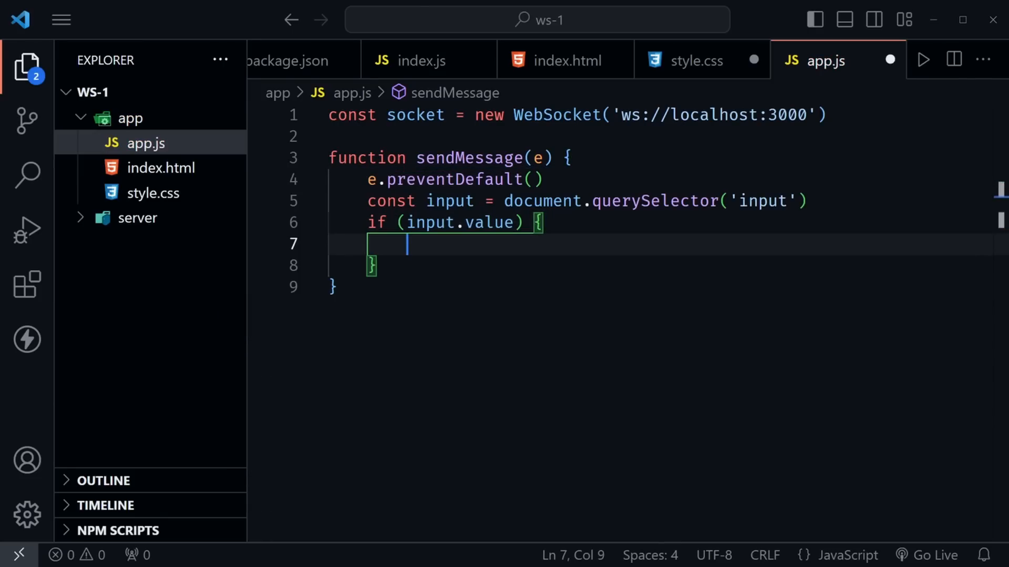
{"action": "type", "text": "socket.send(input.value"}
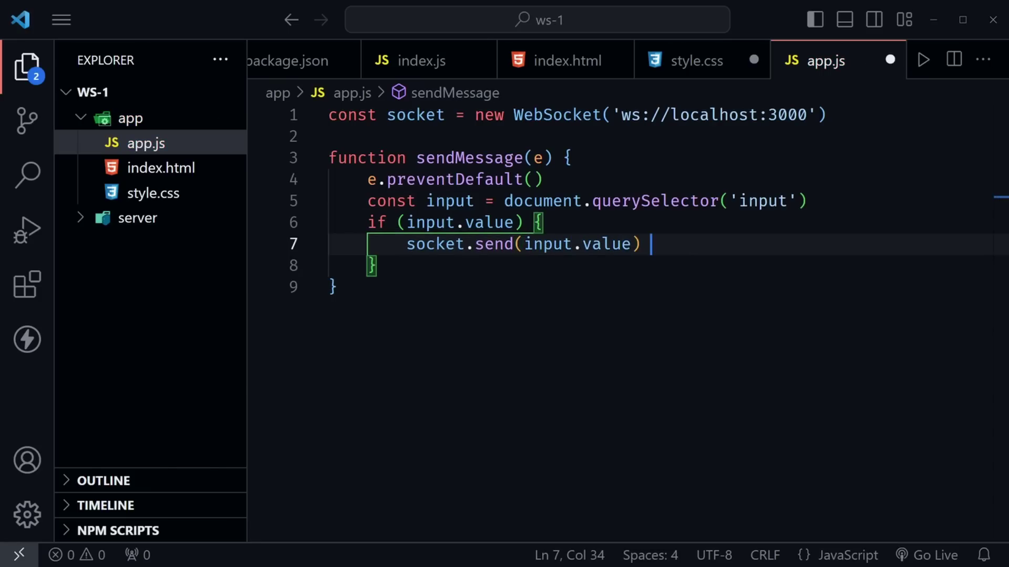
{"action": "key", "text": "Enter"}
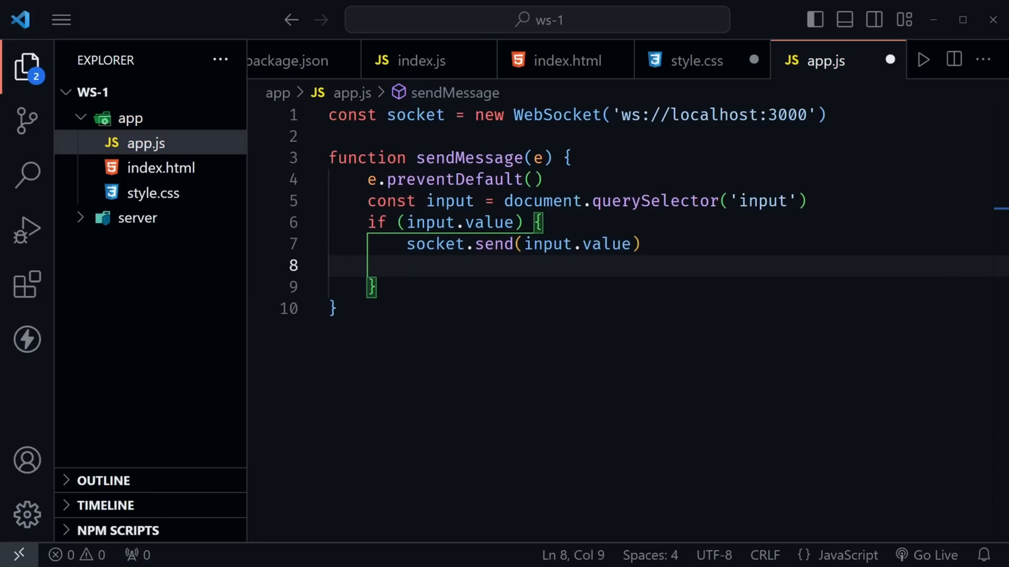
{"action": "type", "text": "input.value = \""}
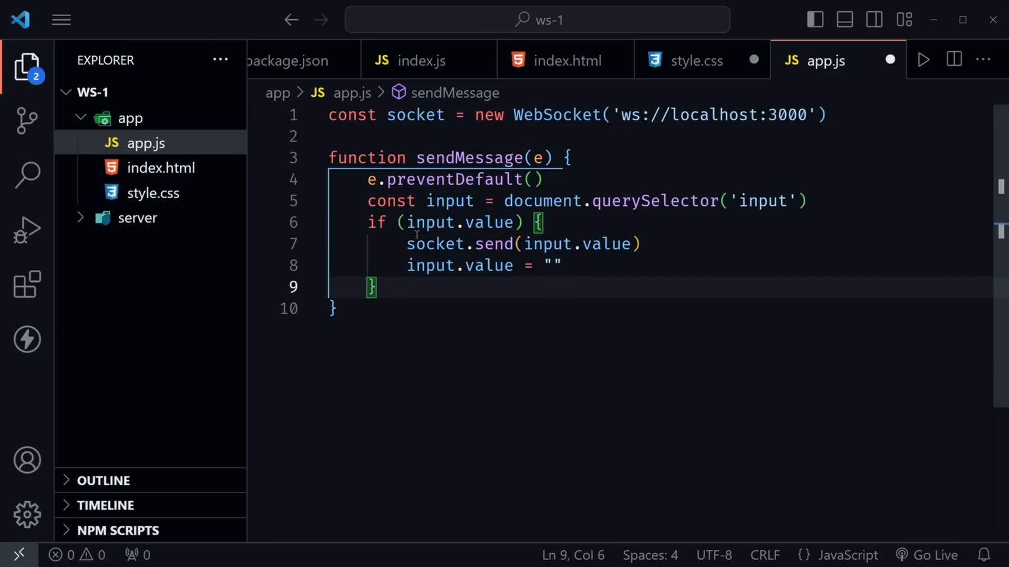
{"action": "type", "text": "input.focus"}
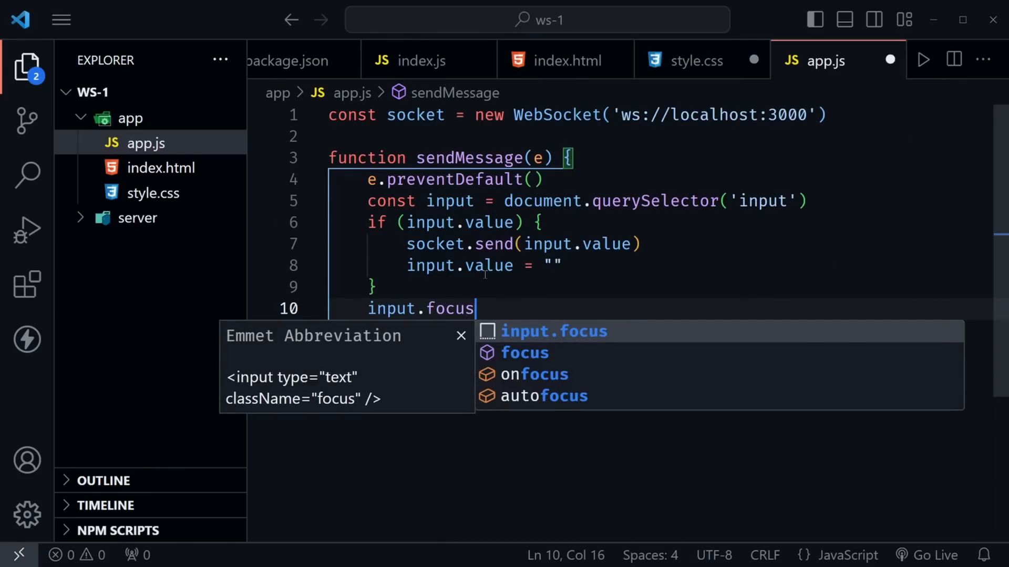
{"action": "type", "text": "()"}
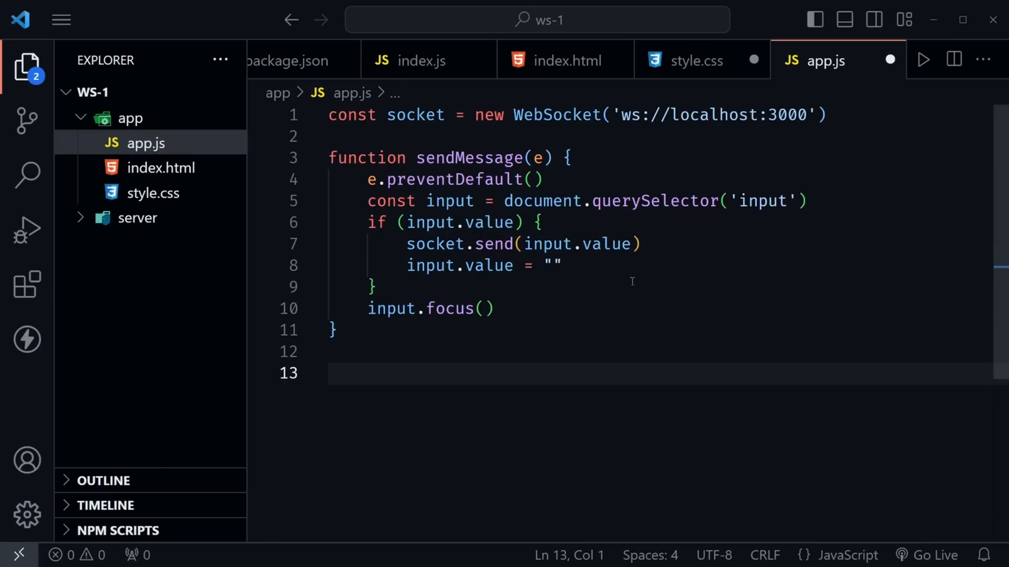
- Select 'form' instead of 'button' and attach sendMessage as its 'submit' listener
{"action": "type", "text": "document.querySelector('button"}
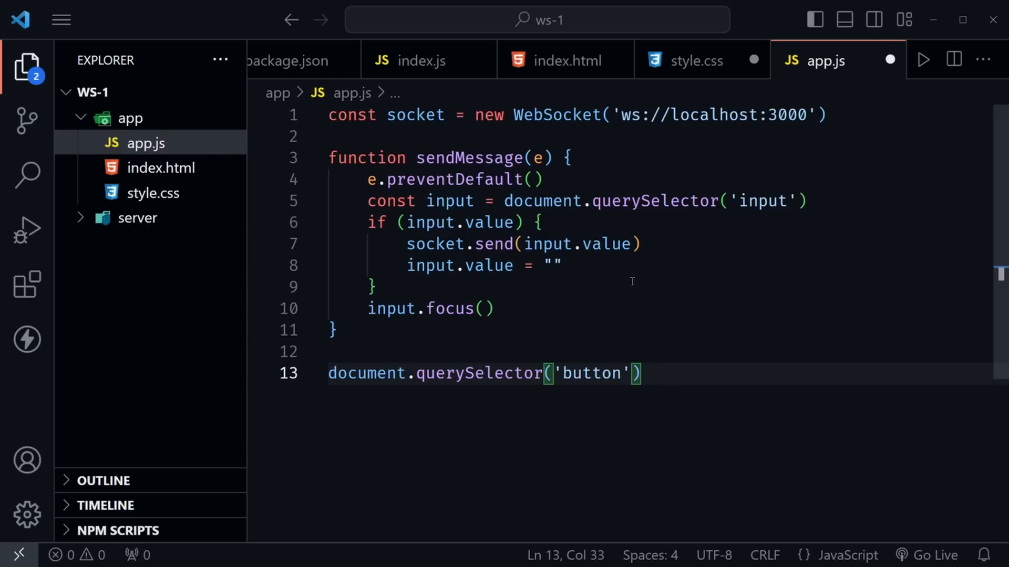
{"action": "key", "text": "Backspace"}
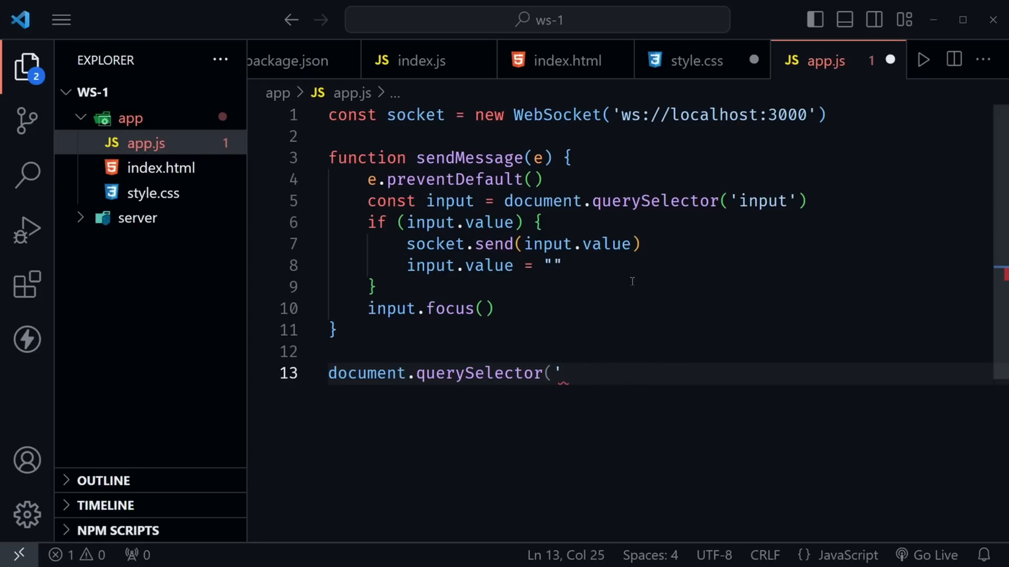
{"action": "type", "text": "form'"}
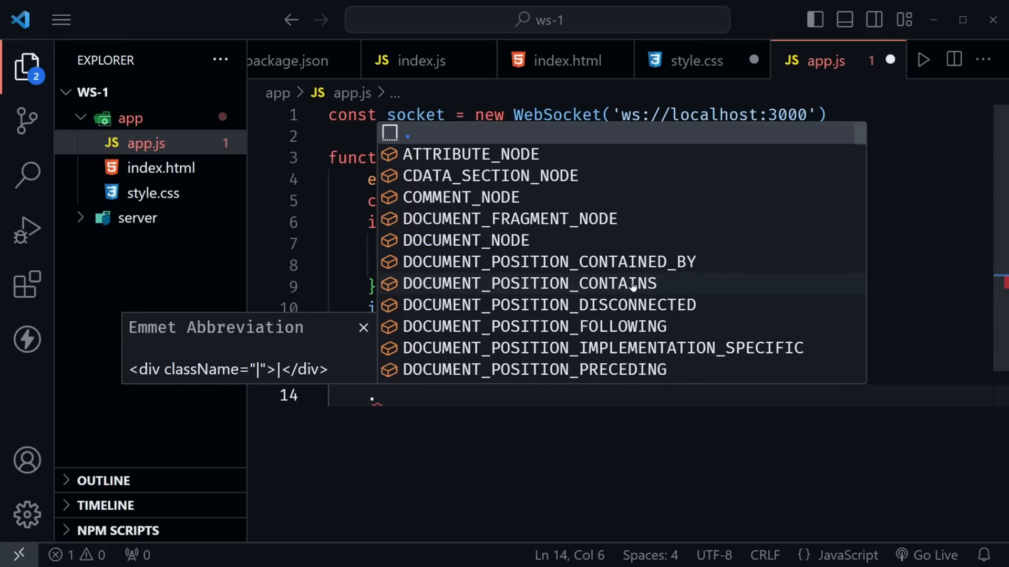
{"action": "type", "text": ".addEventListener('submit', s"}
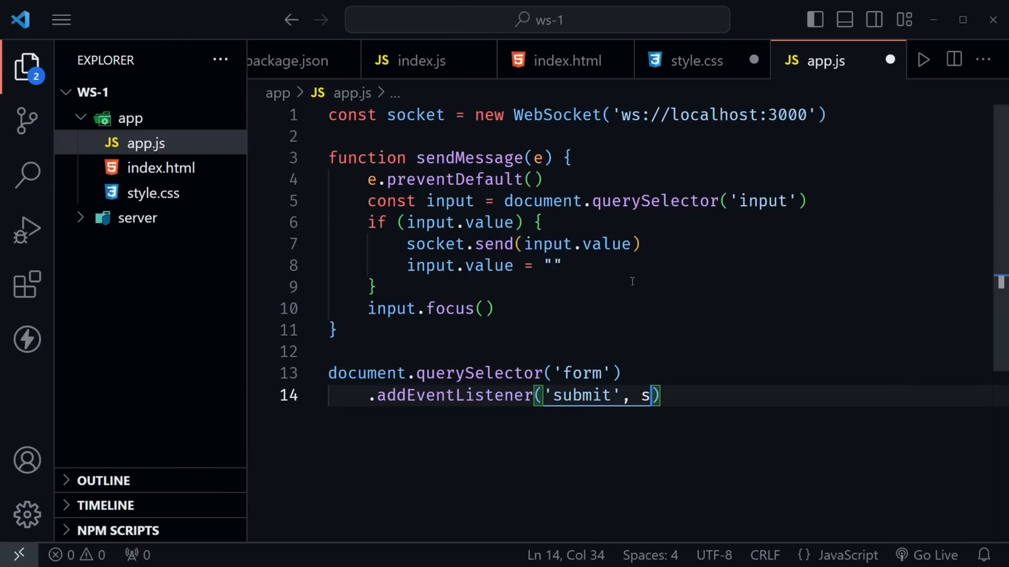
{"action": "type", "text": "endMessage"}
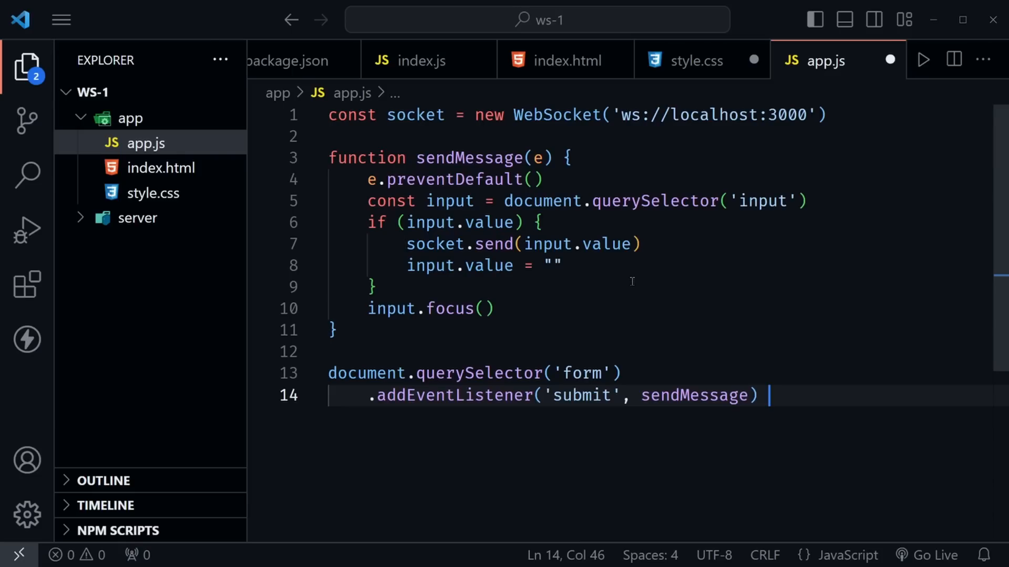
{"action": "key", "text": "Enter"}
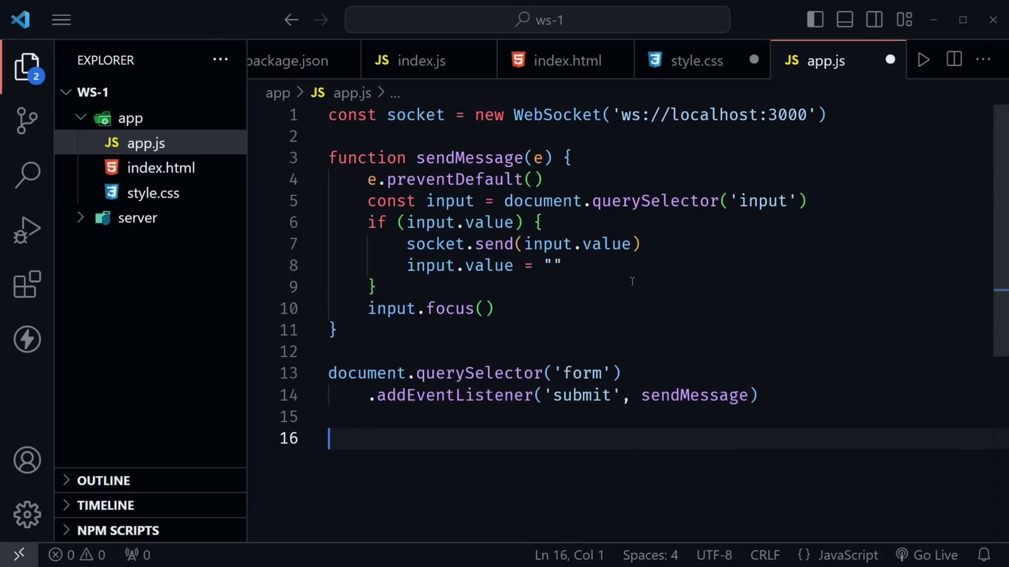
- Add a '// Listen for messages' comment and a socket 'message' event listener
{"action": "type", "text": "// Listen for message"}
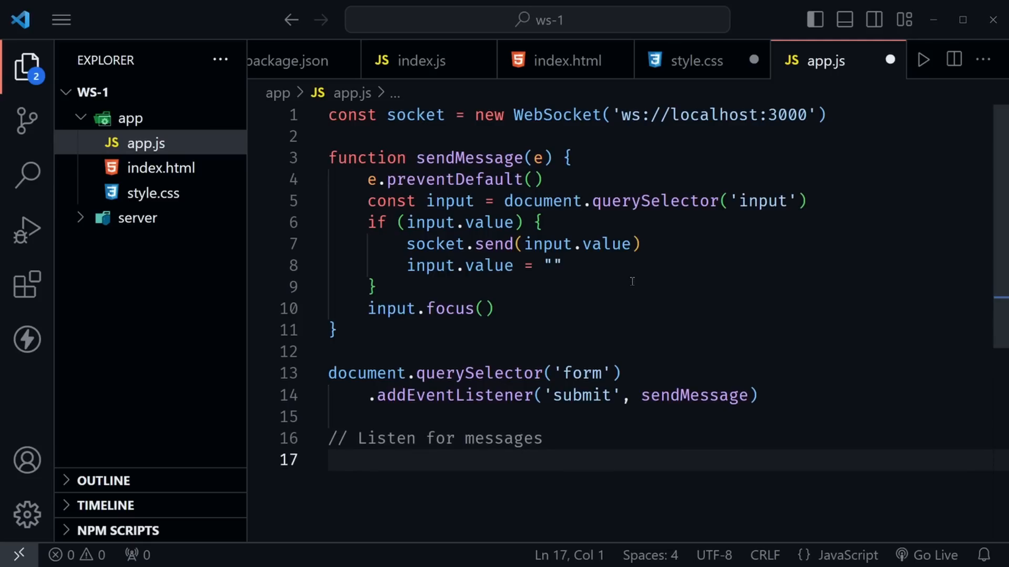
{"action": "type", "text": "socket"}
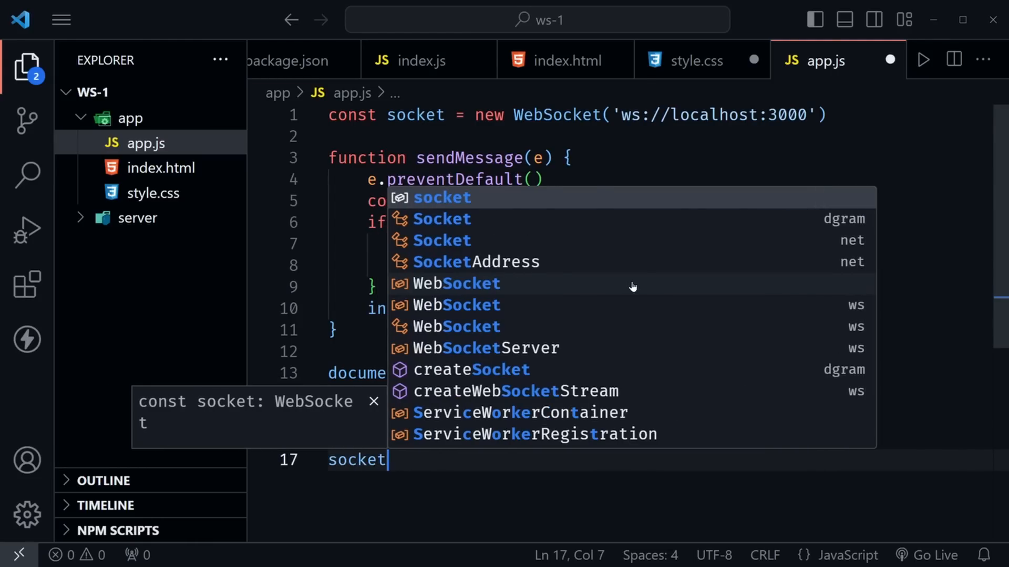
{"action": "type", "text": ".addEventListener"}
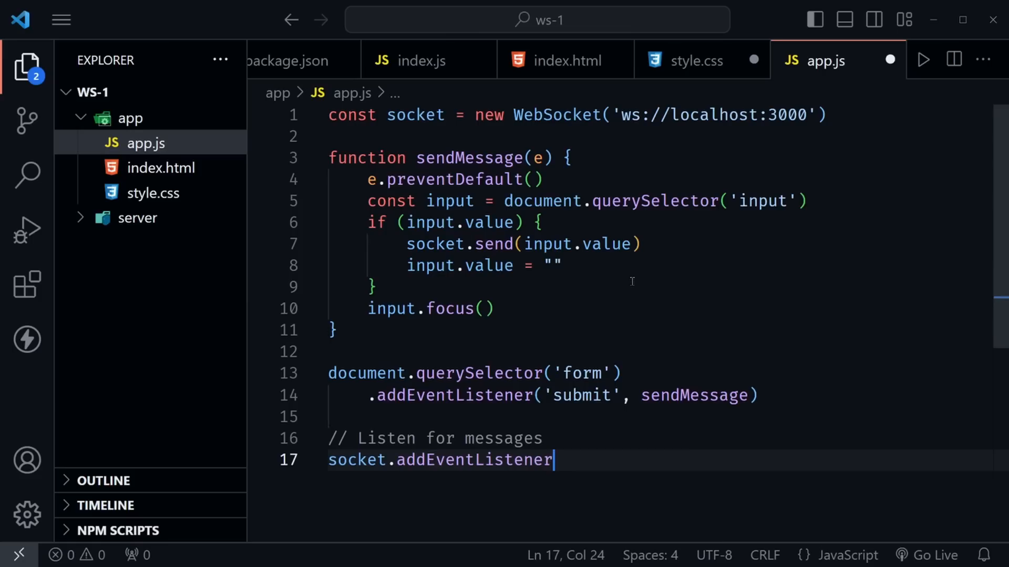
{"action": "type", "text": "(\"mess\""}
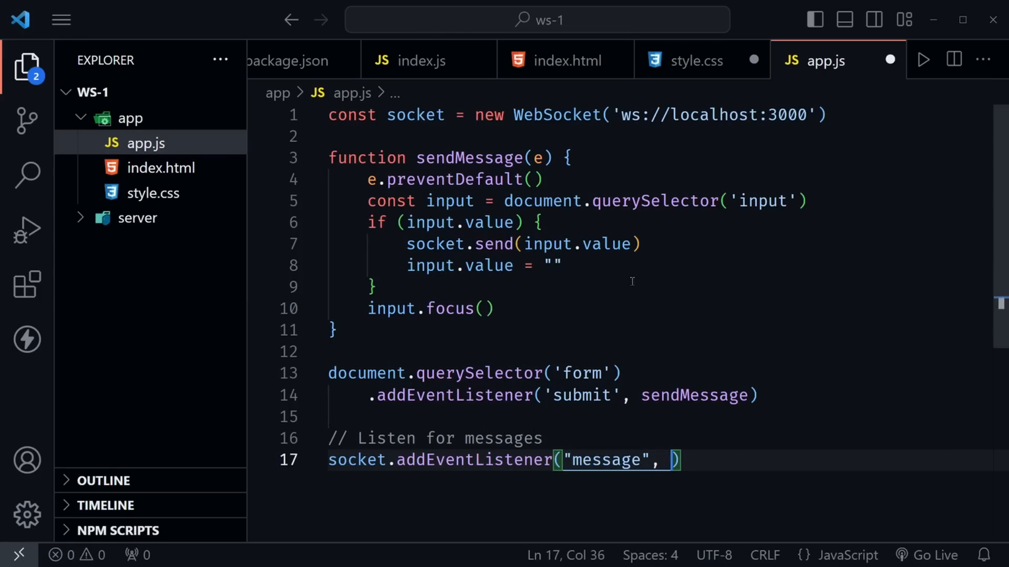
{"action": "type", "text": "({ data"}
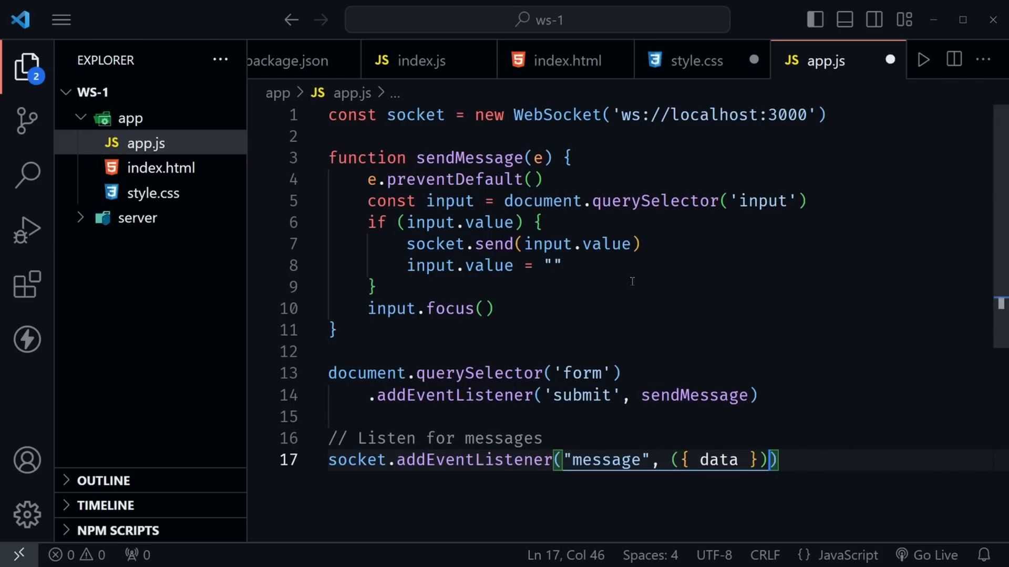
{"action": "type", "text": "=>"}
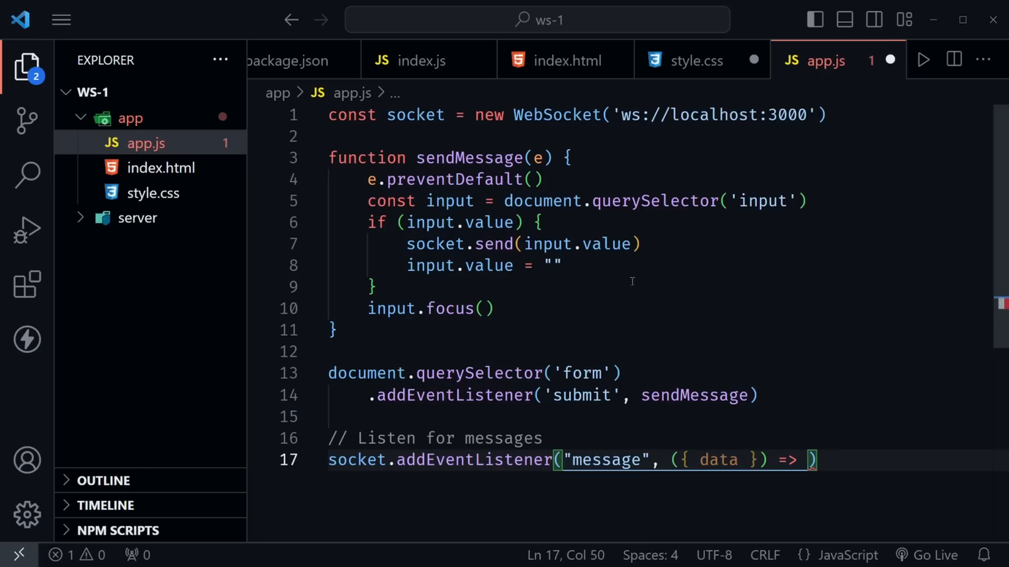
{"action": "type", "text": "{"}
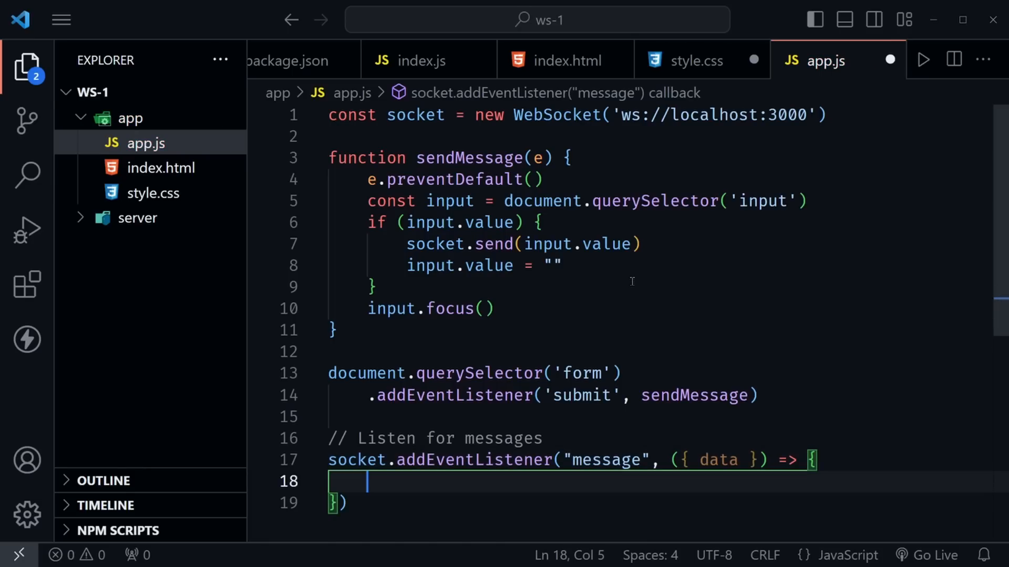
{"action": "mouse_move", "coordinate": [650, 274]}
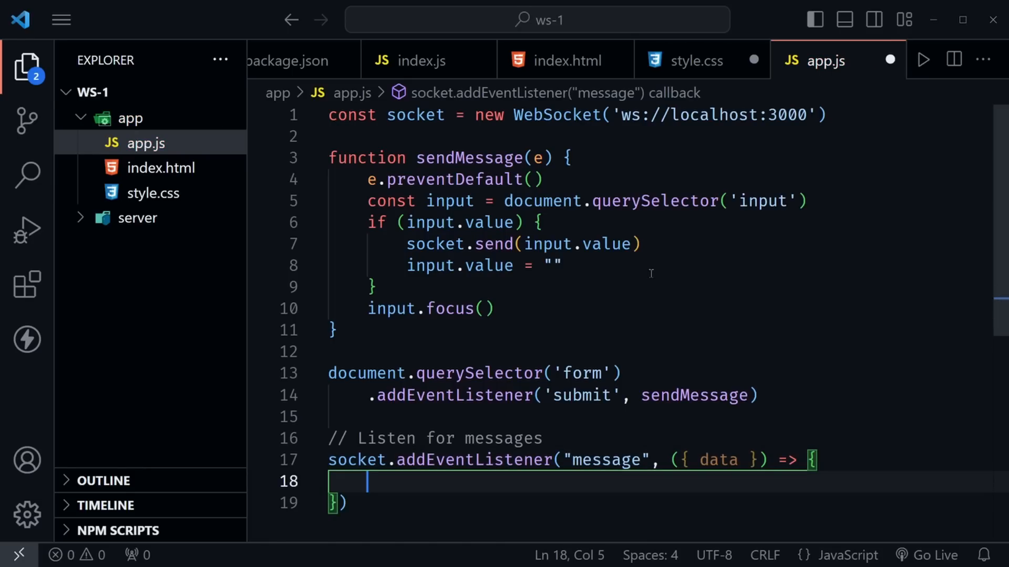
{"action": "scroll", "scroll_direction": "down", "scroll_amount": 3}
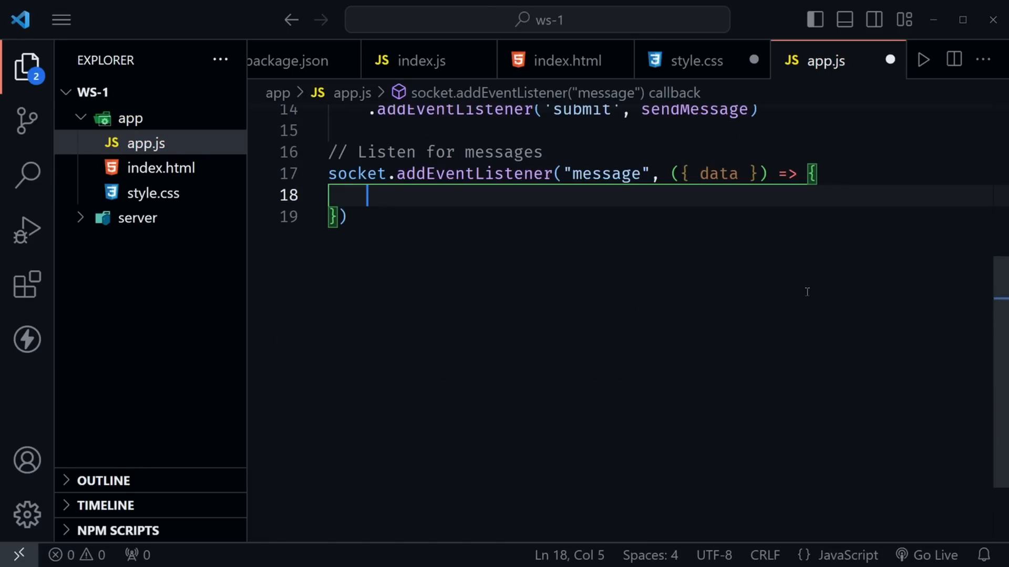
- Create an li with the message data as textContent and append it to the ul
{"action": "type", "text": "const li"}
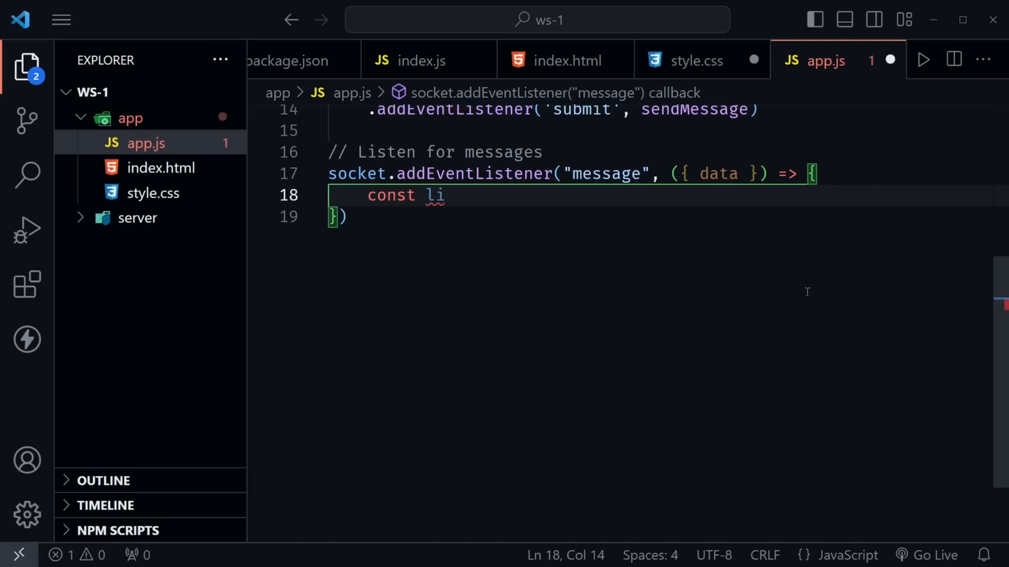
{"action": "type", "text": "="}
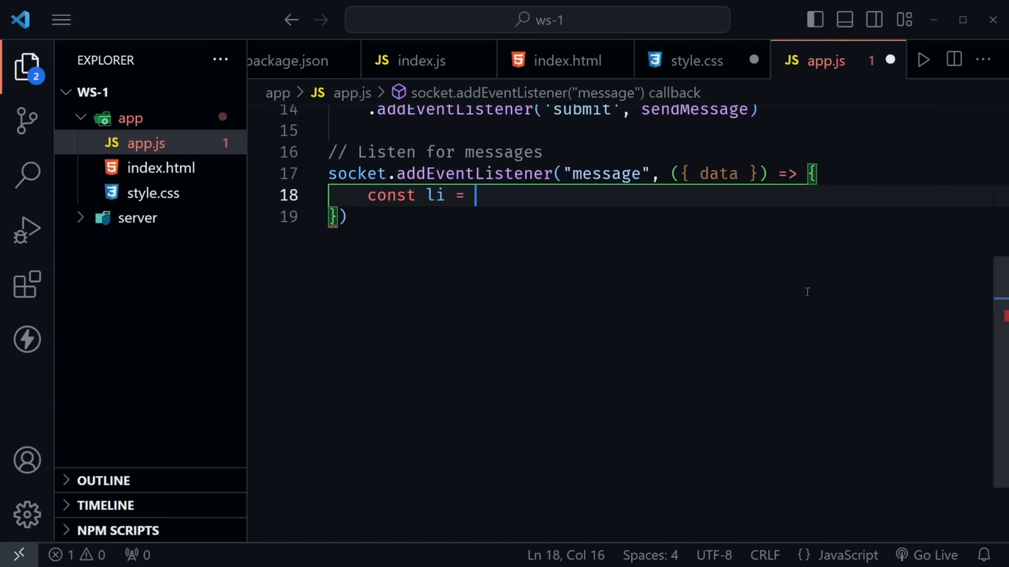
{"action": "type", "text": "document.crea"}
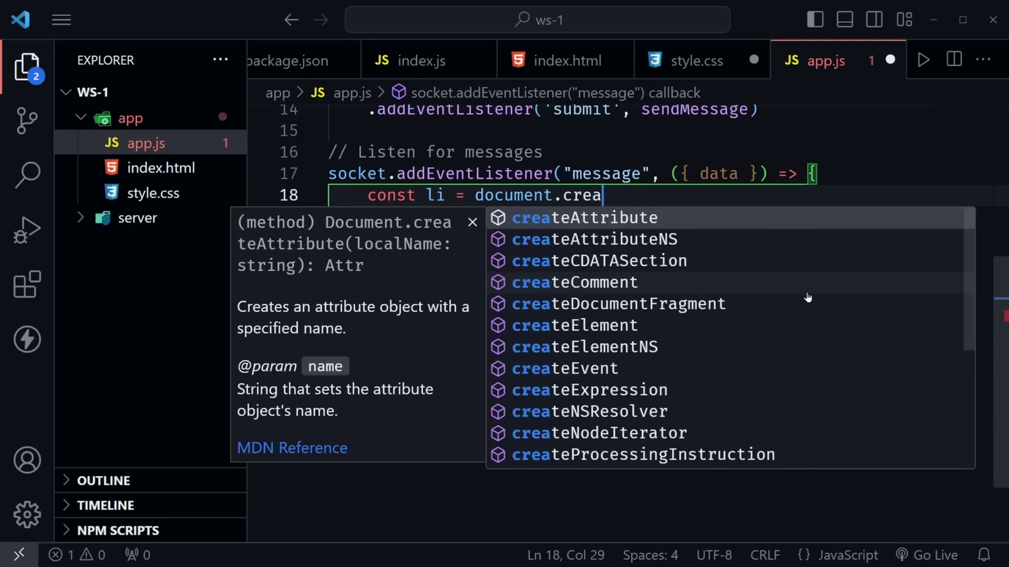
{"action": "left_click", "coordinate": [575, 325]}
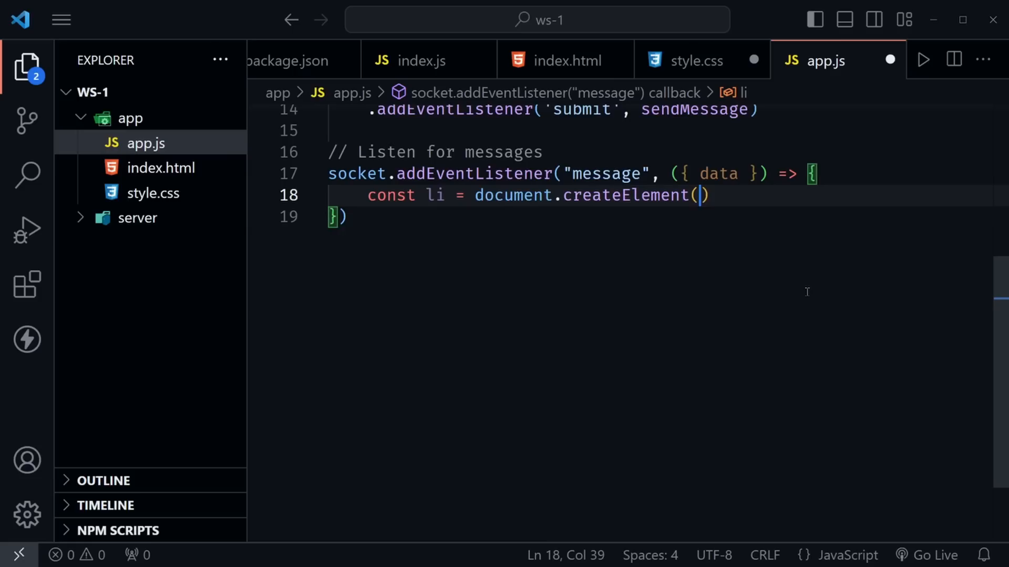
{"action": "type", "text": "'li'"}
{"action": "type", "text": "li."}
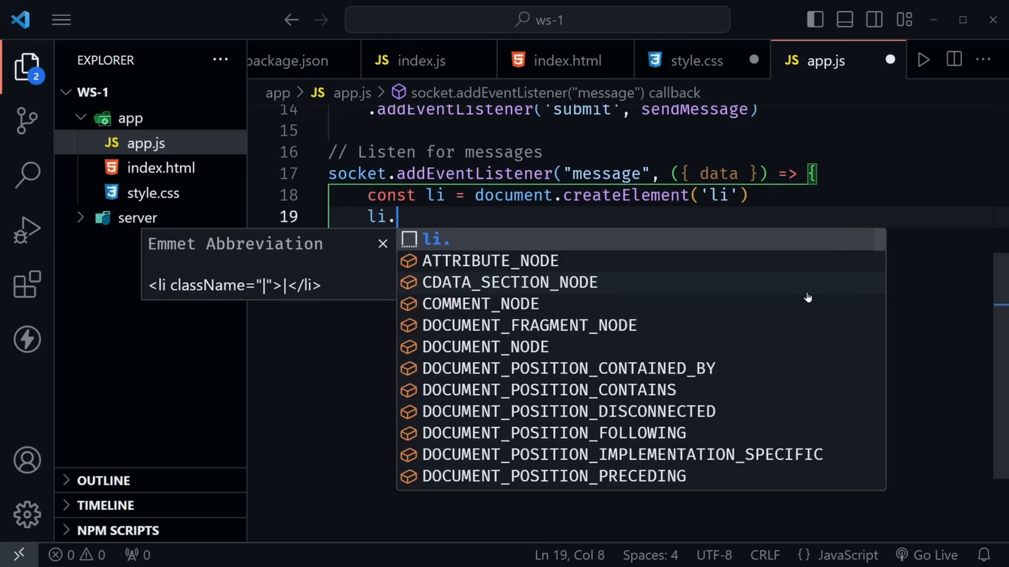
{"action": "type", "text": "textContent ="}
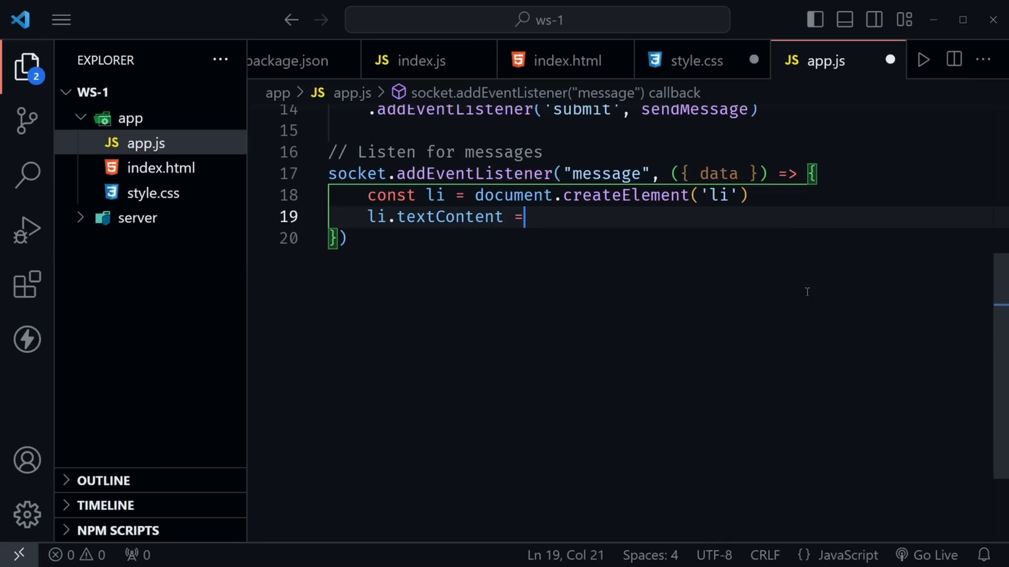
{"action": "type", "text": "data"}
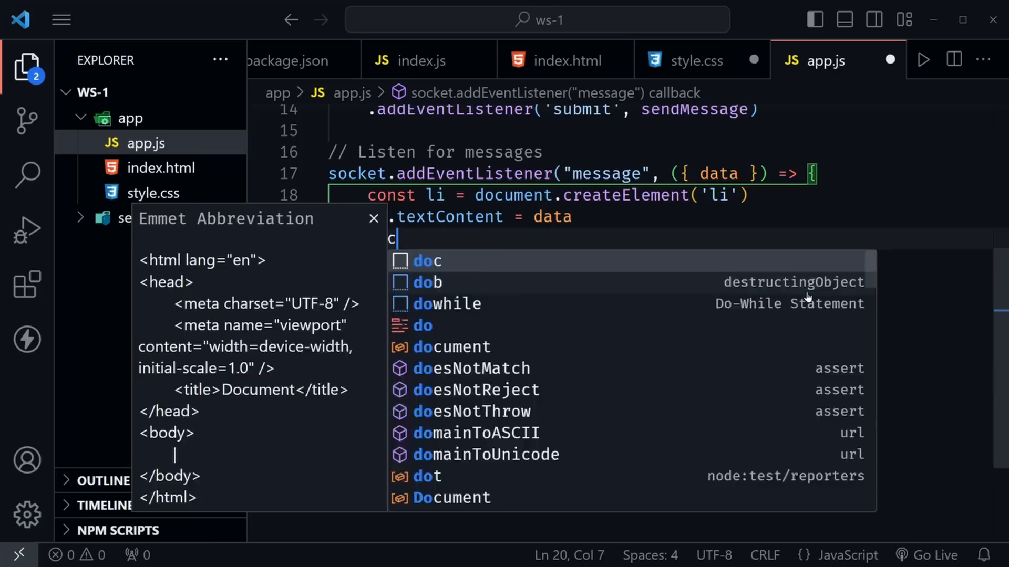
{"action": "type", "text": "document.query"}
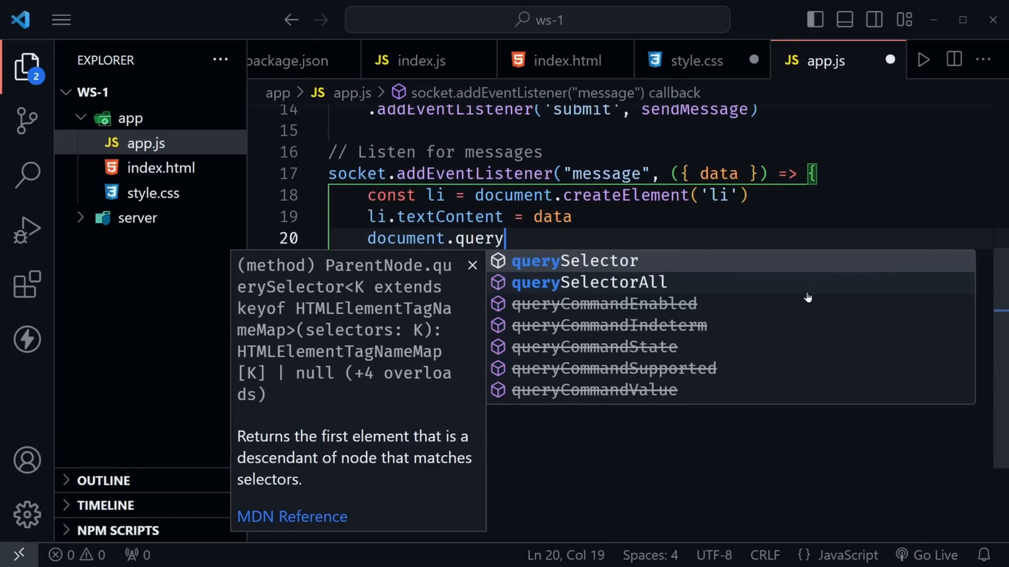
{"action": "type", "text": "Selector('ul'"}
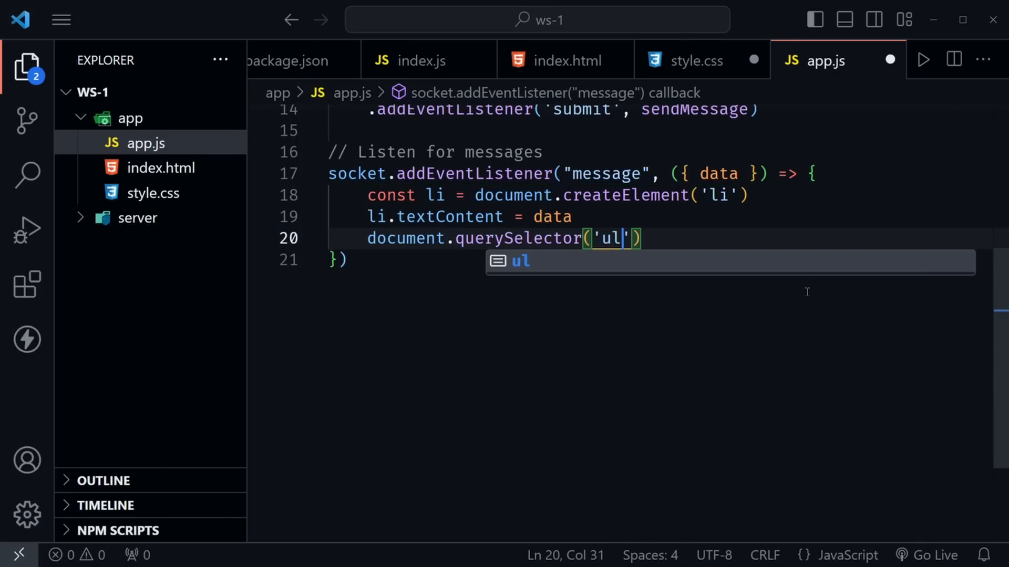
{"action": "type", "text": ".ap"}
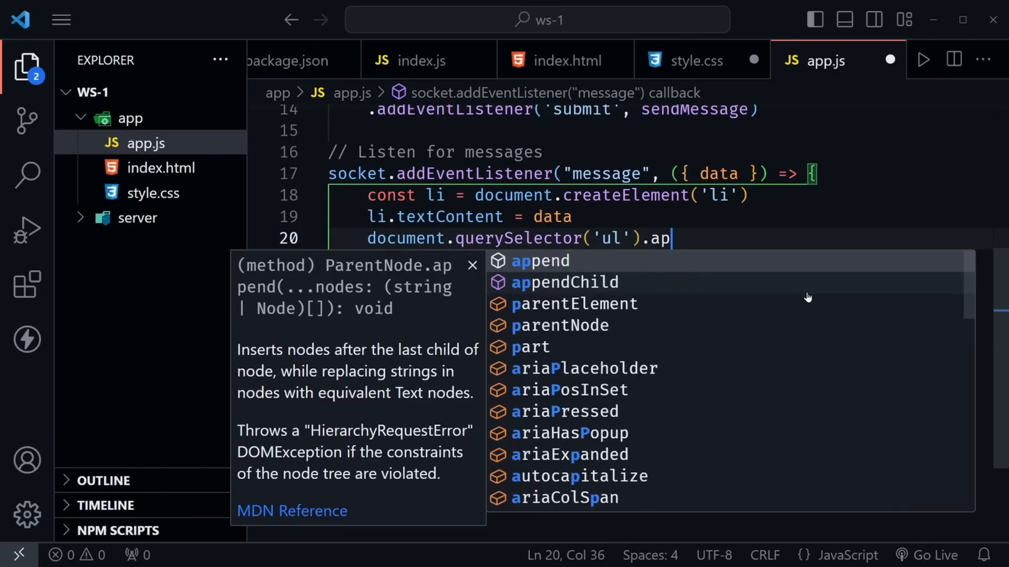
{"action": "left_click", "coordinate": [564, 282]}
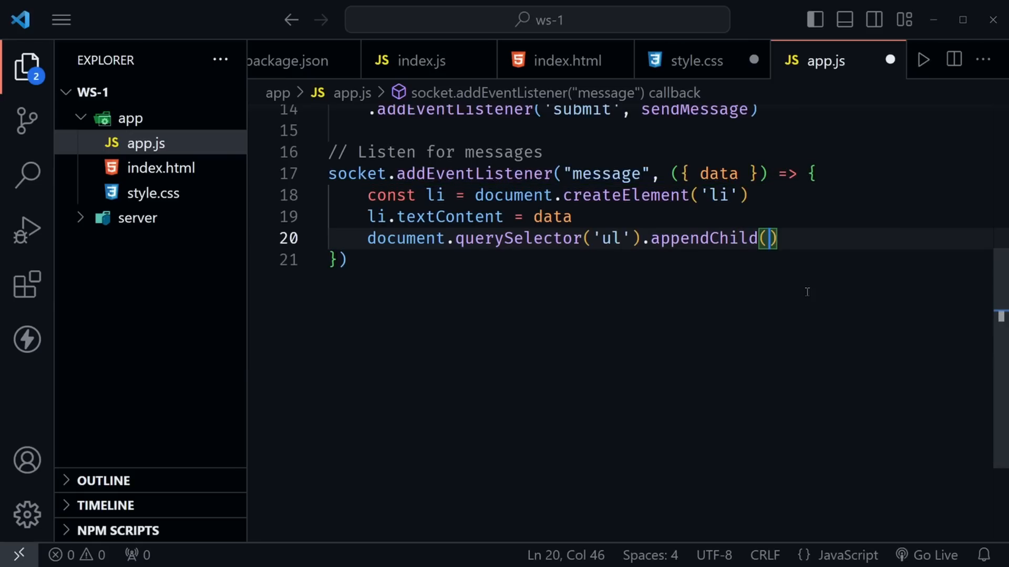
{"action": "type", "text": "li"}
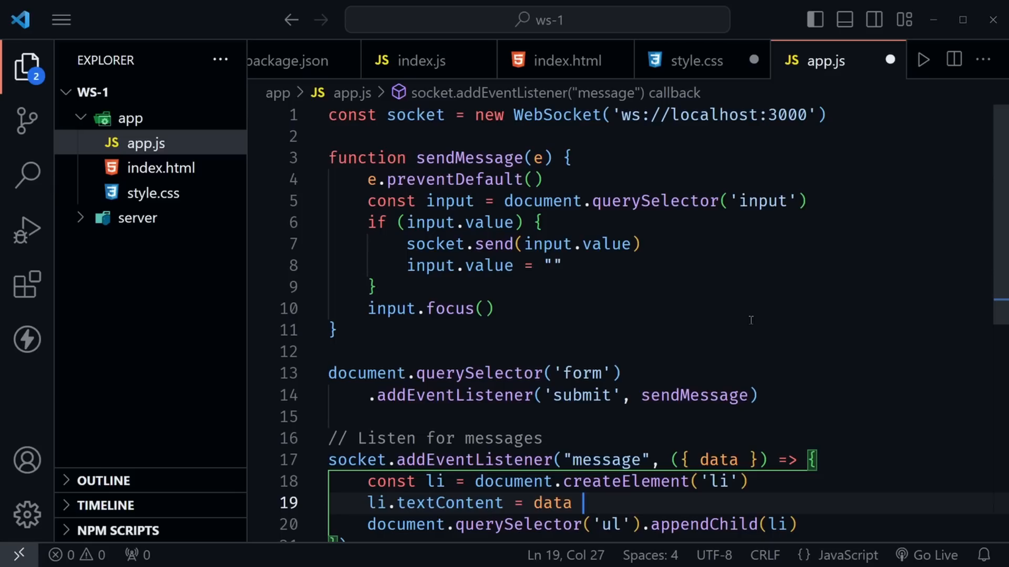
{"action": "mouse_move", "coordinate": [731, 324]}
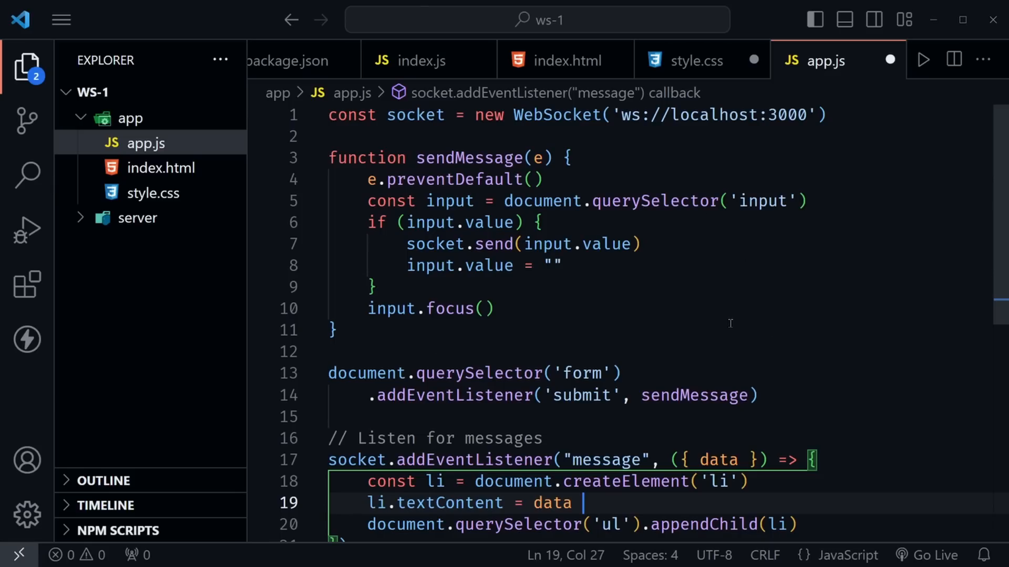
{"action": "scroll", "scroll_direction": "down", "scroll_amount": 3}
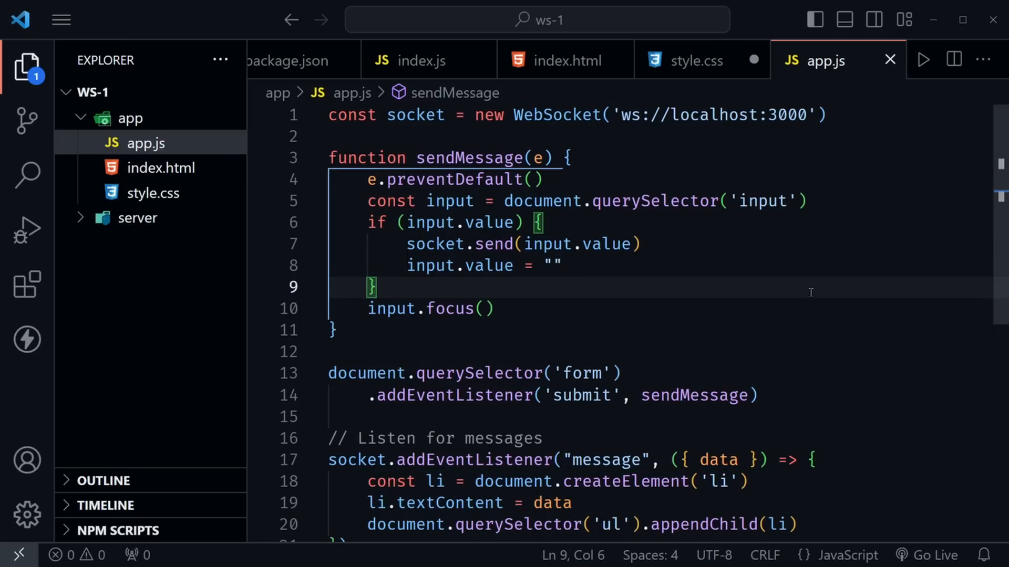
- Save the style.css tab, then return to app.js
{"action": "left_click", "coordinate": [697, 60]}
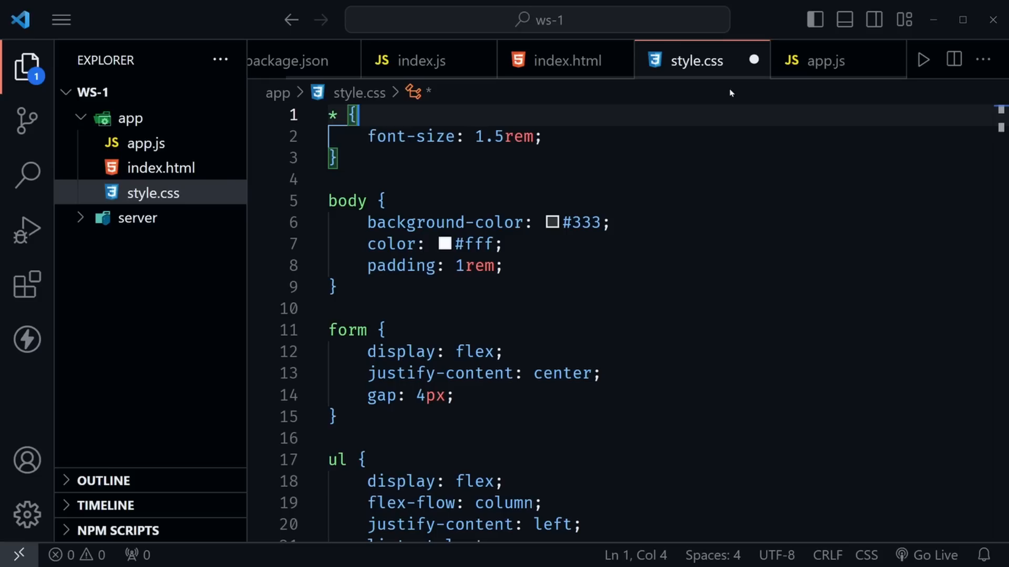
{"action": "left_click", "coordinate": [518, 244]}
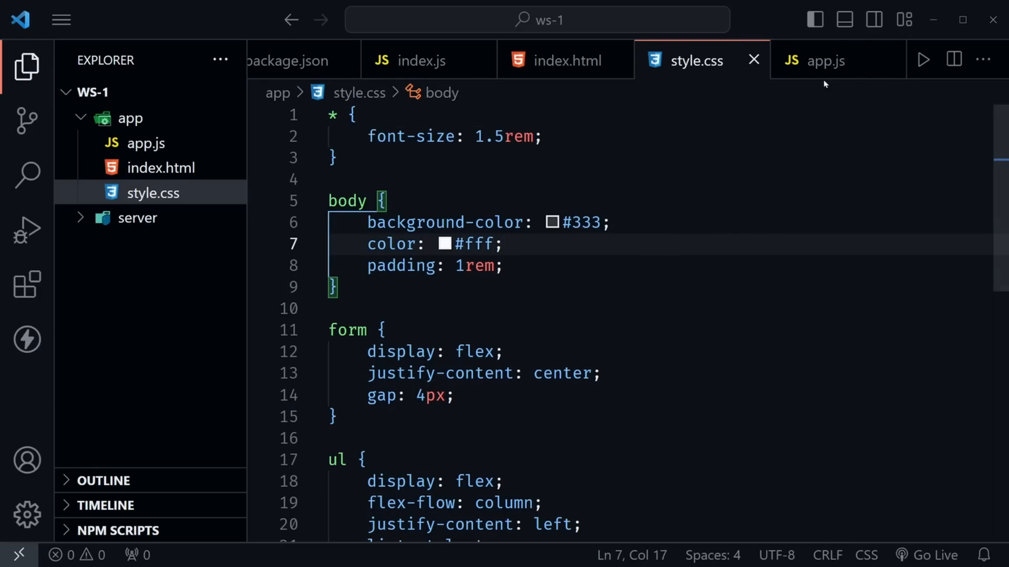
{"action": "left_click", "coordinate": [827, 60]}
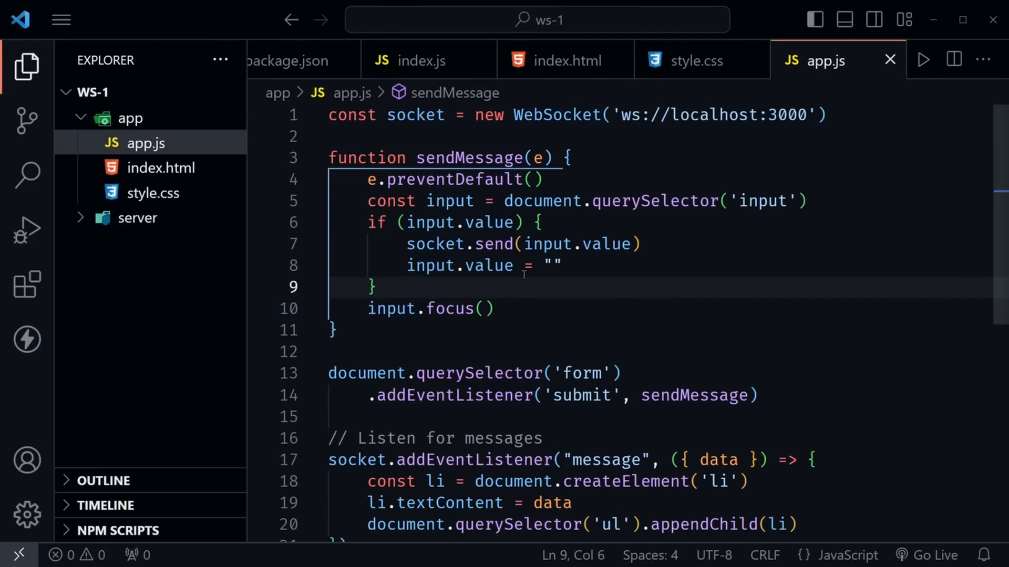
{"action": "mouse_move", "coordinate": [137, 223]}
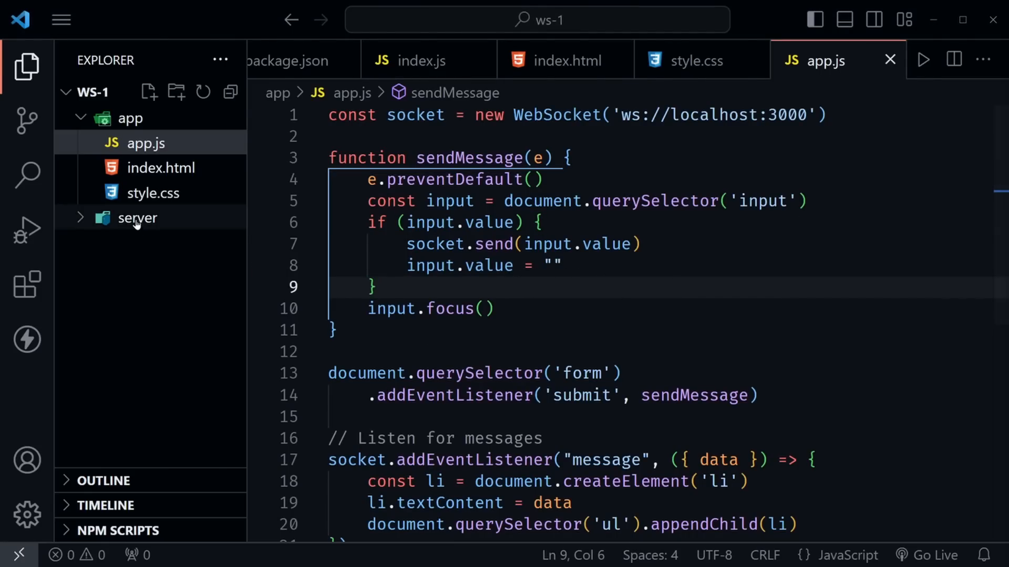
{"action": "mouse_move", "coordinate": [147, 225]}
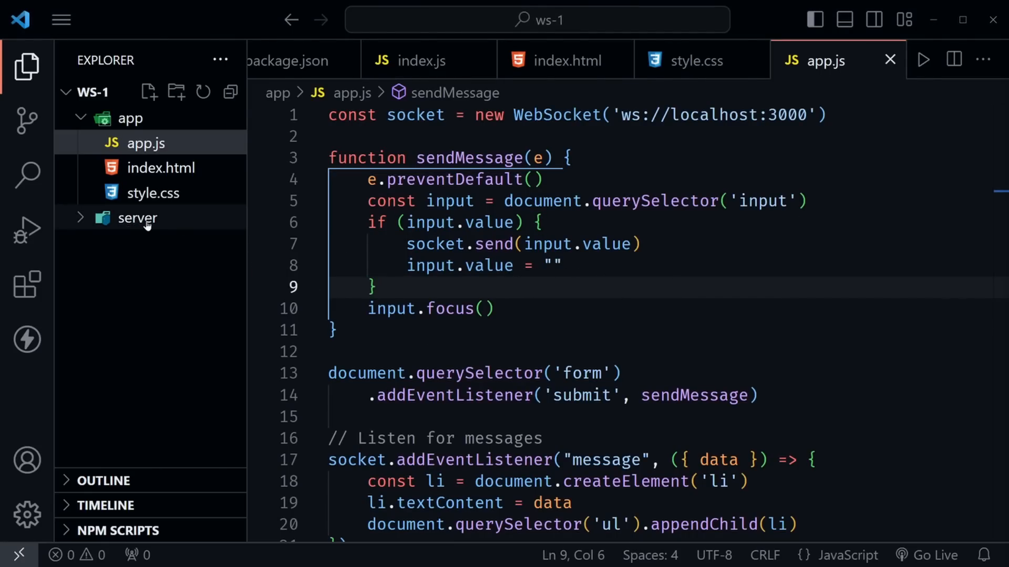
- Expand the server folder and run npm start in the terminal to launch the server
{"action": "left_click", "coordinate": [137, 218]}
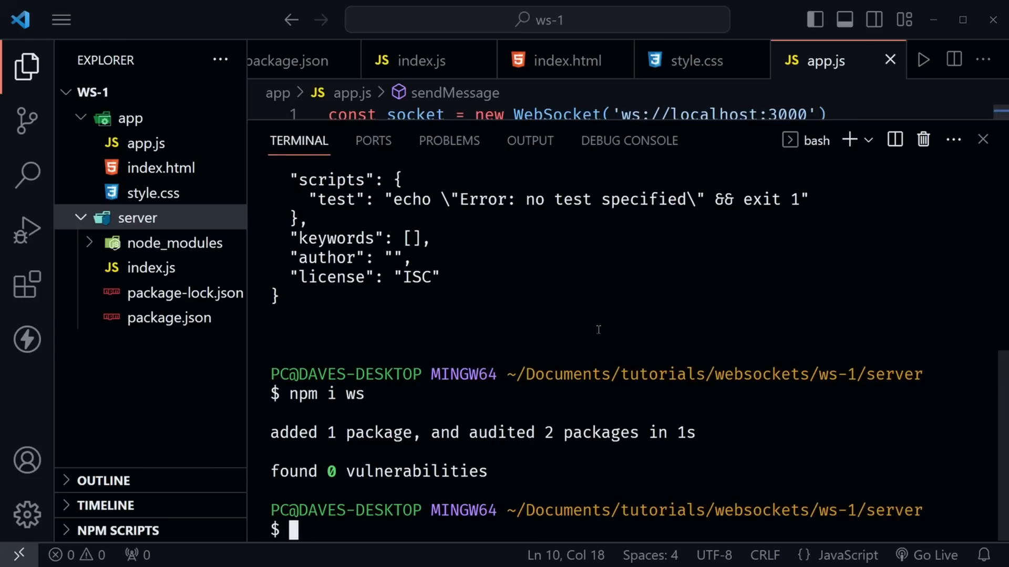
{"action": "mouse_move", "coordinate": [879, 514]}
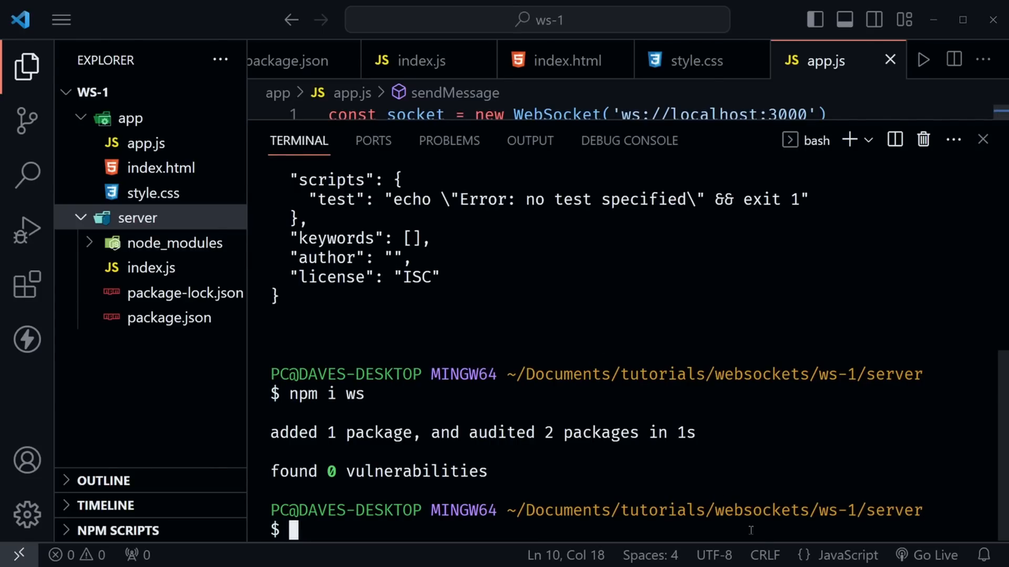
{"action": "mouse_move", "coordinate": [788, 437]}
{"action": "type", "text": "npm s"}
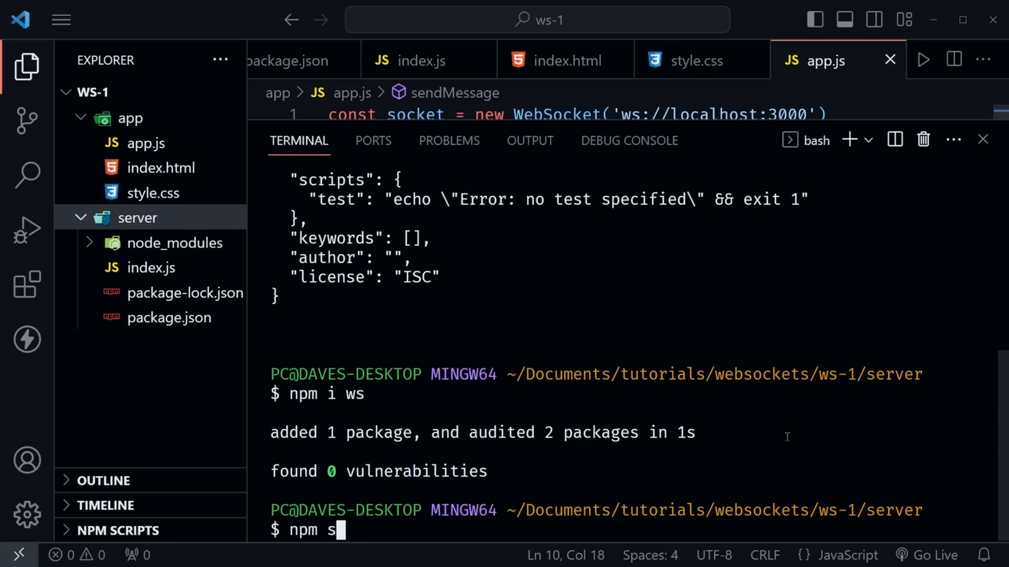
{"action": "type", "text": "tart"}
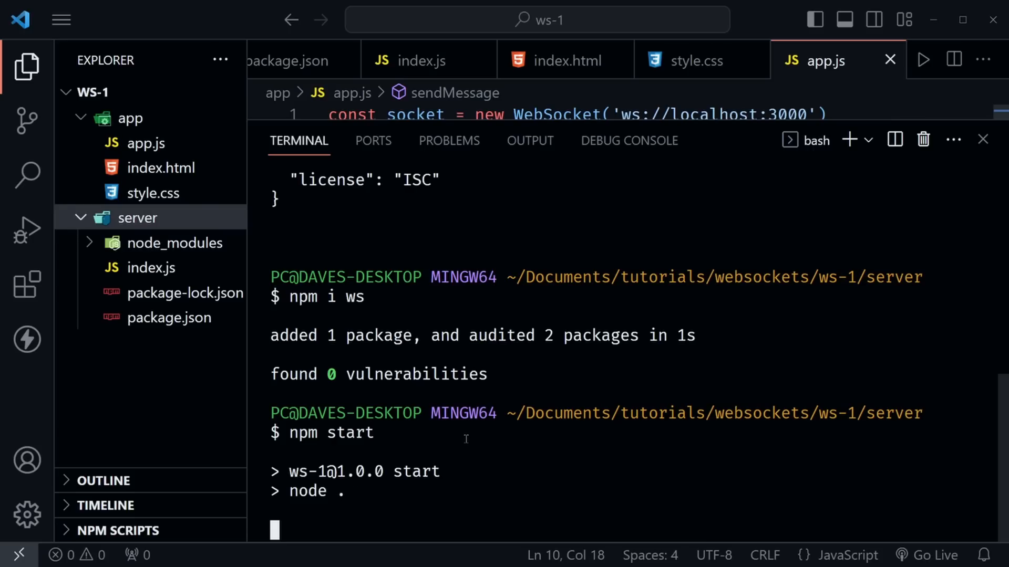
{"action": "mouse_move", "coordinate": [536, 326]}
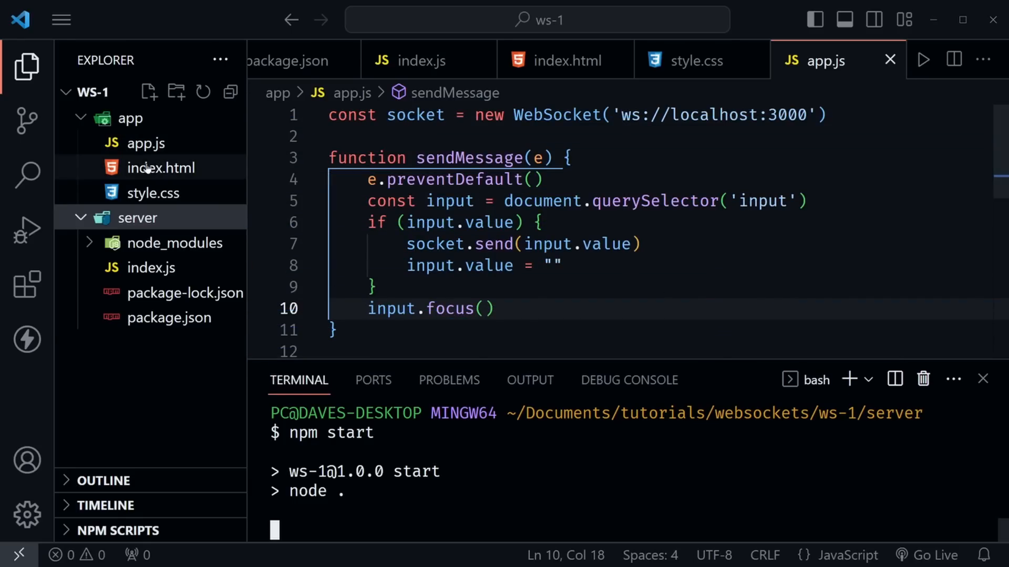
{"action": "mouse_move", "coordinate": [153, 193]}
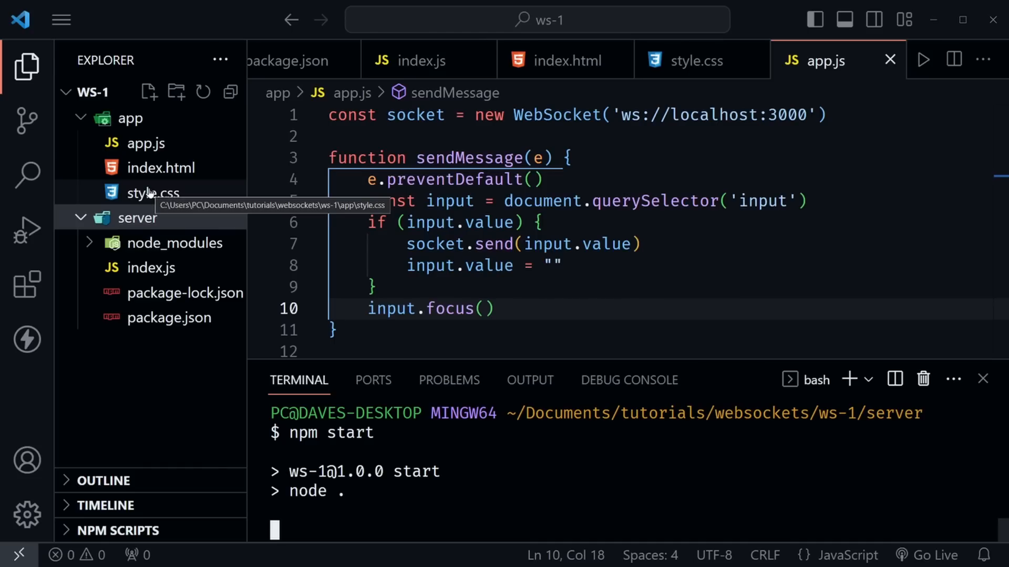
{"action": "left_click", "coordinate": [26, 284]}
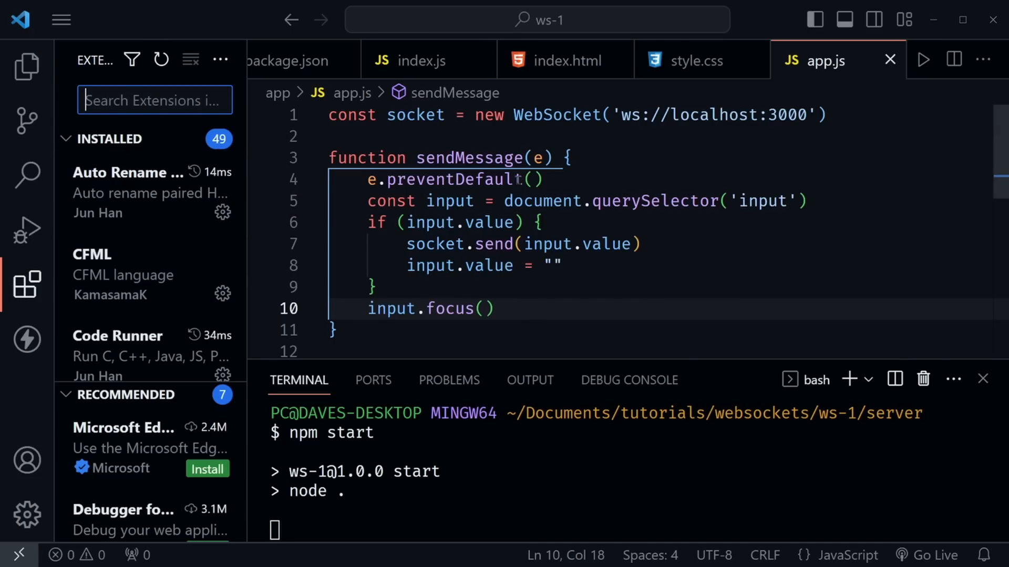
{"action": "type", "text": "live server"}
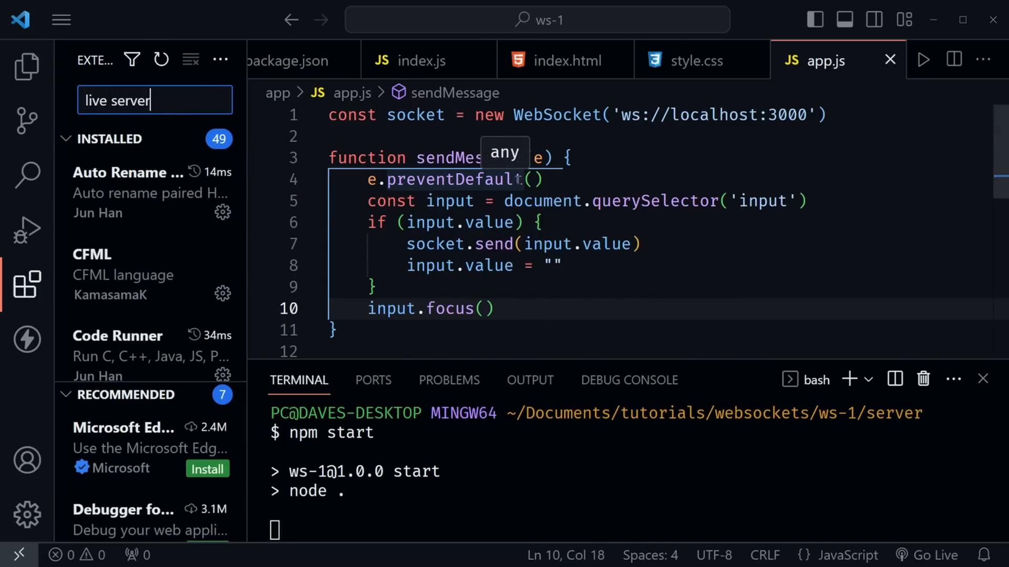
{"action": "type", "text": "live server"}
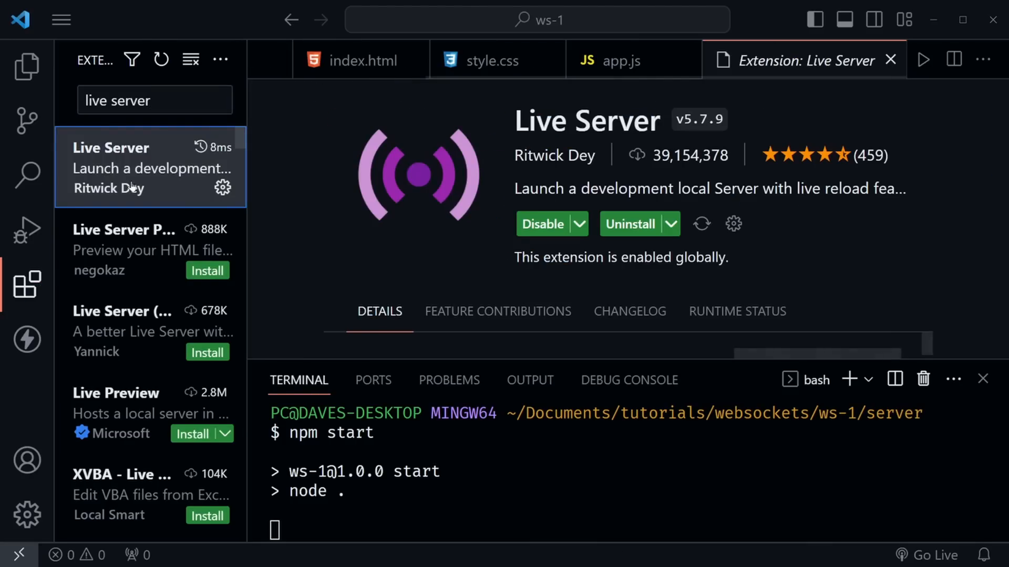
{"action": "mouse_move", "coordinate": [405, 203]}
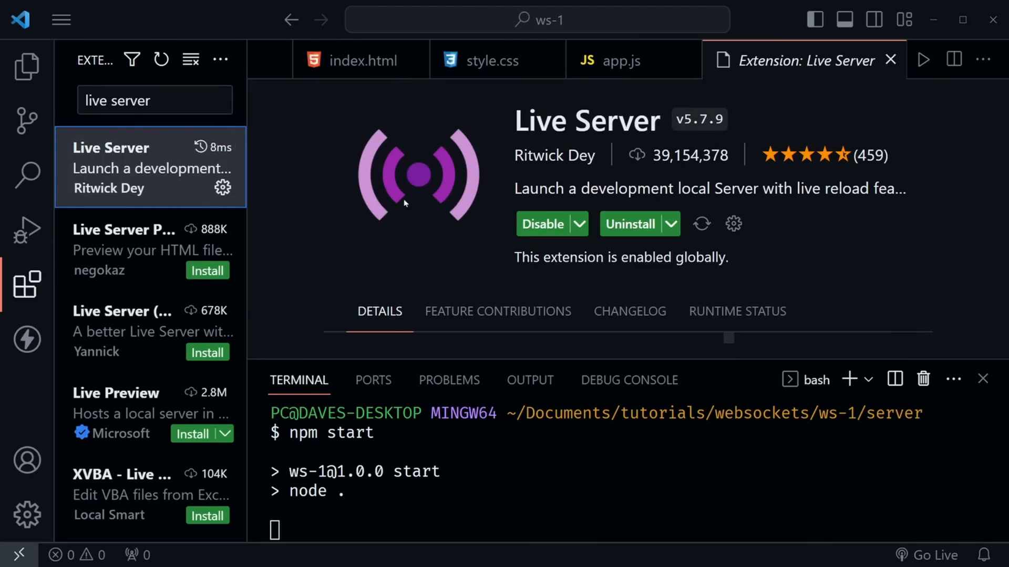
{"action": "mouse_move", "coordinate": [363, 251]}
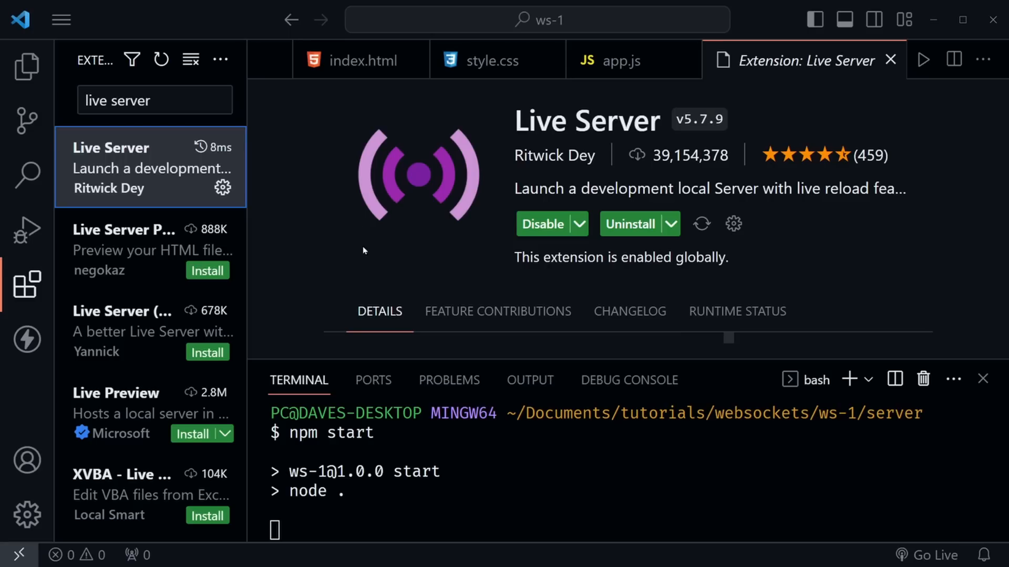
{"action": "mouse_move", "coordinate": [442, 247]}
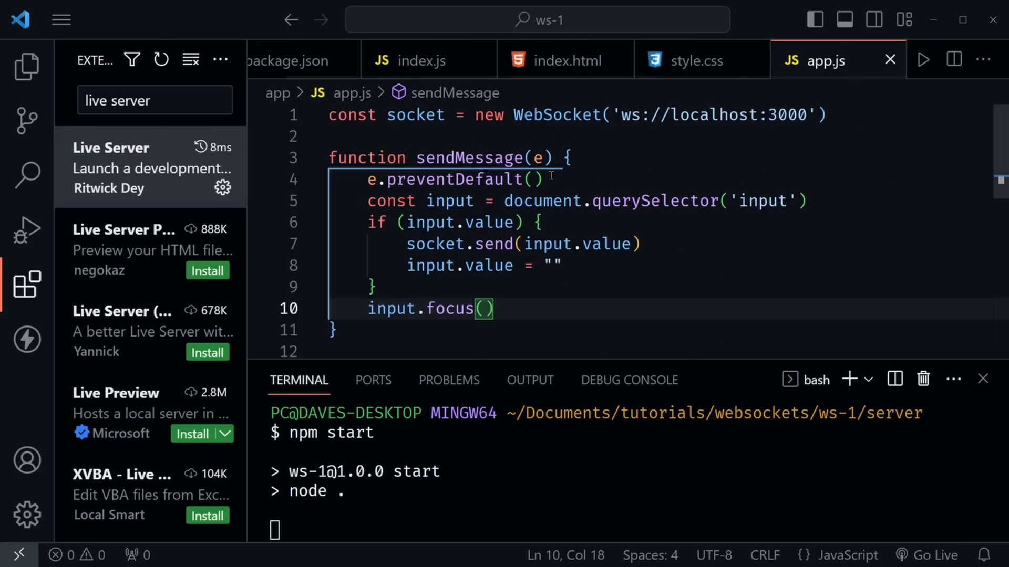
{"action": "left_click", "coordinate": [25, 61]}
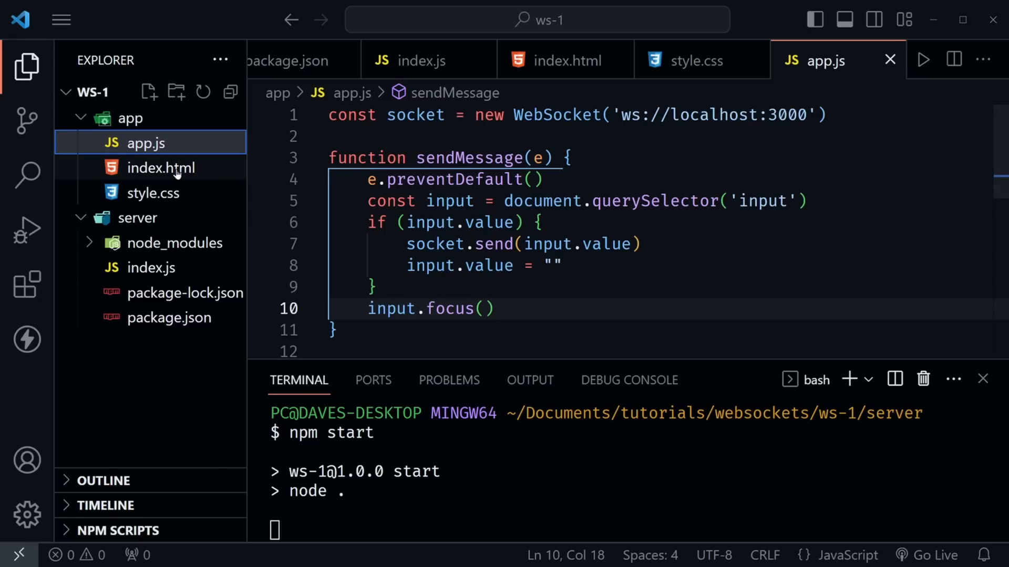
- Open index.html and serve it in Chrome with Live Server
{"action": "left_click", "coordinate": [162, 167]}
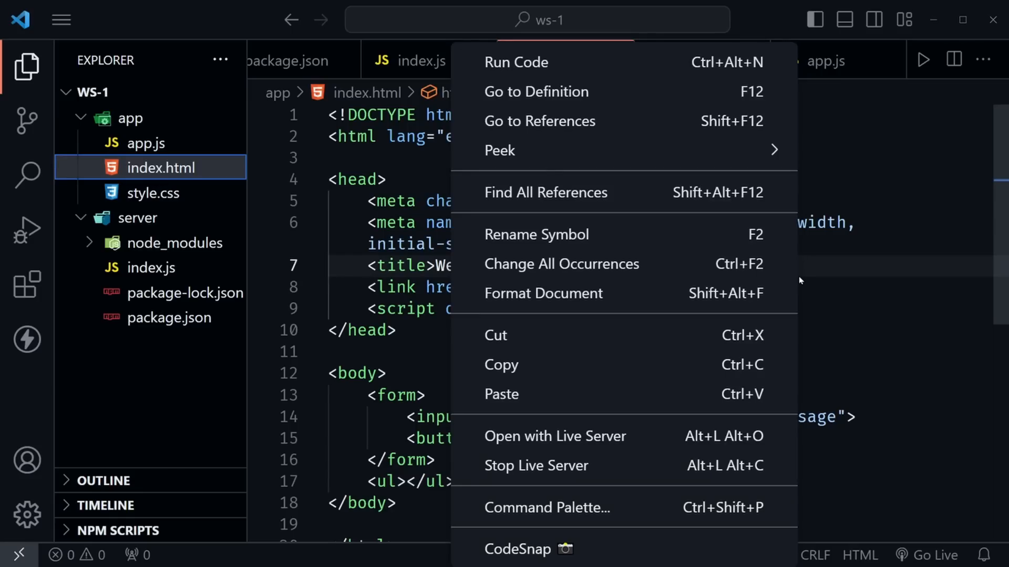
{"action": "mouse_move", "coordinate": [642, 394]}
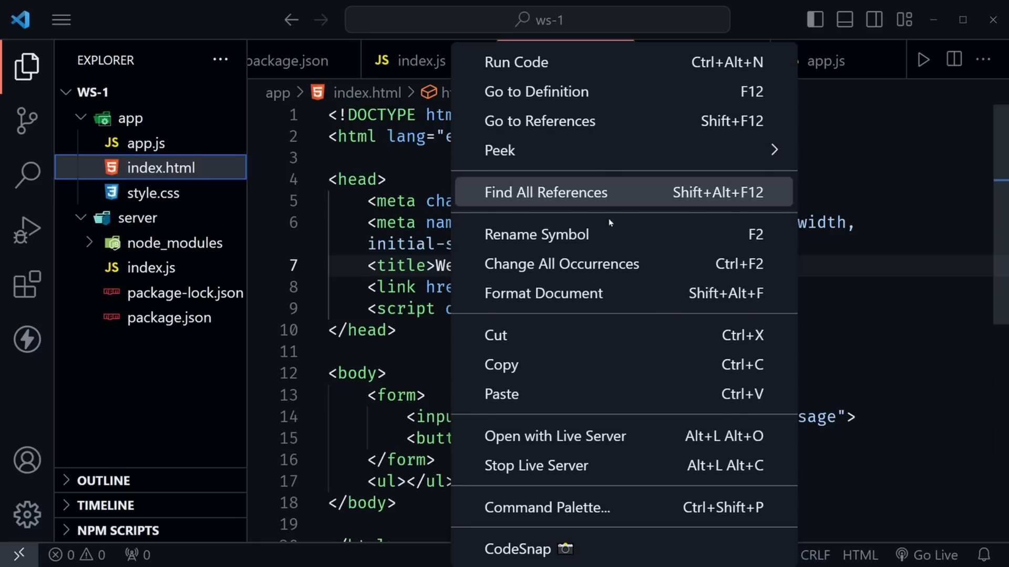
{"action": "mouse_move", "coordinate": [601, 444]}
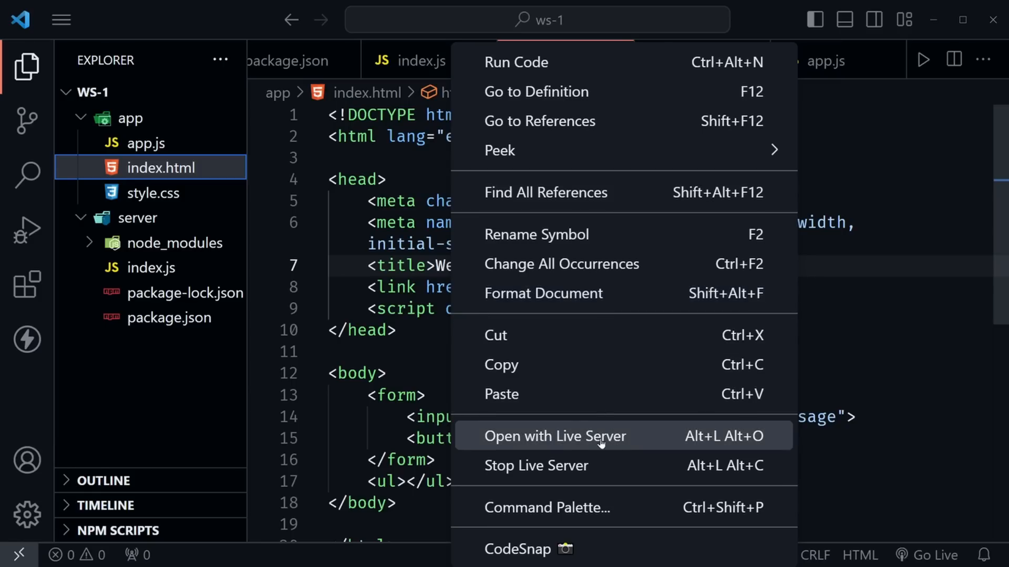
{"action": "left_click", "coordinate": [555, 436]}
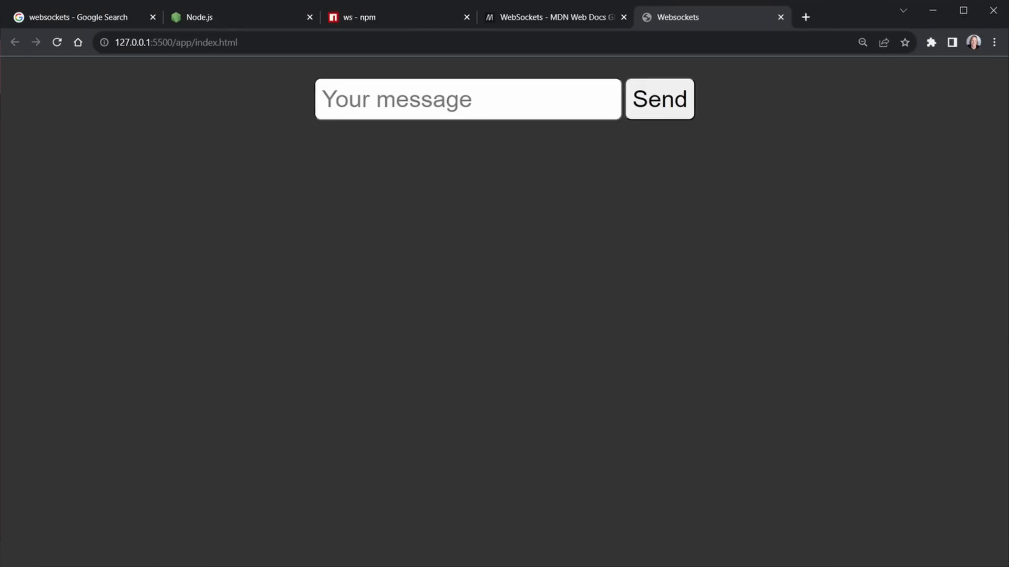
{"action": "mouse_move", "coordinate": [538, 258]}
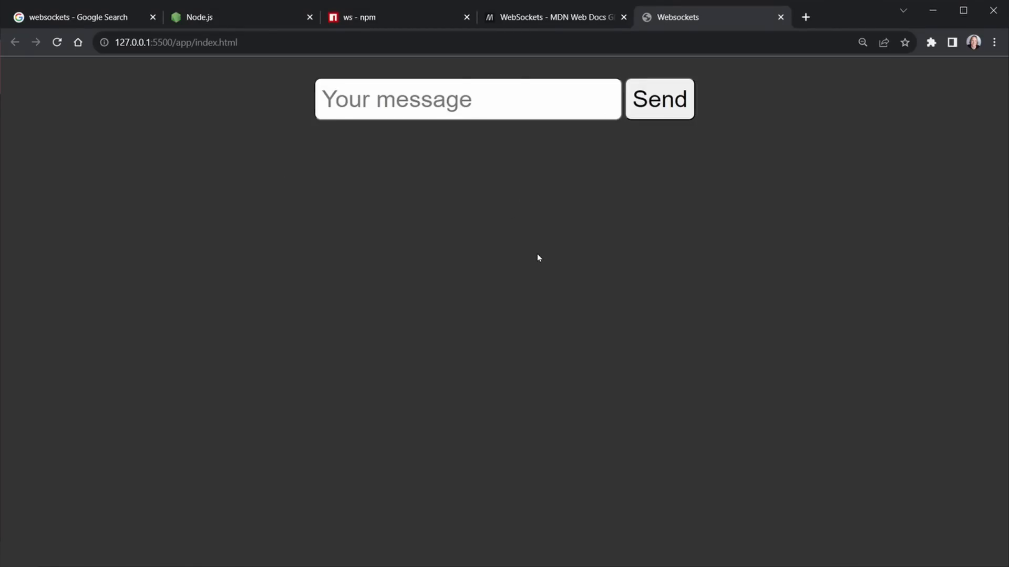
- Send 'hey' from the chat page's message box and see it echoed
{"action": "left_click", "coordinate": [502, 103]}
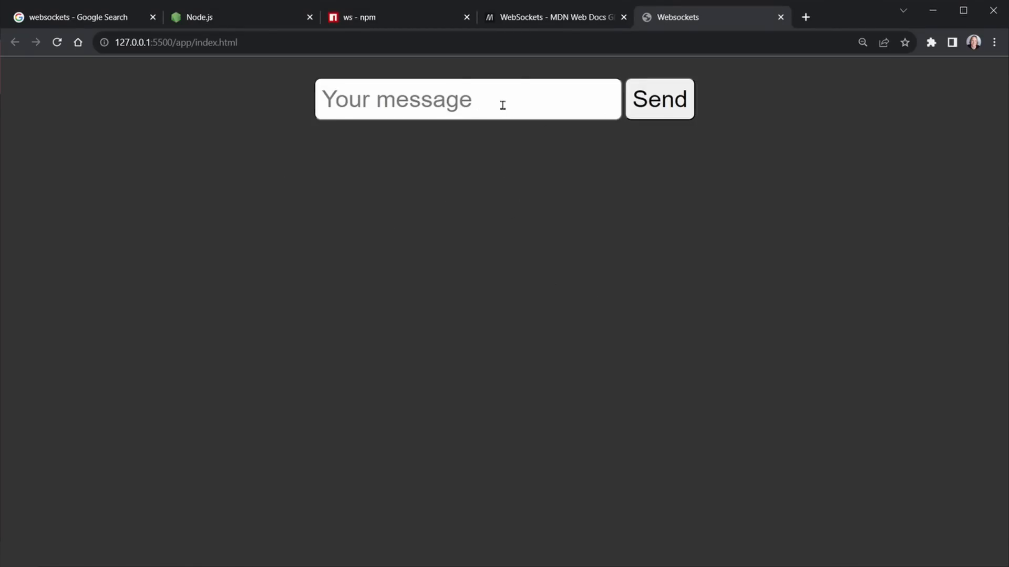
{"action": "mouse_move", "coordinate": [614, 189]}
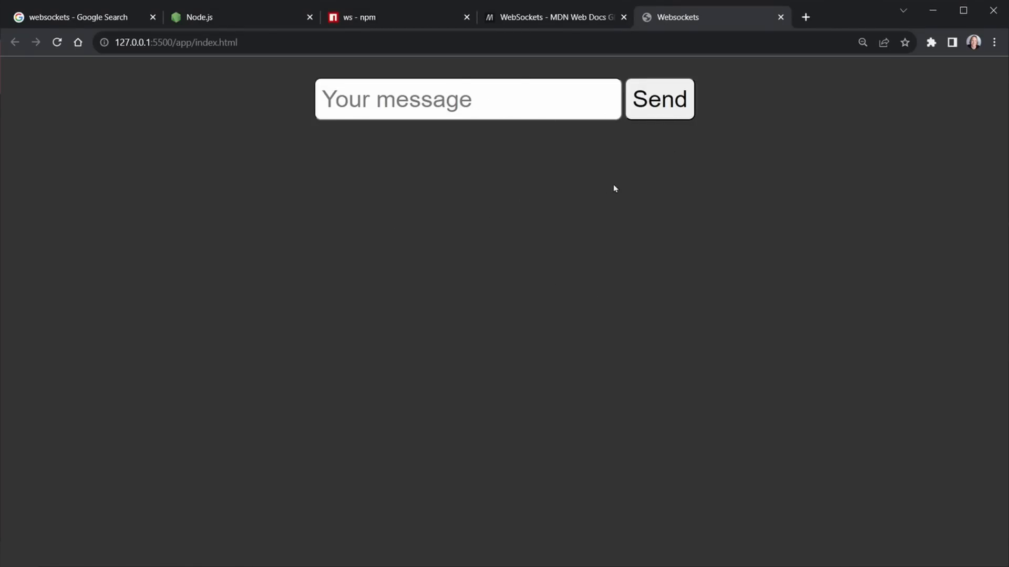
{"action": "mouse_move", "coordinate": [548, 108]}
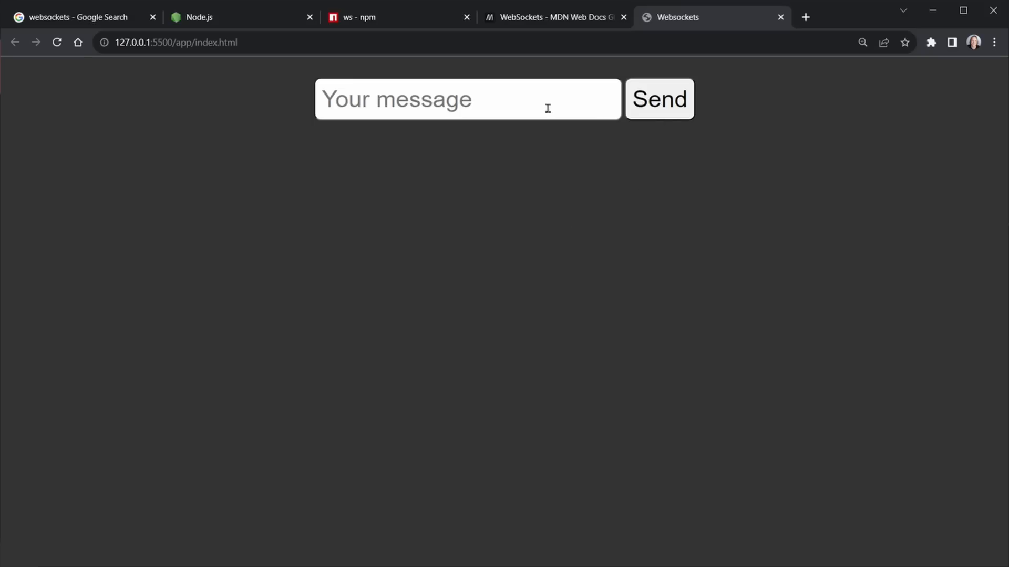
{"action": "mouse_move", "coordinate": [540, 186]}
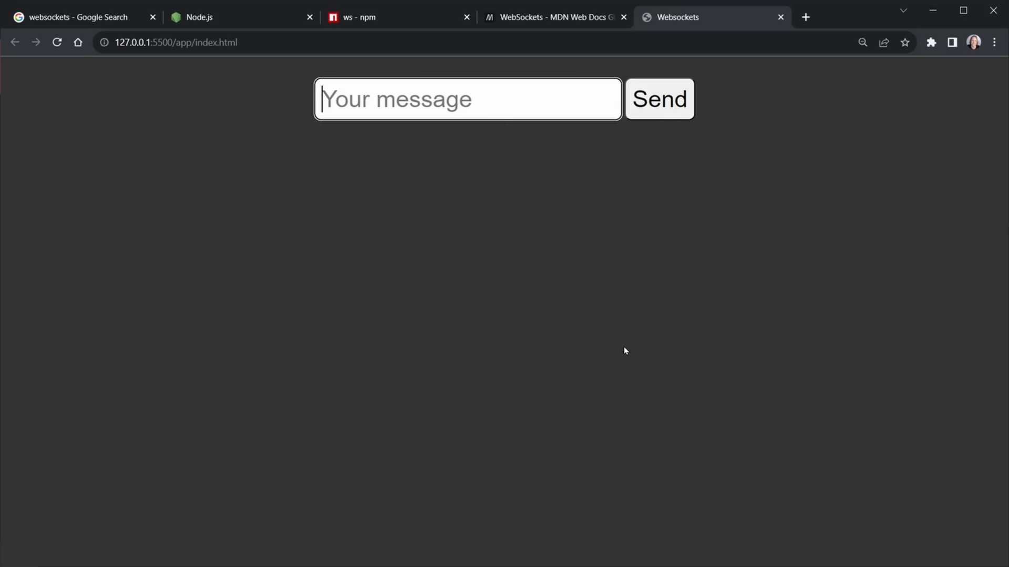
{"action": "type", "text": "hey"}
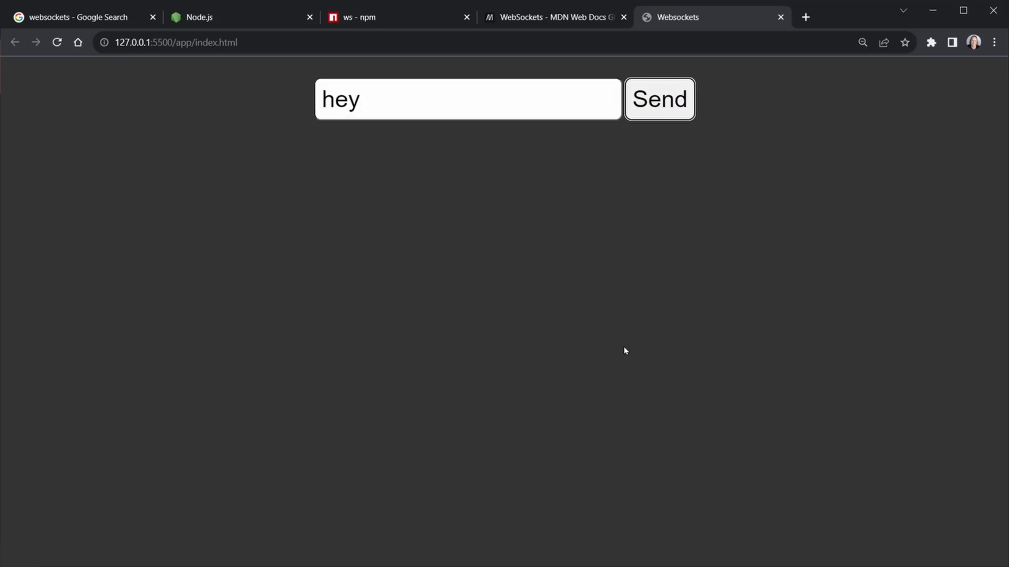
{"action": "left_click", "coordinate": [660, 98]}
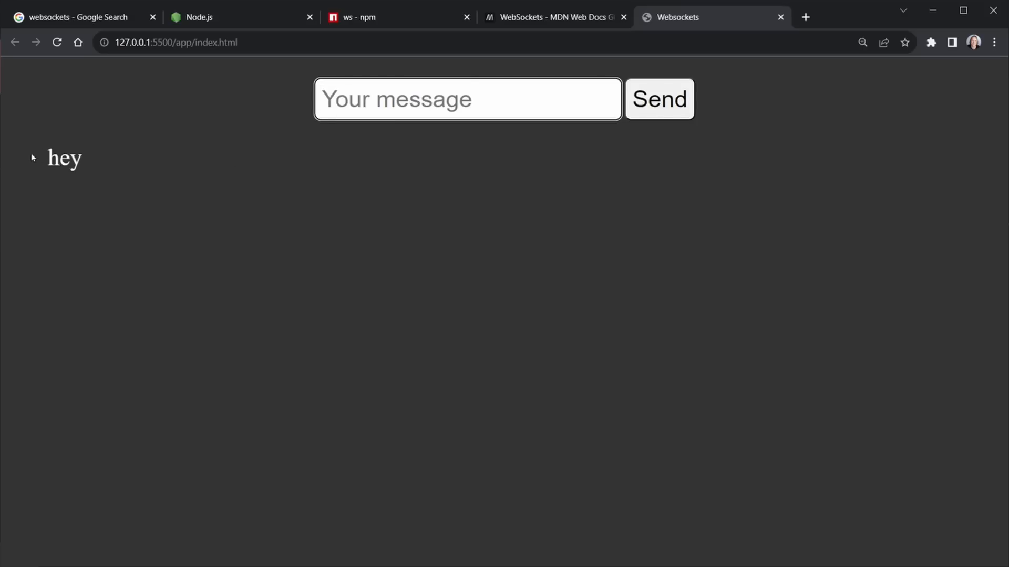
{"action": "mouse_move", "coordinate": [93, 173]}
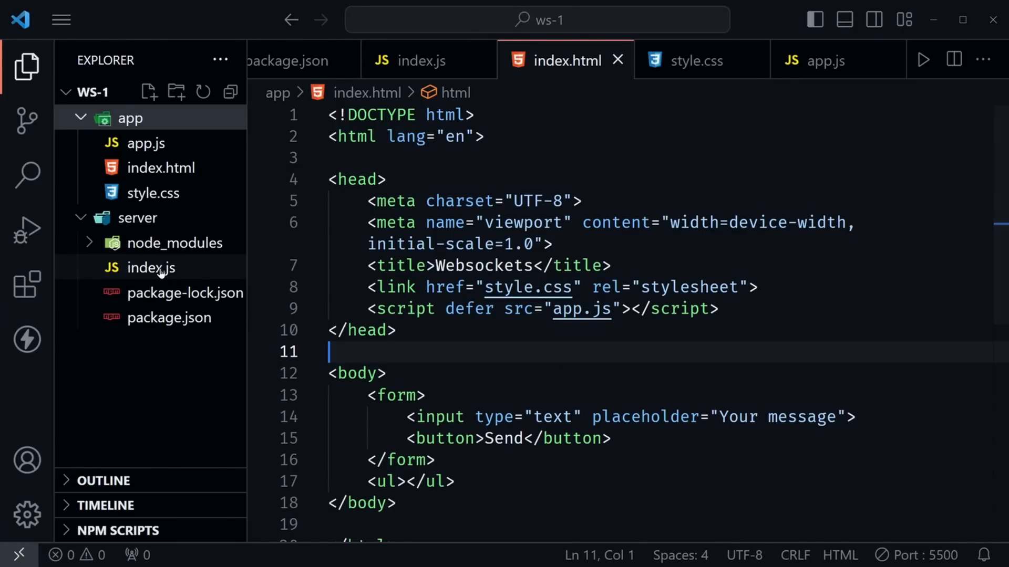
- Open server/index.js beside the terminal log showing <Buffer 68 65 79>
{"action": "left_click", "coordinate": [152, 267]}
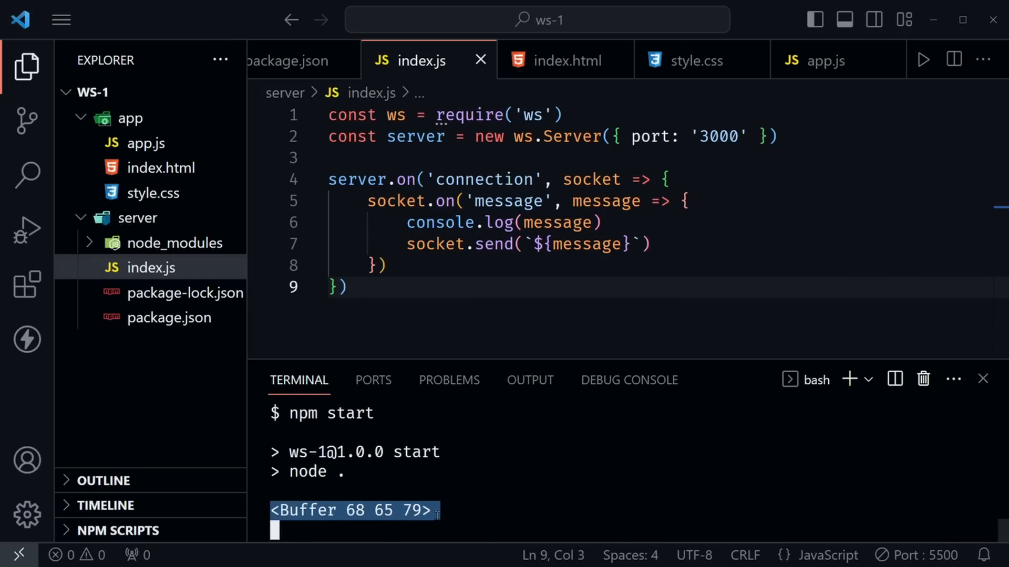
{"action": "mouse_move", "coordinate": [478, 506]}
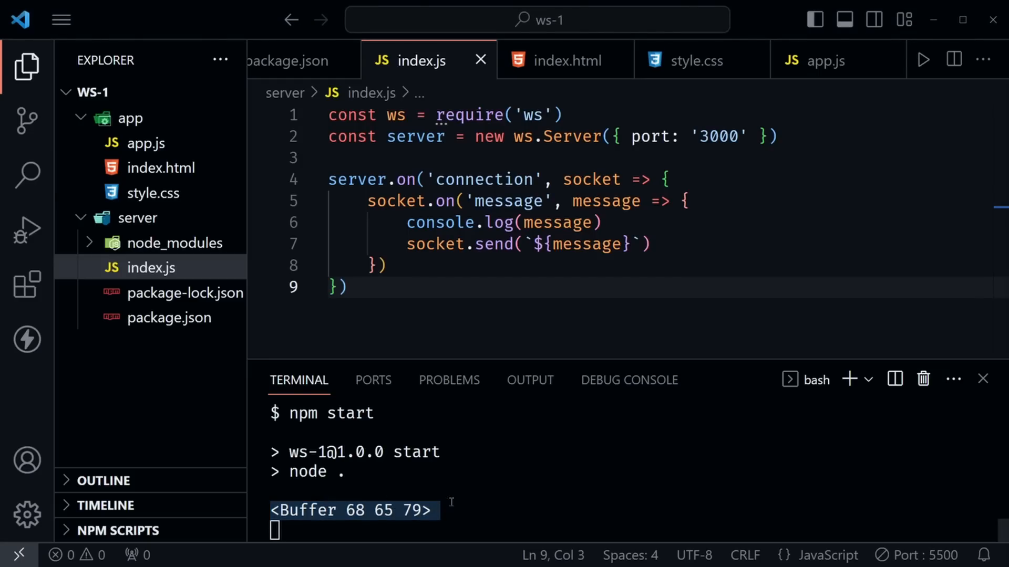
{"action": "mouse_move", "coordinate": [449, 502]}
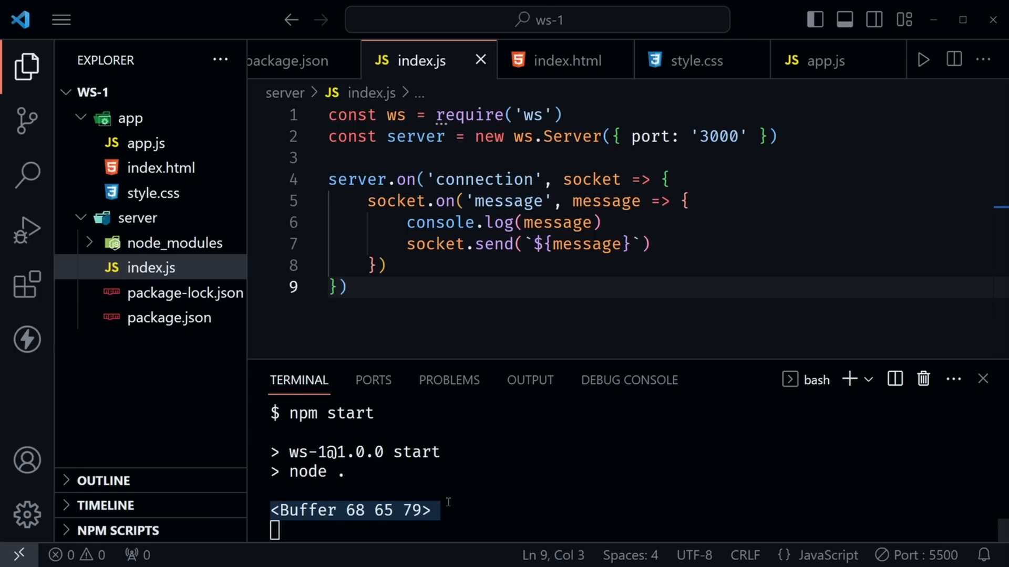
{"action": "mouse_move", "coordinate": [632, 258]}
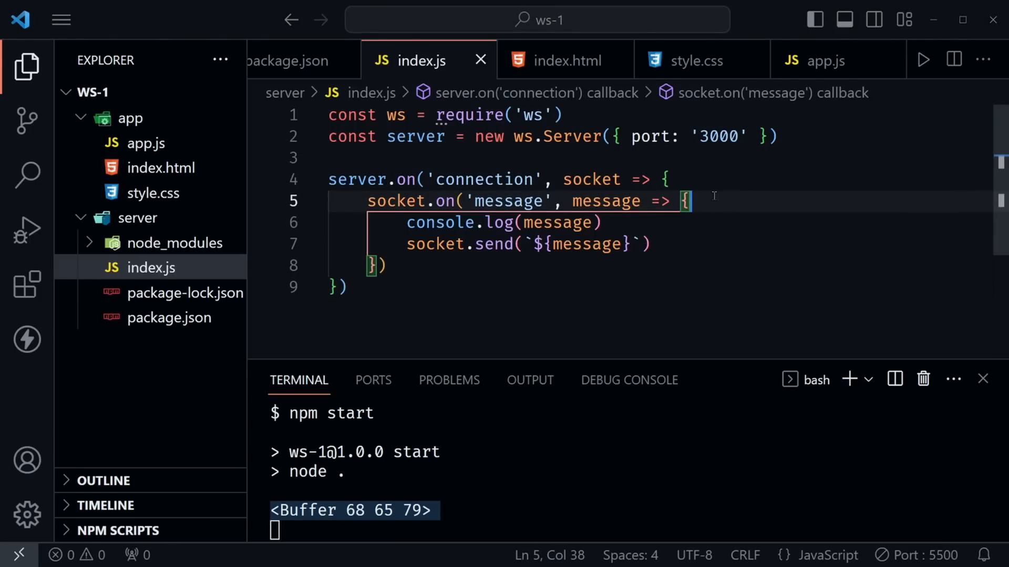
- Add const b = Buffer.from(message) and log b.toString() in index.js
{"action": "type", "text": "const b"}
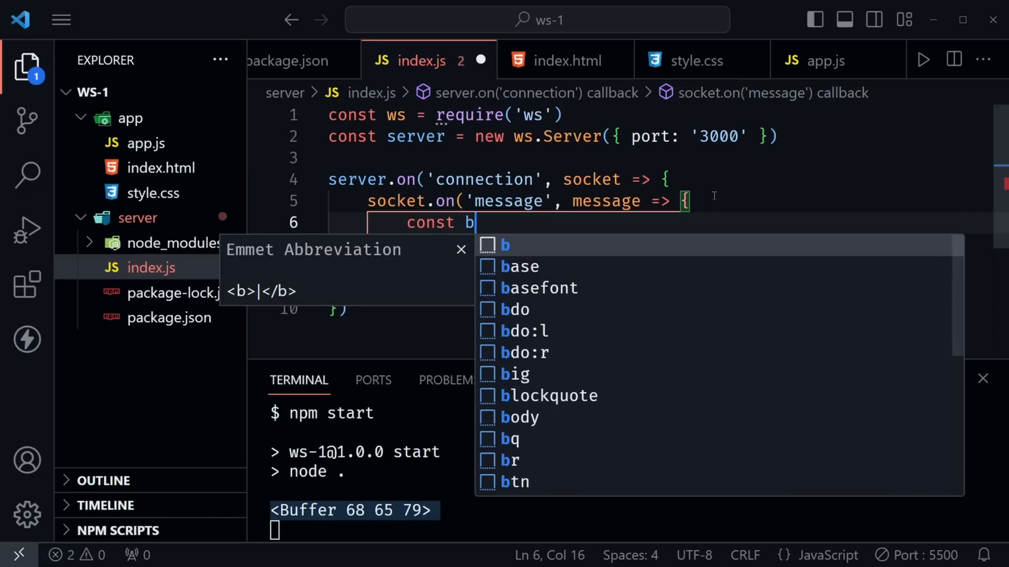
{"action": "type", "text": "= B"}
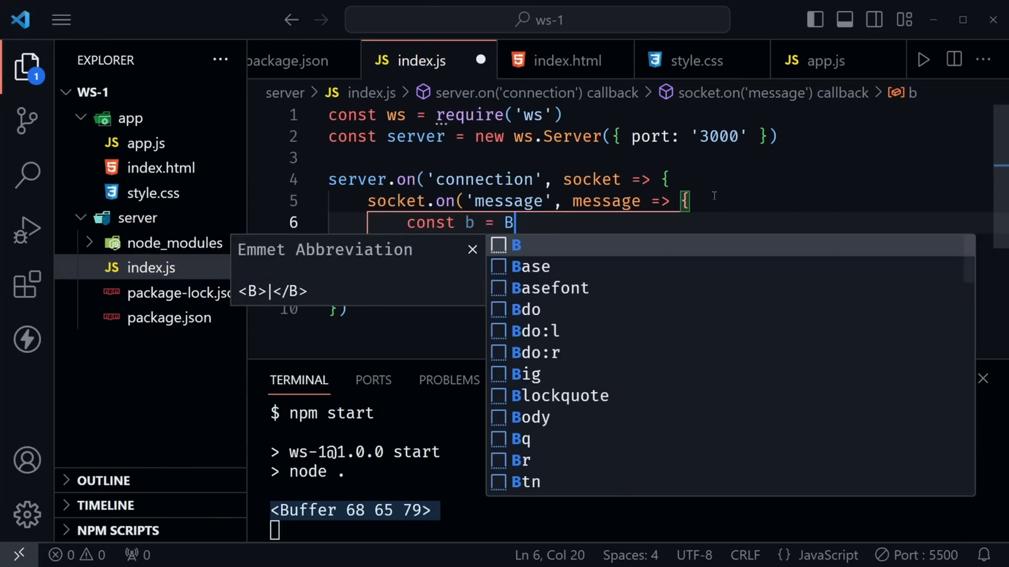
{"action": "type", "text": "uffer.form"}
{"action": "left_click", "coordinate": [661, 245]}
{"action": "type", "text": "console.log(b"}
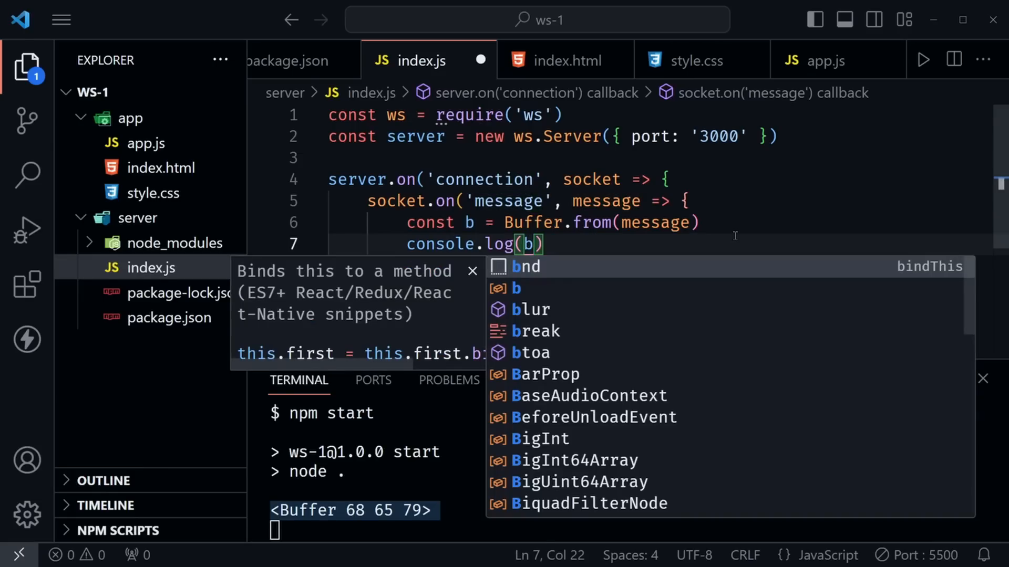
{"action": "type", "text": ".toSt"}
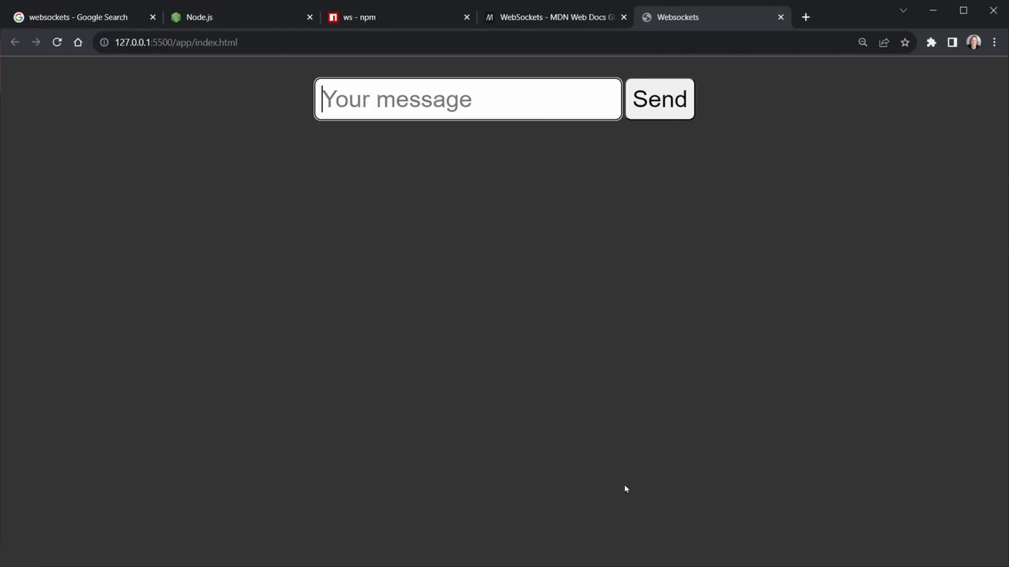
{"action": "mouse_move", "coordinate": [437, 324]}
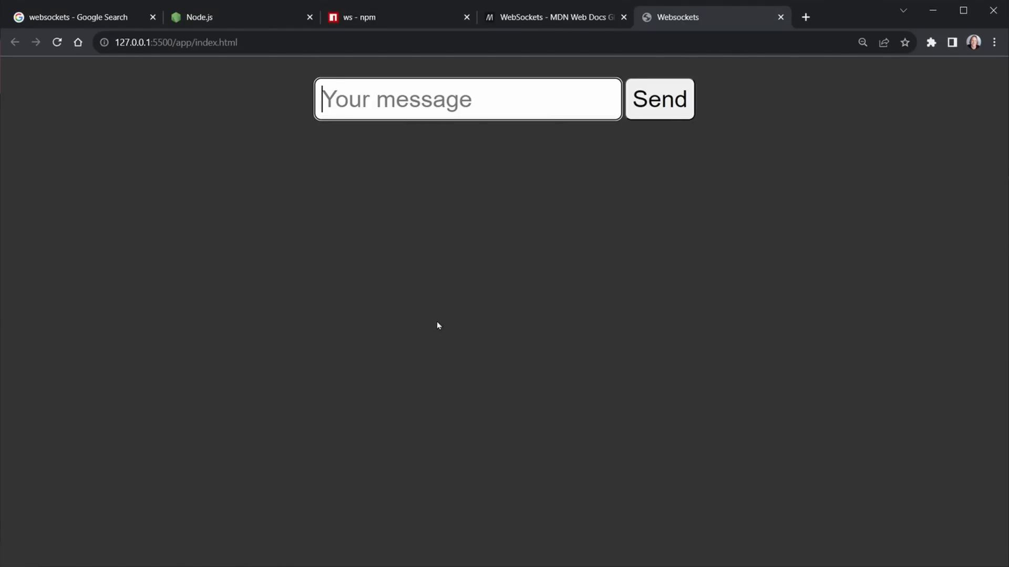
{"action": "mouse_move", "coordinate": [354, 358]}
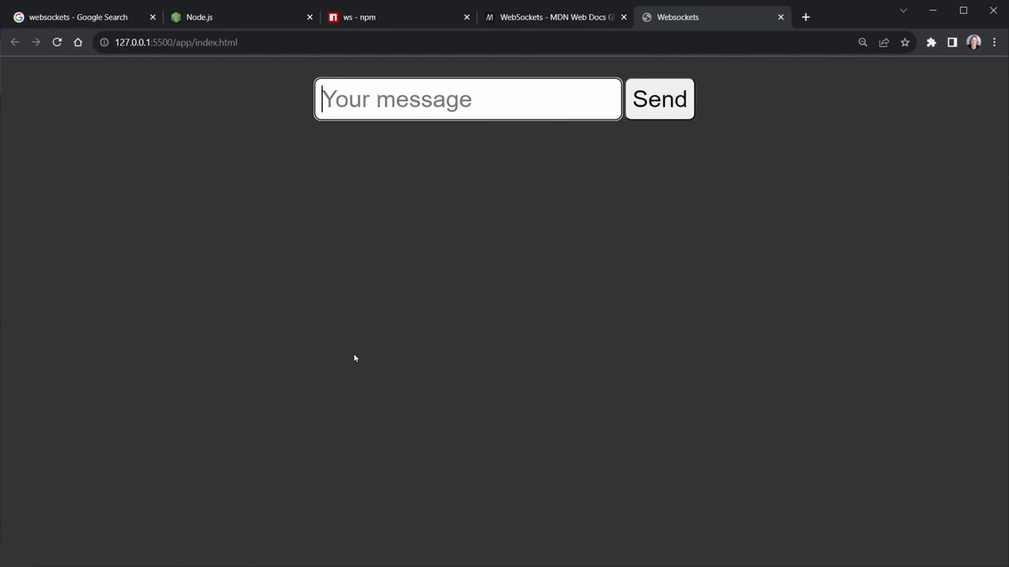
{"action": "mouse_move", "coordinate": [525, 289]}
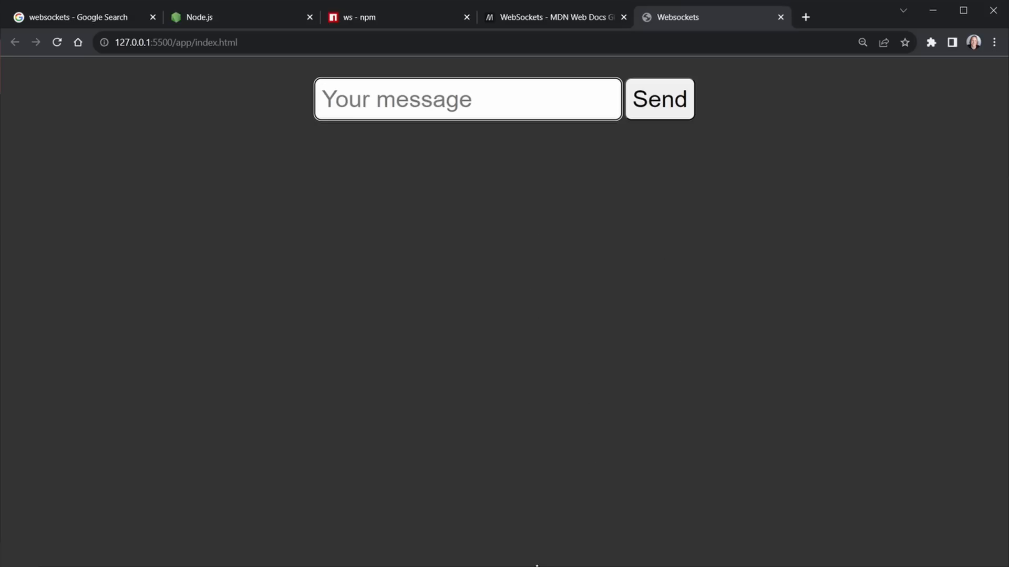
{"action": "left_click", "coordinate": [659, 100]}
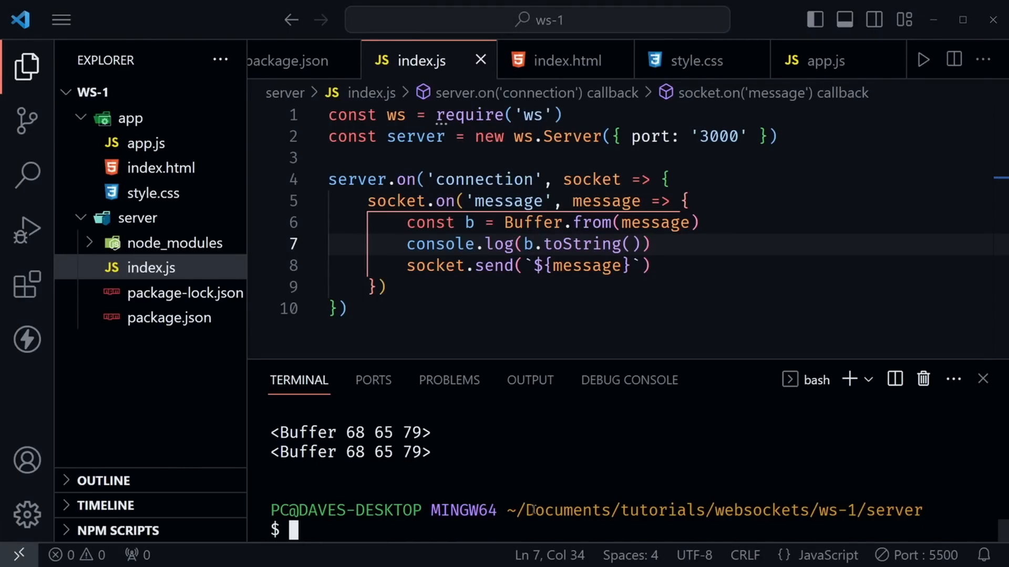
- Relaunch the server with npm start in the terminal
{"action": "type", "text": "npm"}
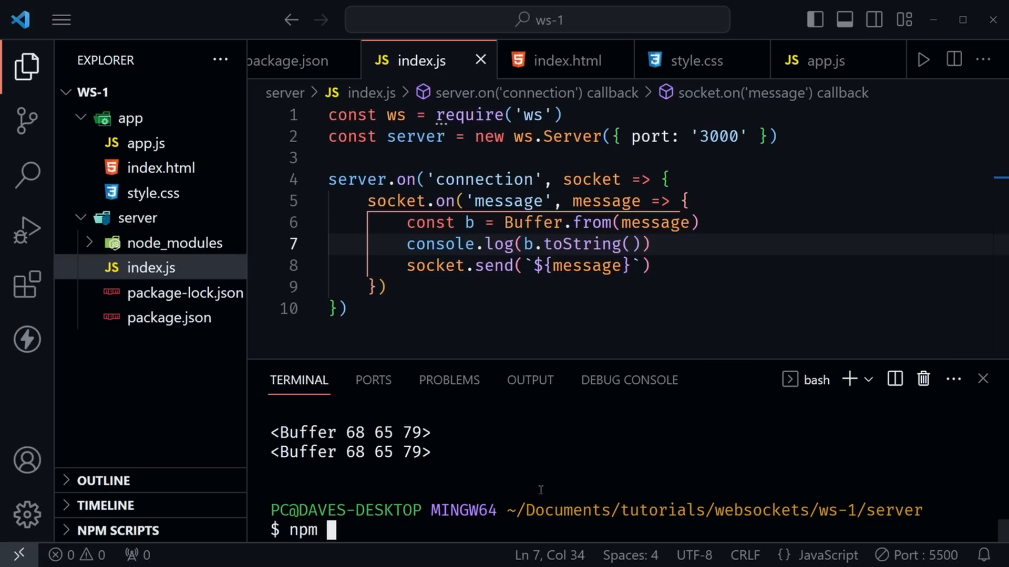
{"action": "type", "text": "start"}
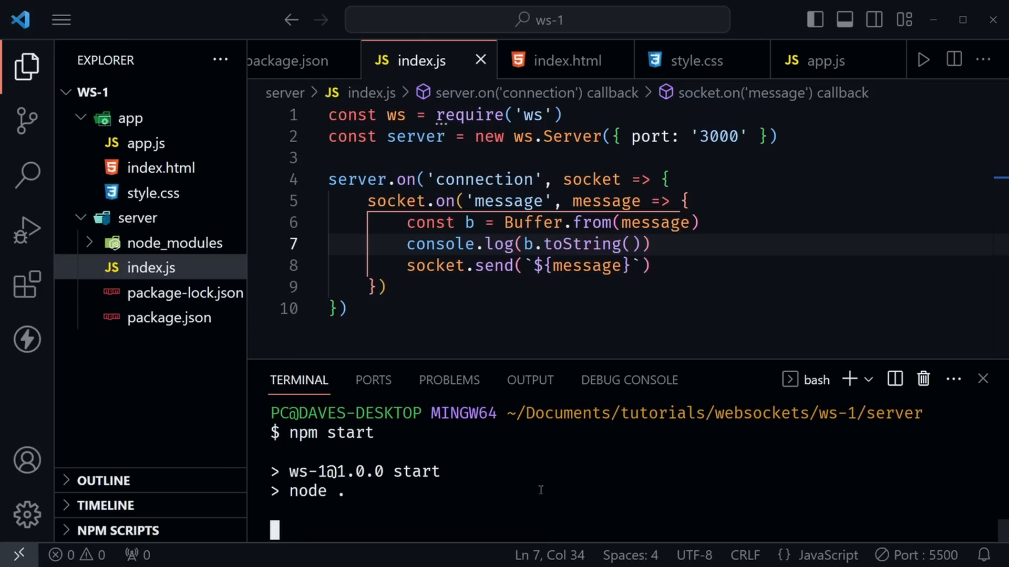
{"action": "mouse_move", "coordinate": [546, 494]}
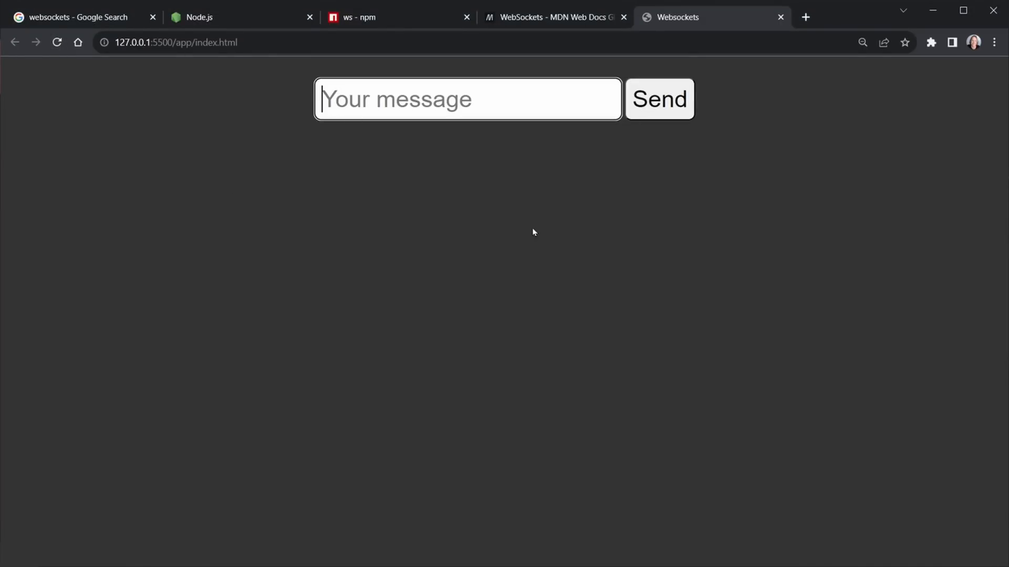
- Send the message 'Dave' from the chat page
{"action": "type", "text": "Dave"}
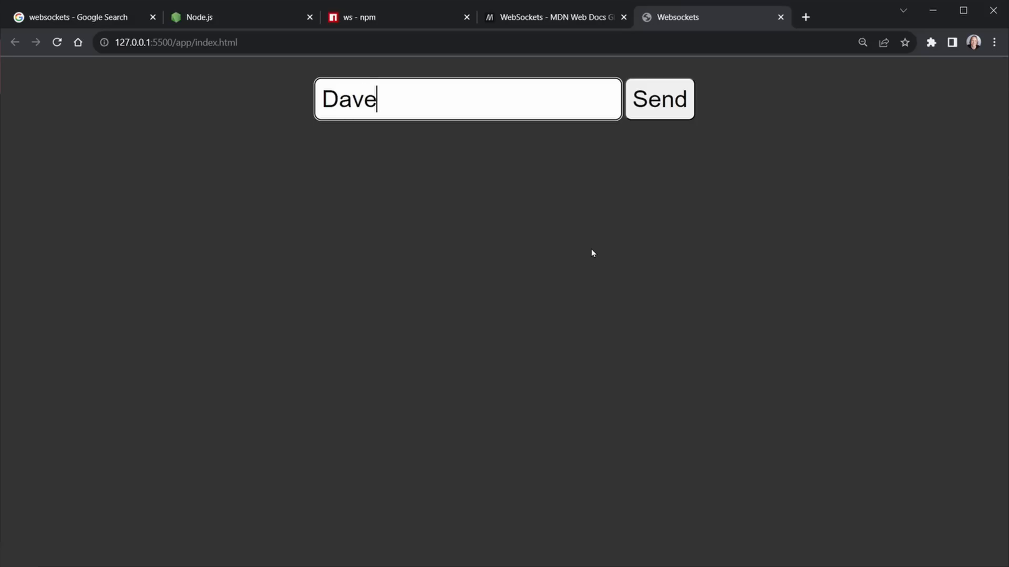
{"action": "left_click", "coordinate": [659, 99]}
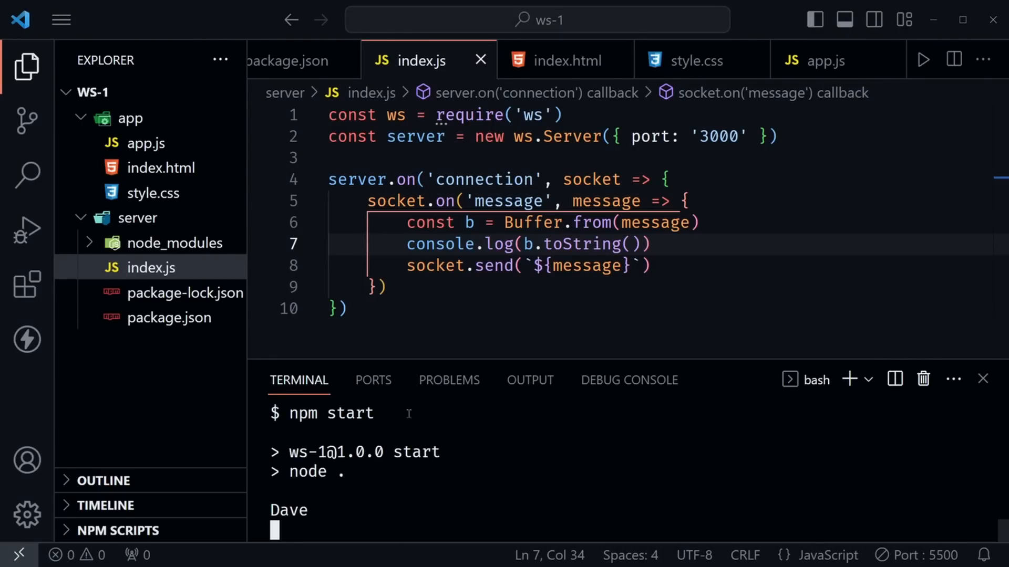
{"action": "mouse_move", "coordinate": [608, 462]}
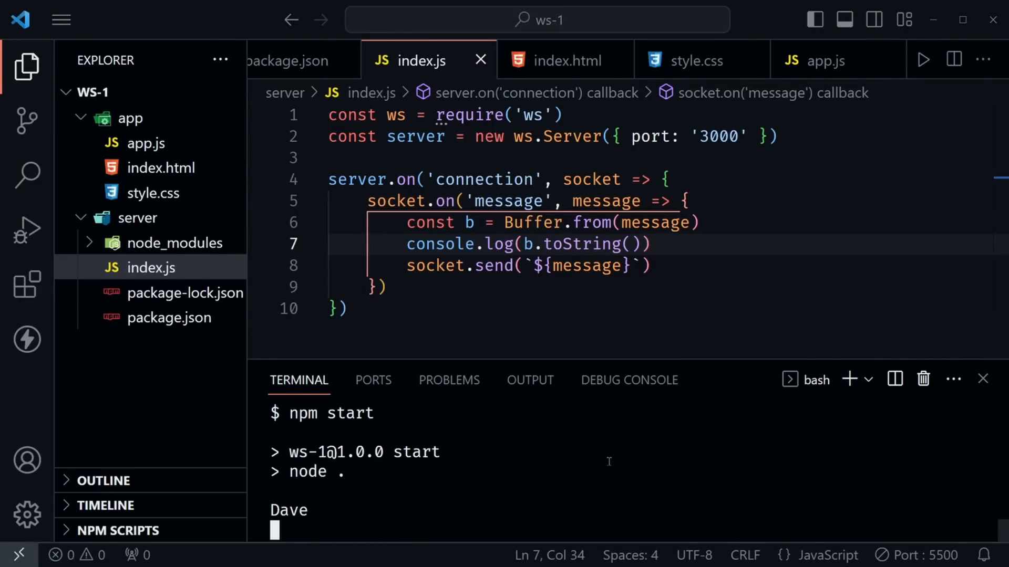
{"action": "mouse_move", "coordinate": [664, 223]}
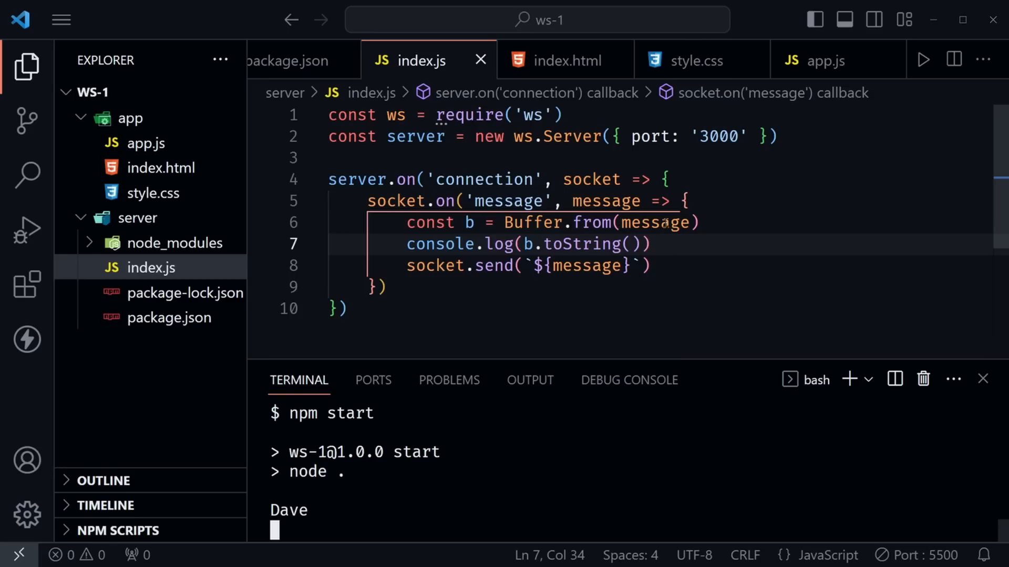
{"action": "left_click_drag", "start_coordinate": [405, 223], "coordinate": [650, 243]}
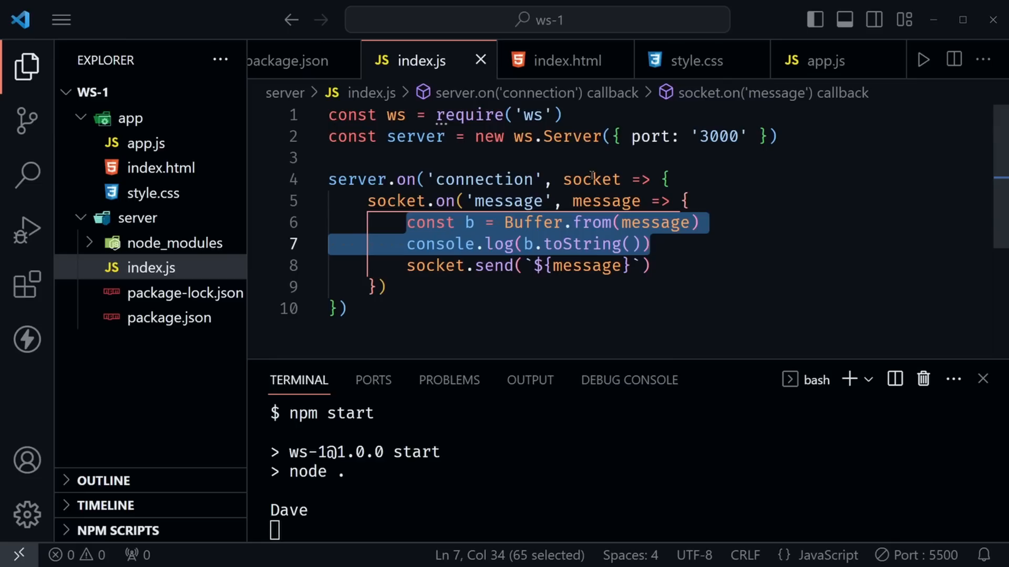
{"action": "mouse_move", "coordinate": [491, 304]}
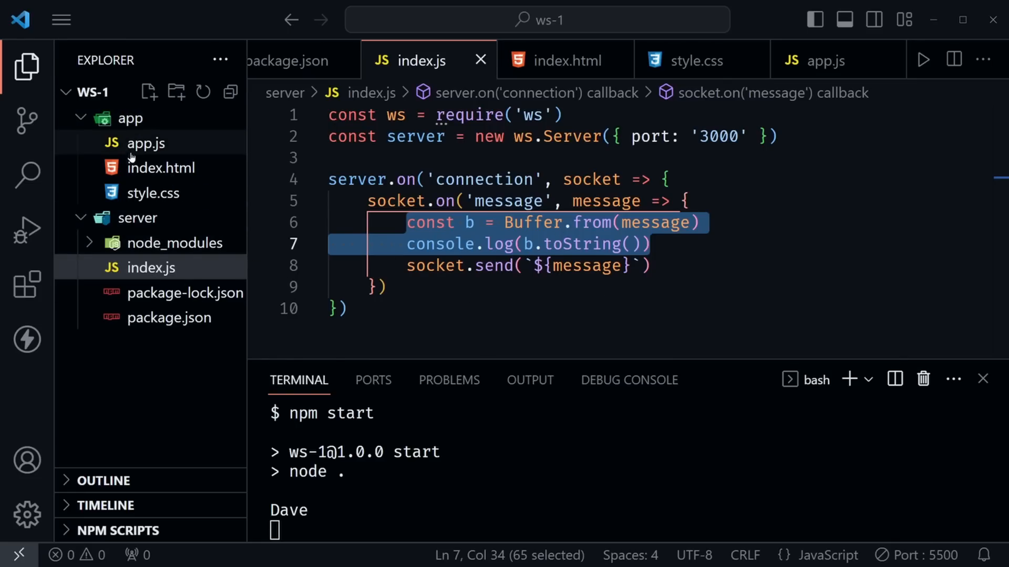
{"action": "mouse_move", "coordinate": [141, 139]}
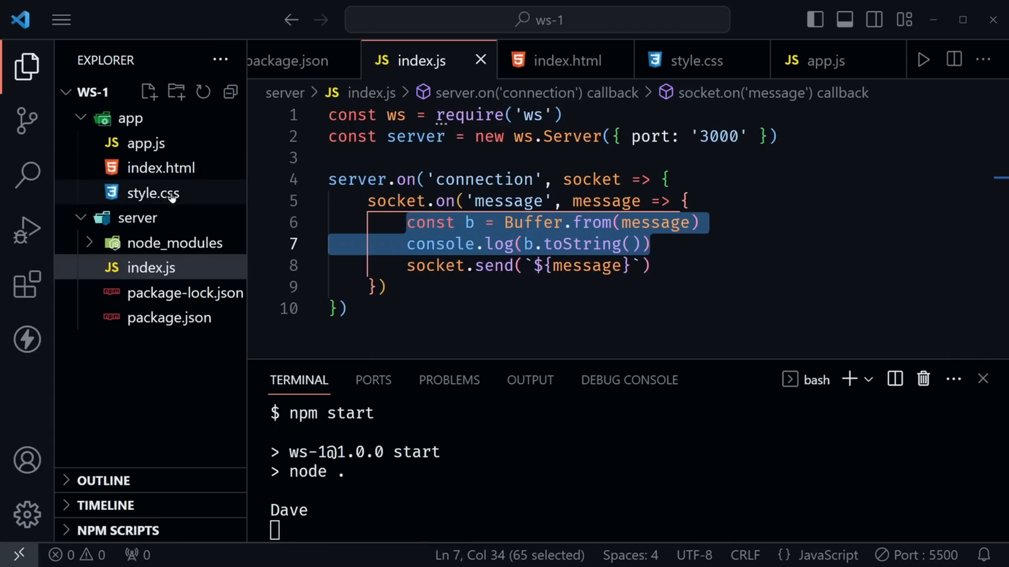
{"action": "mouse_move", "coordinate": [471, 266]}
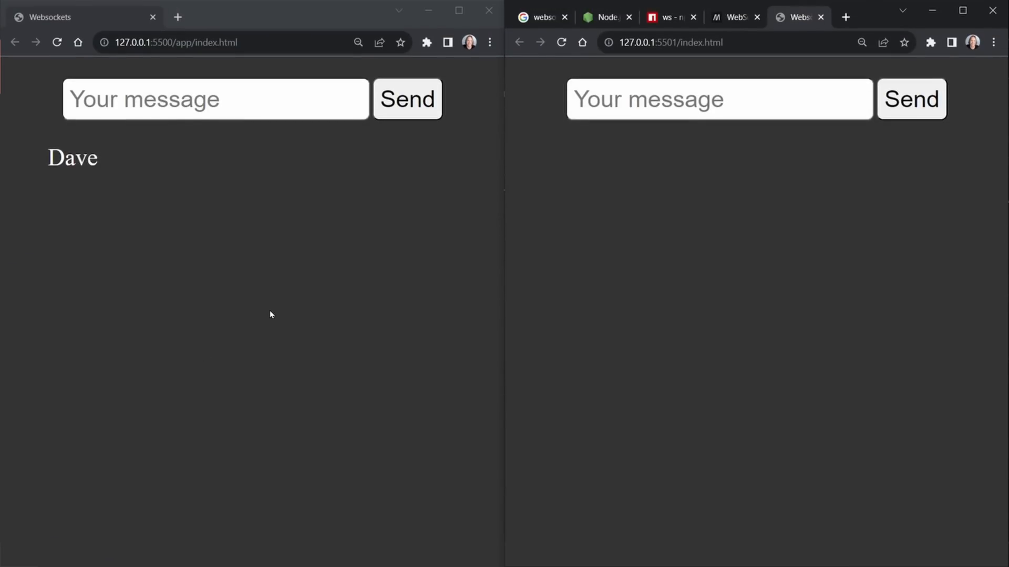
- Send 'hey' from the first client window on port 5500
{"action": "left_click", "coordinate": [213, 104]}
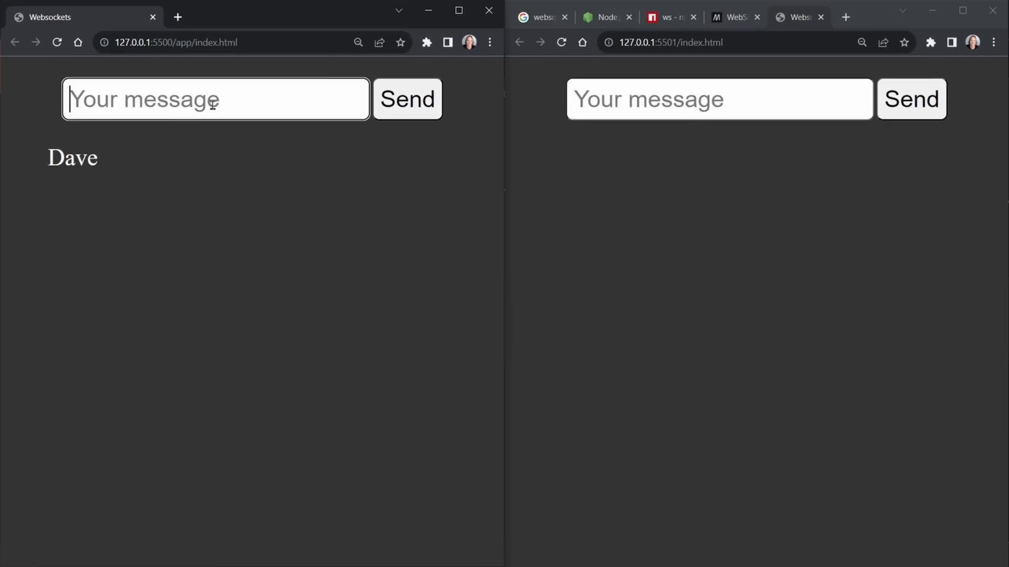
{"action": "type", "text": "hey"}
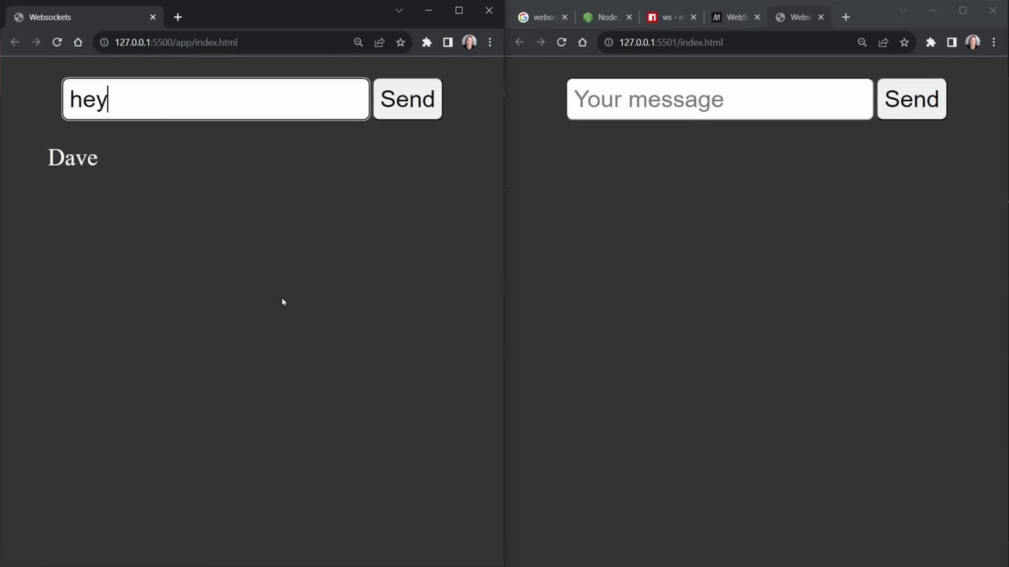
{"action": "left_click", "coordinate": [407, 99]}
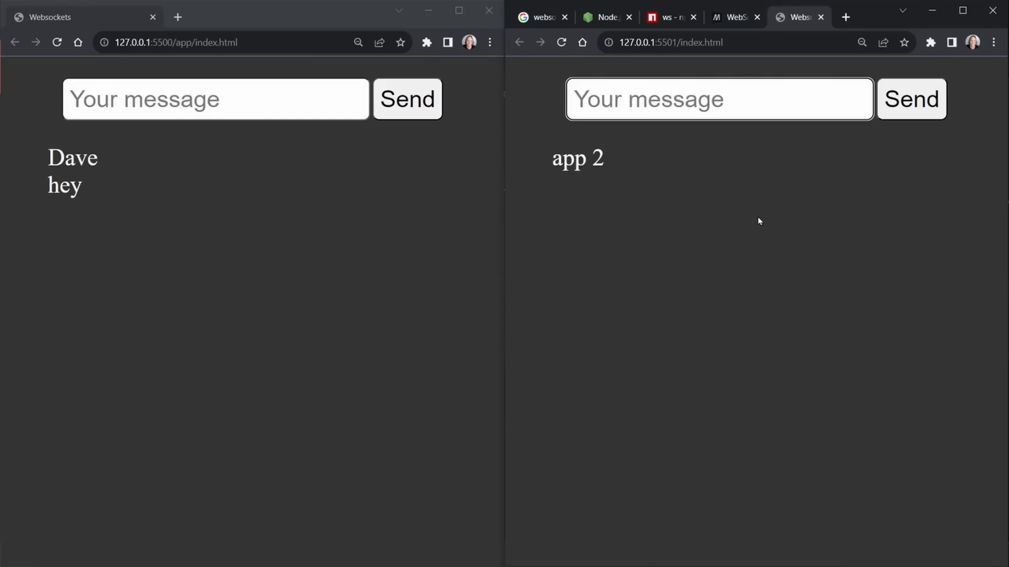
{"action": "mouse_move", "coordinate": [768, 204]}
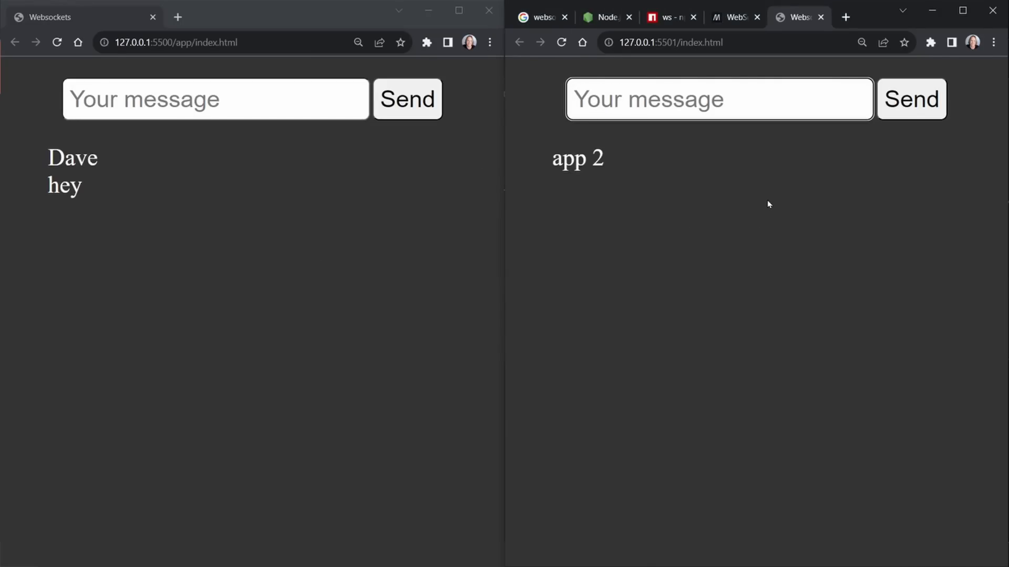
{"action": "mouse_move", "coordinate": [608, 219]}
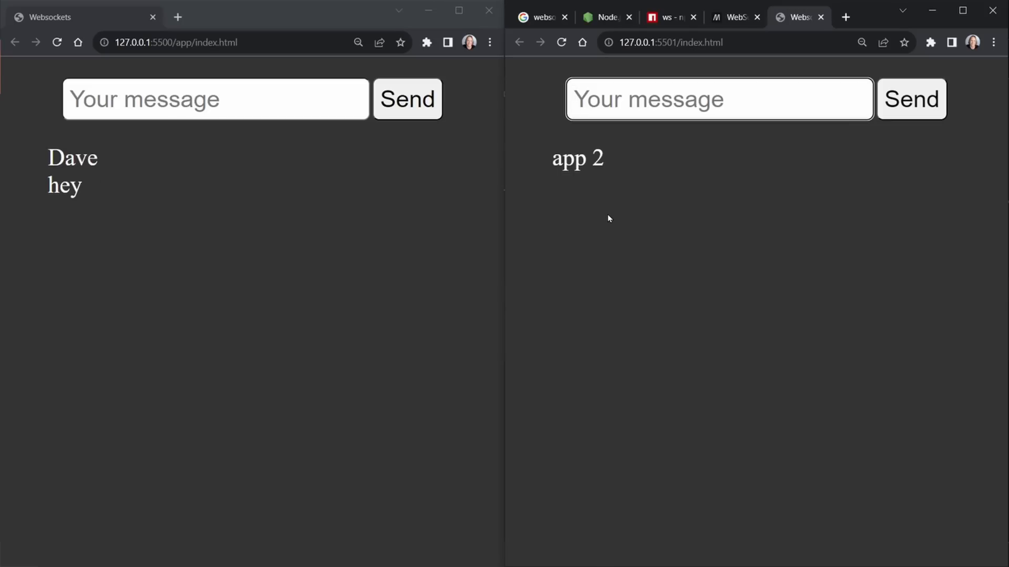
- Send 'app 2' and 'i need pizza' from the second client on port 5501
{"action": "left_click", "coordinate": [718, 100]}
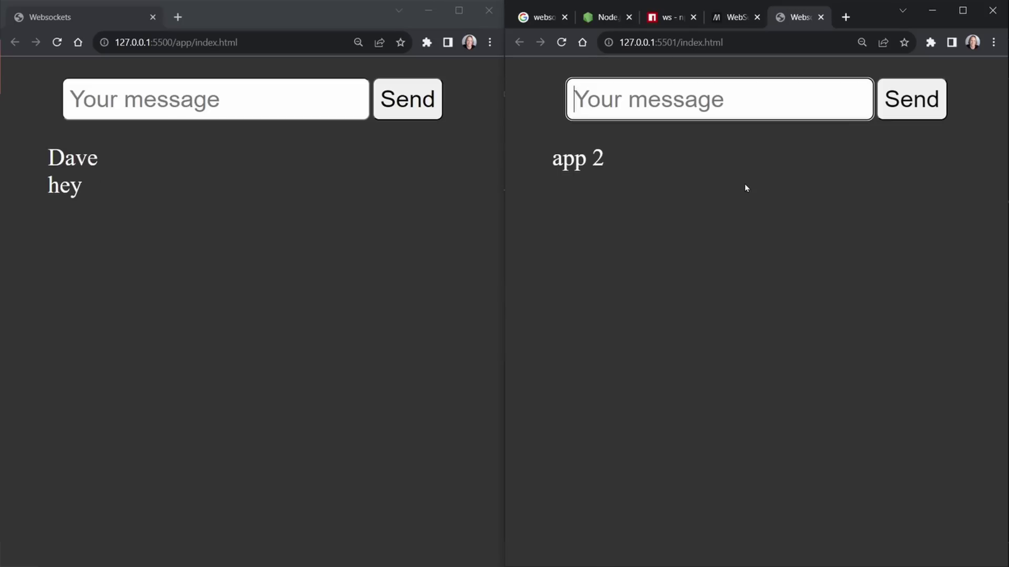
{"action": "mouse_move", "coordinate": [705, 356]}
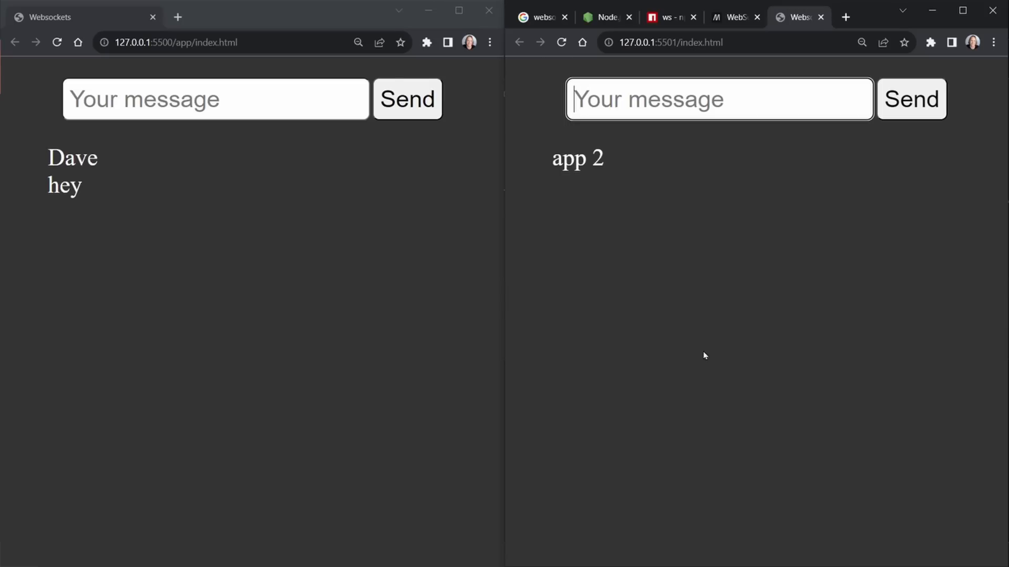
{"action": "mouse_move", "coordinate": [720, 234]}
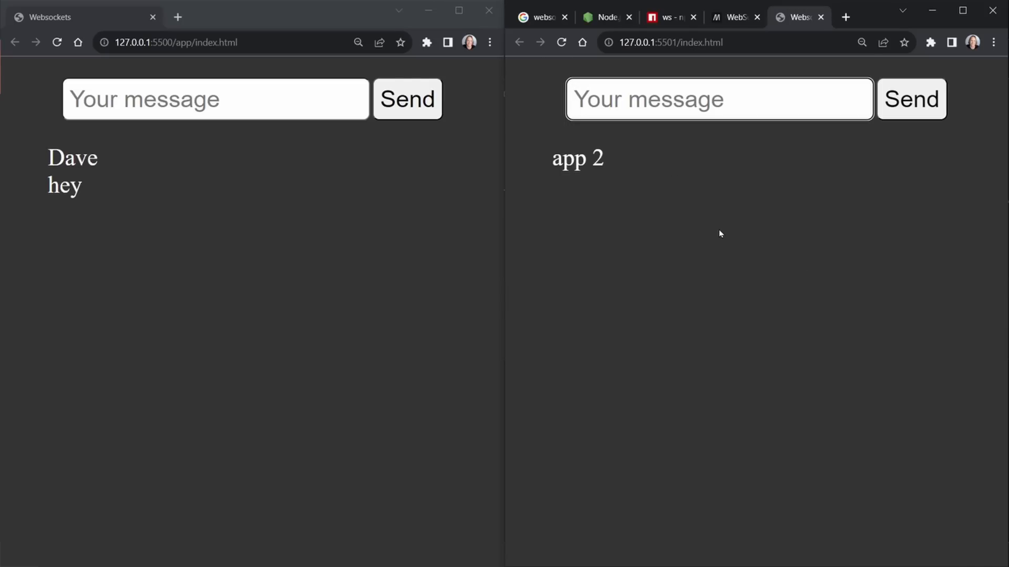
{"action": "mouse_move", "coordinate": [626, 313]}
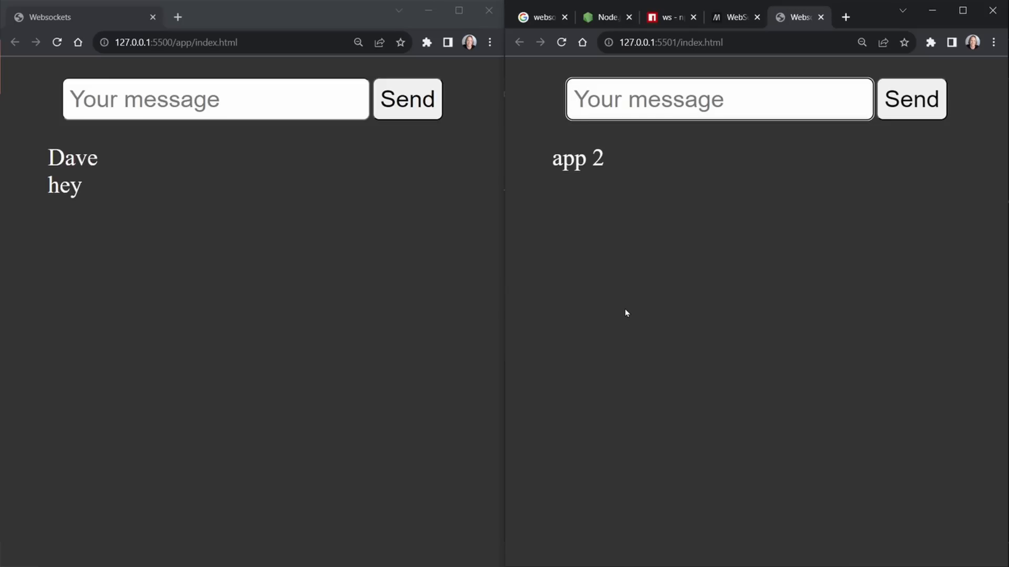
{"action": "left_click", "coordinate": [702, 98]}
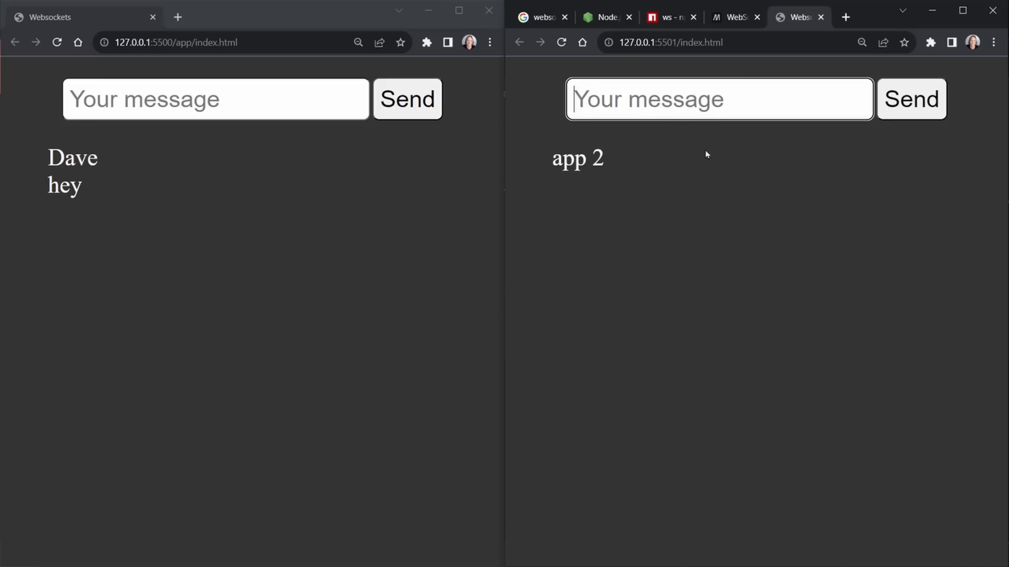
{"action": "type", "text": "i"}
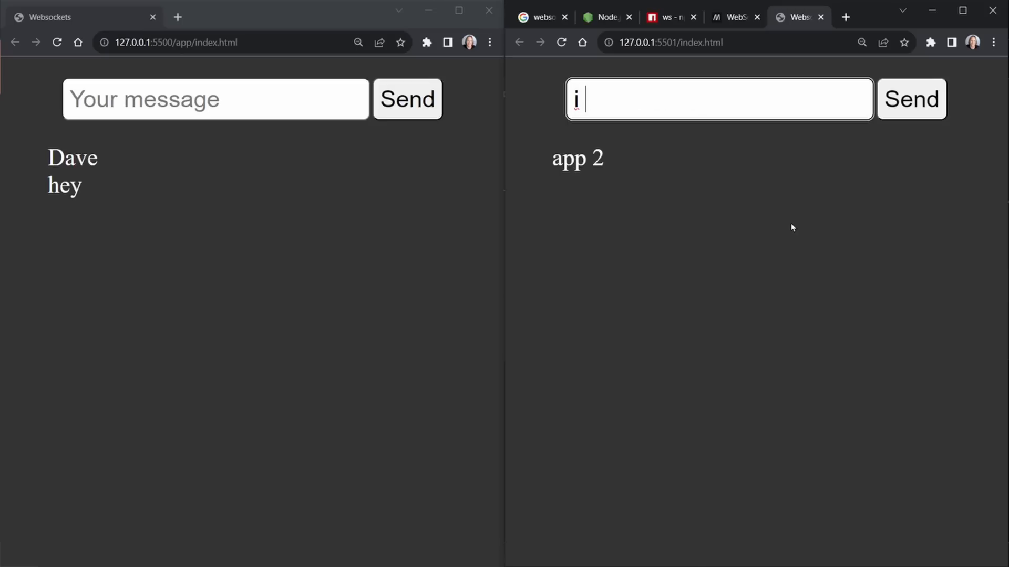
{"action": "left_click", "coordinate": [912, 99]}
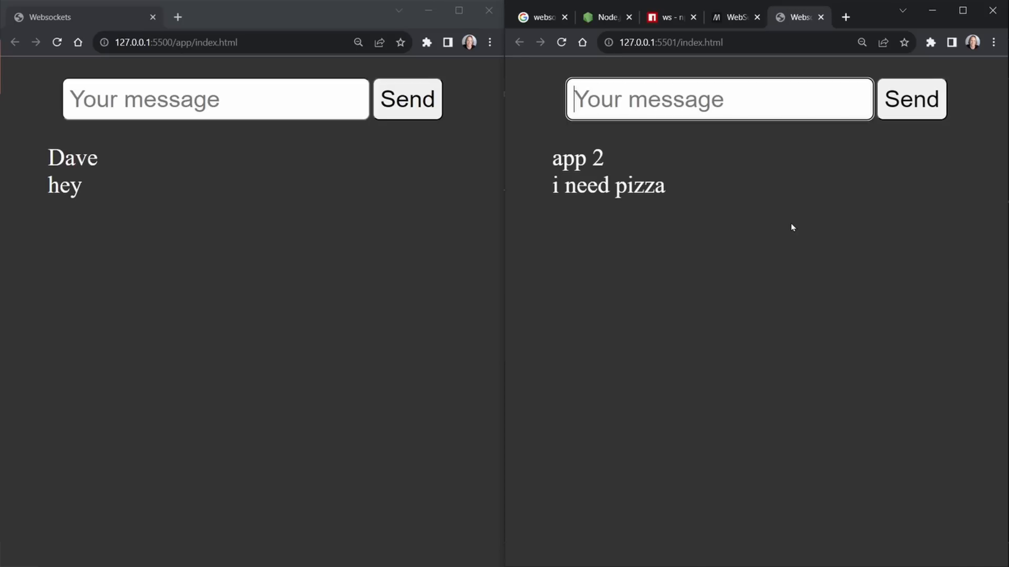
{"action": "mouse_move", "coordinate": [629, 261]}
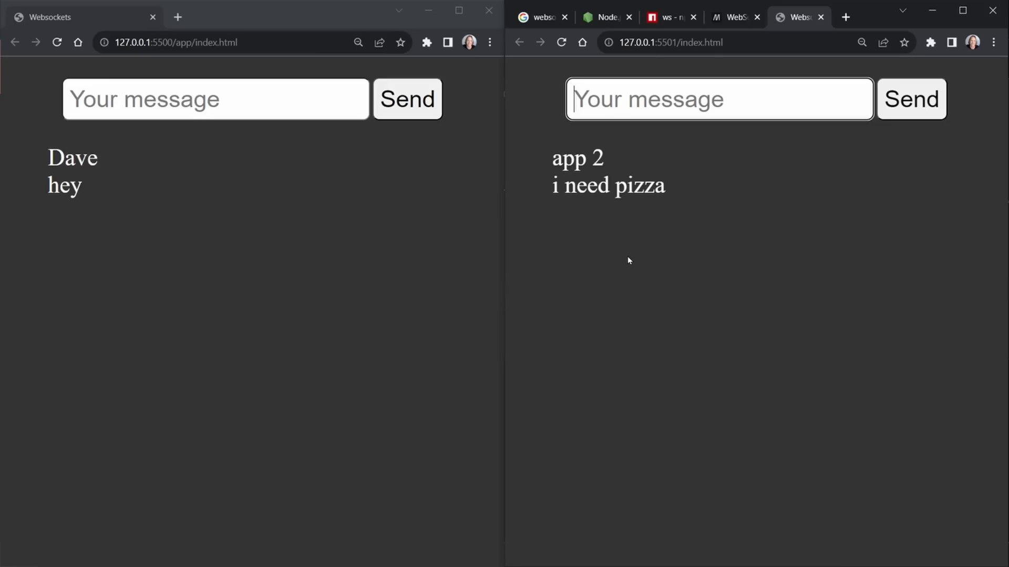